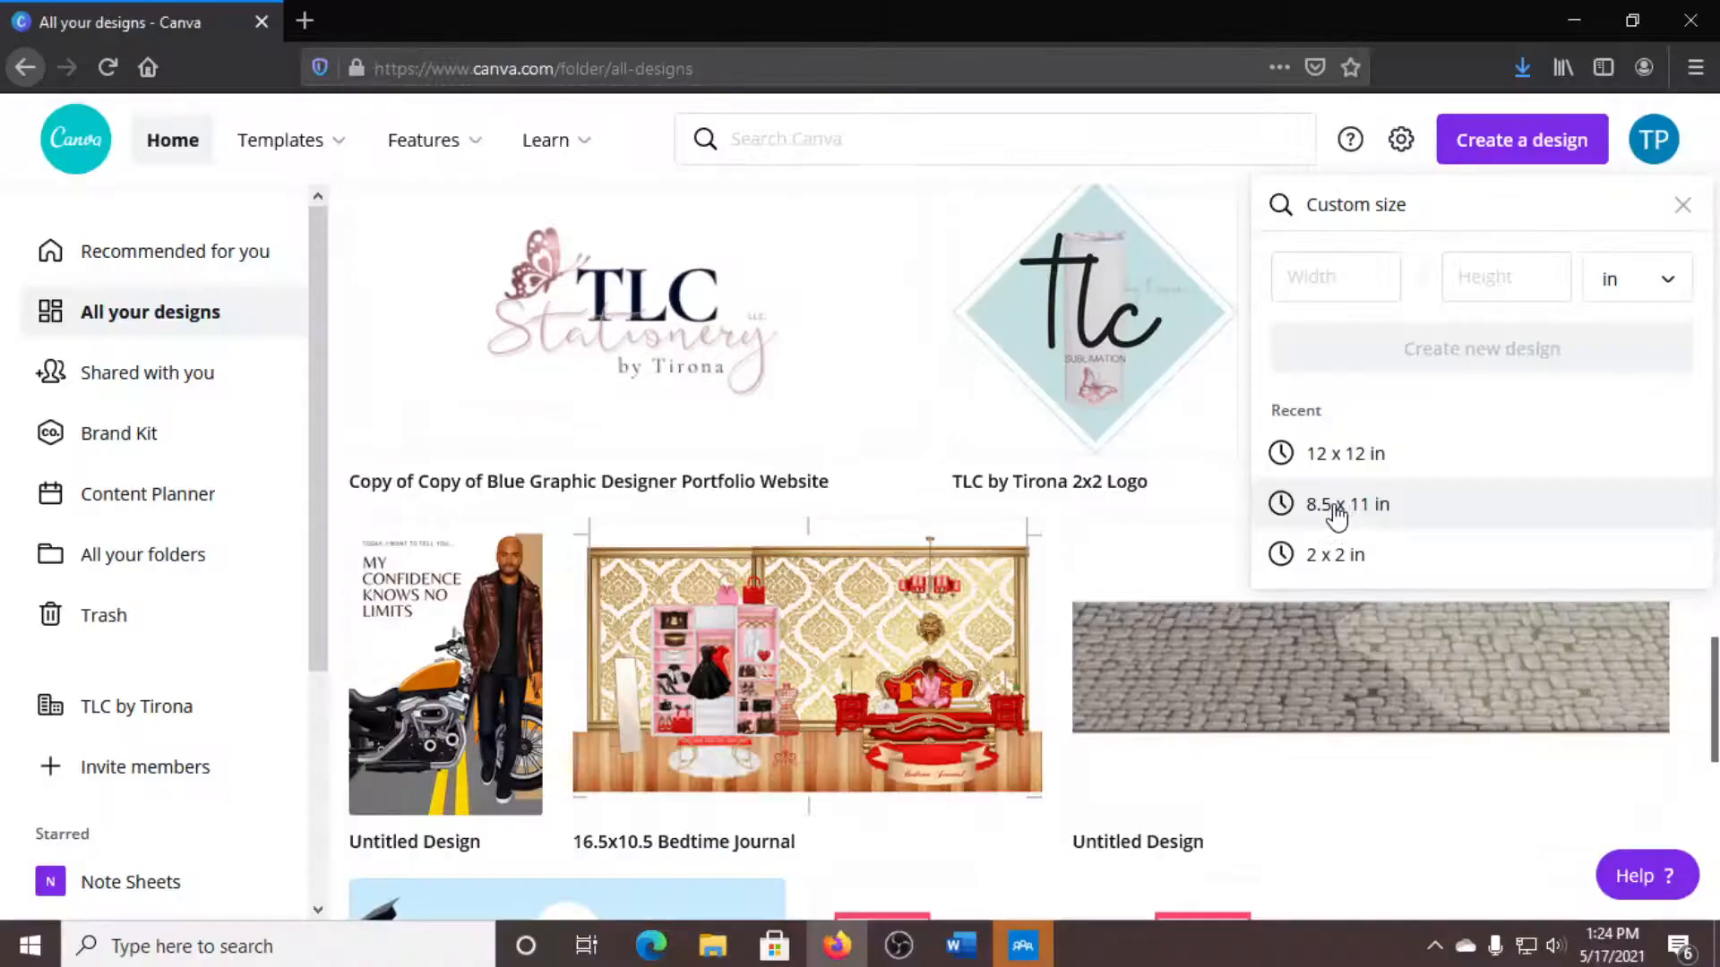
Create a new blank design from the recent 8.5 × 11 in custom size.
{"action": "left_click", "coordinate": [1346, 505]}
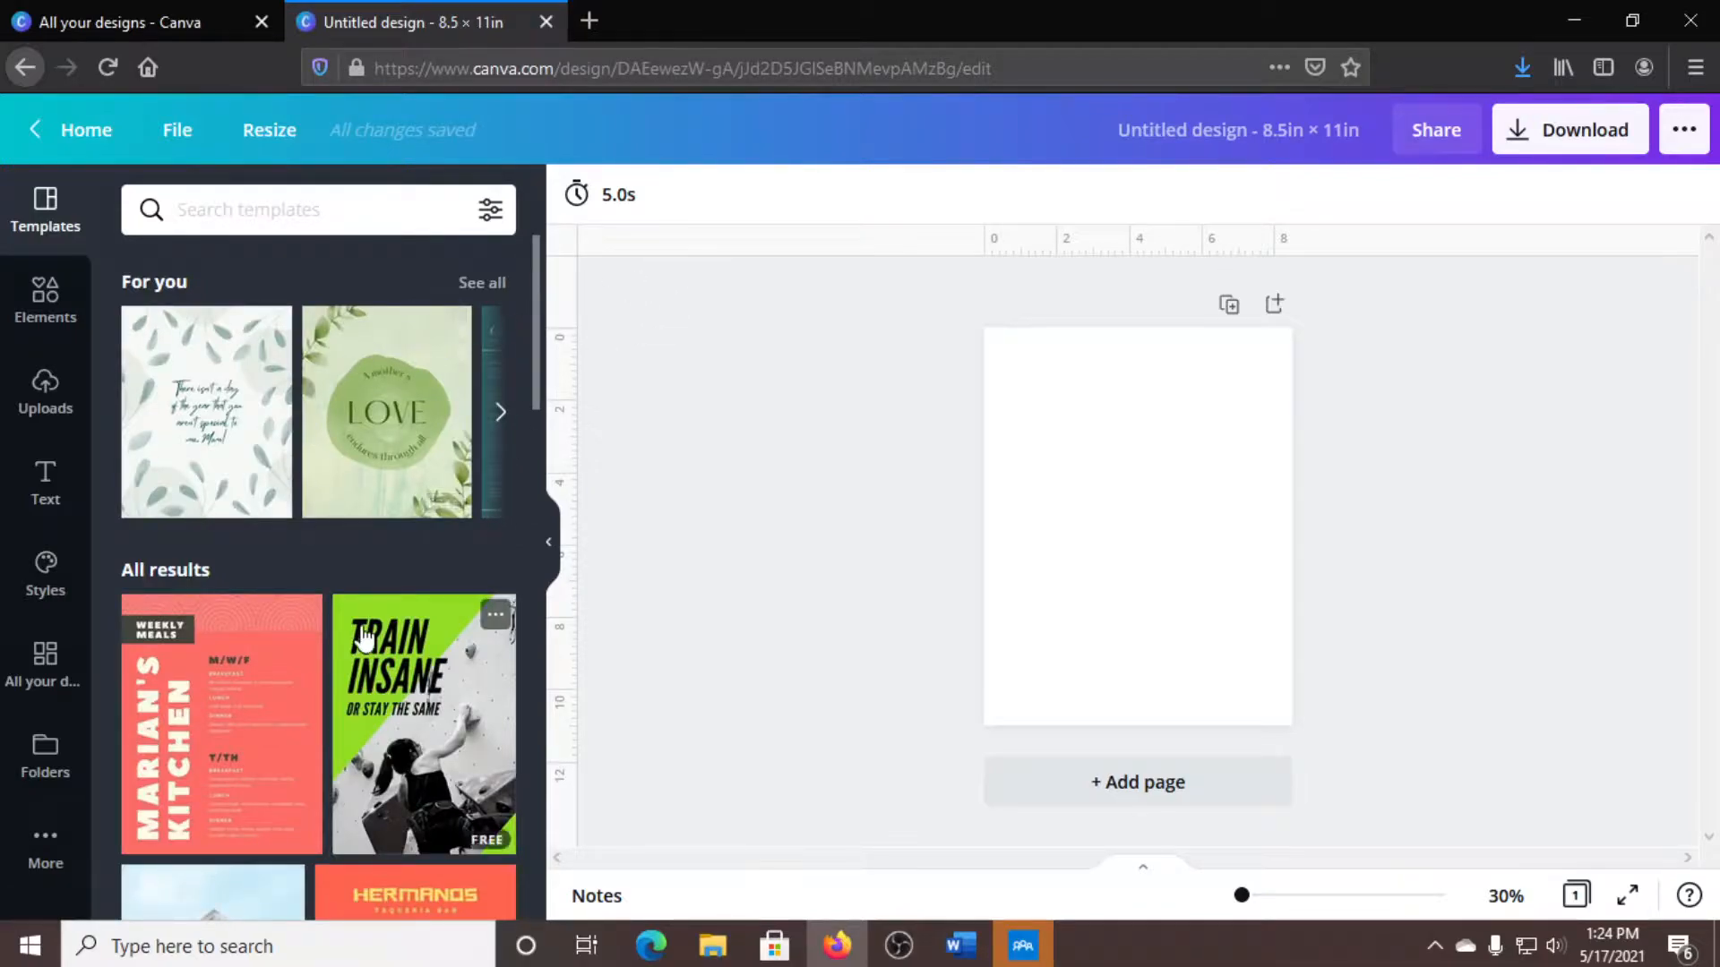
{"action": "mouse_move", "coordinate": [285, 506]}
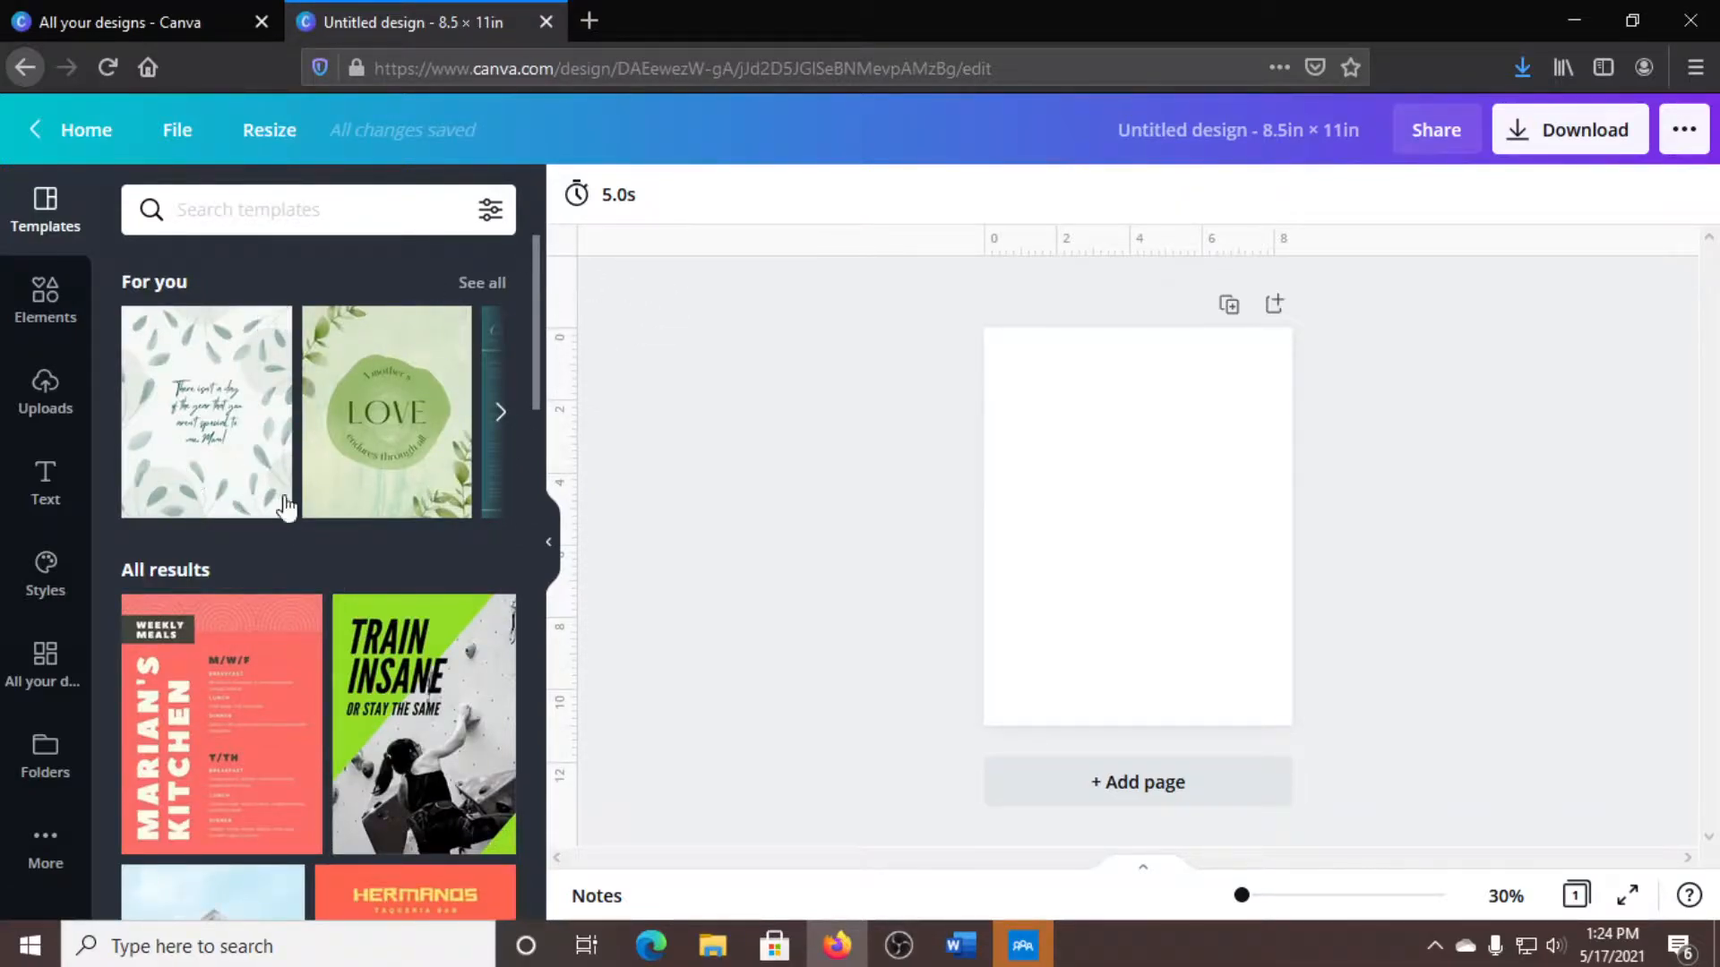
Add a line from Elements, duplicate it into horizontal dividers, and add a vertical centre line.
{"action": "left_click", "coordinate": [45, 300]}
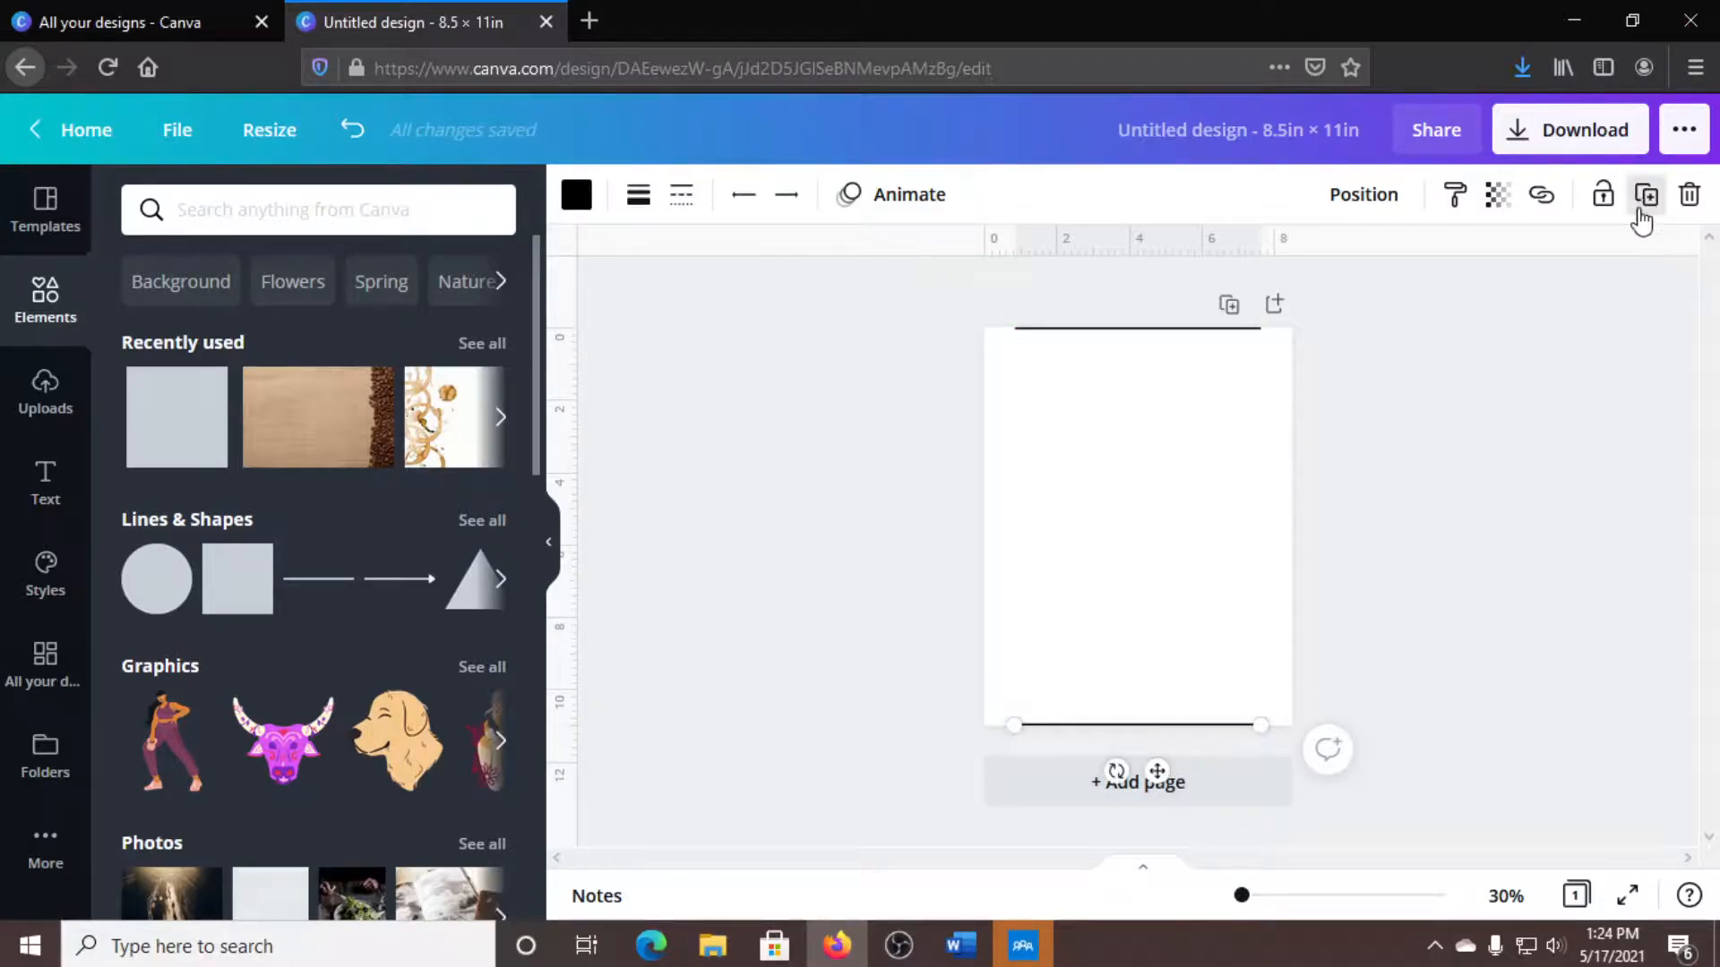
{"action": "left_click", "coordinate": [1645, 195]}
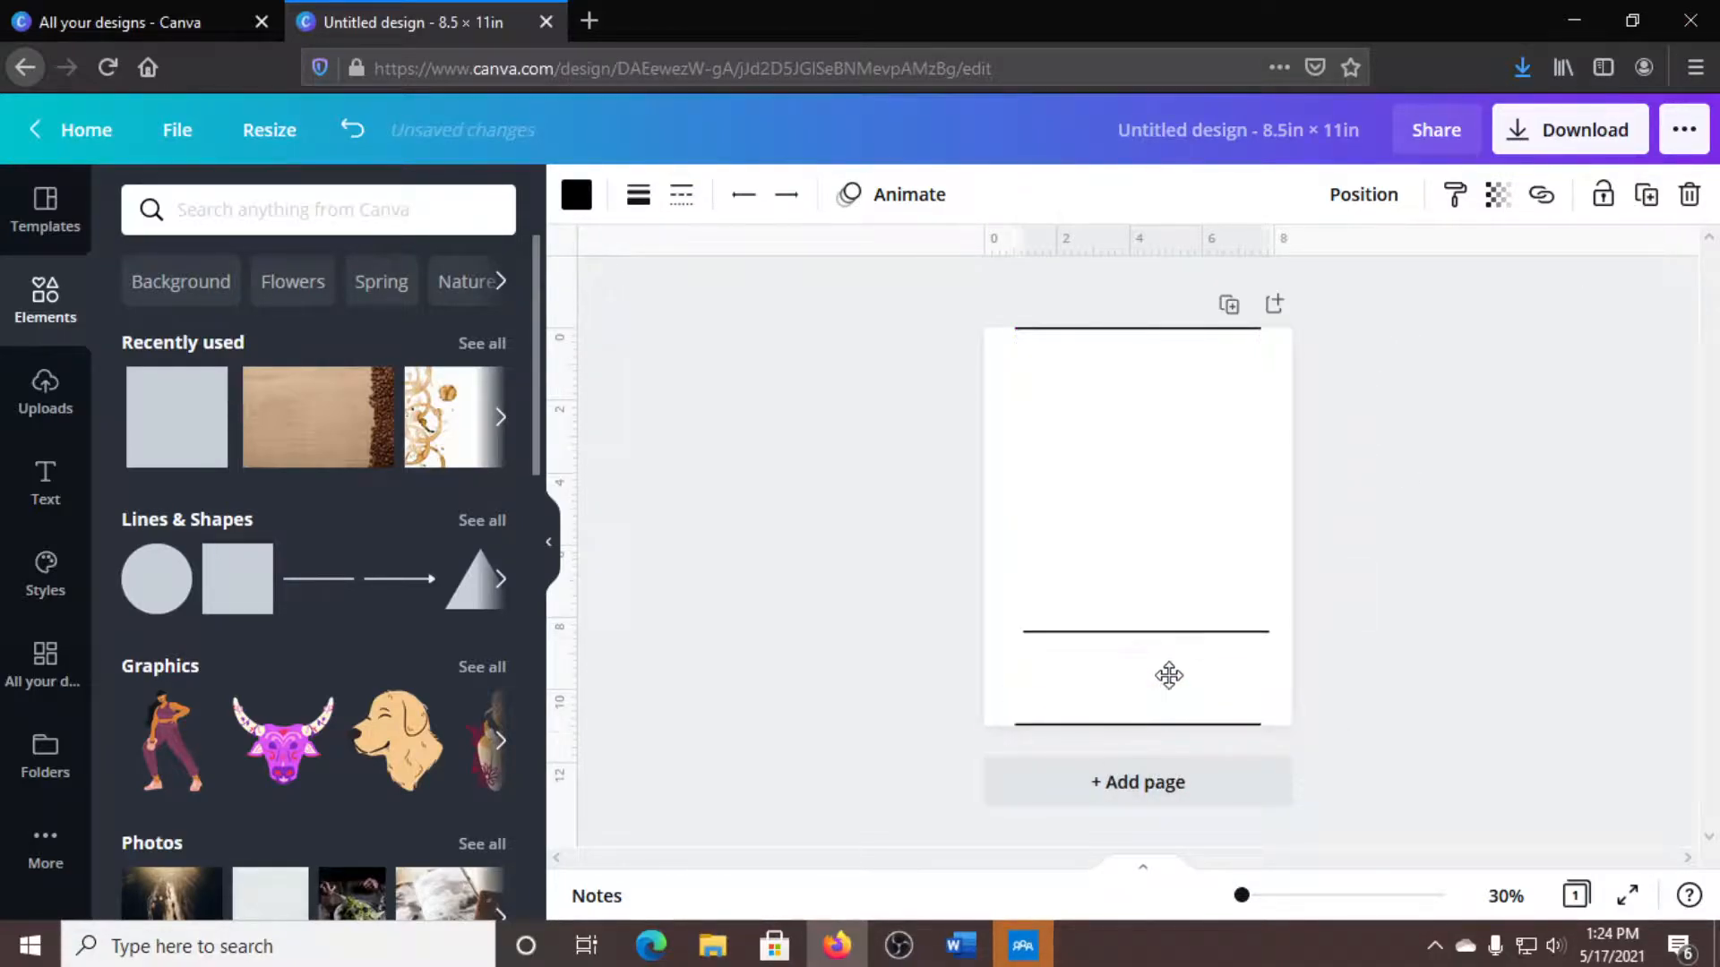
{"action": "left_click", "coordinate": [1144, 631]}
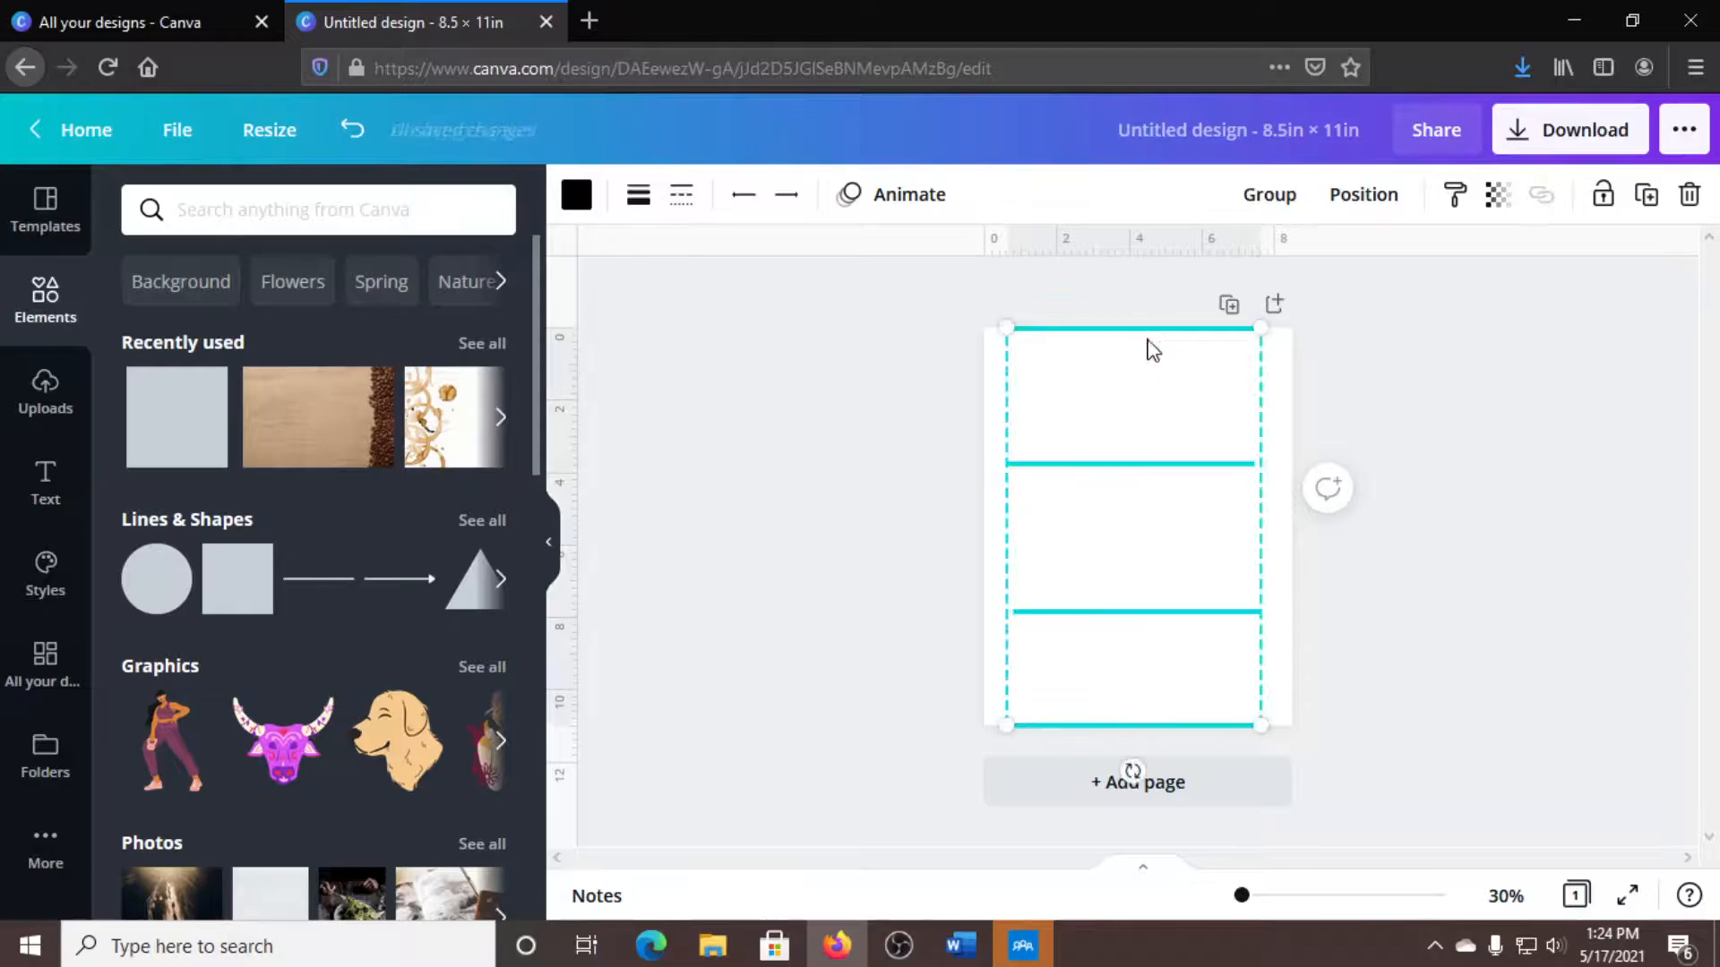
{"action": "left_click", "coordinate": [1363, 194]}
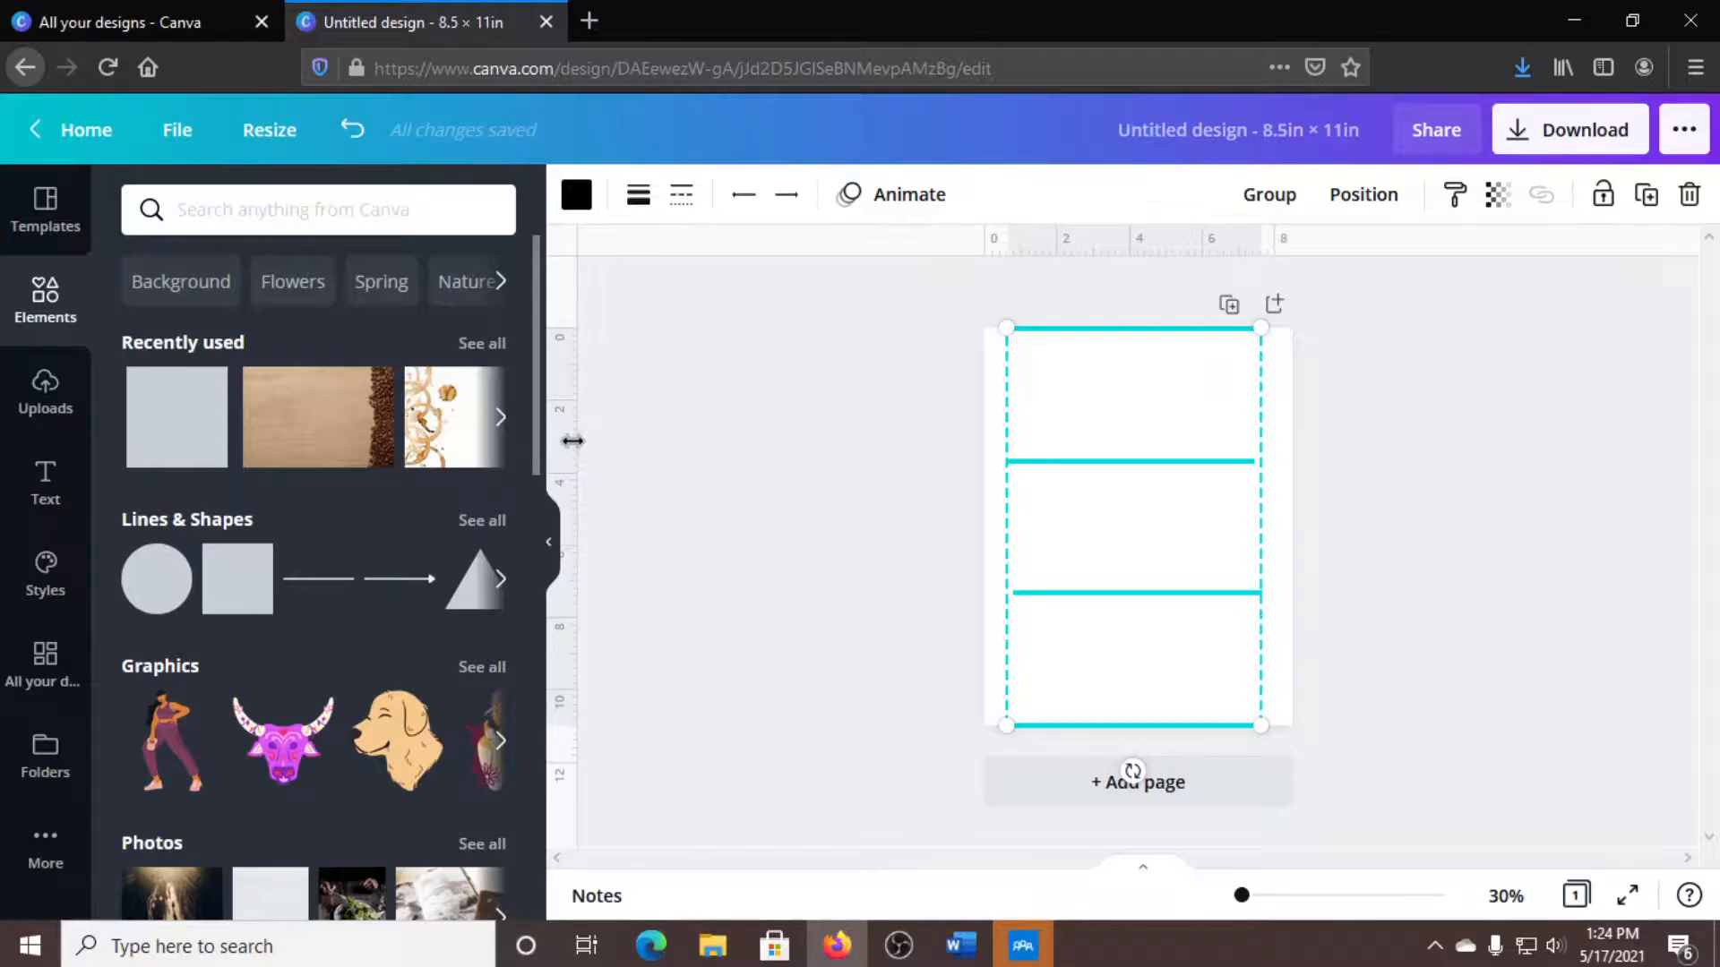
{"action": "left_click_drag", "start_coordinate": [992, 416], "coordinate": [1137, 416]}
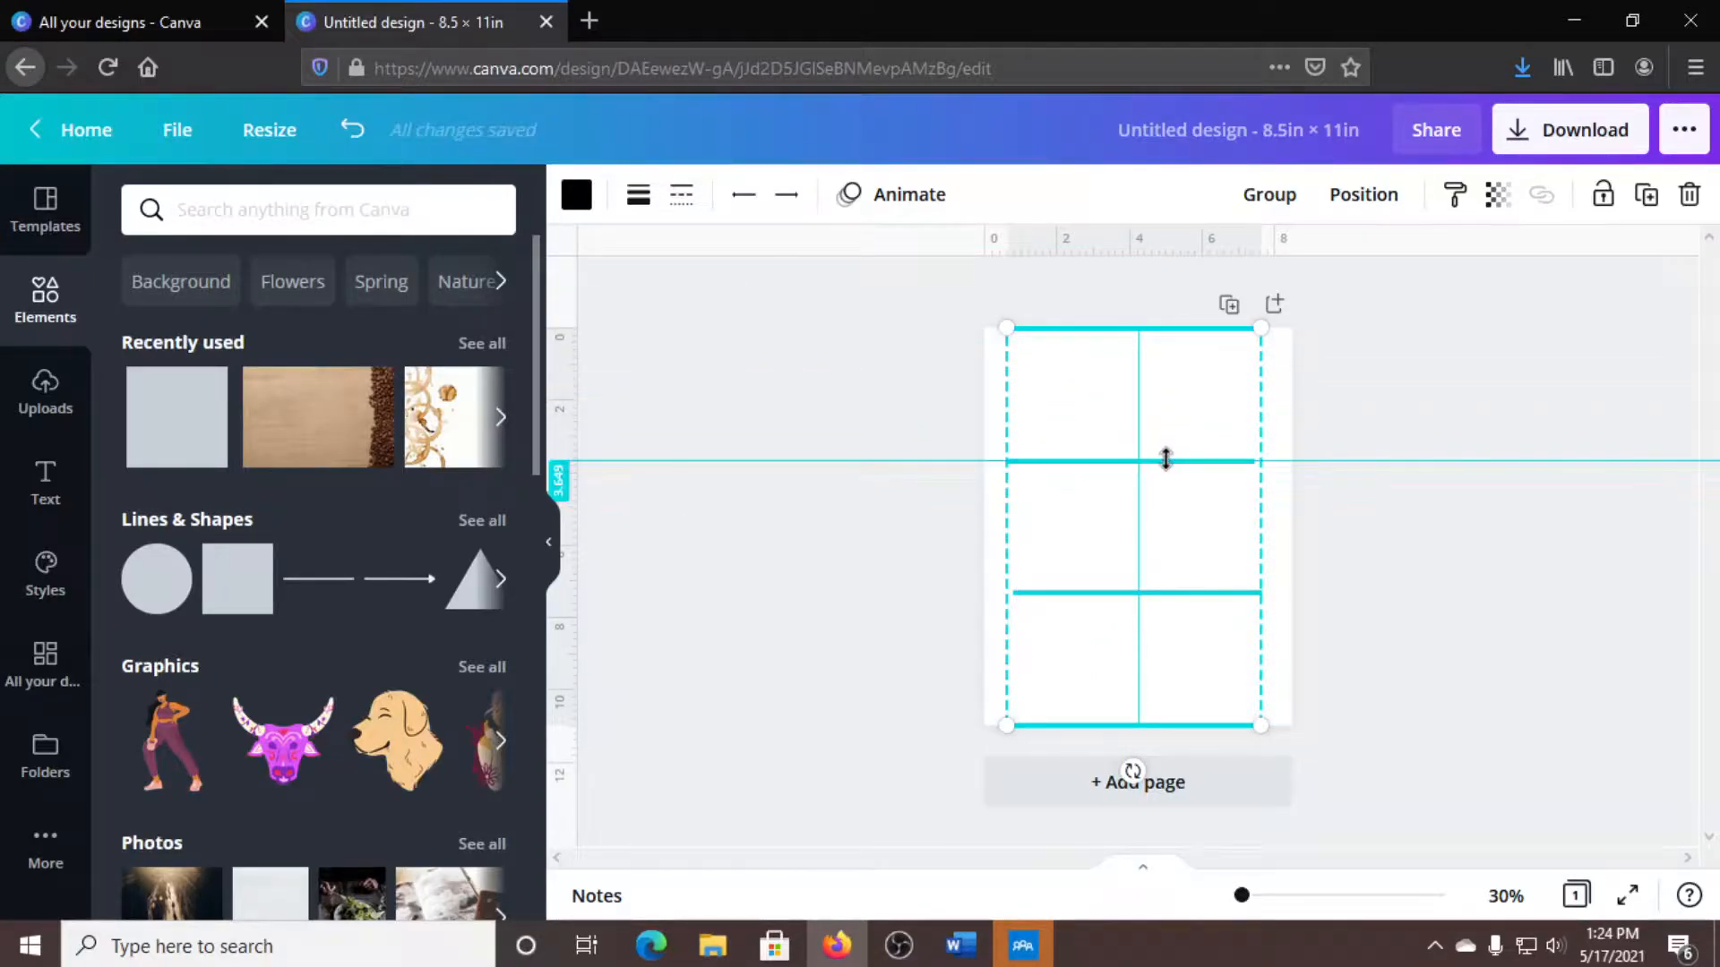
{"action": "left_click_drag", "start_coordinate": [1164, 459], "coordinate": [1164, 587]}
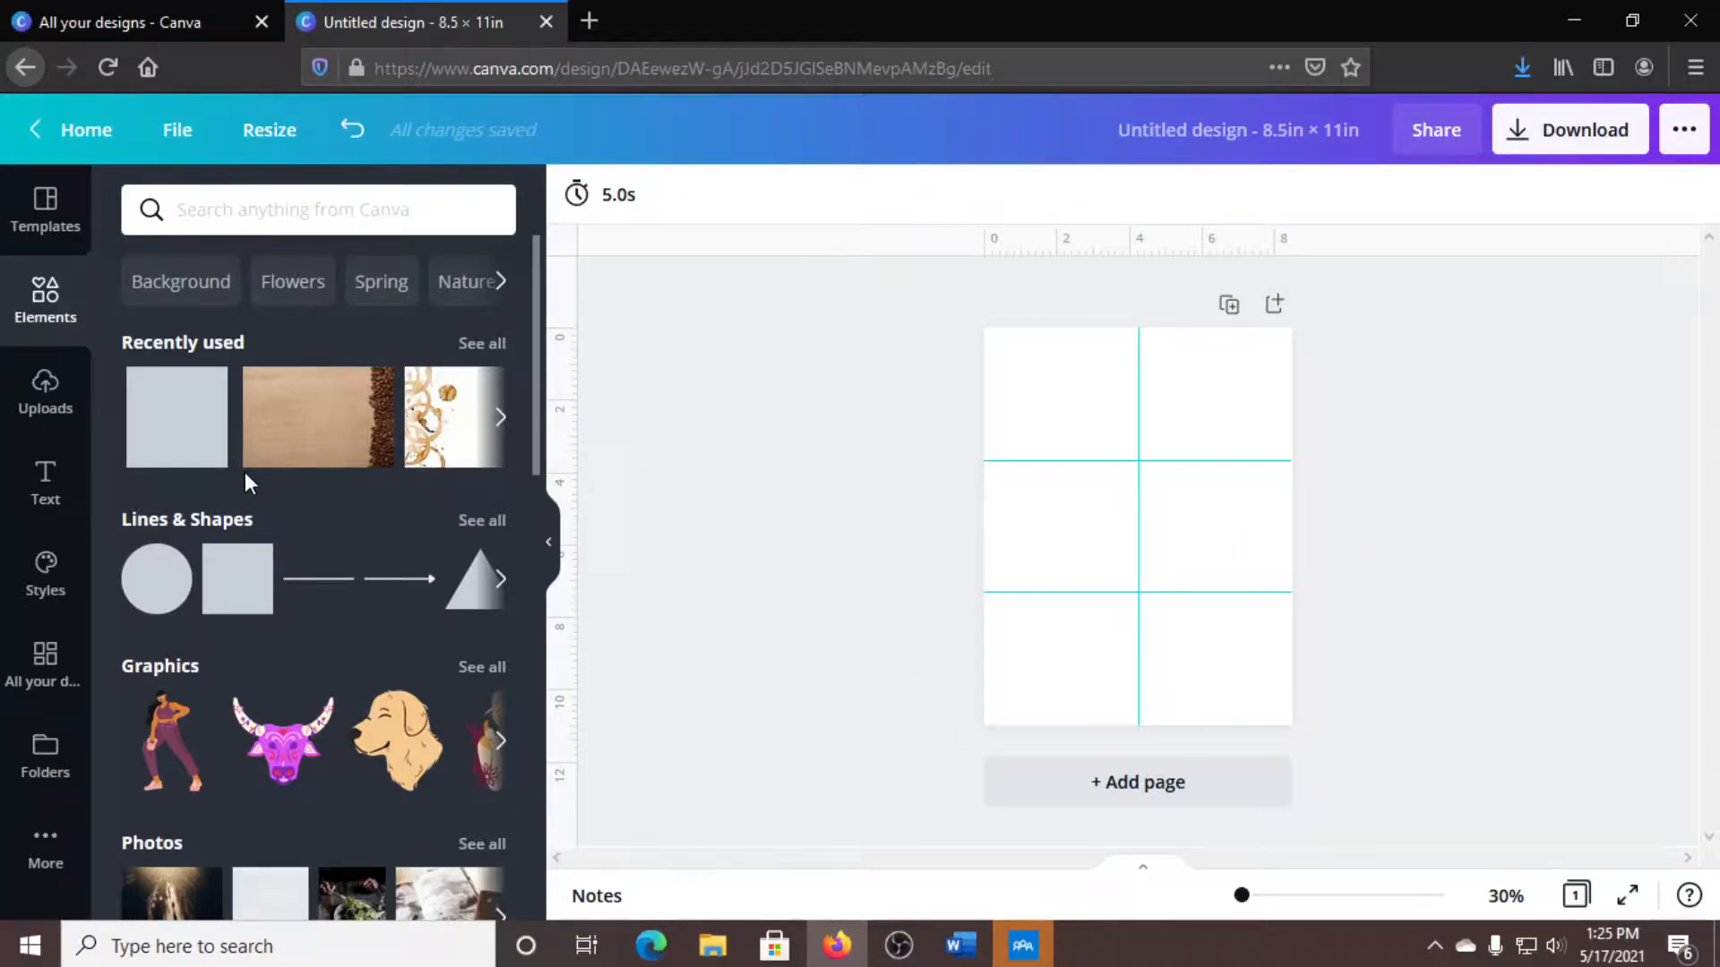
{"action": "mouse_move", "coordinate": [407, 573]}
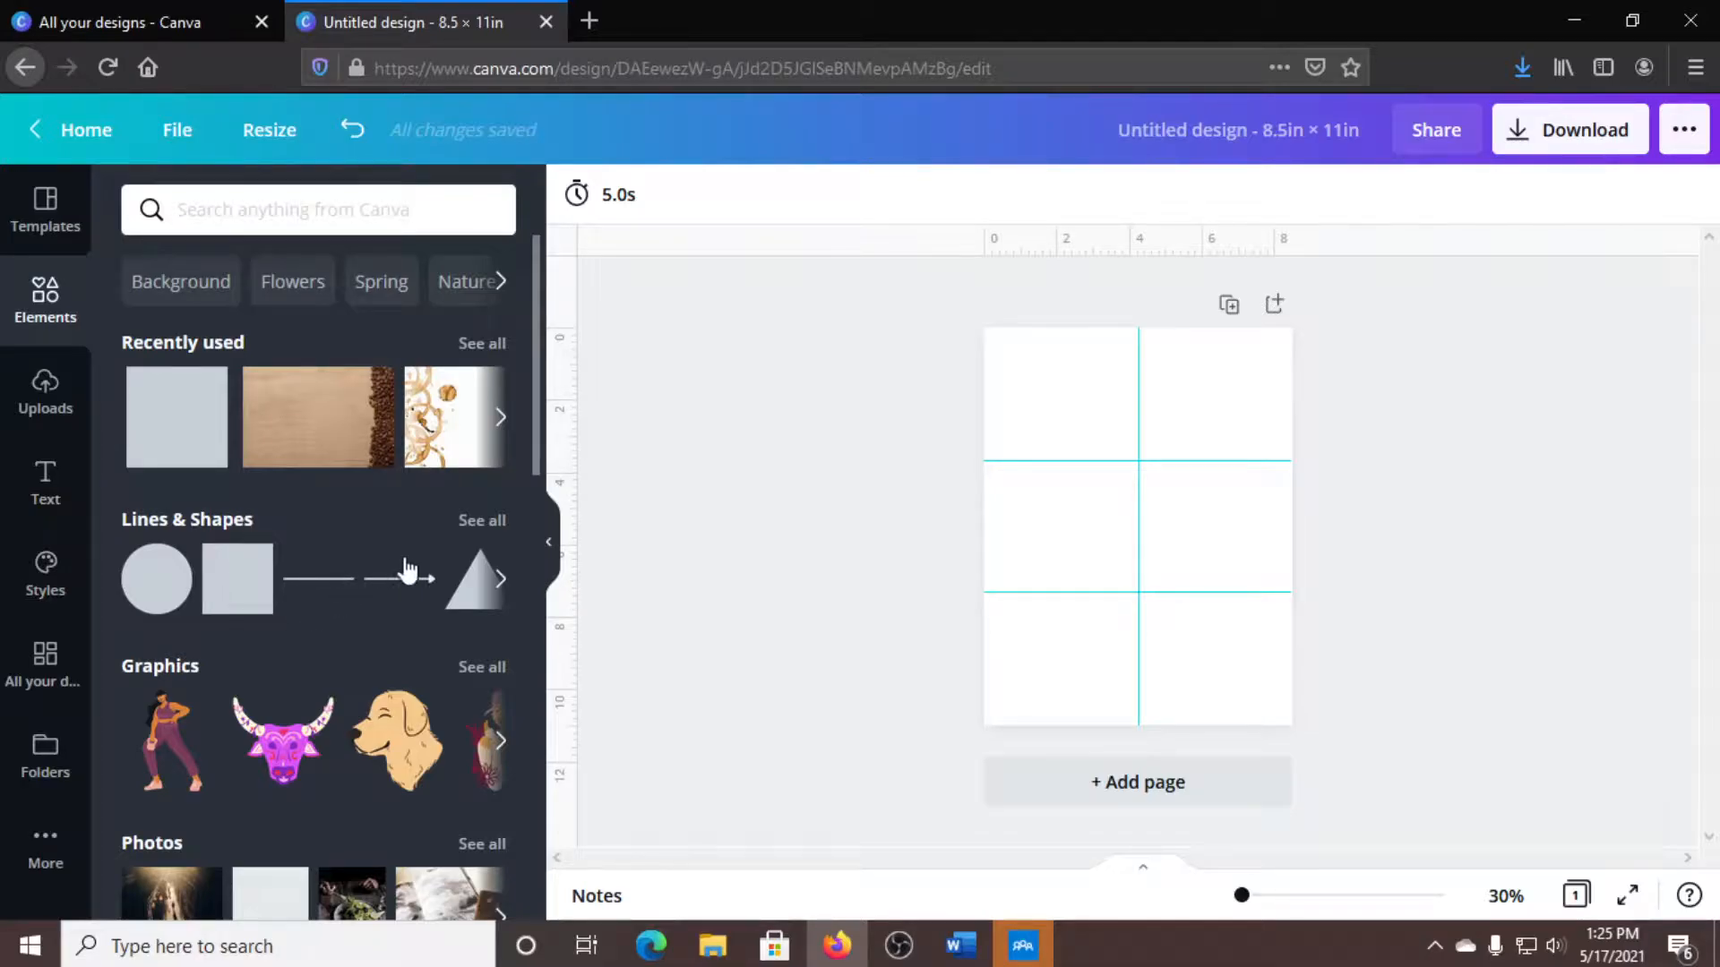
{"action": "mouse_move", "coordinate": [464, 531]}
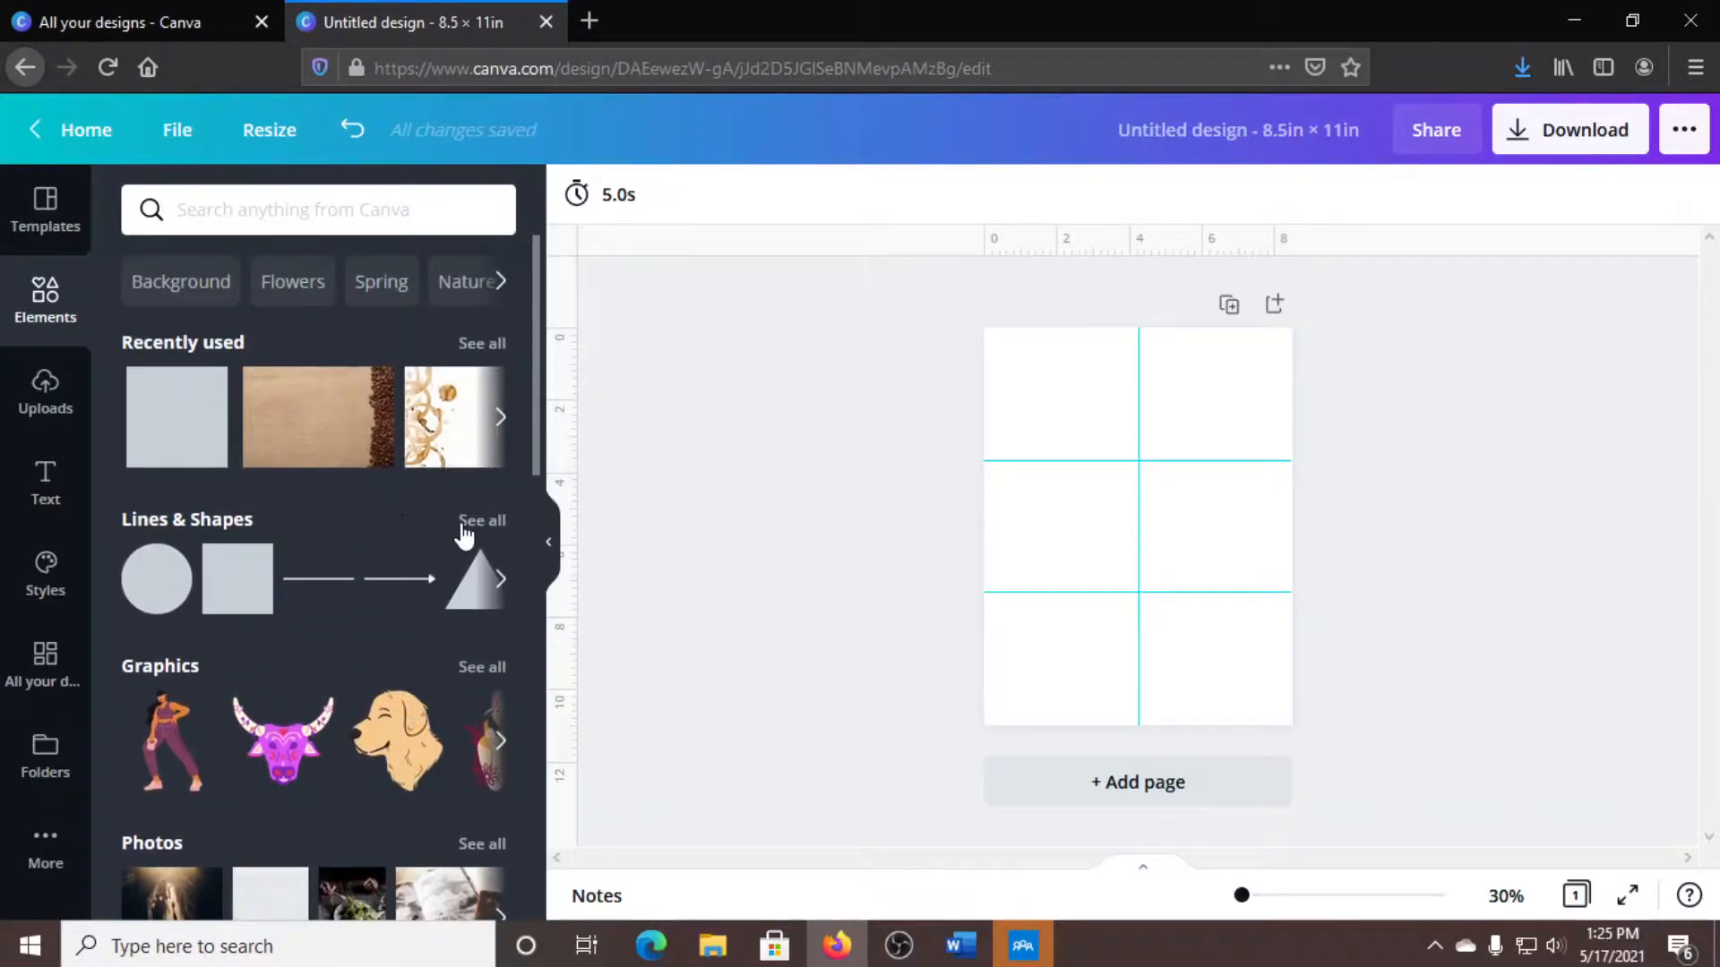
Open the full Lines & Shapes collection and scroll through the frame outlines.
{"action": "left_click", "coordinate": [481, 520]}
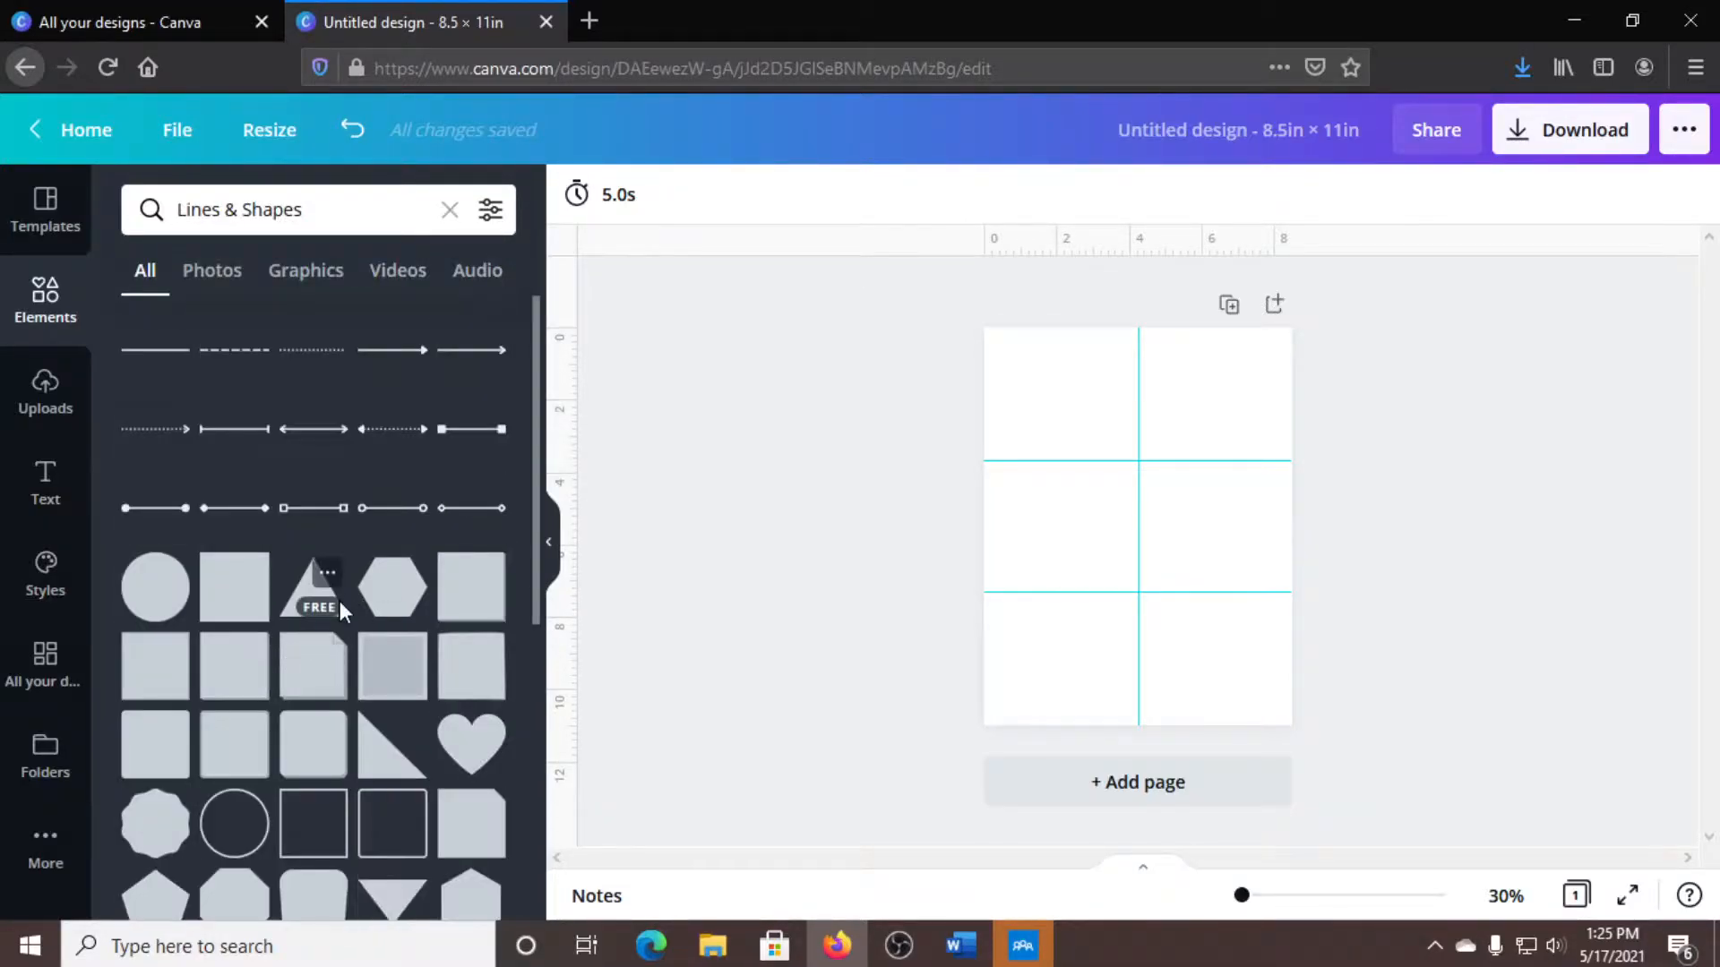
{"action": "scroll", "scroll_direction": "down", "scroll_amount": 3}
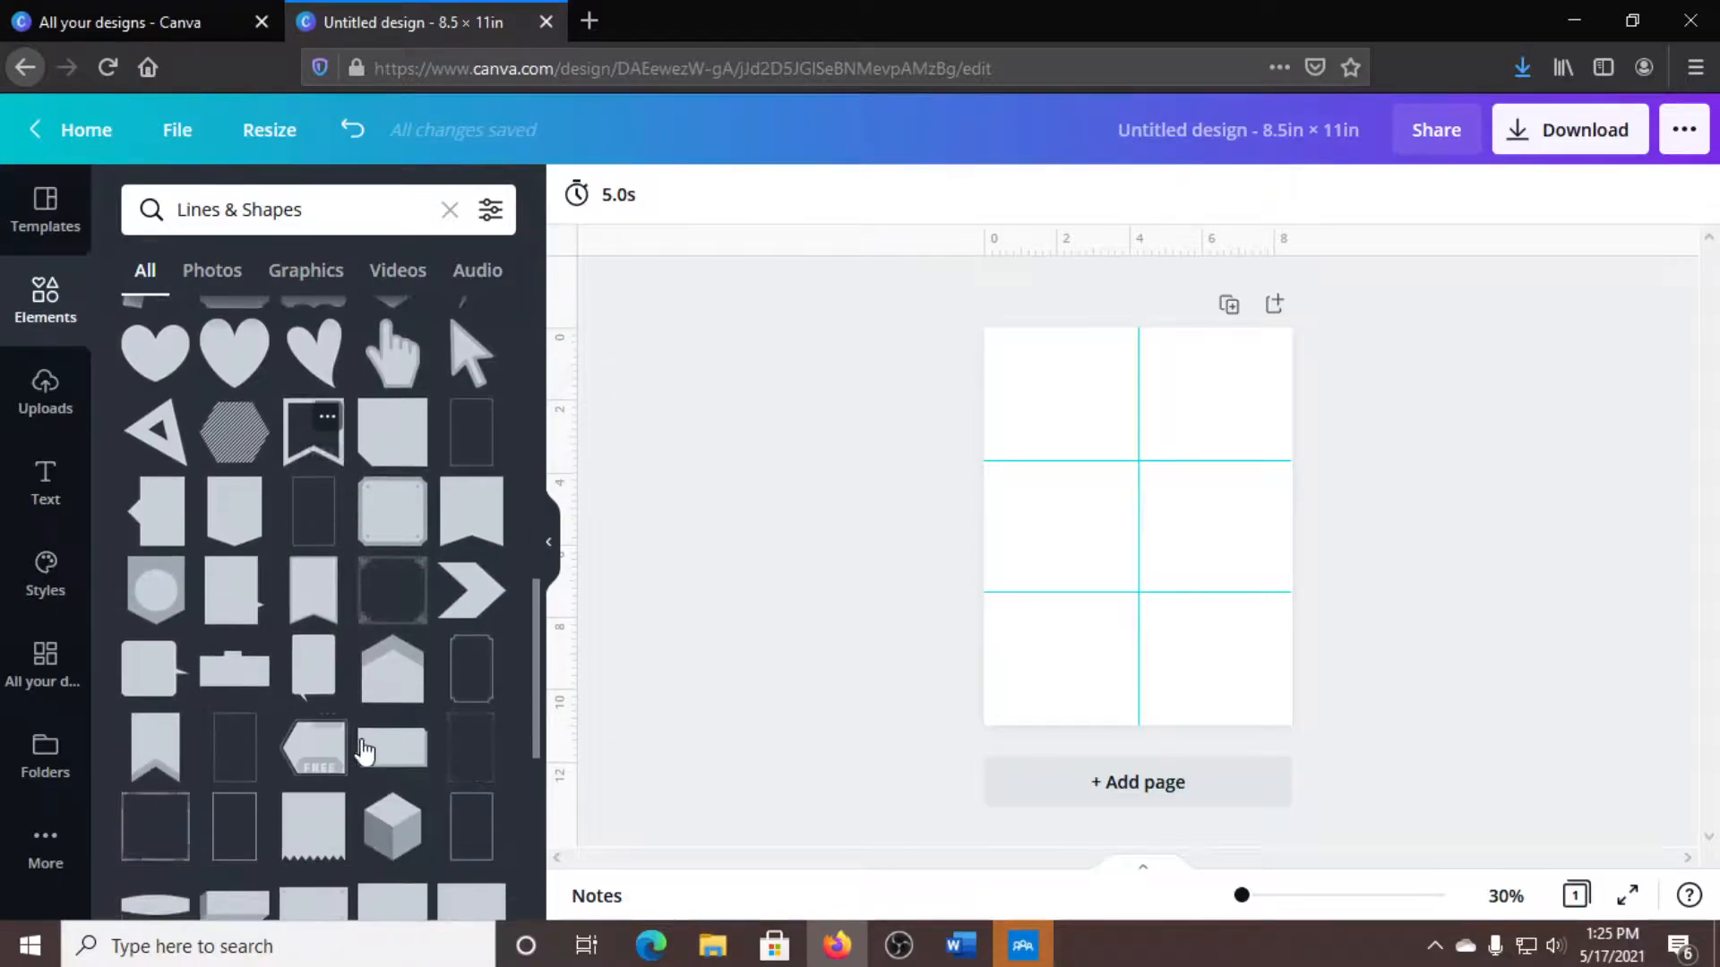
{"action": "scroll", "scroll_direction": "down", "scroll_amount": 3}
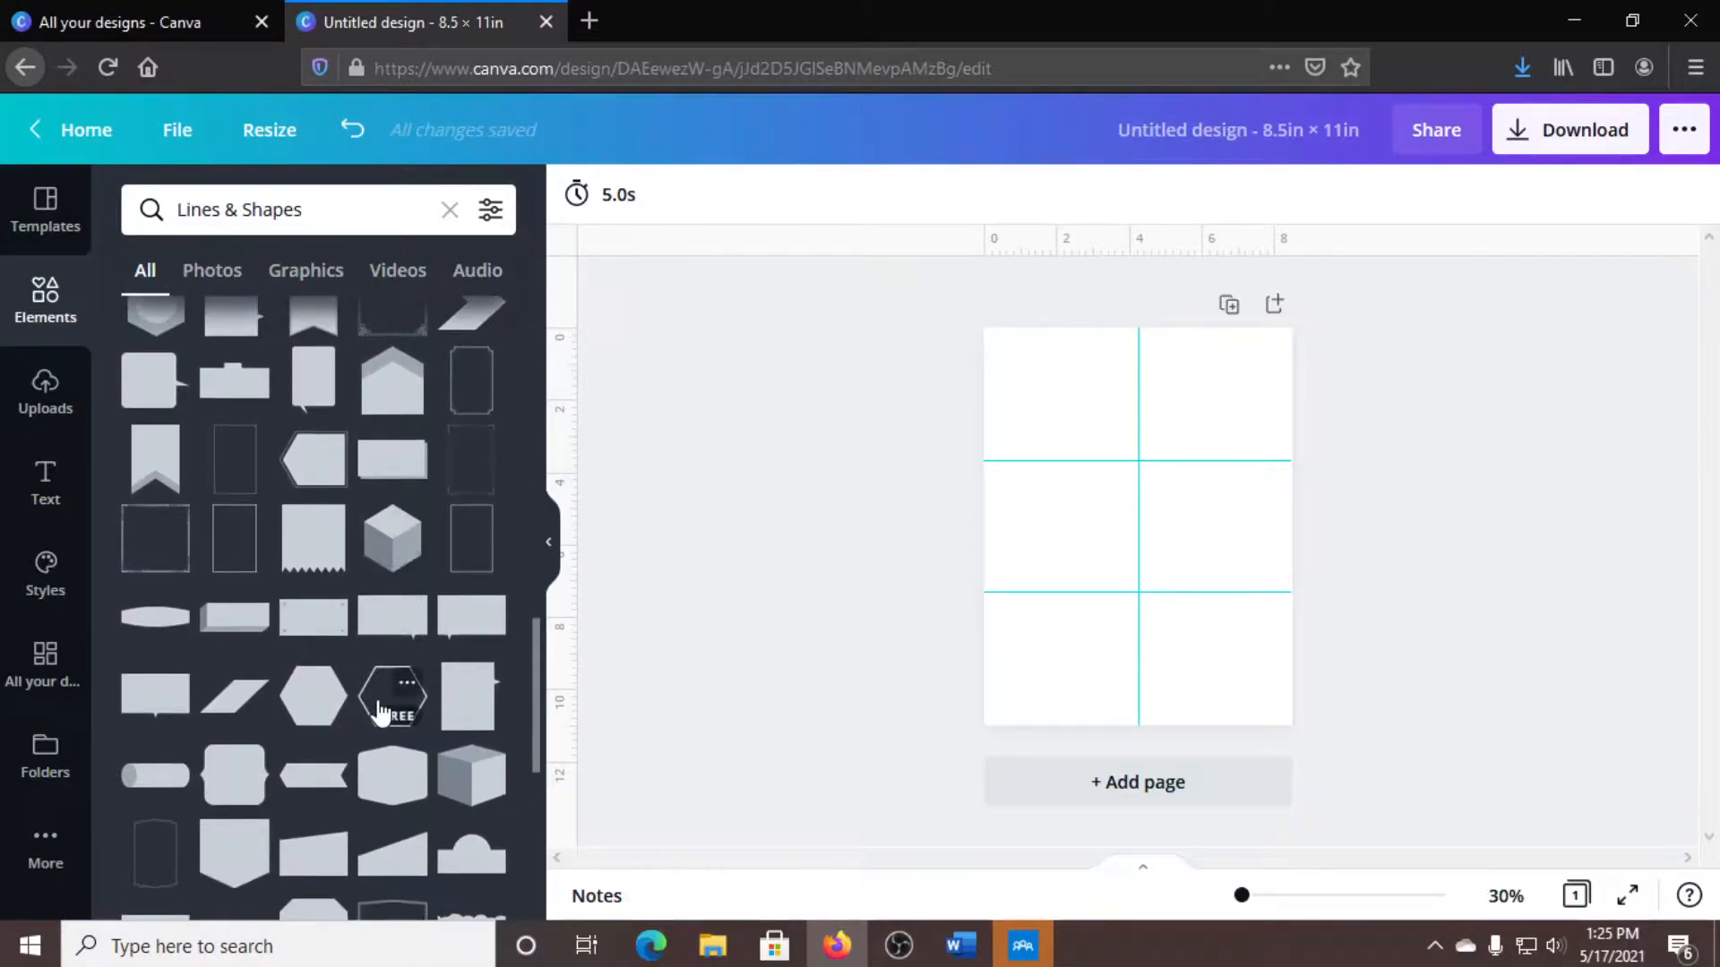
{"action": "scroll", "scroll_direction": "down", "scroll_amount": 3}
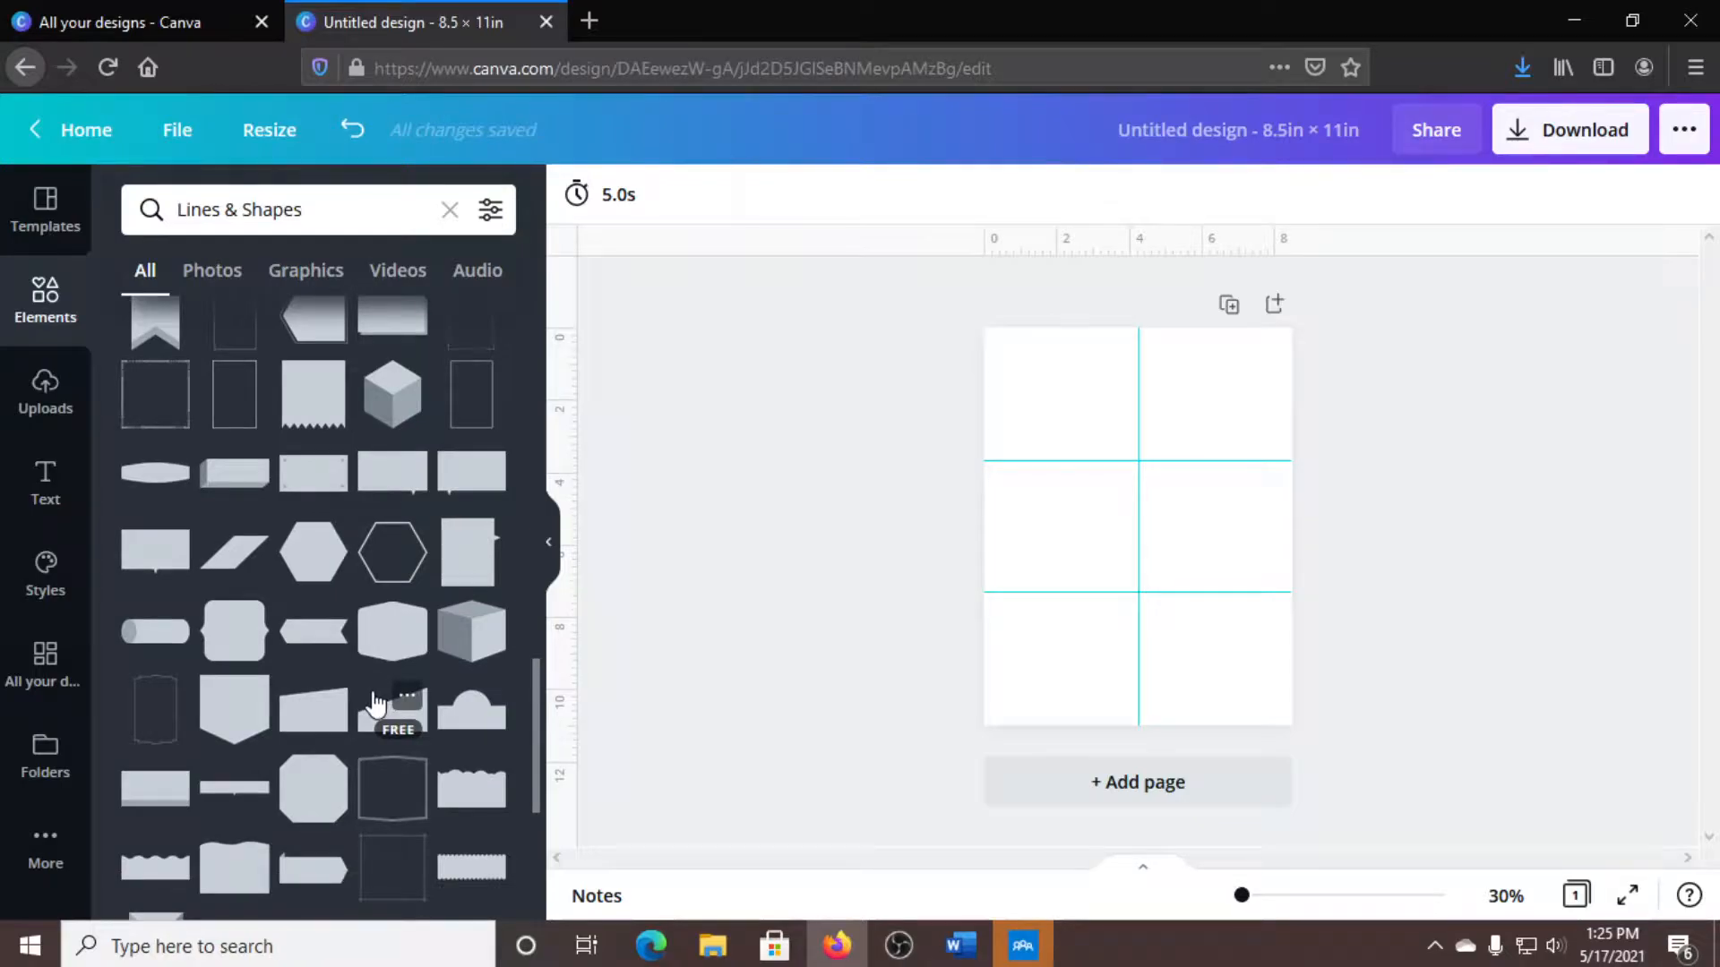
{"action": "scroll", "scroll_direction": "down", "scroll_amount": 3}
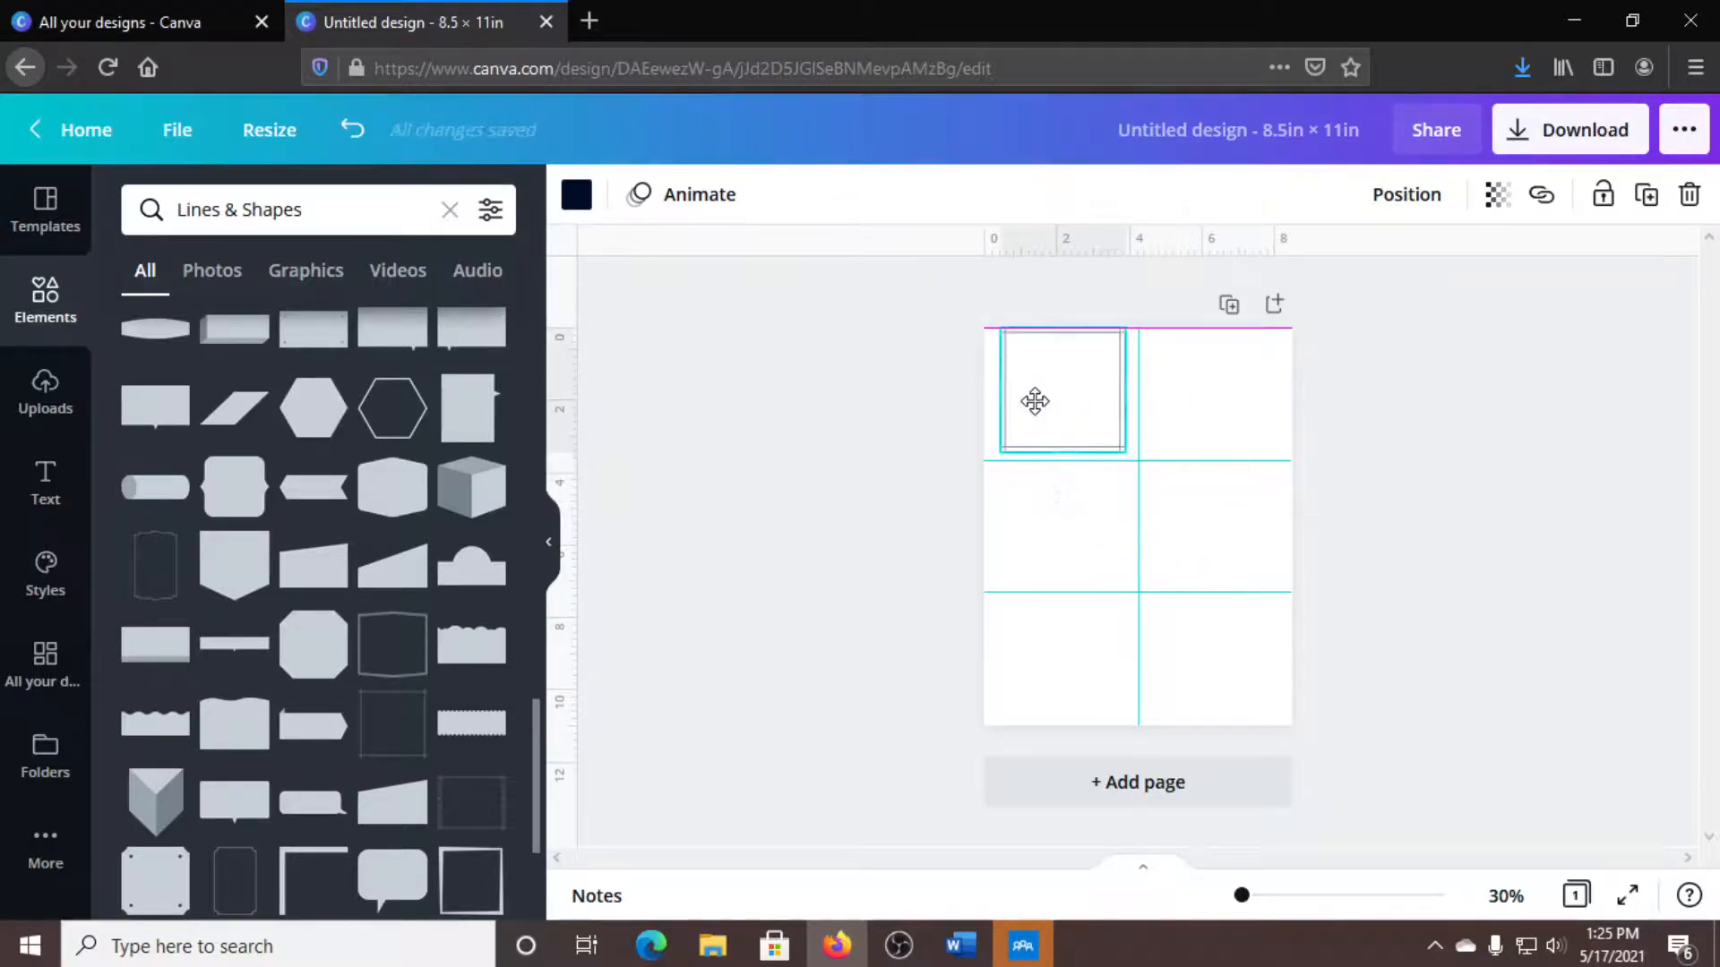
Place the square frame in the top-left cell, zoom in, and stretch it to fill the section.
{"action": "left_click_drag", "start_coordinate": [1035, 400], "coordinate": [1026, 407]}
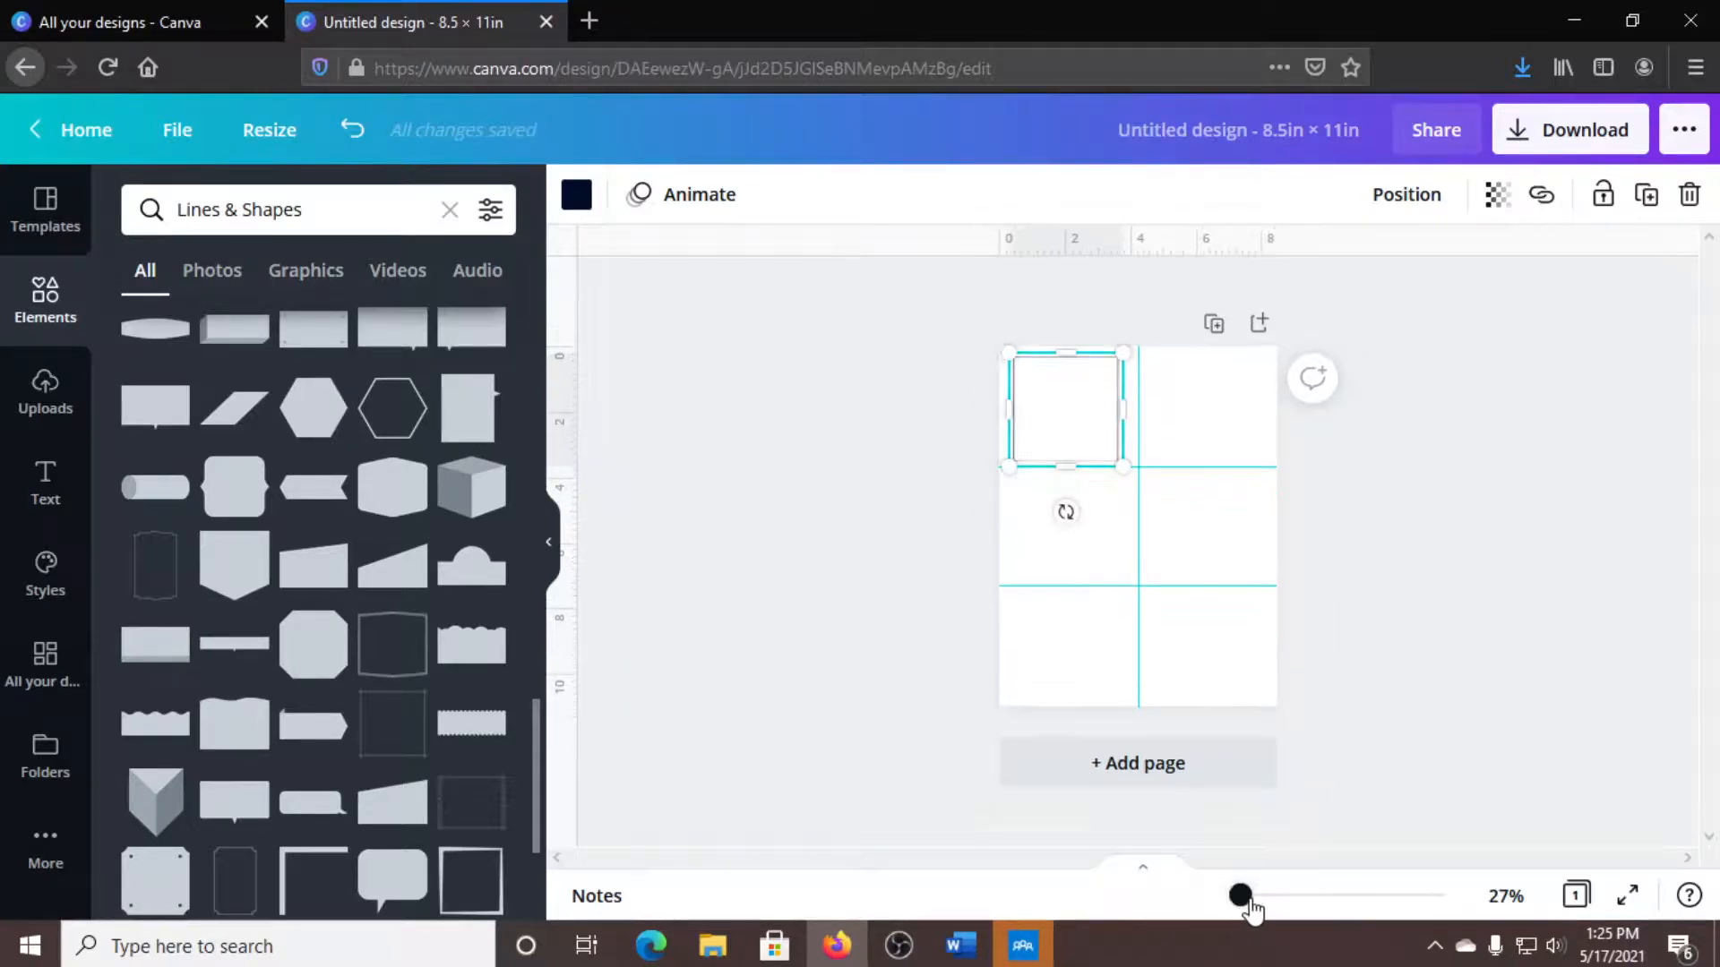
{"action": "left_click_drag", "start_coordinate": [1239, 894], "coordinate": [1256, 894]}
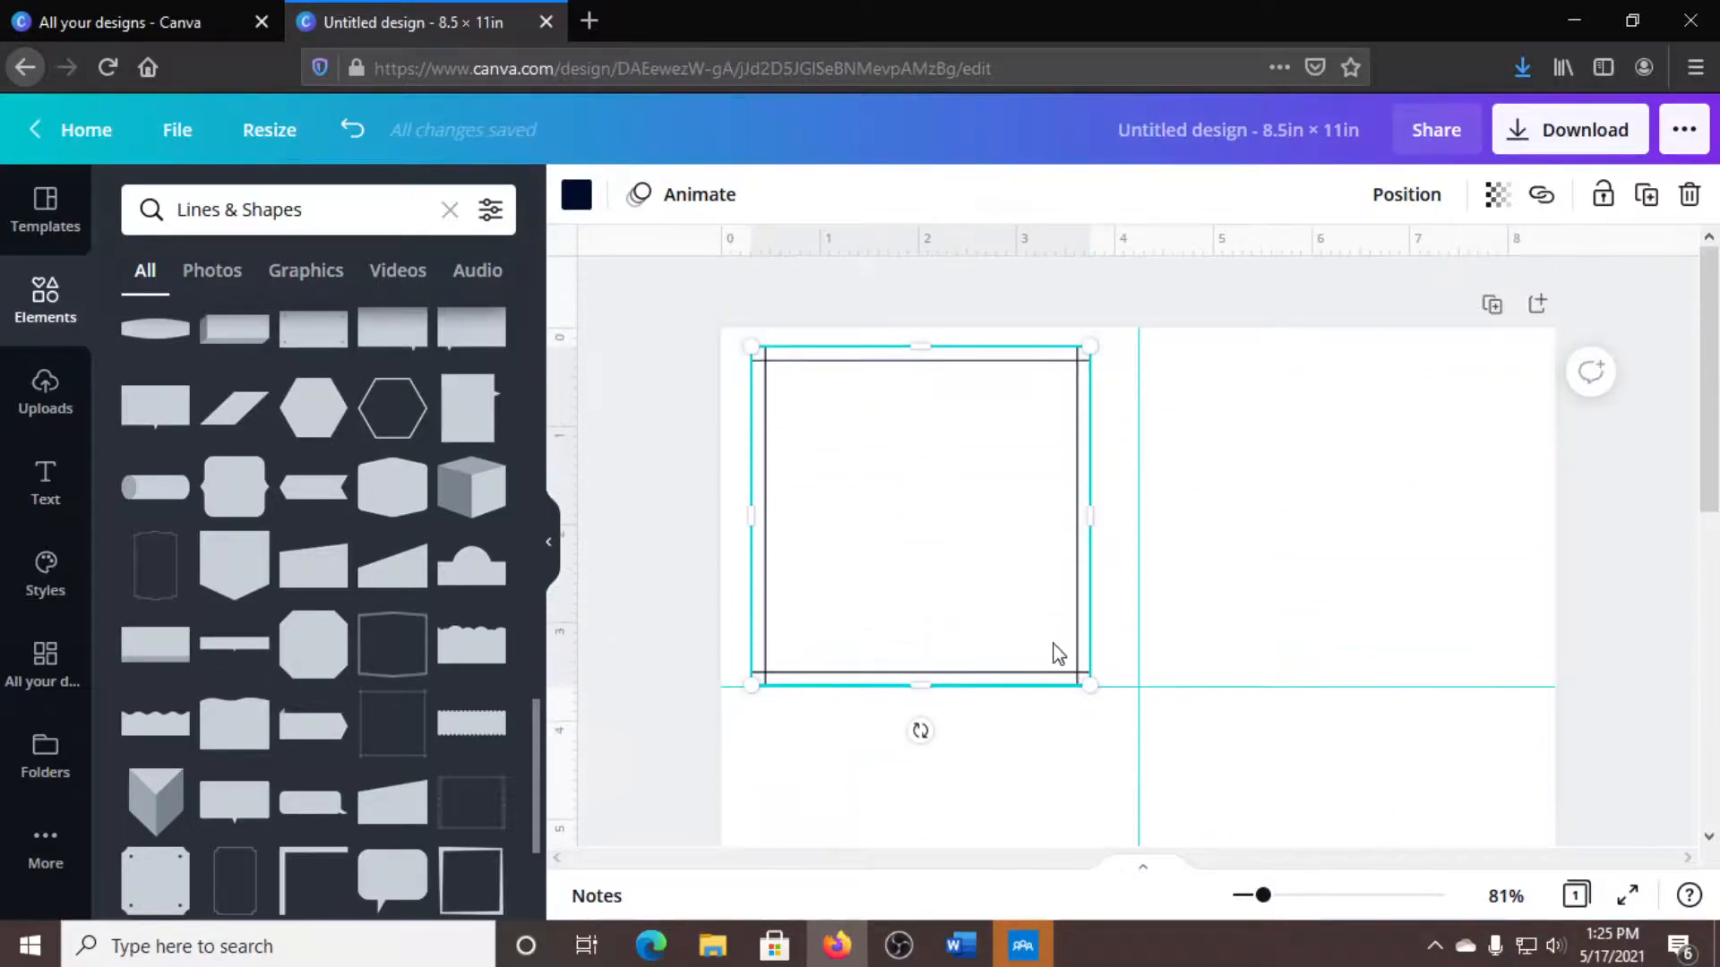
{"action": "left_click_drag", "start_coordinate": [1059, 653], "coordinate": [883, 502]}
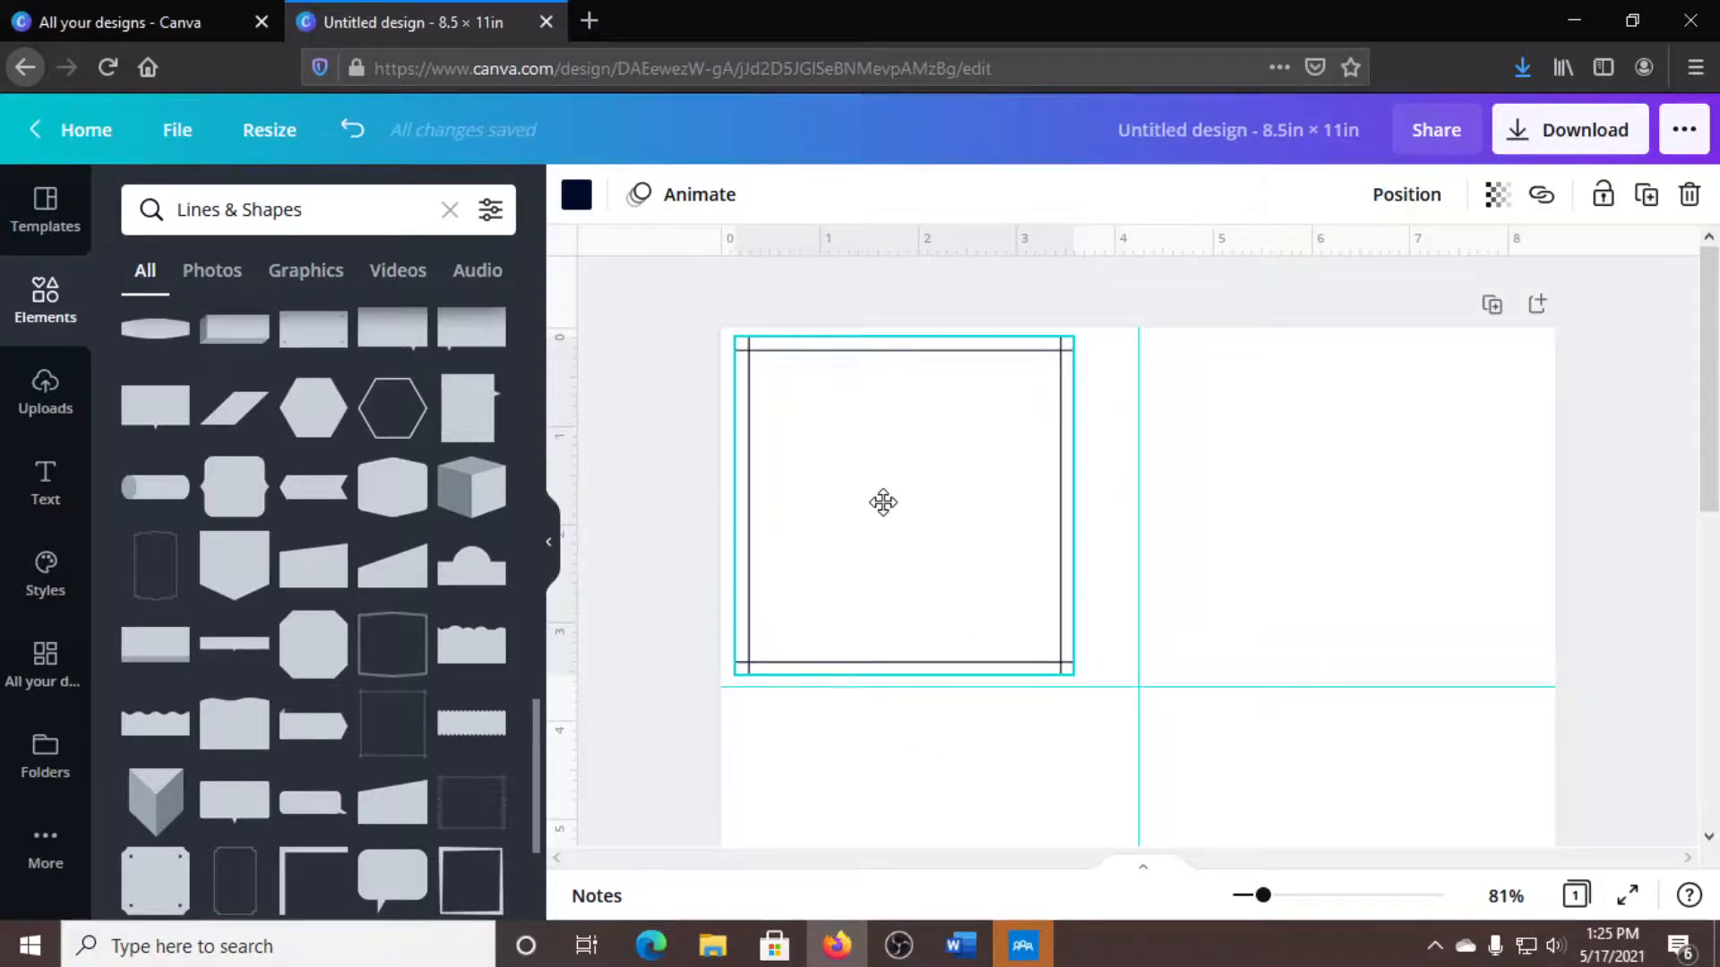
{"action": "left_click_drag", "start_coordinate": [1073, 503], "coordinate": [1105, 505]}
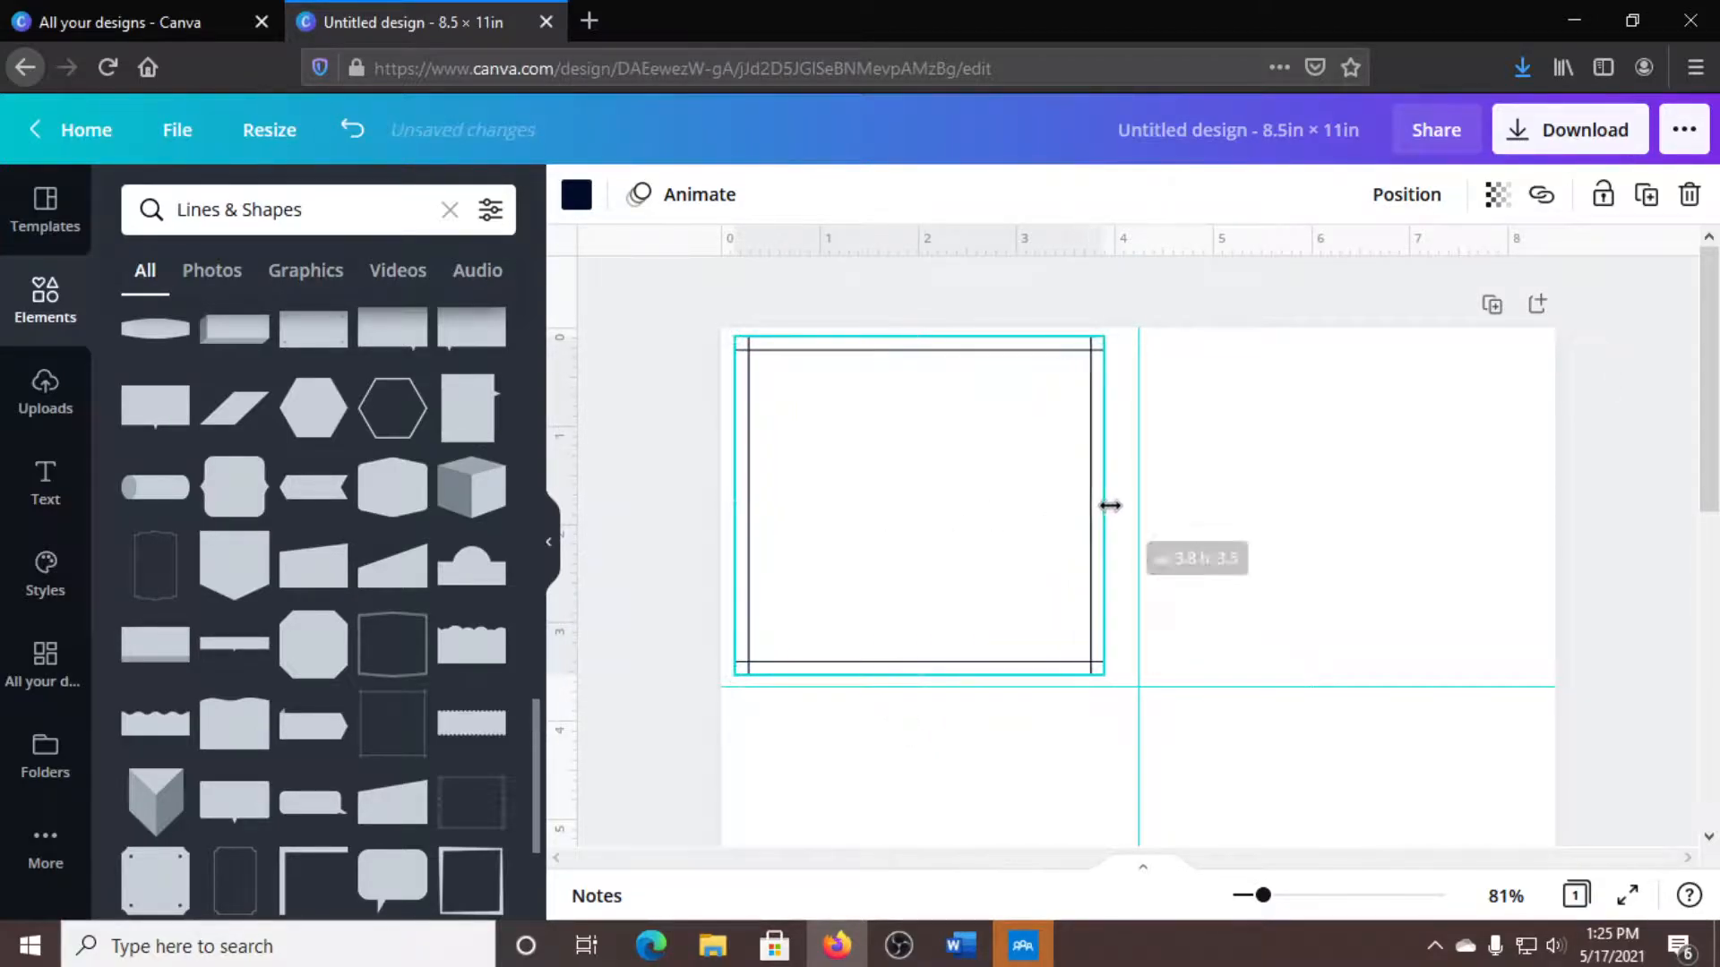
{"action": "left_click_drag", "start_coordinate": [1105, 504], "coordinate": [1123, 507]}
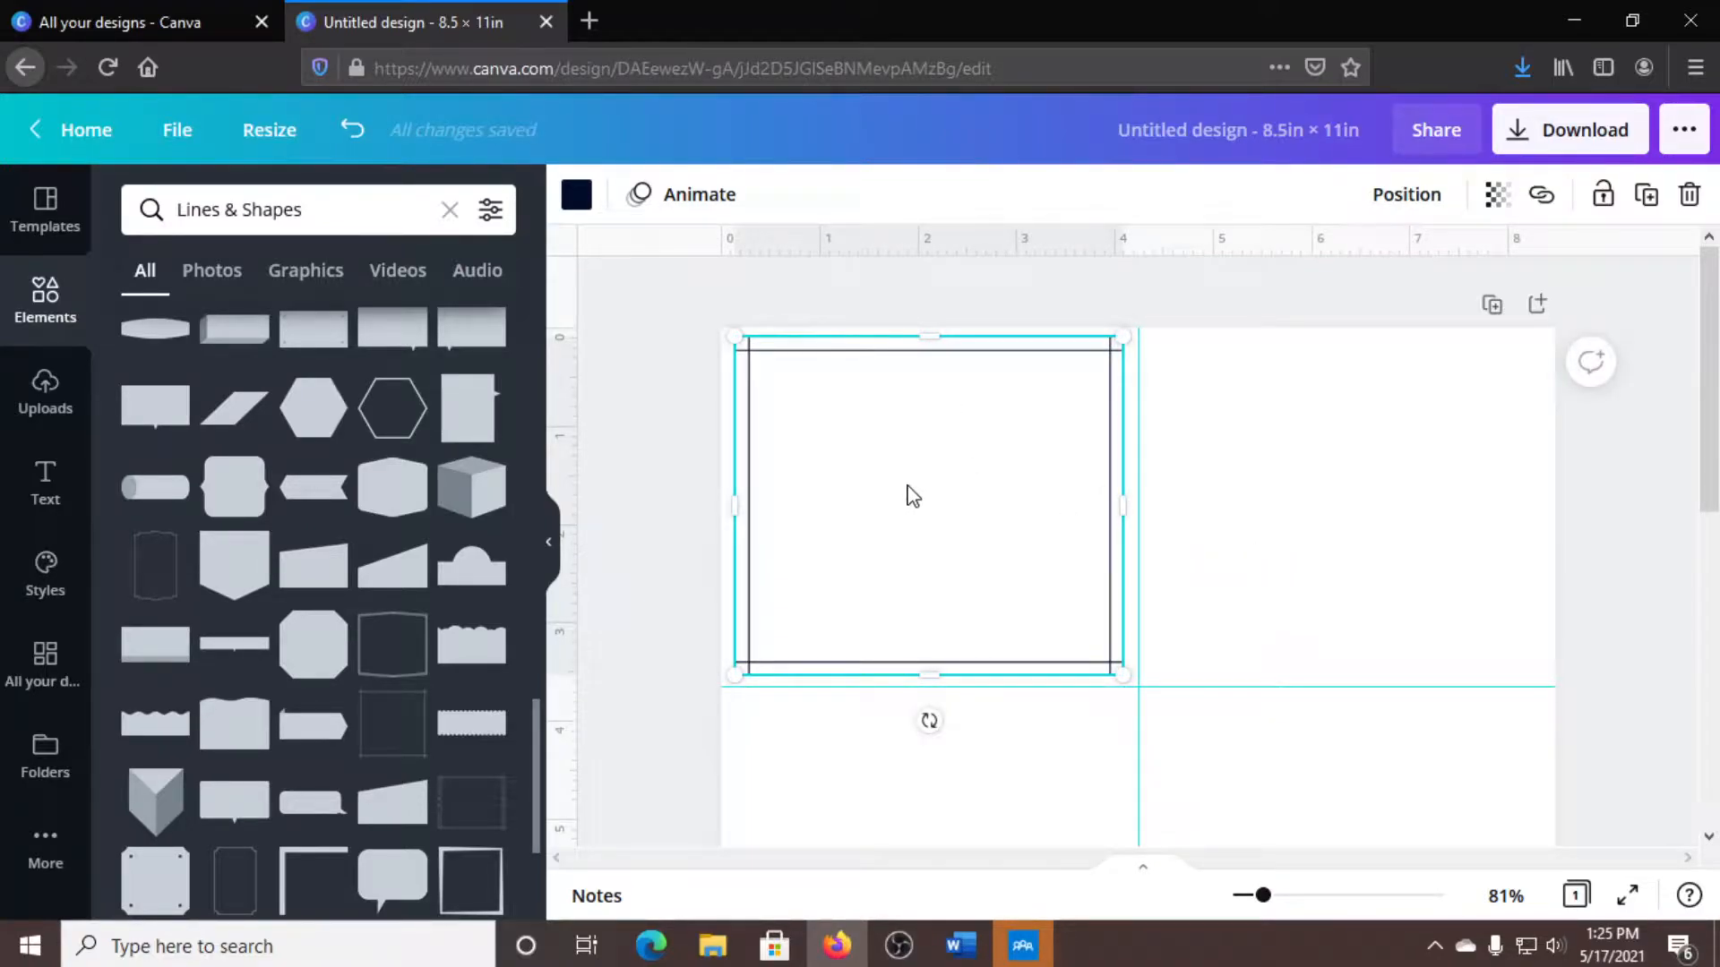
{"action": "left_click_drag", "start_coordinate": [914, 494], "coordinate": [909, 490]}
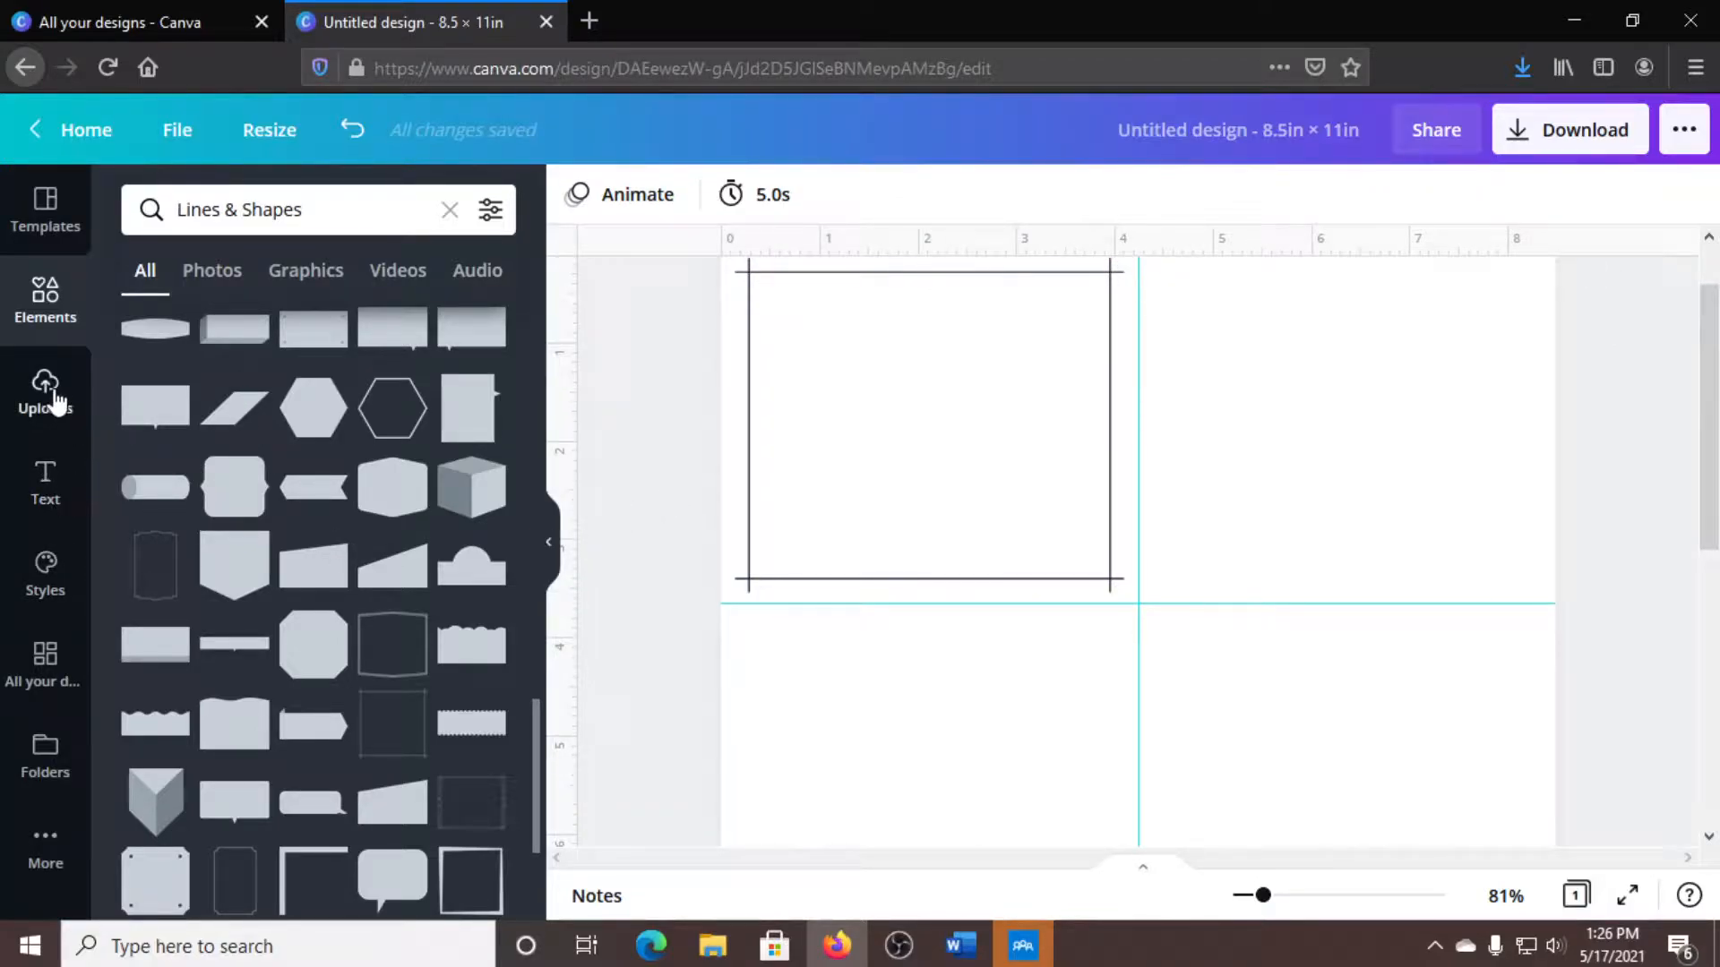
Add the purple-haired girl illustration from Uploads, shrink it, and set it along the frame's left edge.
{"action": "left_click", "coordinate": [45, 391]}
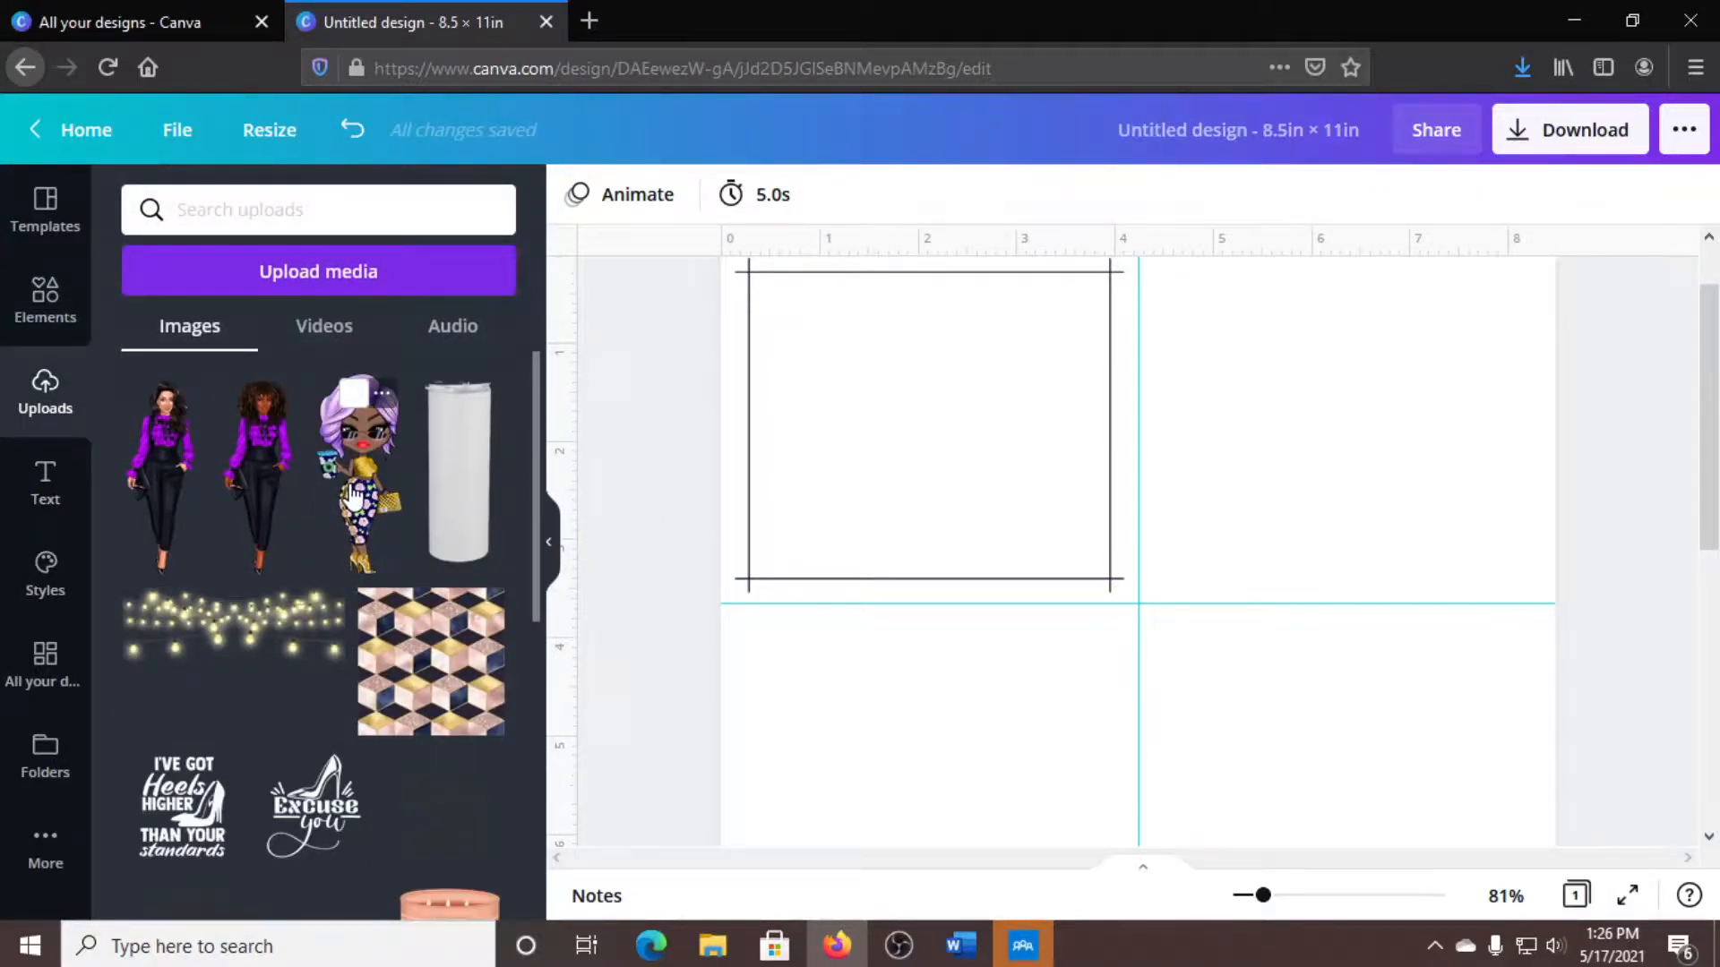
{"action": "left_click", "coordinate": [355, 473]}
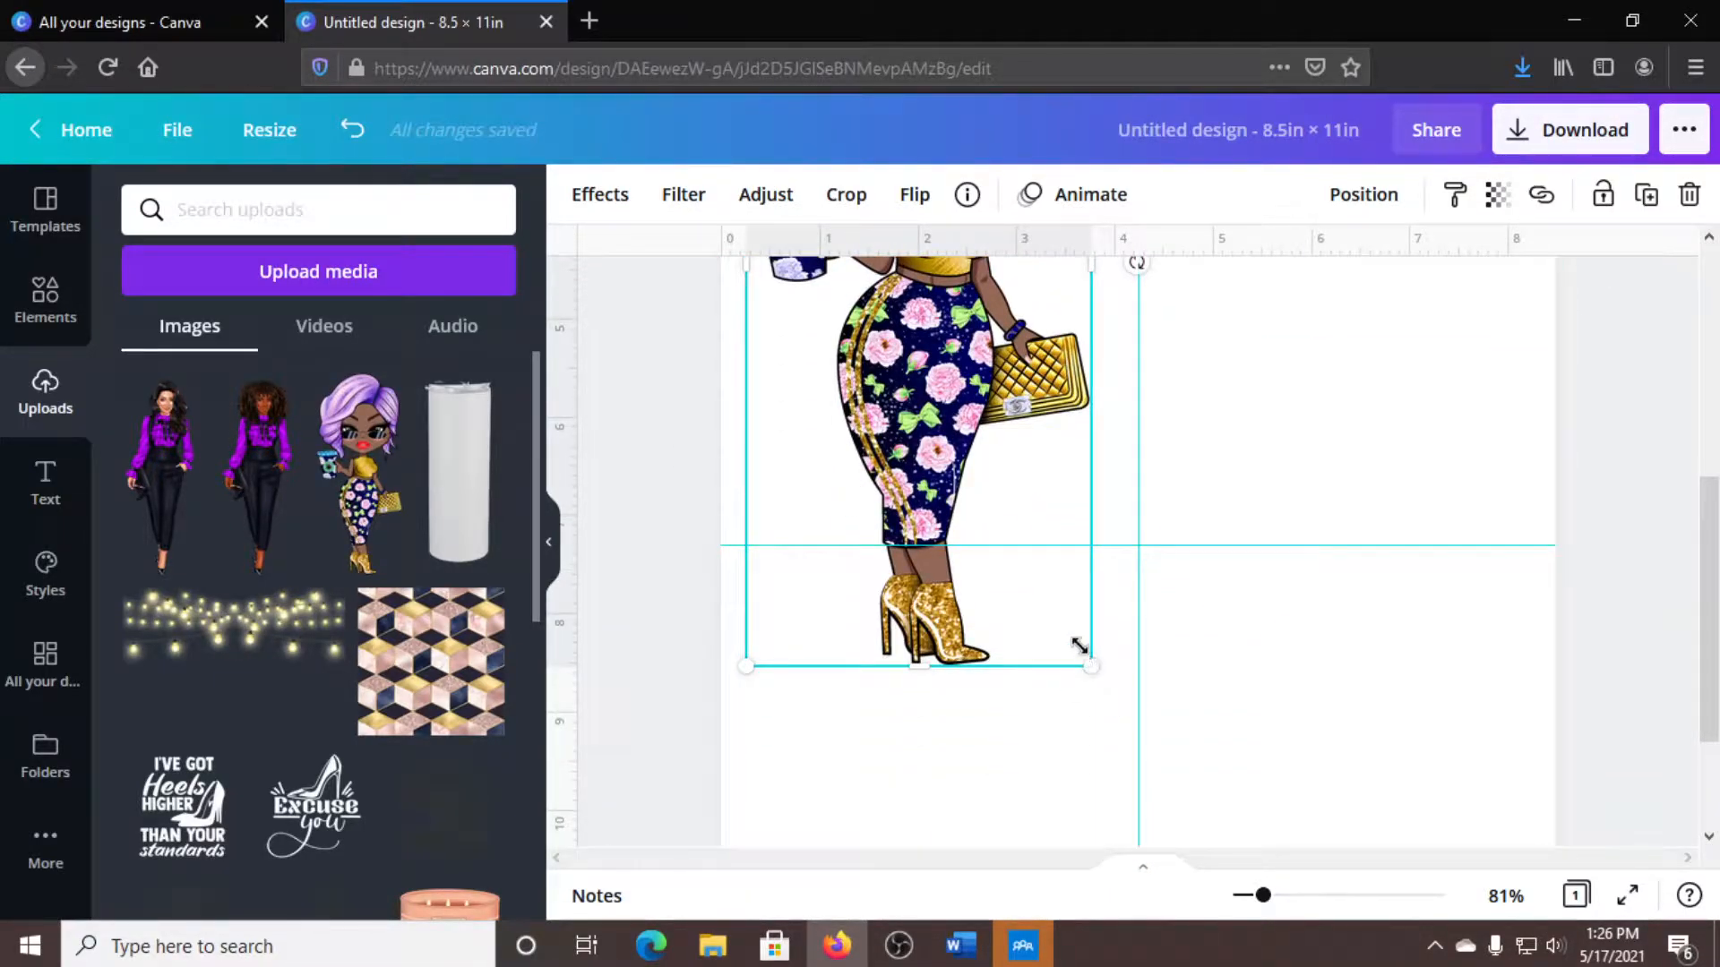
{"action": "left_click_drag", "start_coordinate": [1078, 644], "coordinate": [918, 757]}
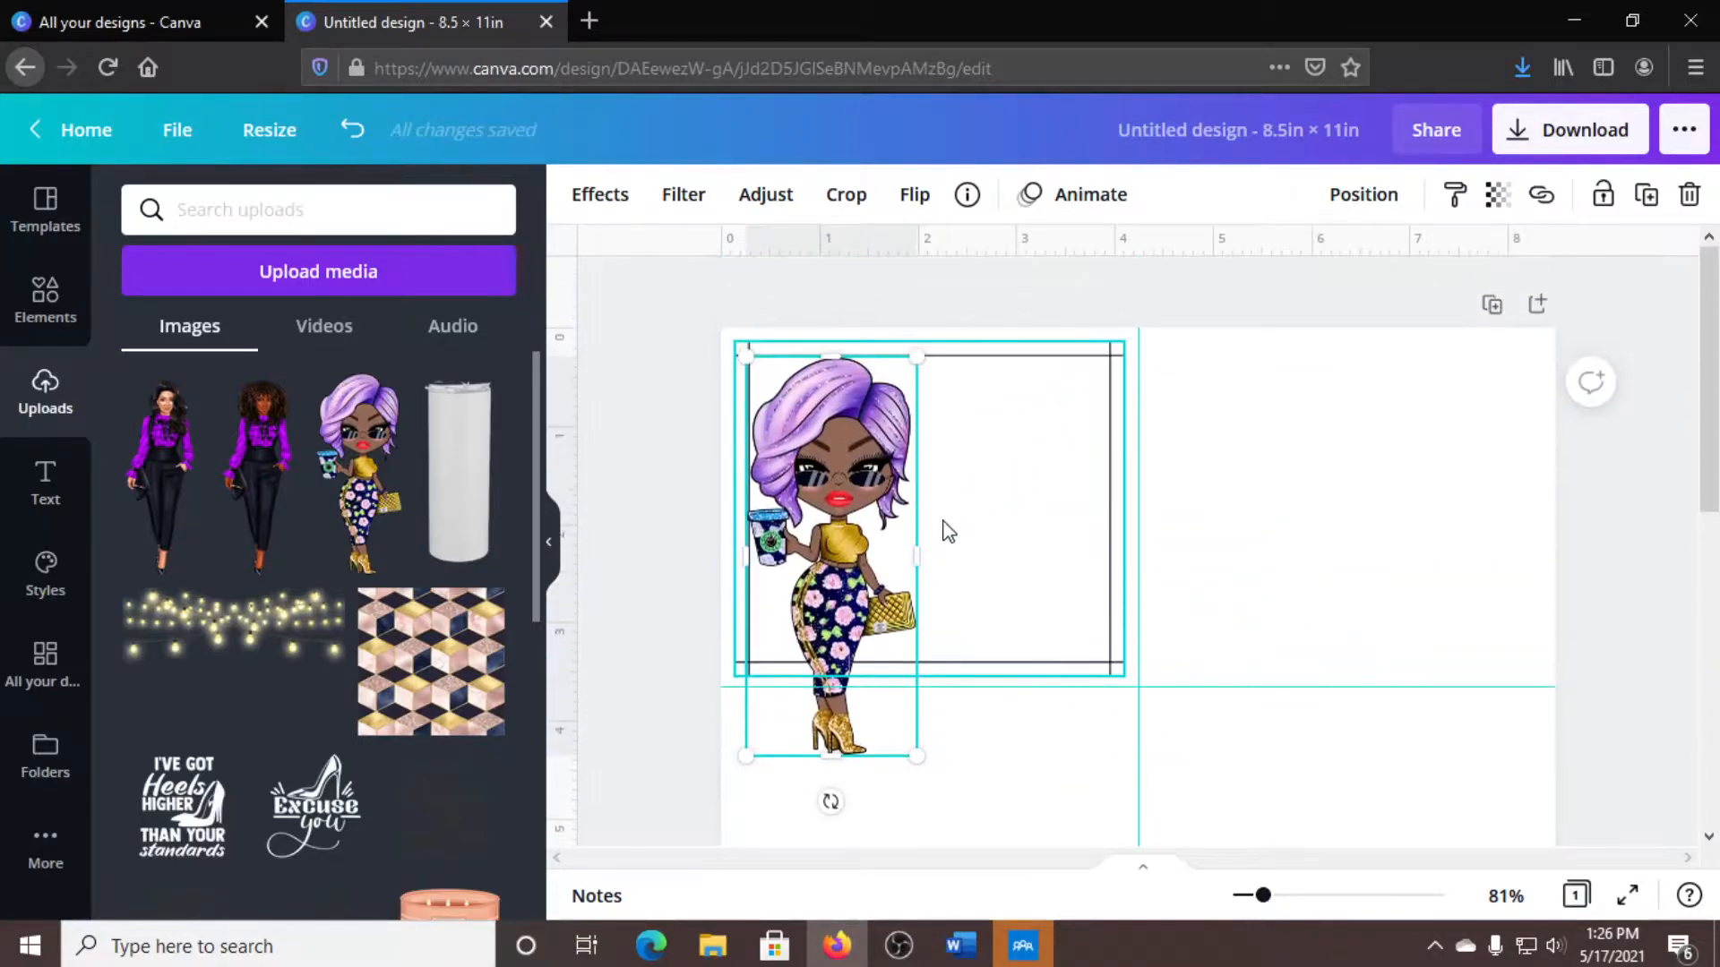
{"action": "left_click_drag", "start_coordinate": [918, 756], "coordinate": [868, 670]}
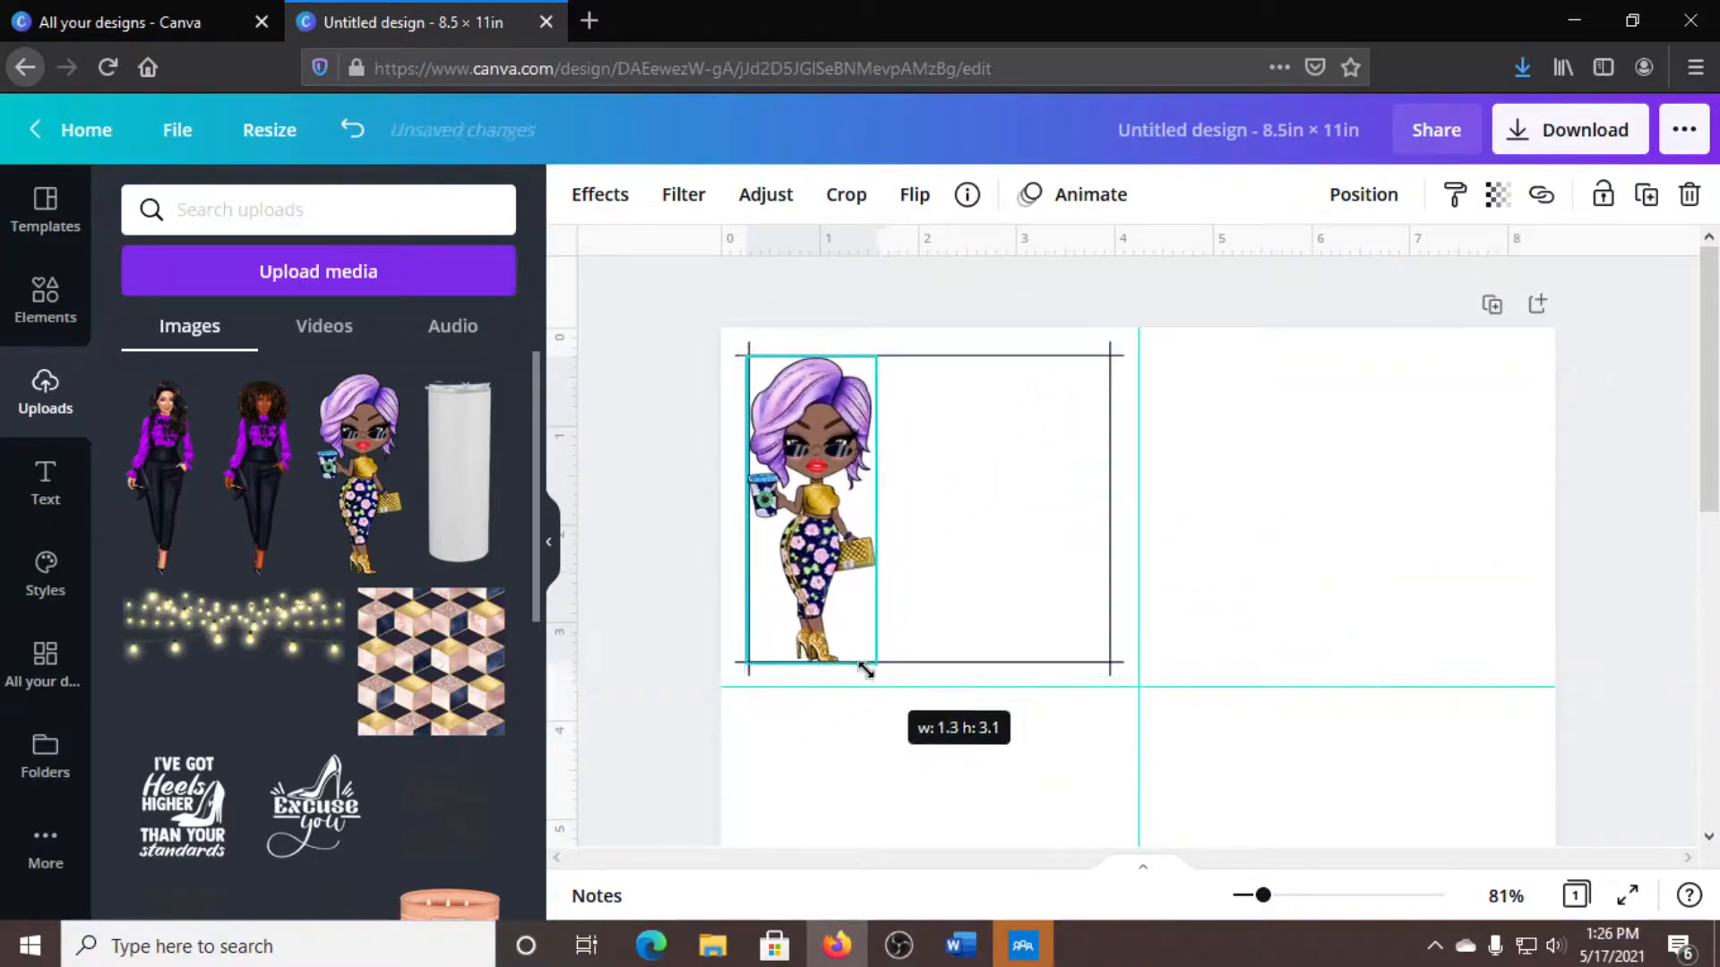
{"action": "left_click_drag", "start_coordinate": [866, 669], "coordinate": [859, 661]}
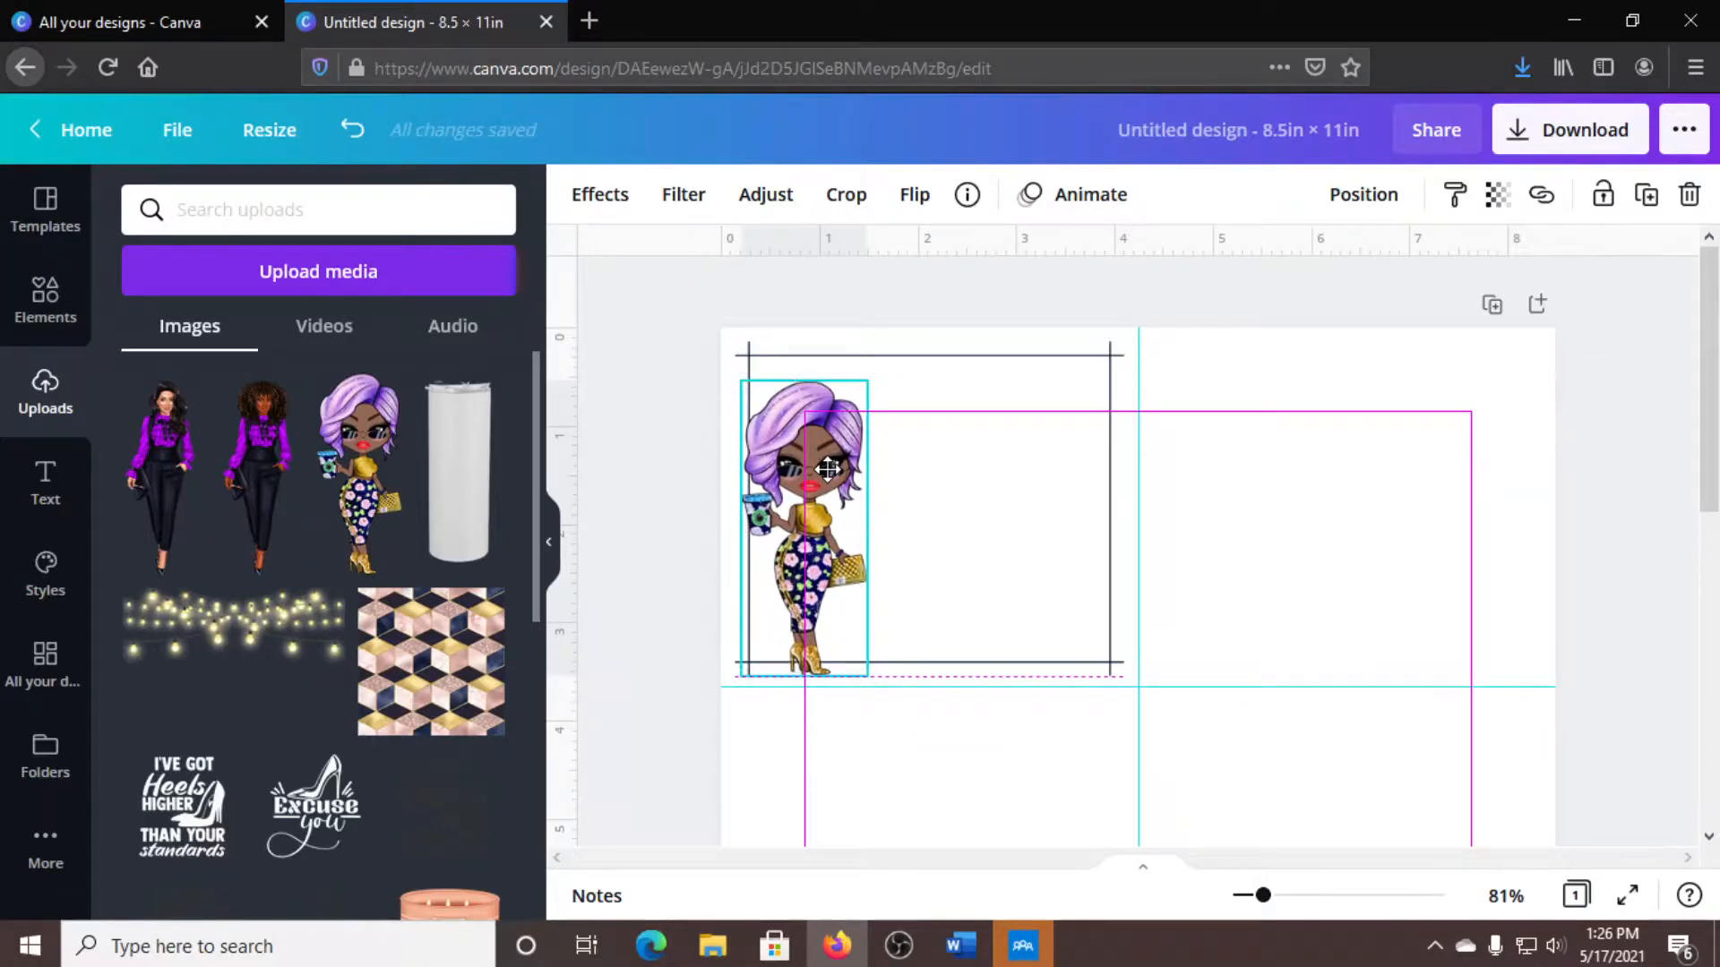
{"action": "mouse_move", "coordinate": [824, 467]}
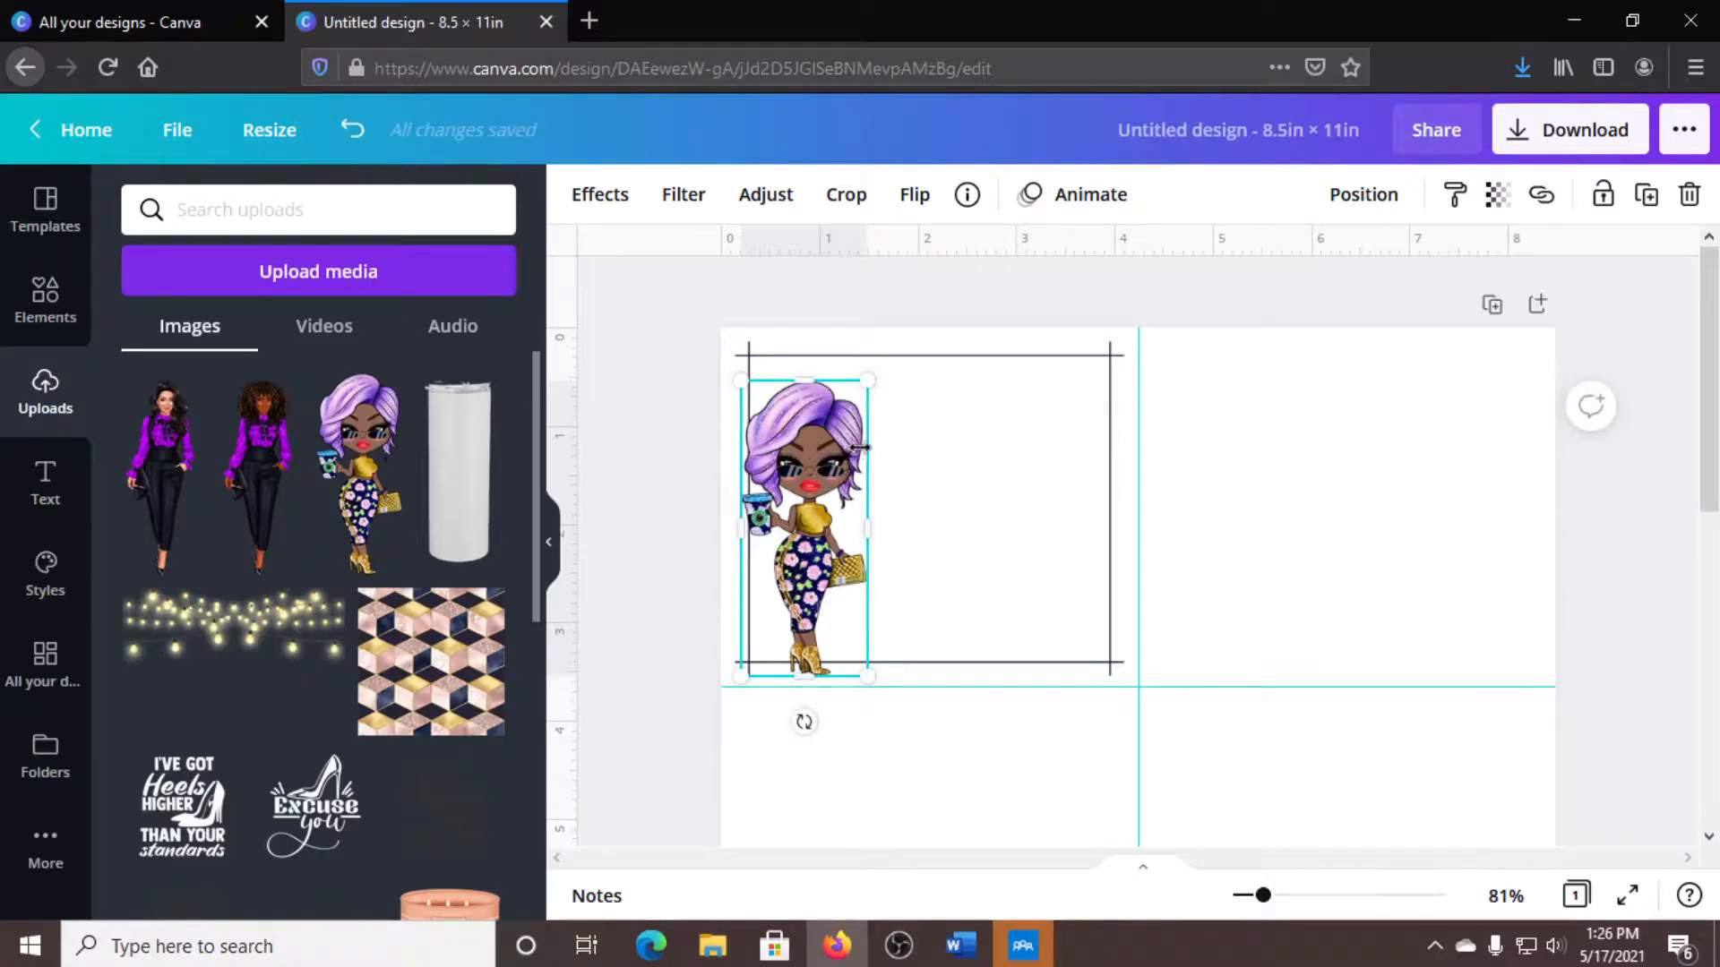
{"action": "left_click_drag", "start_coordinate": [871, 380], "coordinate": [845, 409]}
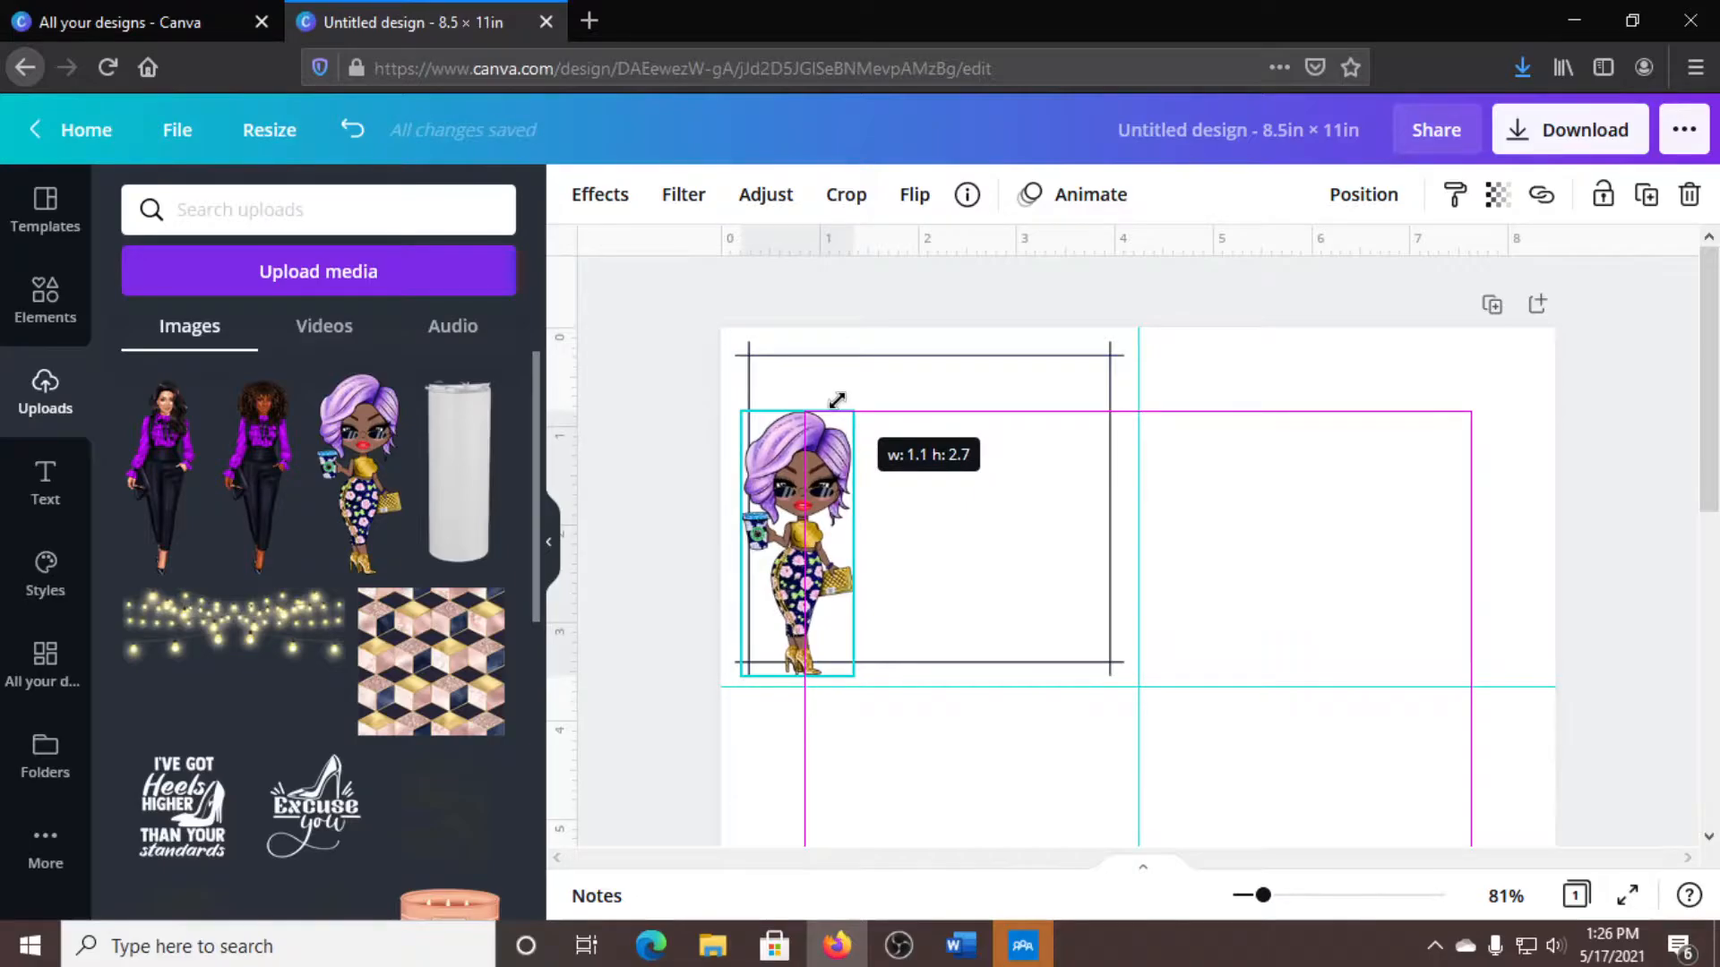
{"action": "left_click_drag", "start_coordinate": [839, 398], "coordinate": [826, 417]}
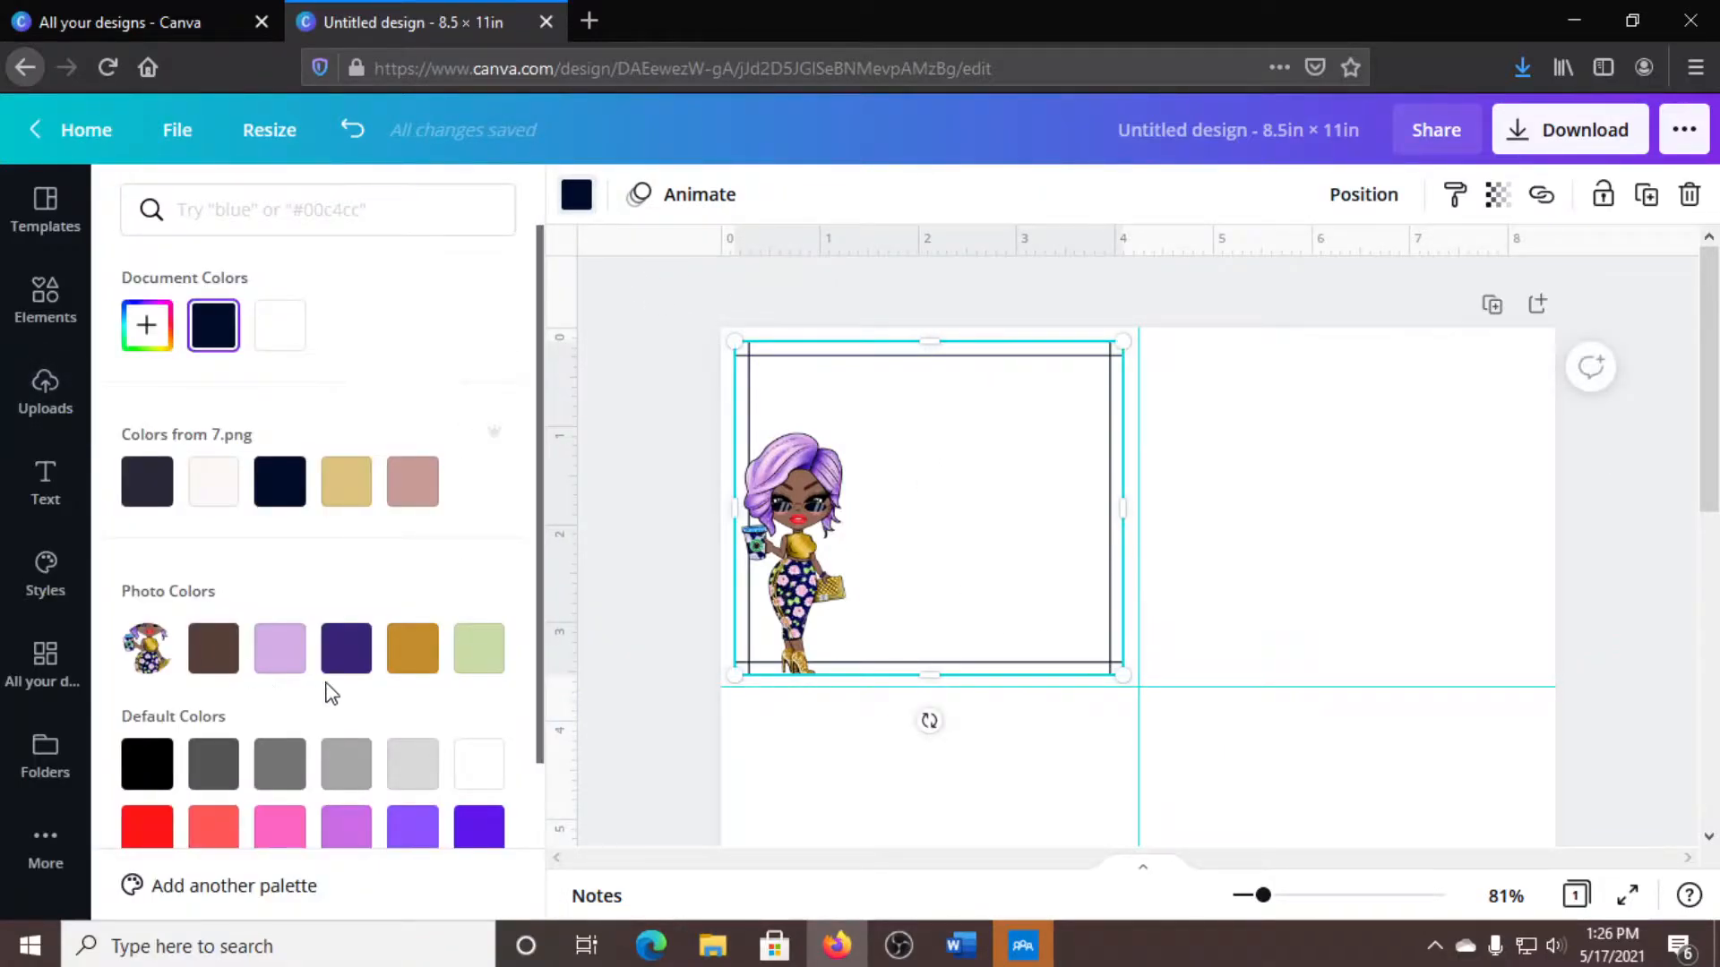
Recolour the top-left frame outline with the purple Photo Colors swatch.
{"action": "left_click", "coordinate": [345, 648]}
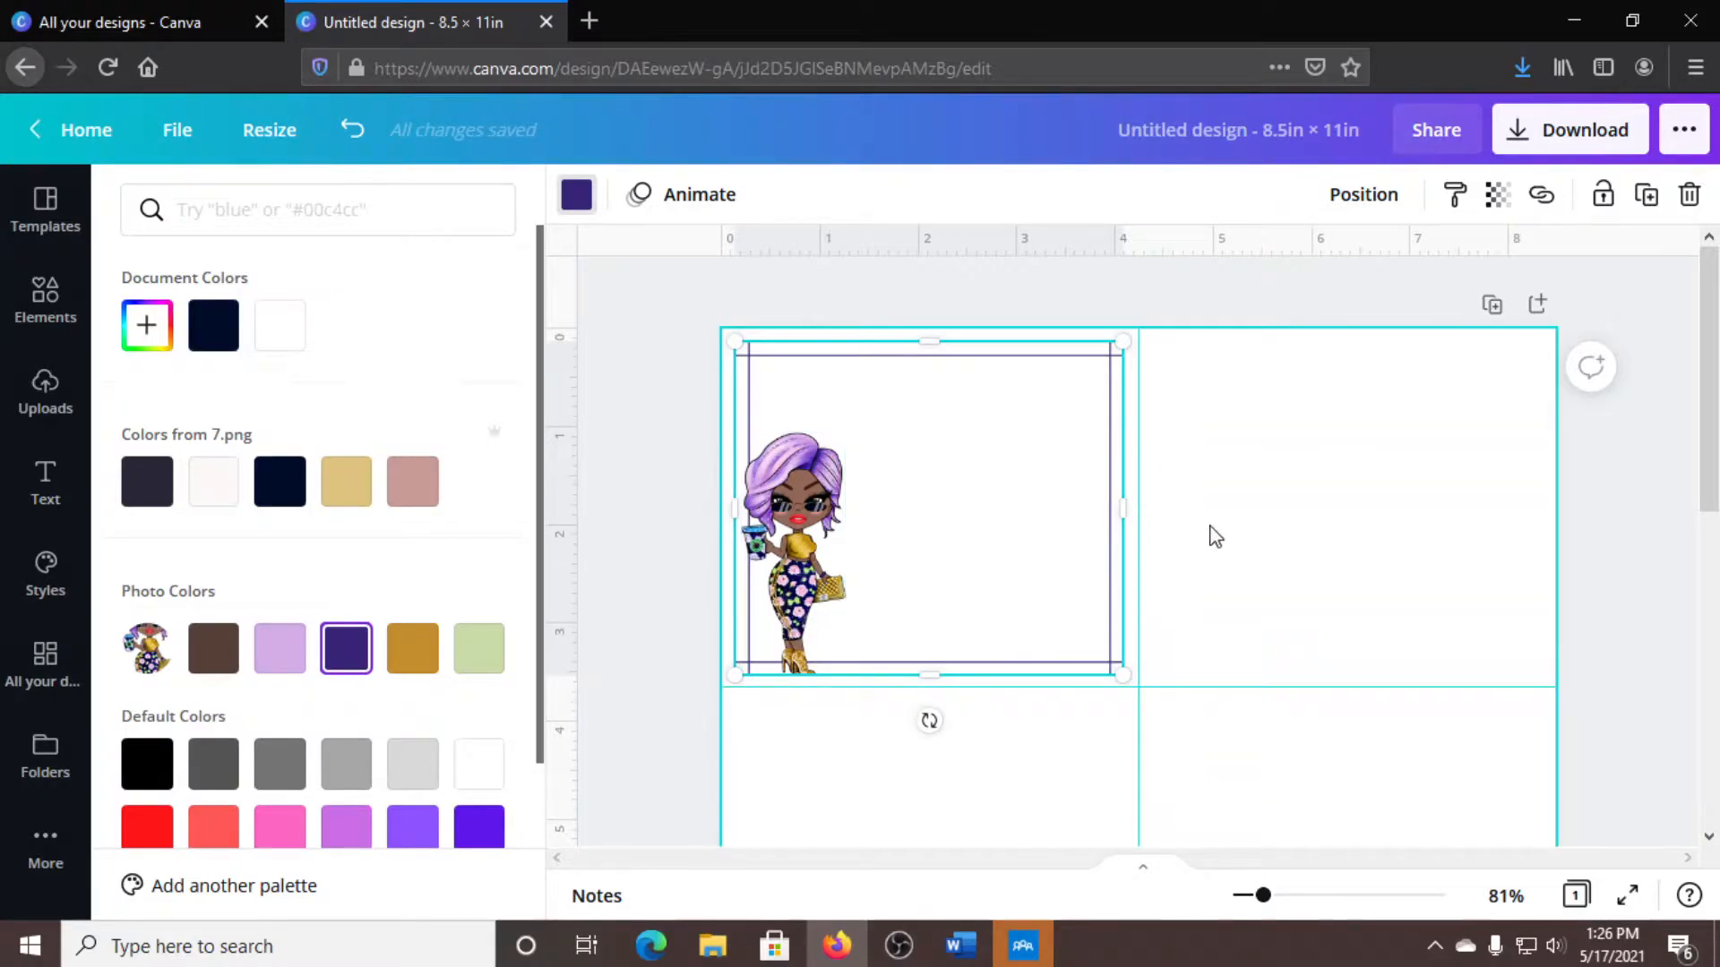
{"action": "left_click", "coordinate": [44, 389]}
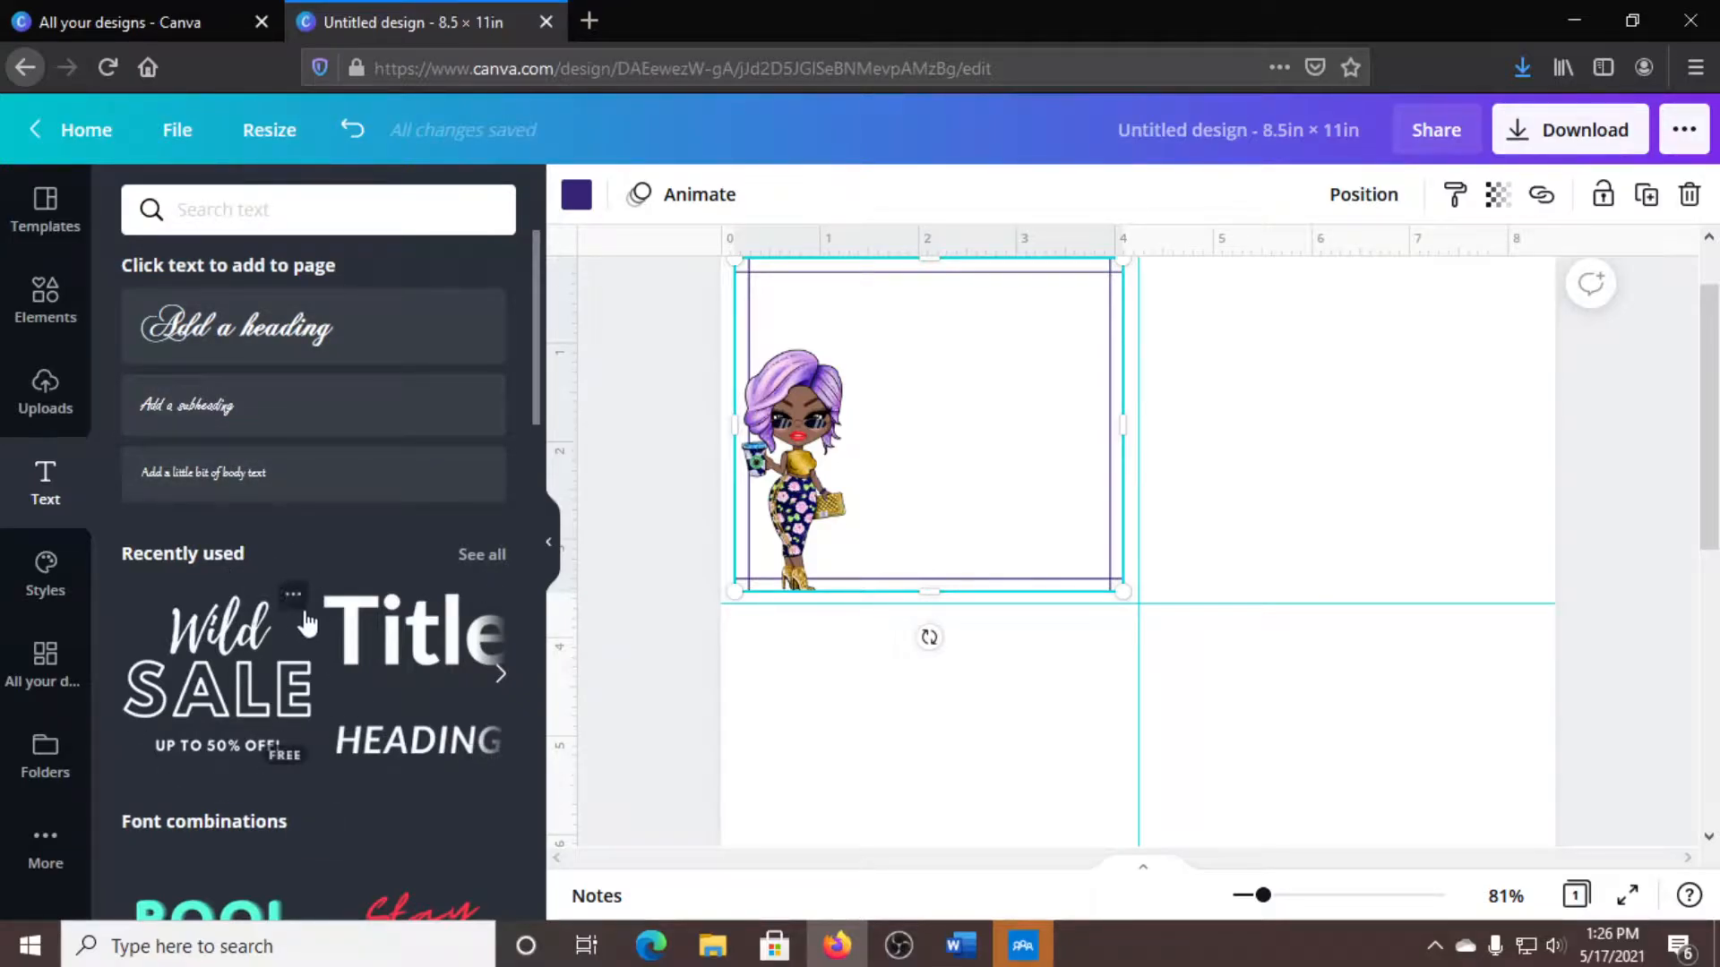
{"action": "mouse_move", "coordinate": [65, 500]}
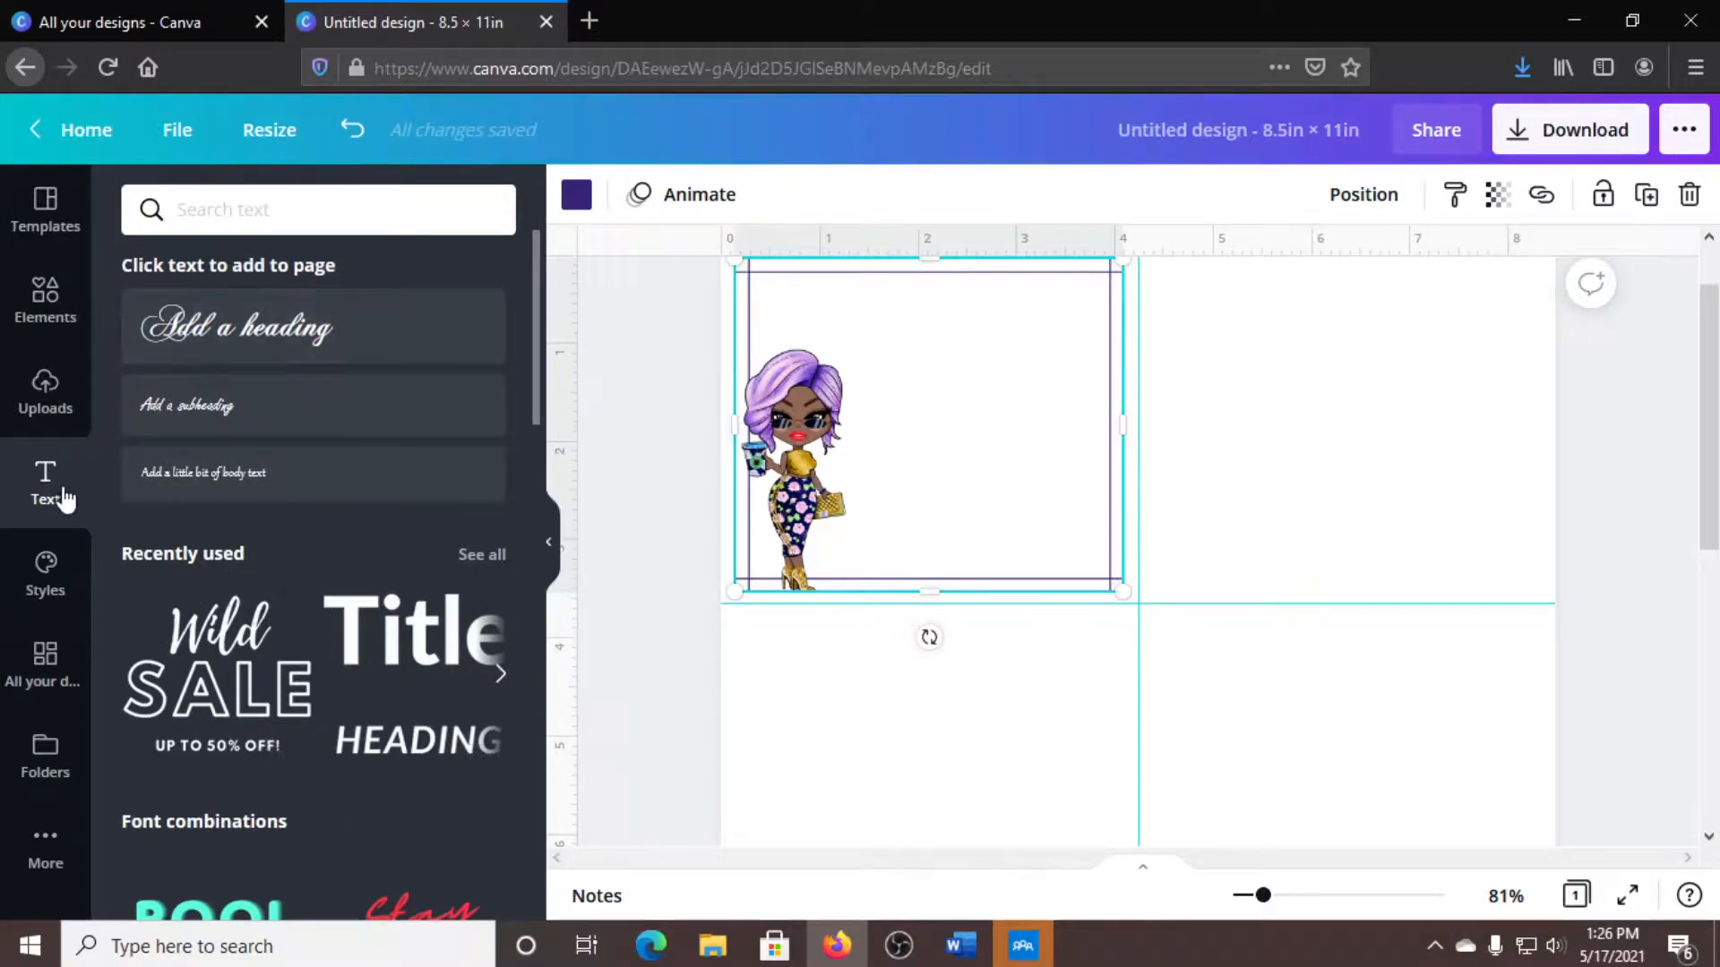
{"action": "mouse_move", "coordinate": [45, 774]}
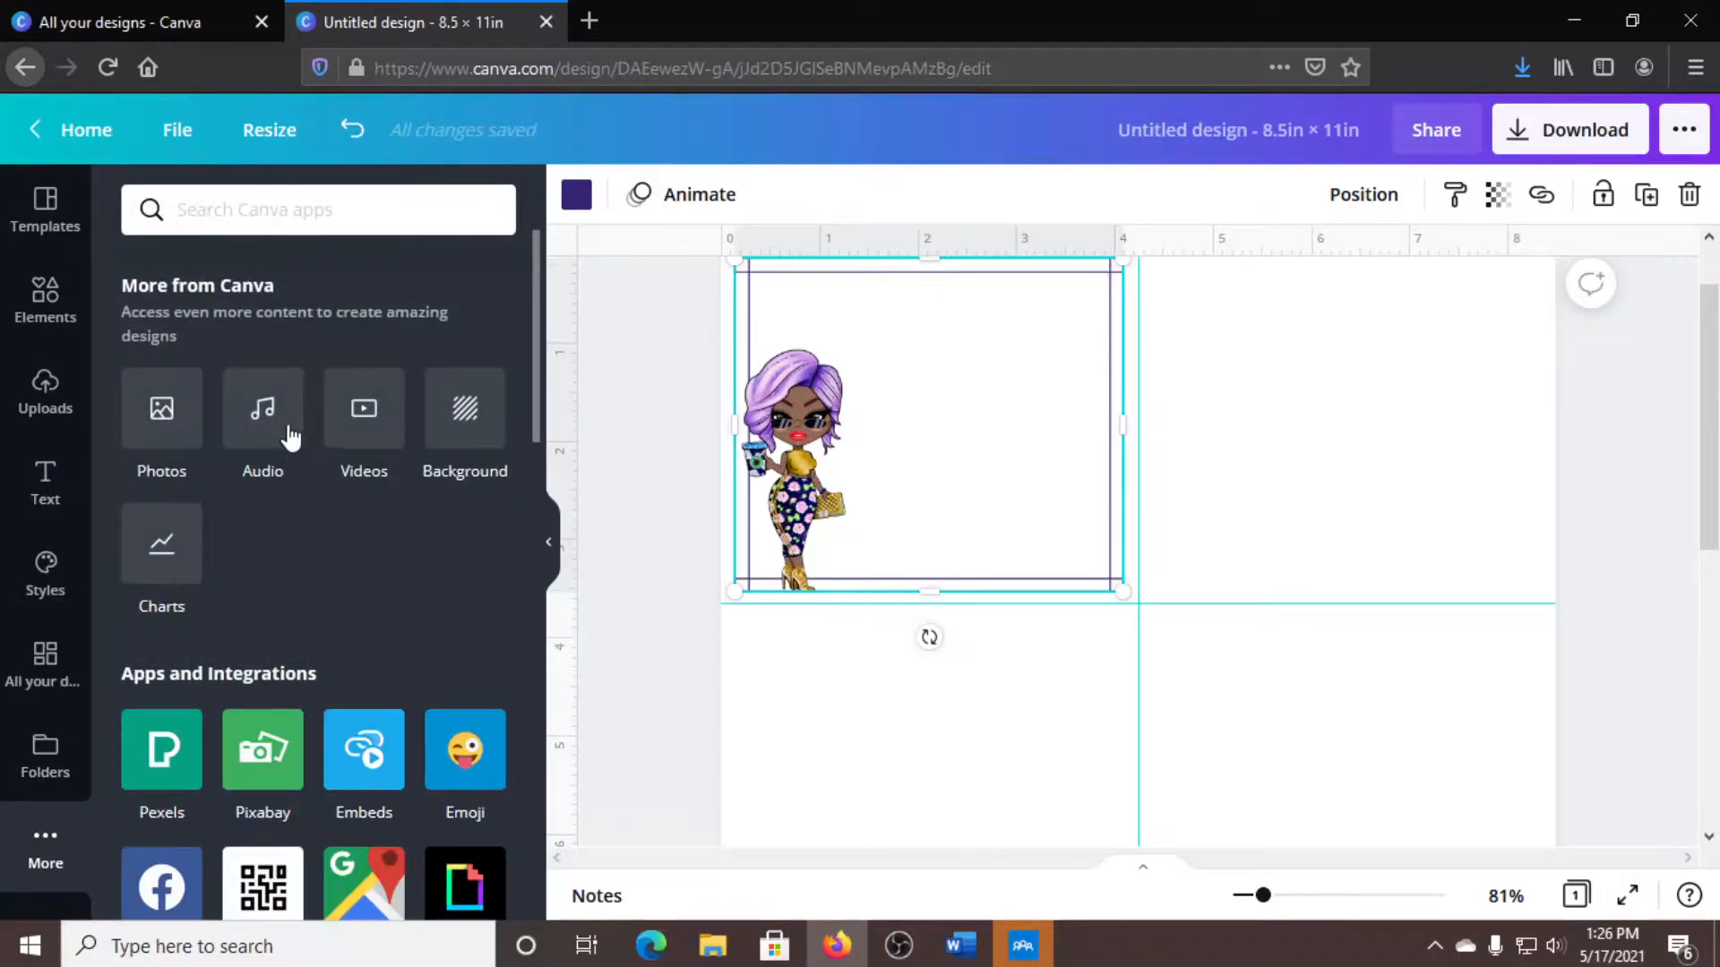
{"action": "mouse_move", "coordinate": [205, 442]}
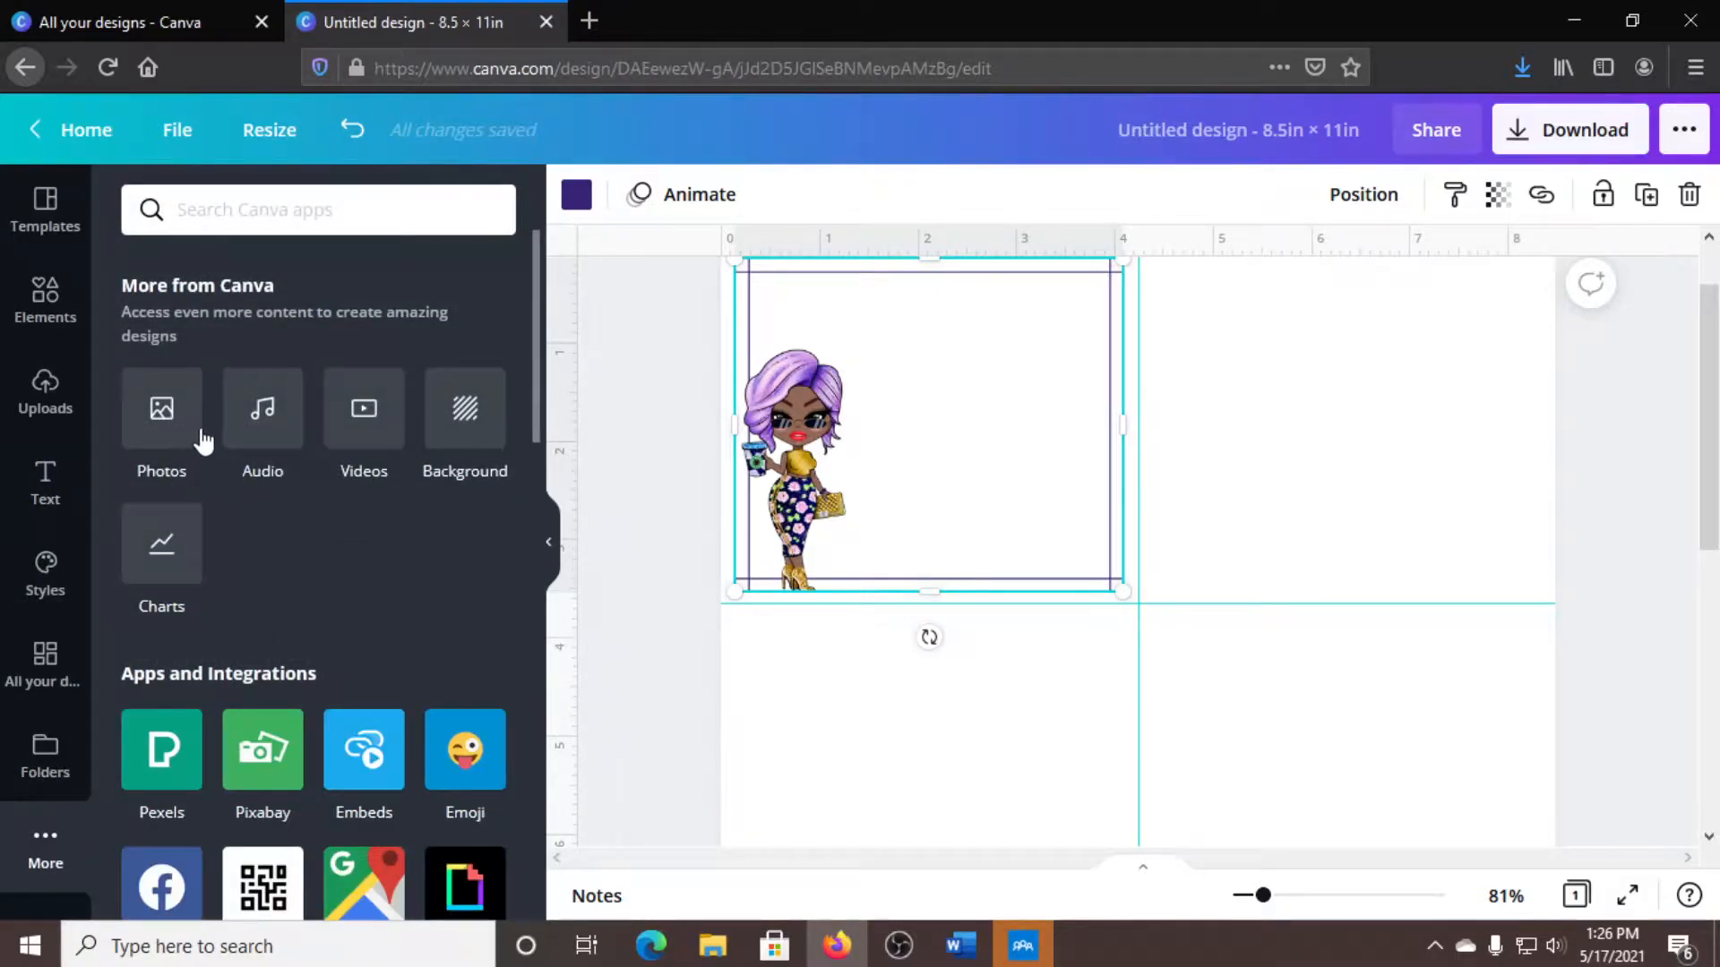
In Styles, look through the colour palettes, then browse the suggested font pairings.
{"action": "left_click", "coordinate": [45, 569]}
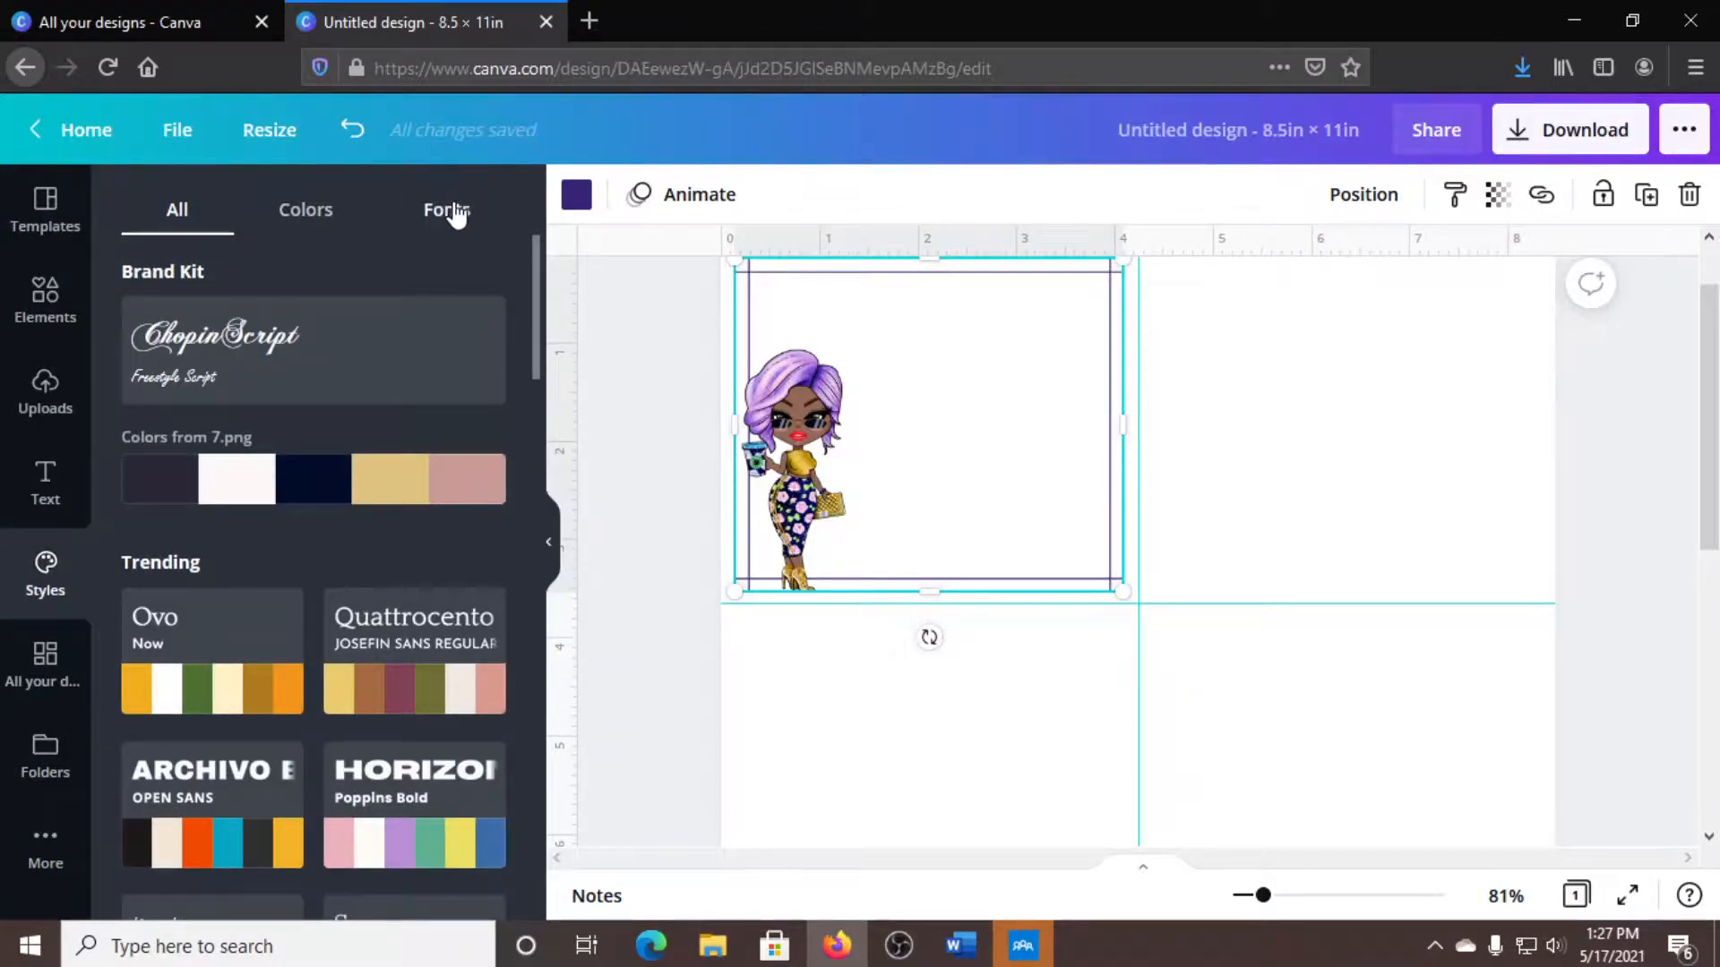
{"action": "left_click", "coordinate": [305, 209]}
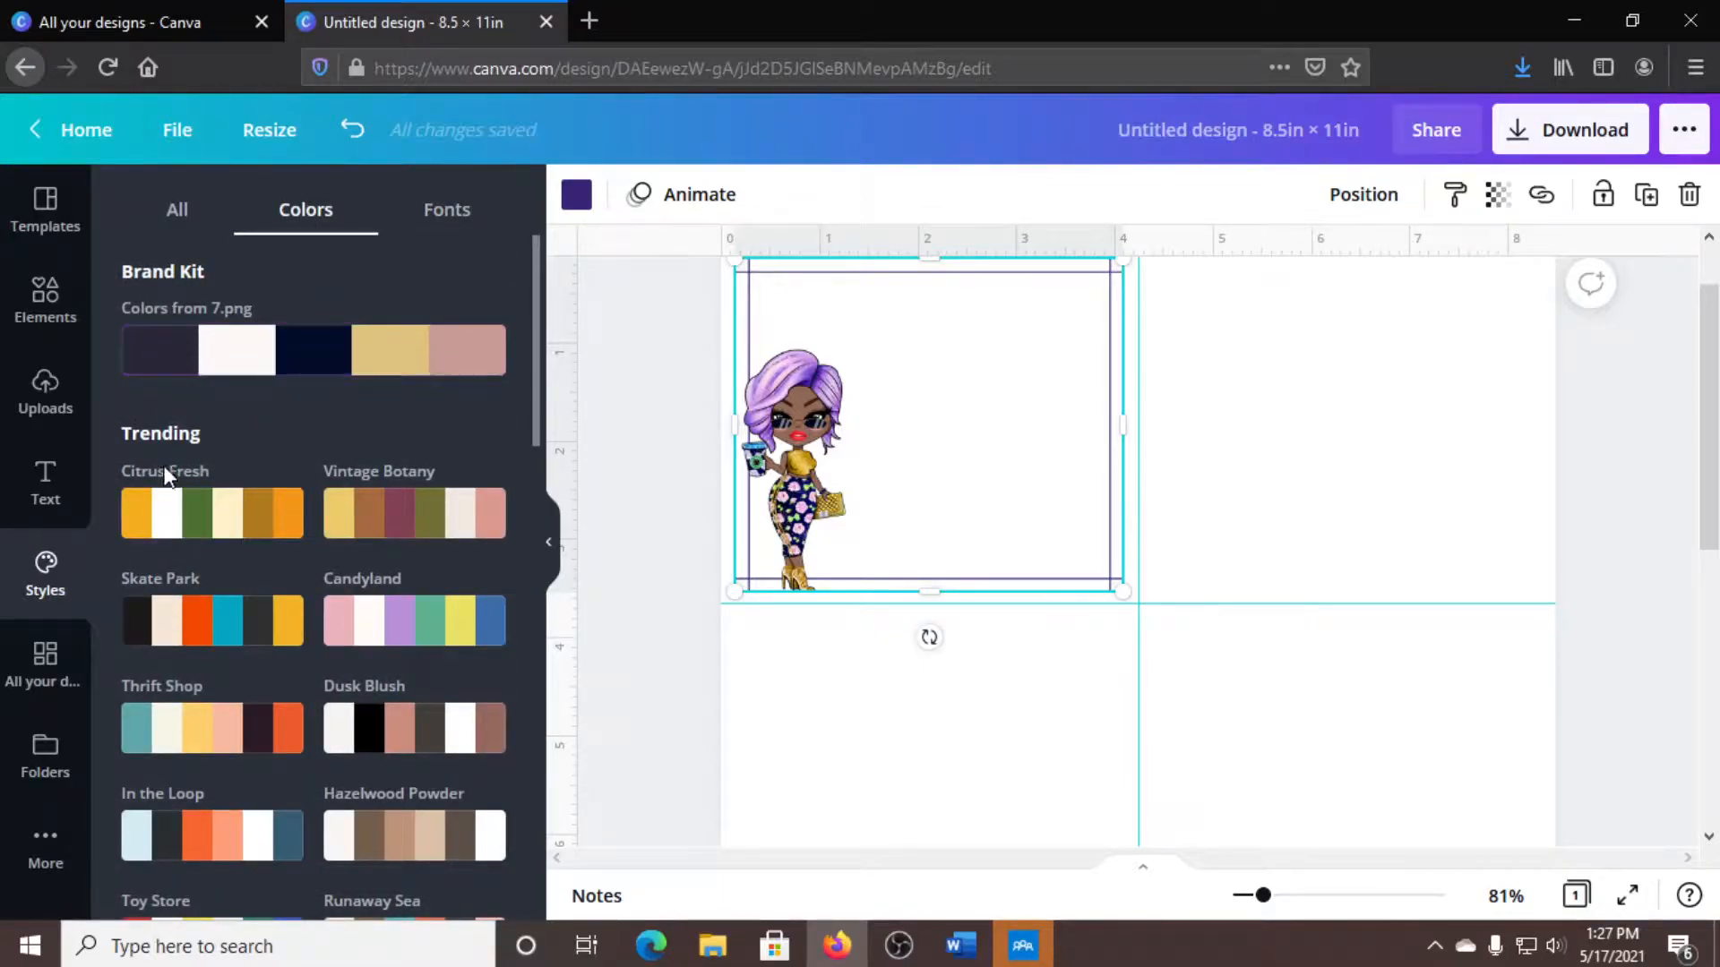
{"action": "scroll", "scroll_direction": "down", "scroll_amount": 3}
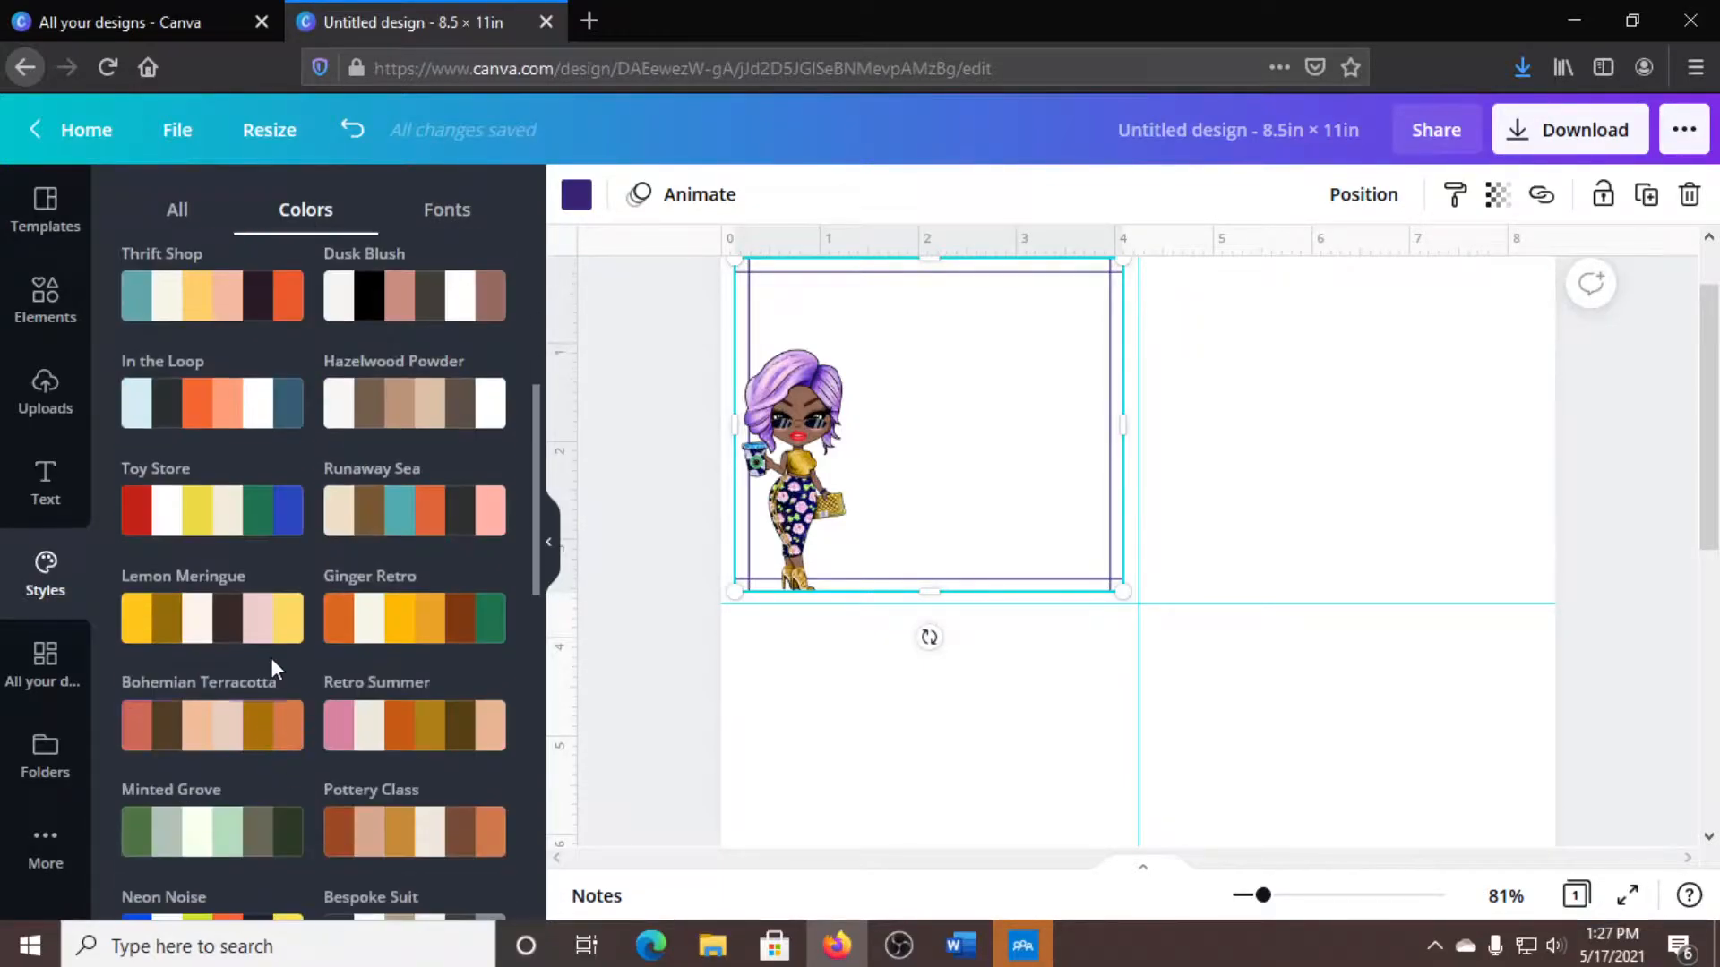
{"action": "left_click", "coordinate": [446, 209]}
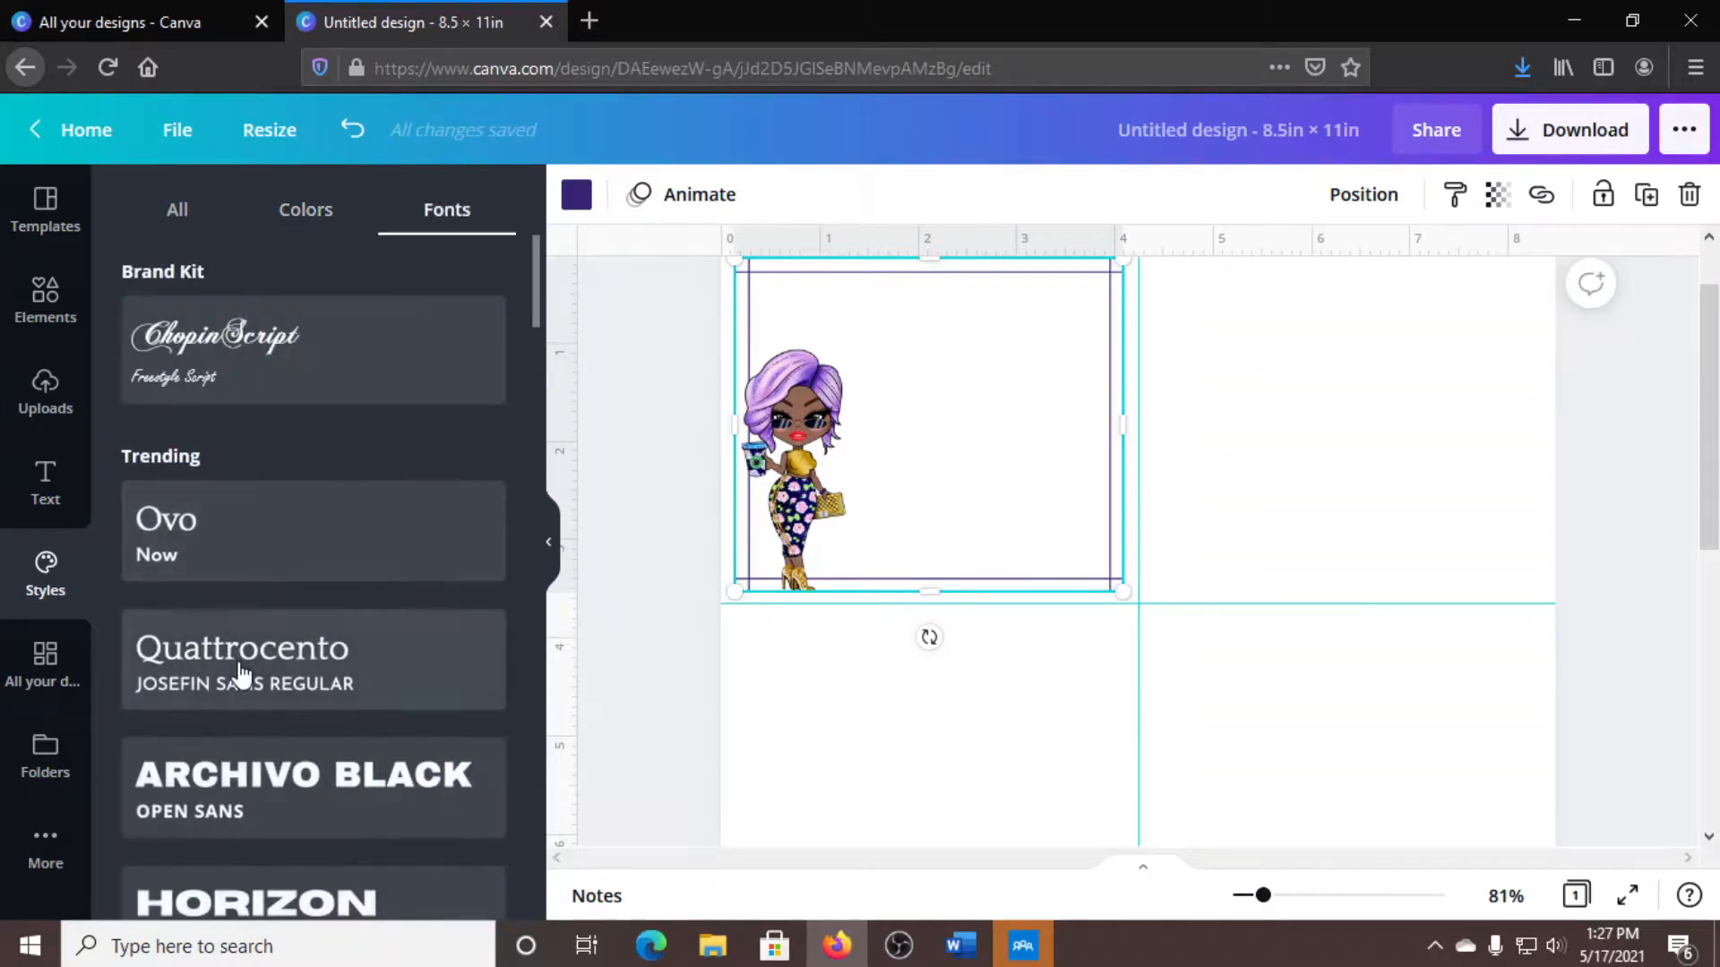
{"action": "scroll", "scroll_direction": "down", "scroll_amount": 3}
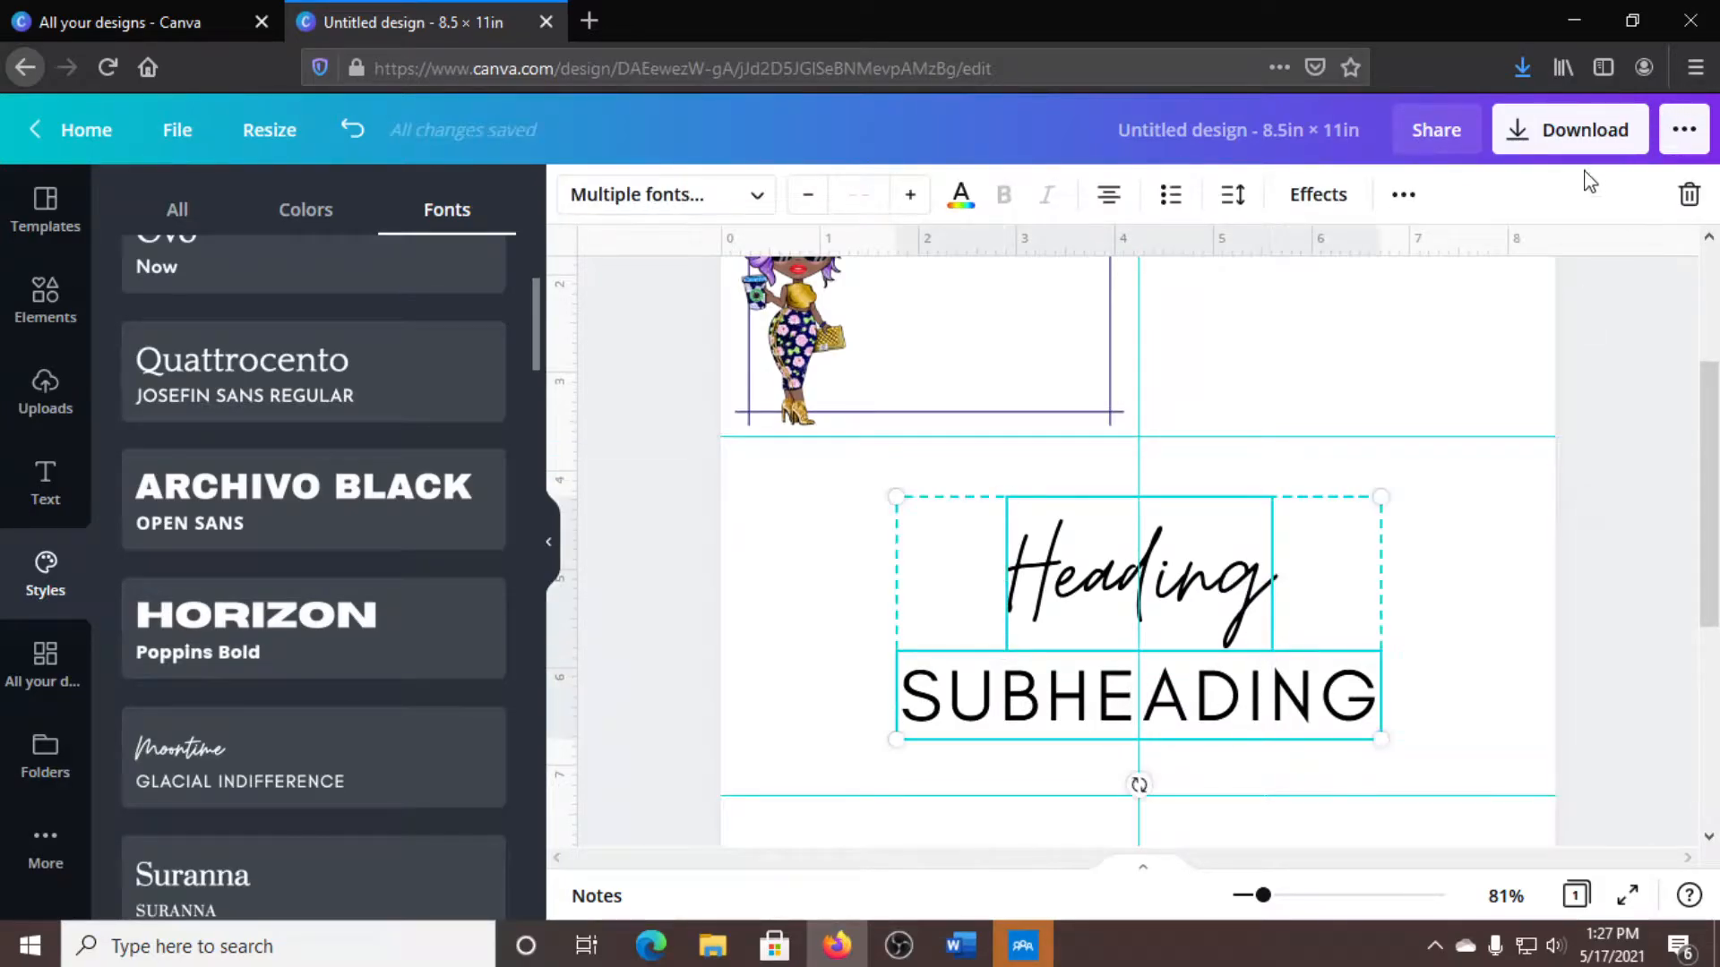
{"action": "mouse_move", "coordinate": [1403, 195]}
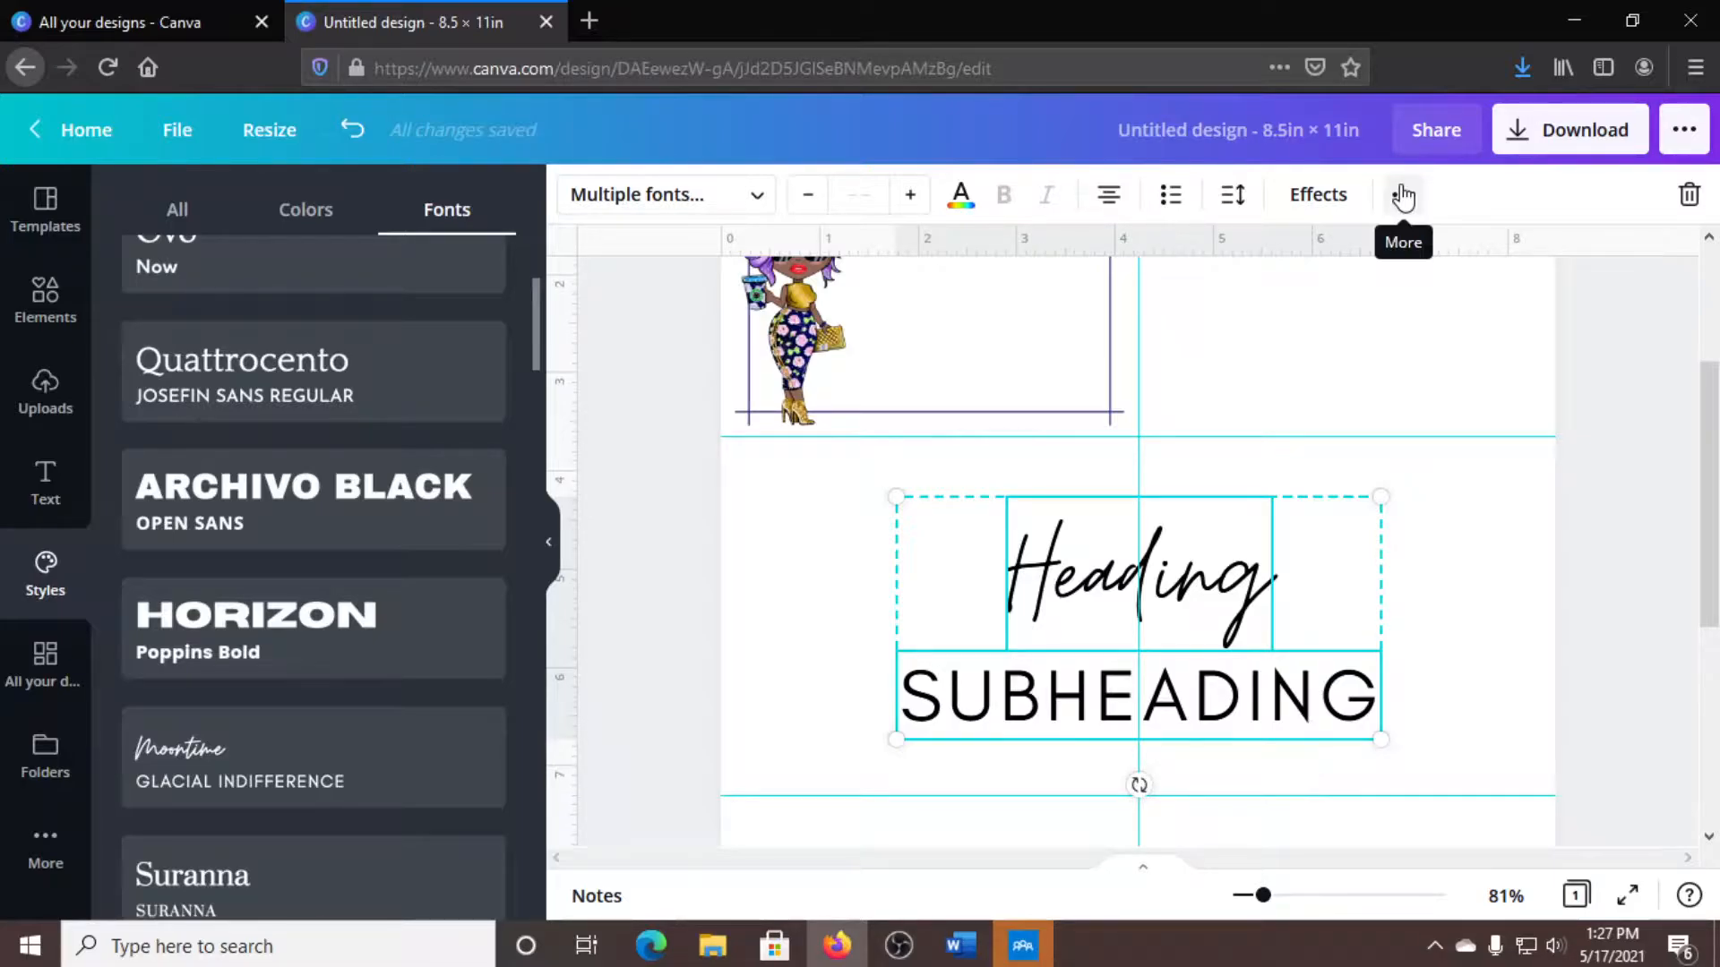
Add the script Heading/SUBHEADING pairing, shrink it into the frame's top-right, and begin editing the heading.
{"action": "left_click", "coordinate": [1403, 194]}
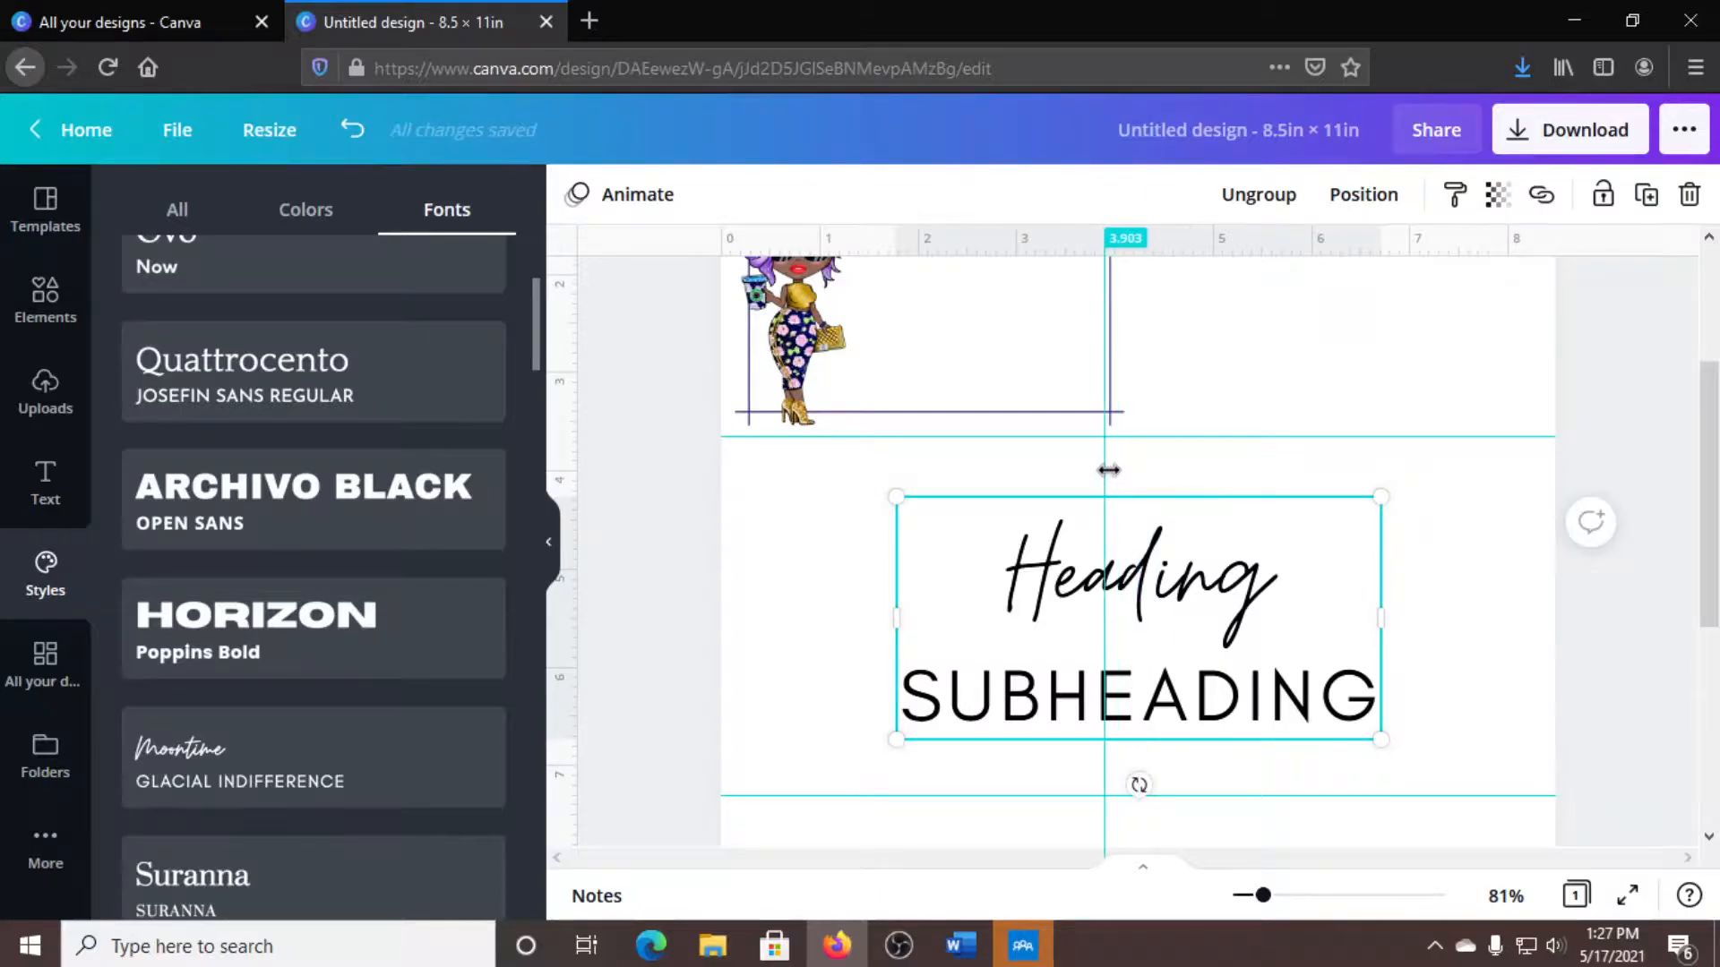
{"action": "left_click", "coordinate": [1136, 583]}
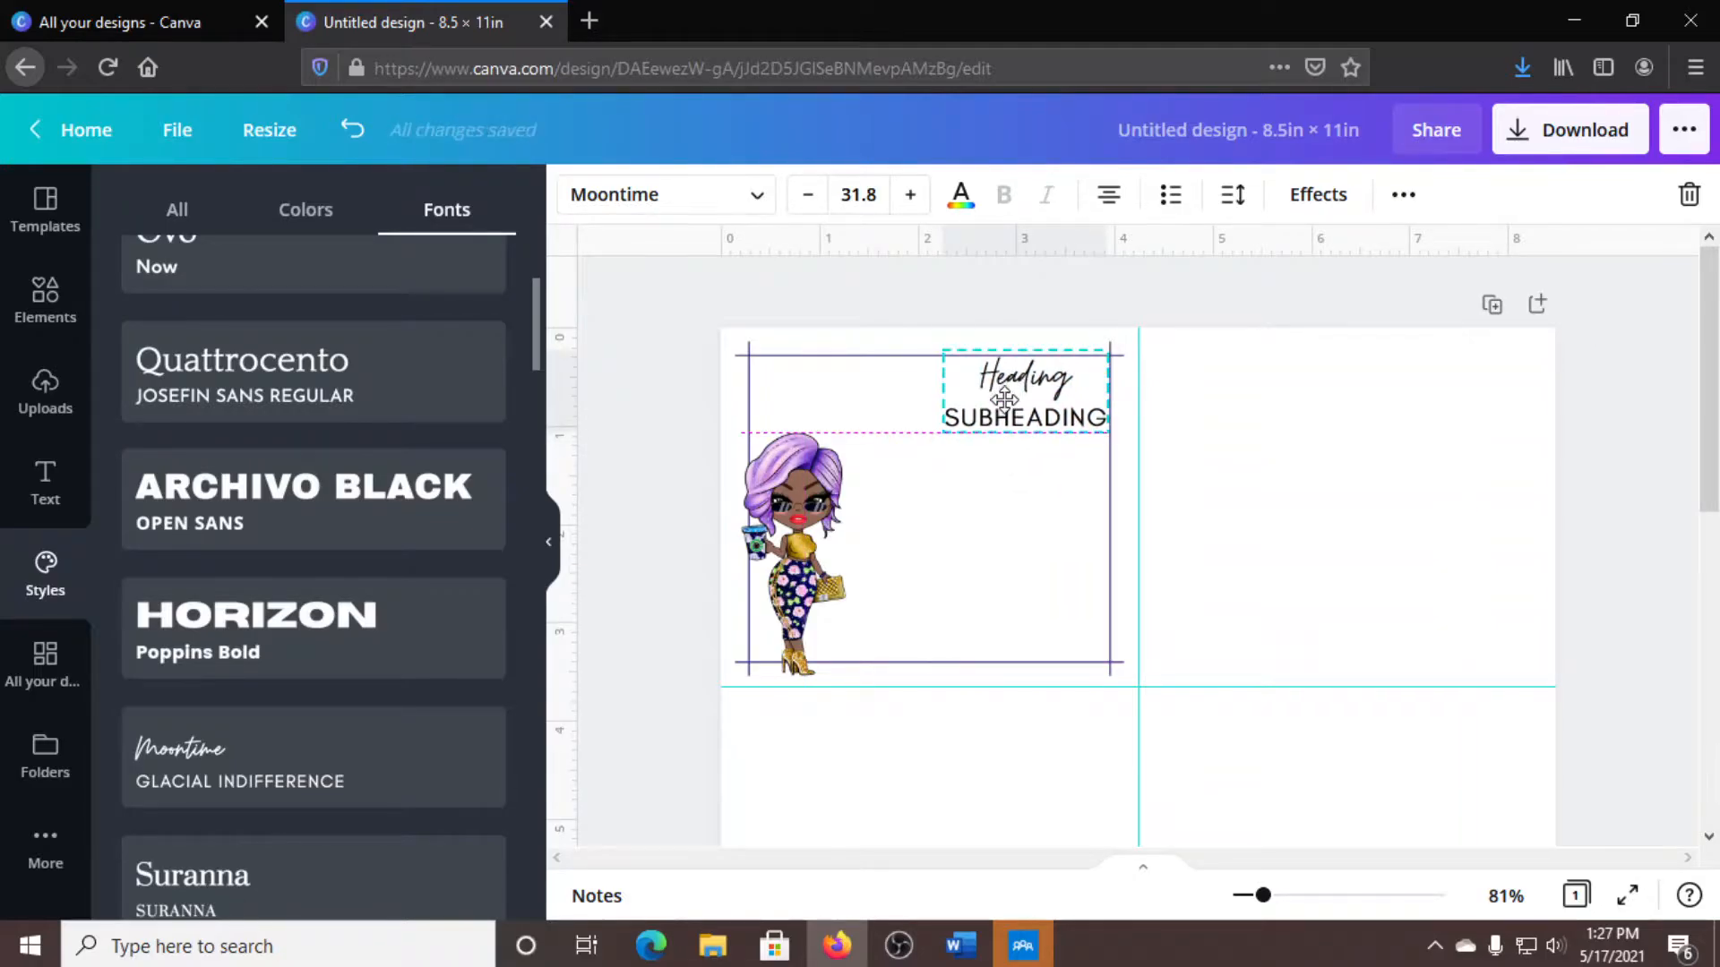
{"action": "left_click", "coordinate": [1024, 389]}
{"action": "type", "text": "I"}
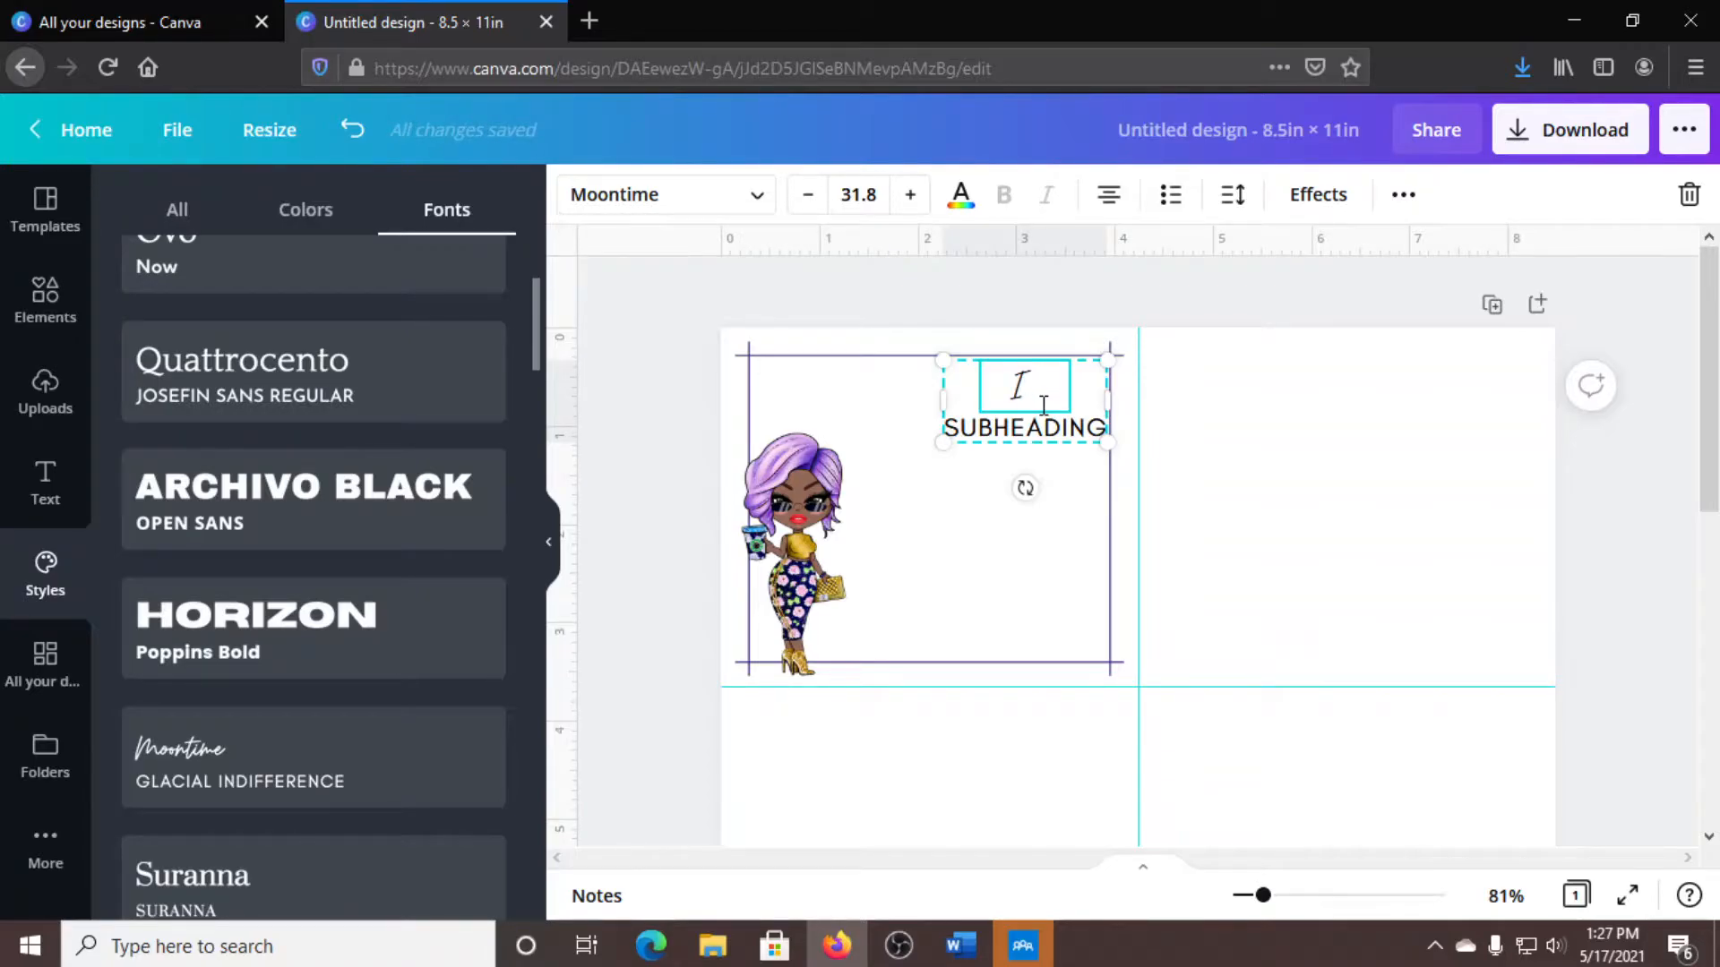
Retype the heading as 'I Almost' and the subheading as 'FORGOT', widening the text box.
{"action": "type", "text": "Almost"}
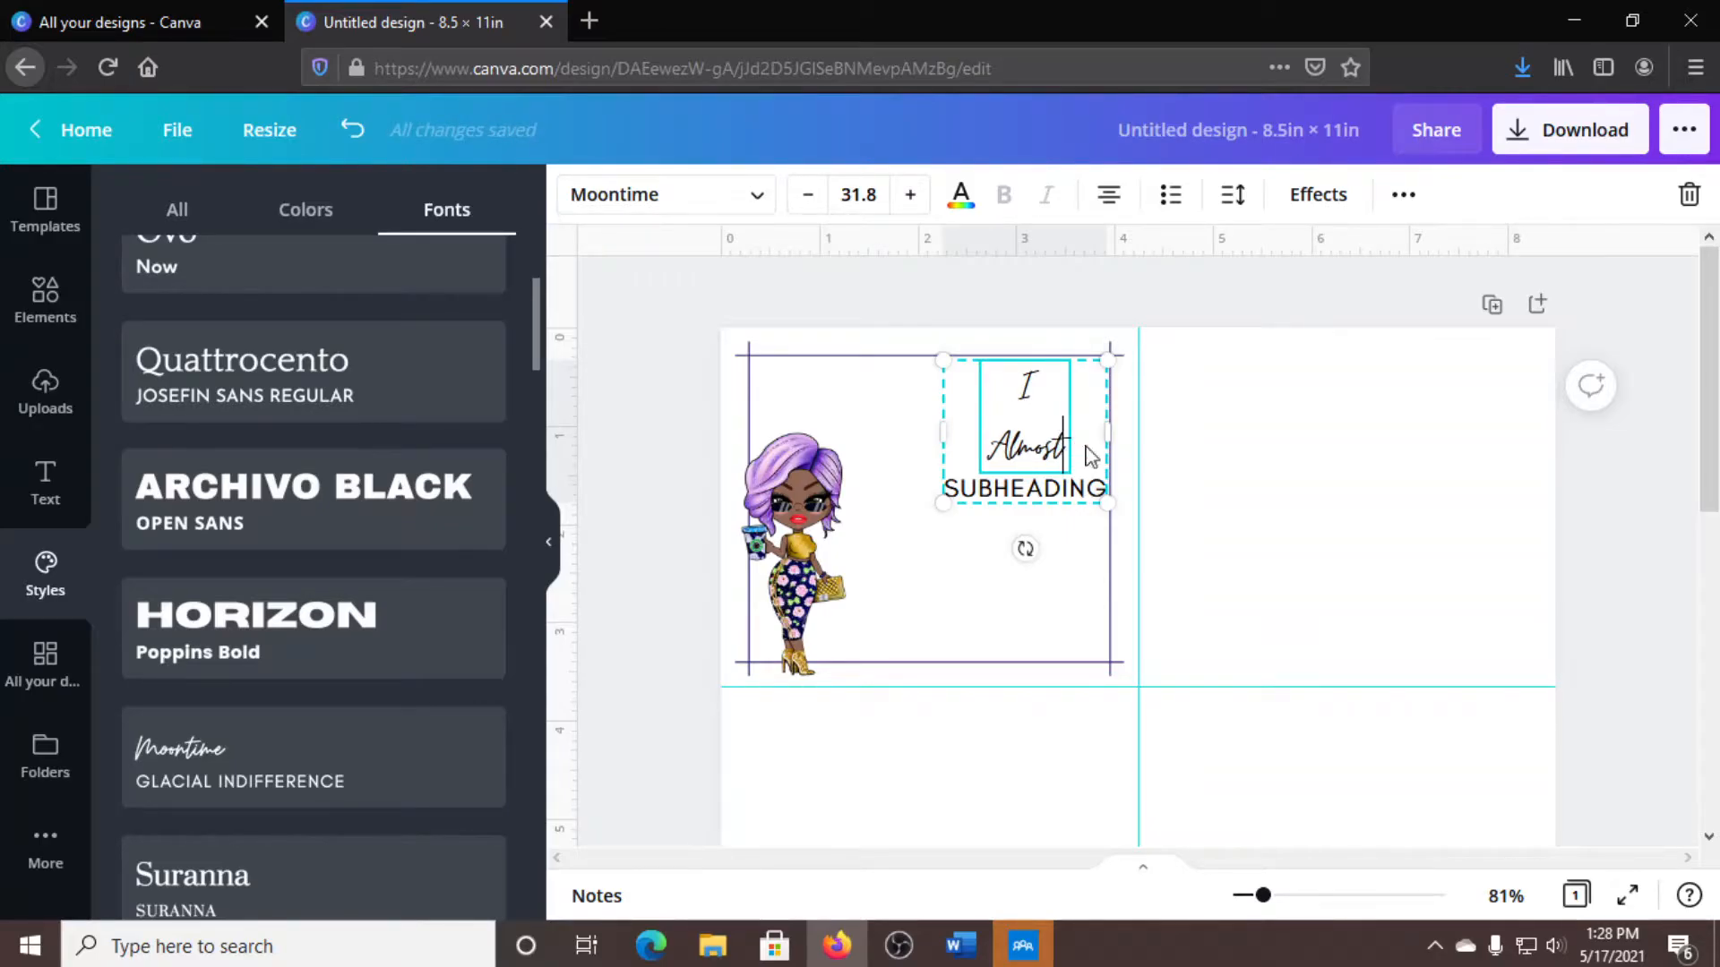
{"action": "double_click", "coordinate": [1024, 489]}
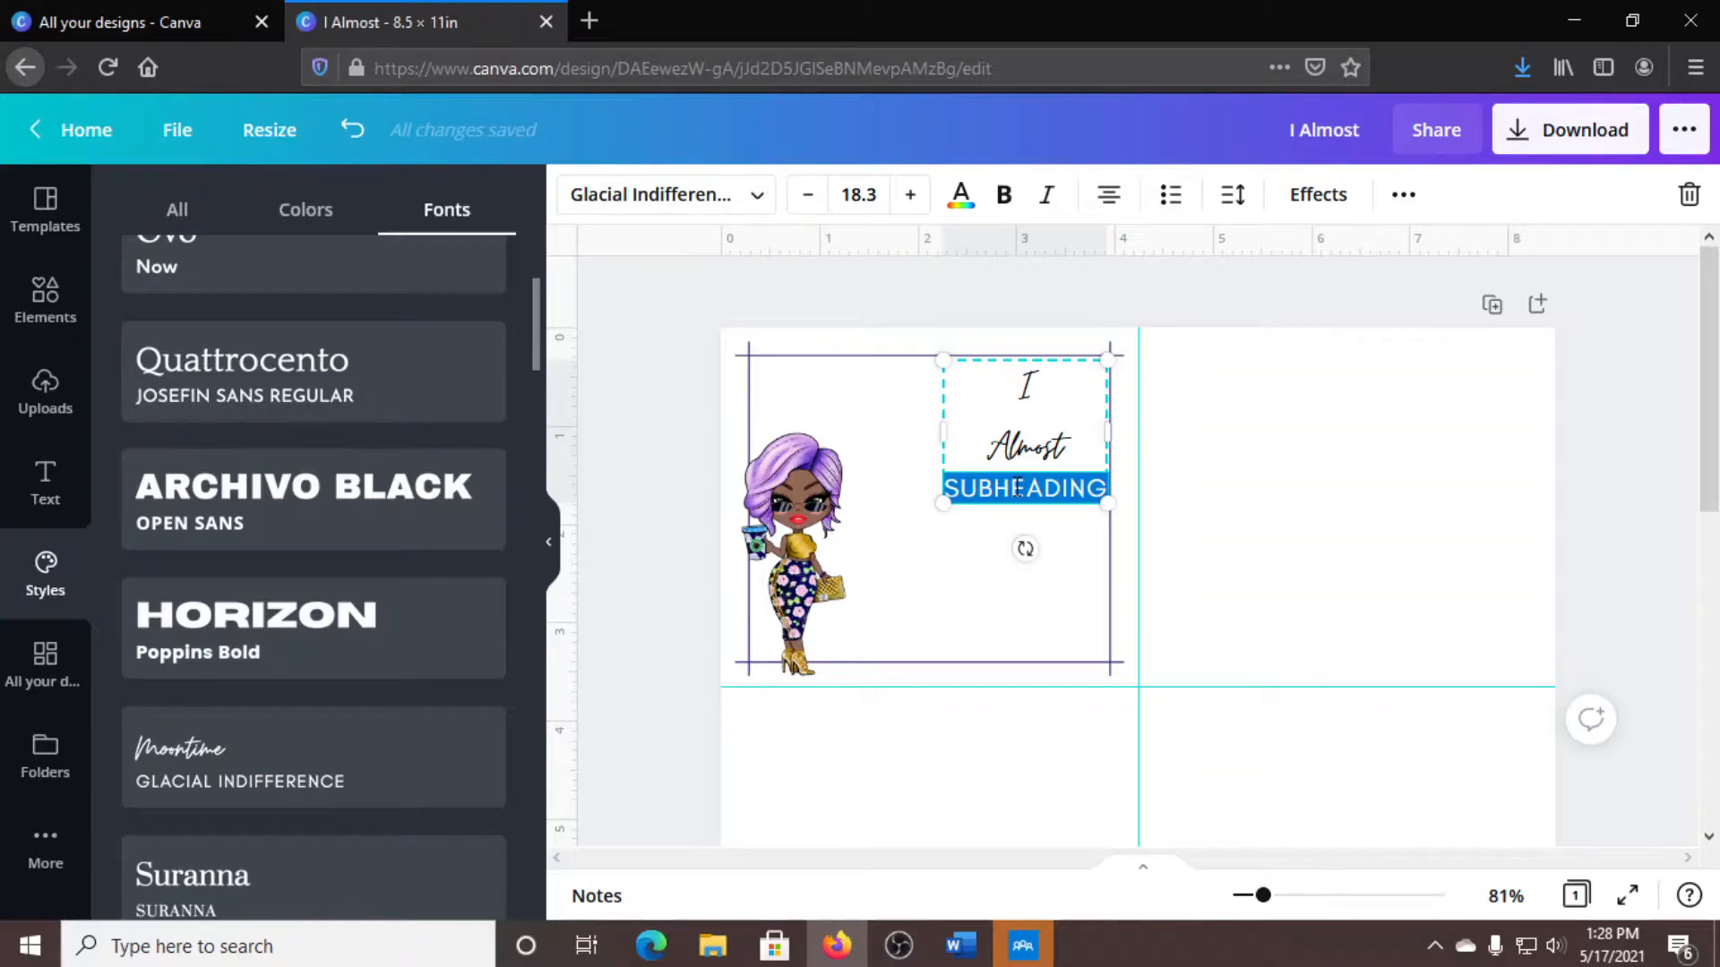
{"action": "type", "text": "FORGOT"}
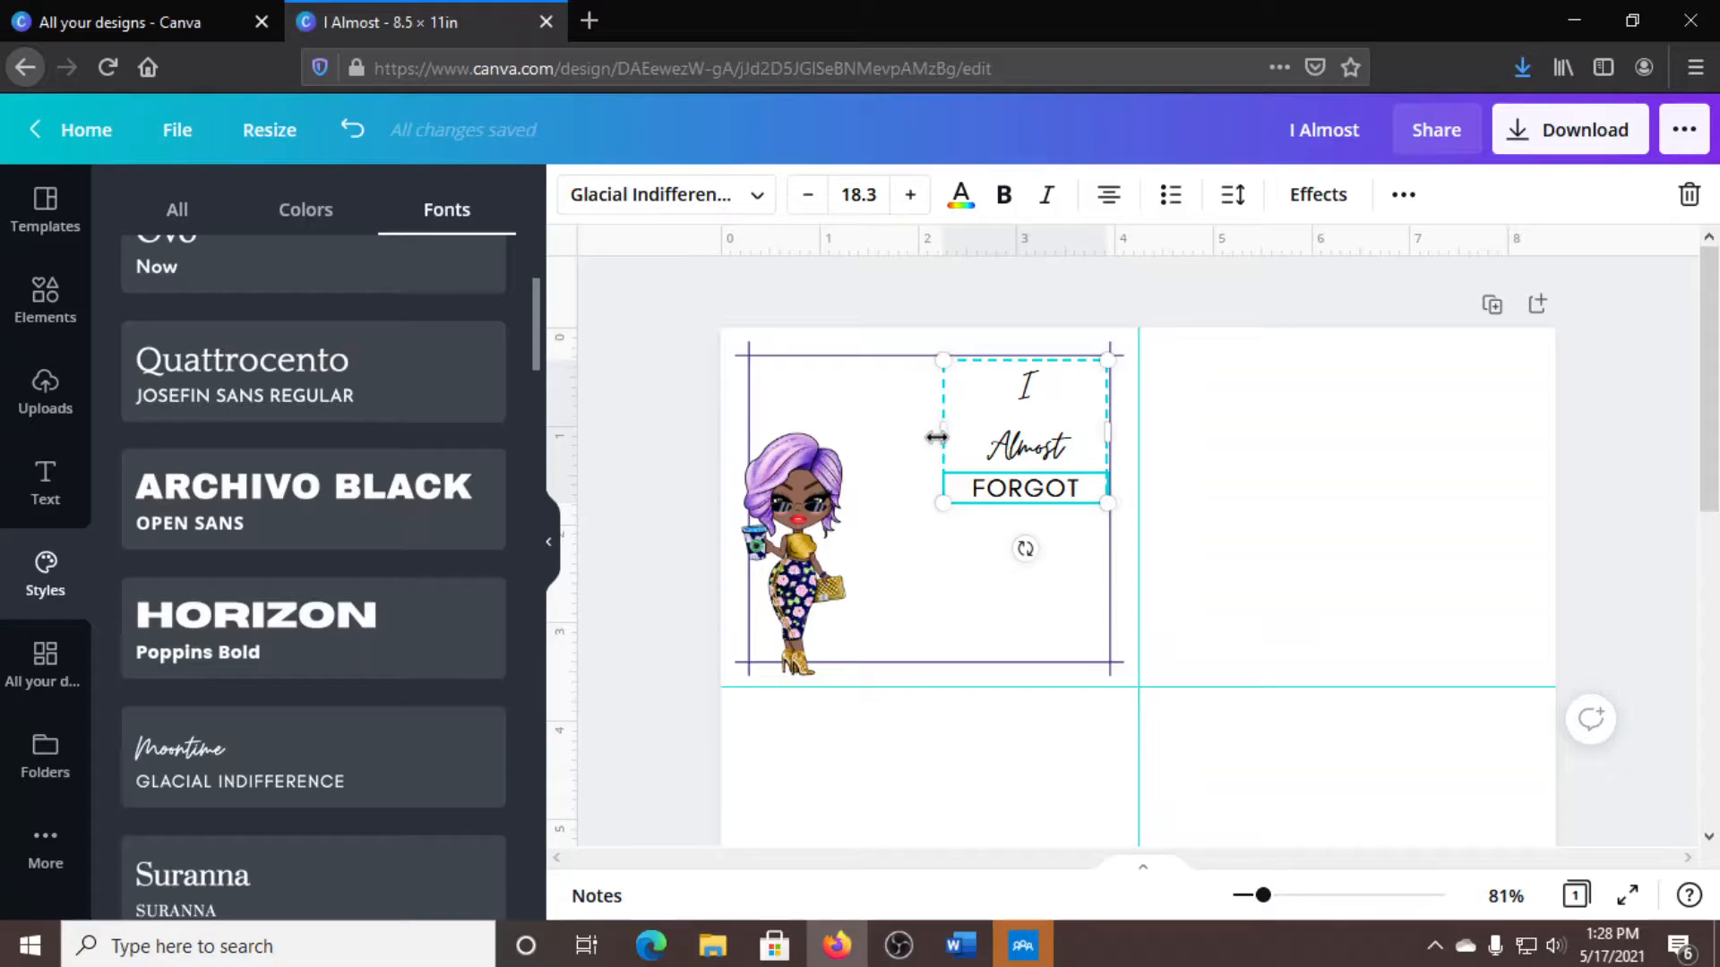
{"action": "left_click_drag", "start_coordinate": [937, 436], "coordinate": [895, 431]}
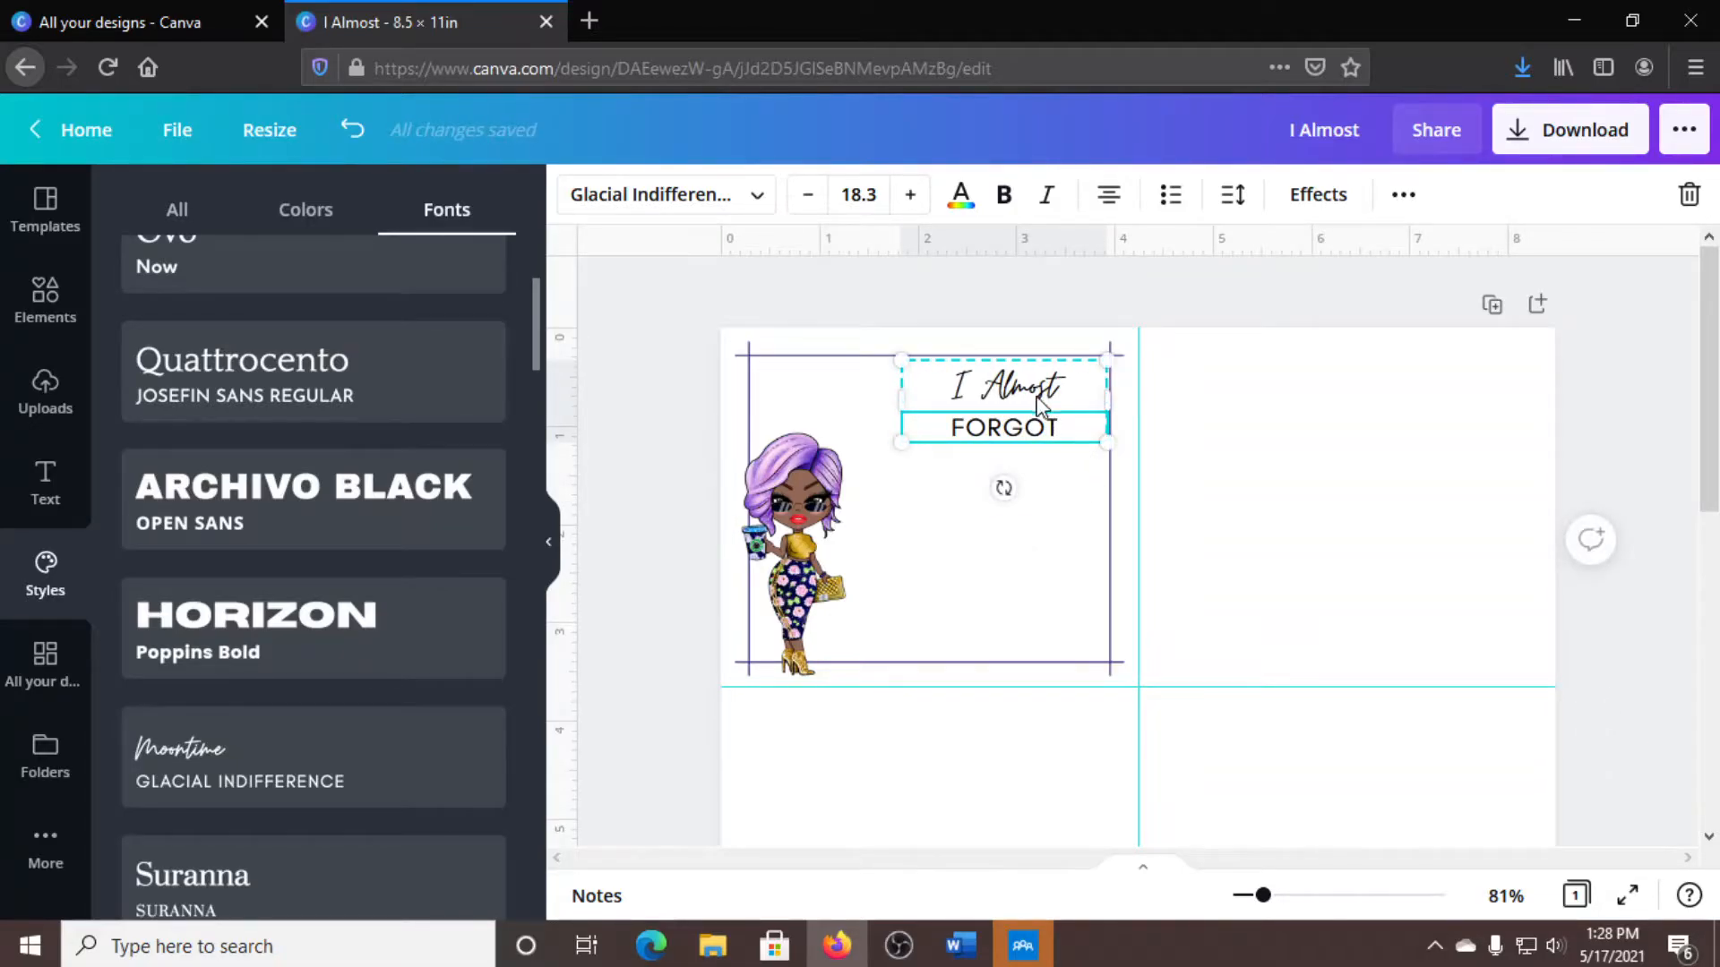
{"action": "left_click", "coordinate": [1261, 515]}
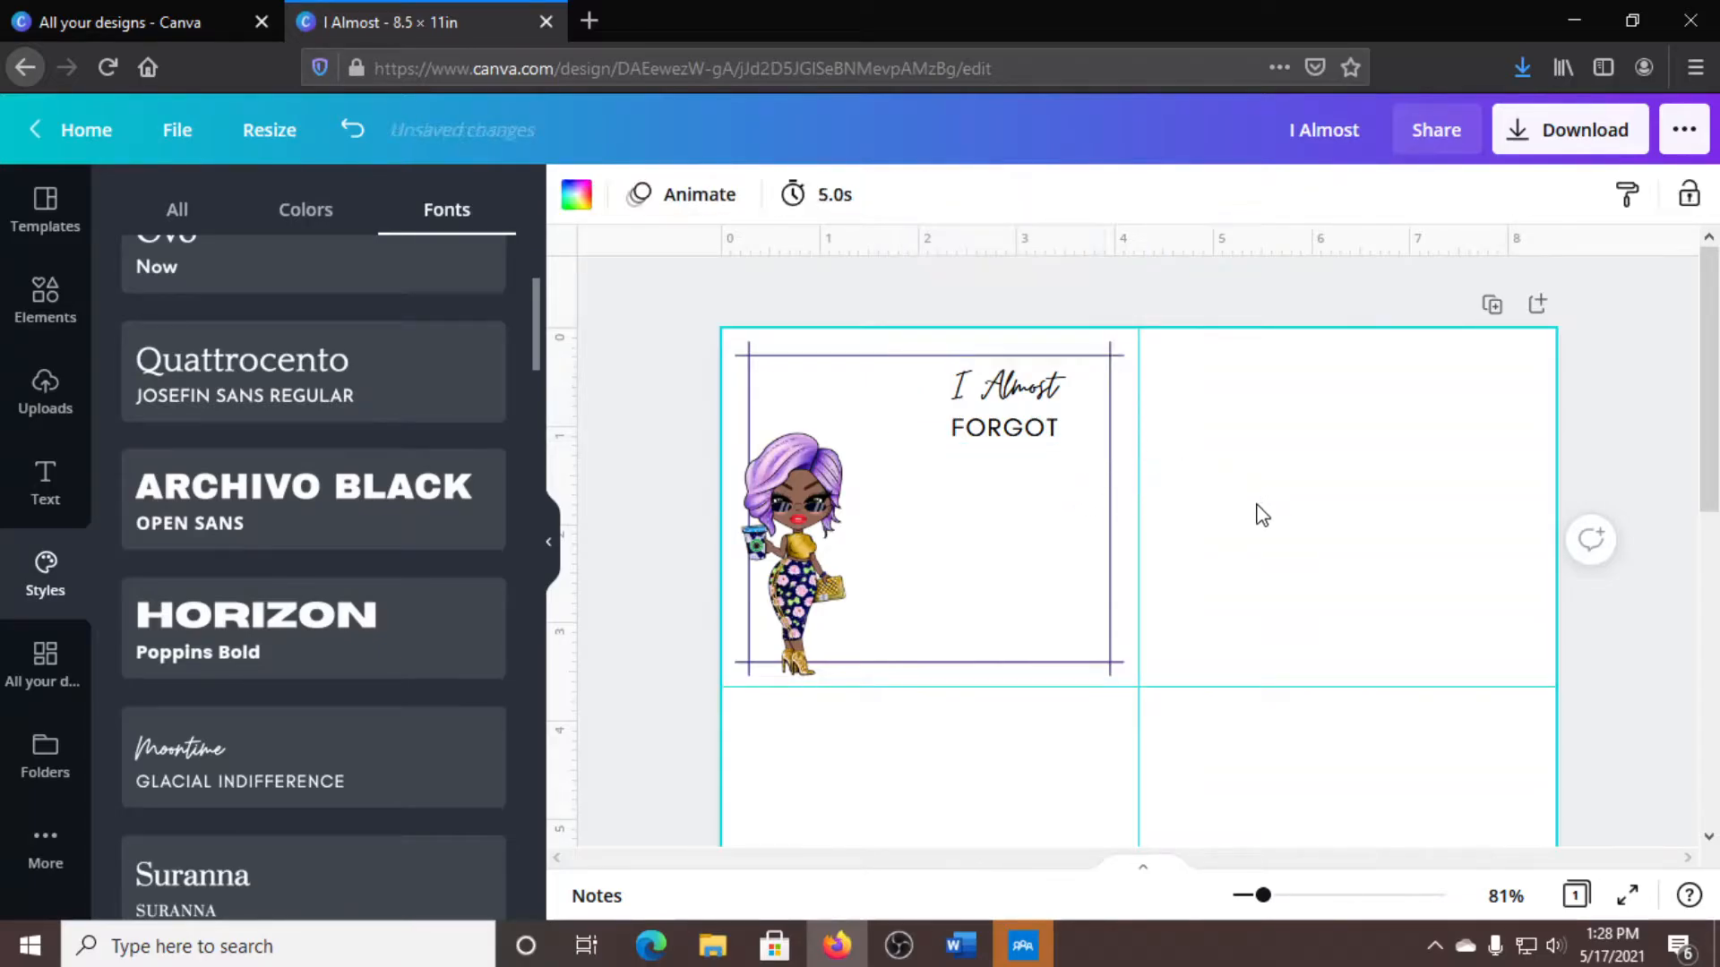
{"action": "left_click", "coordinate": [1004, 428]}
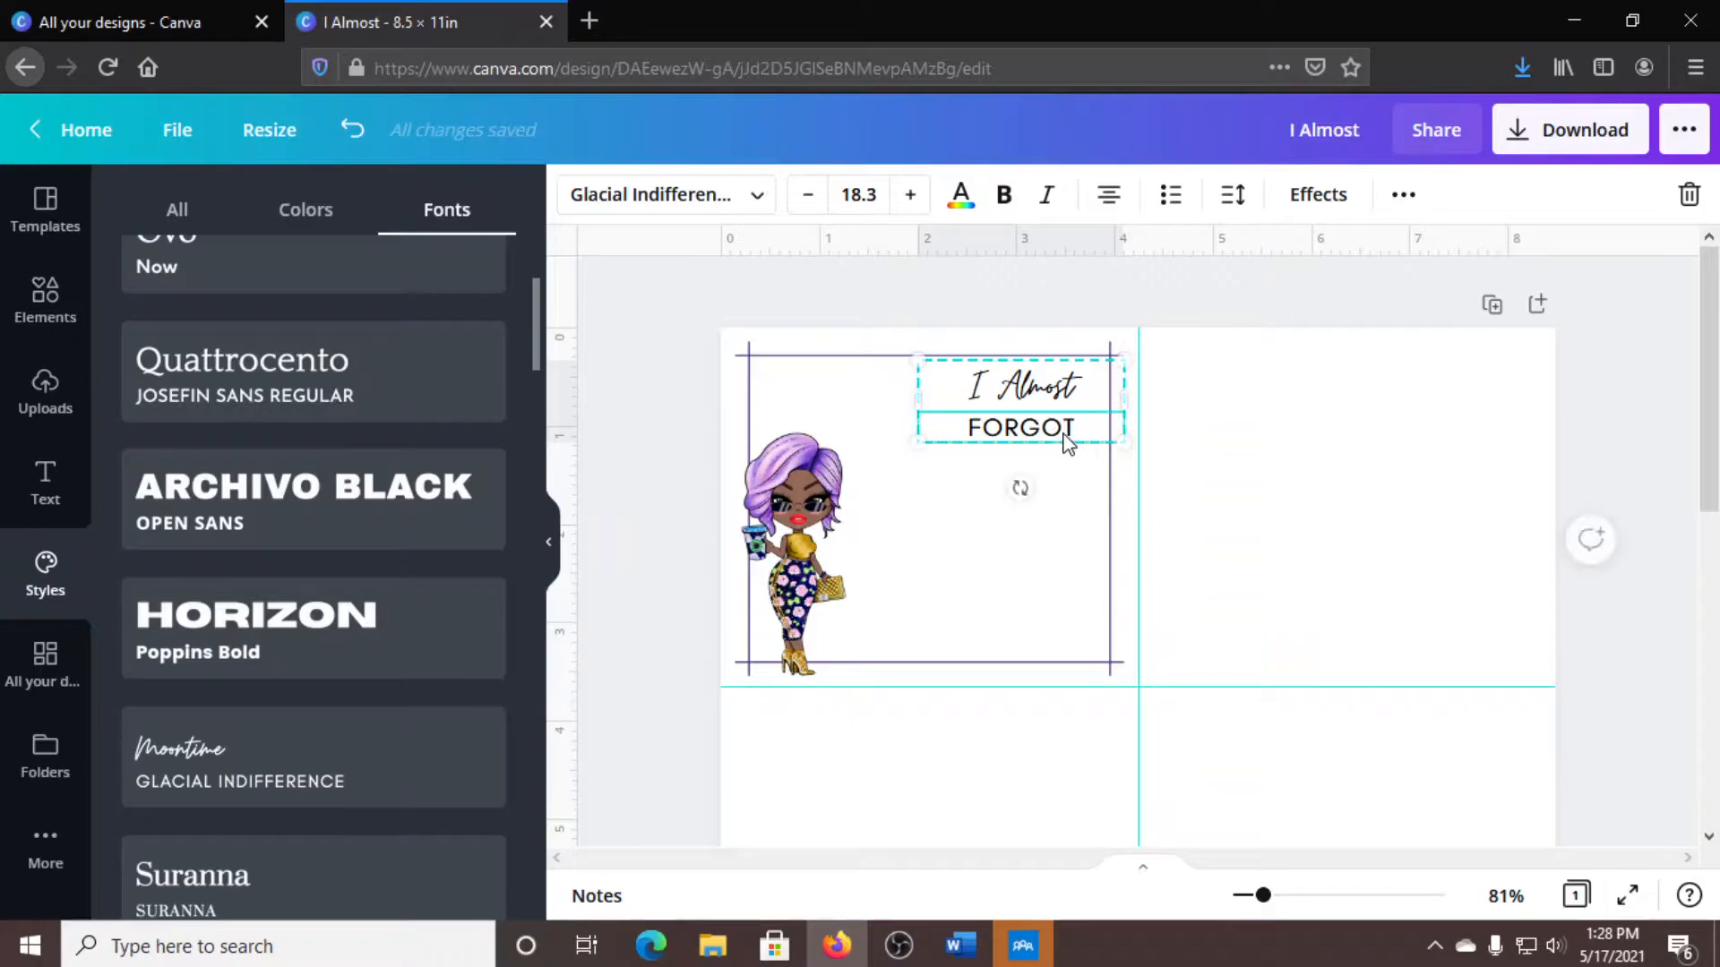
Colour the FORGOT wording lavender.
{"action": "double_click", "coordinate": [1020, 428]}
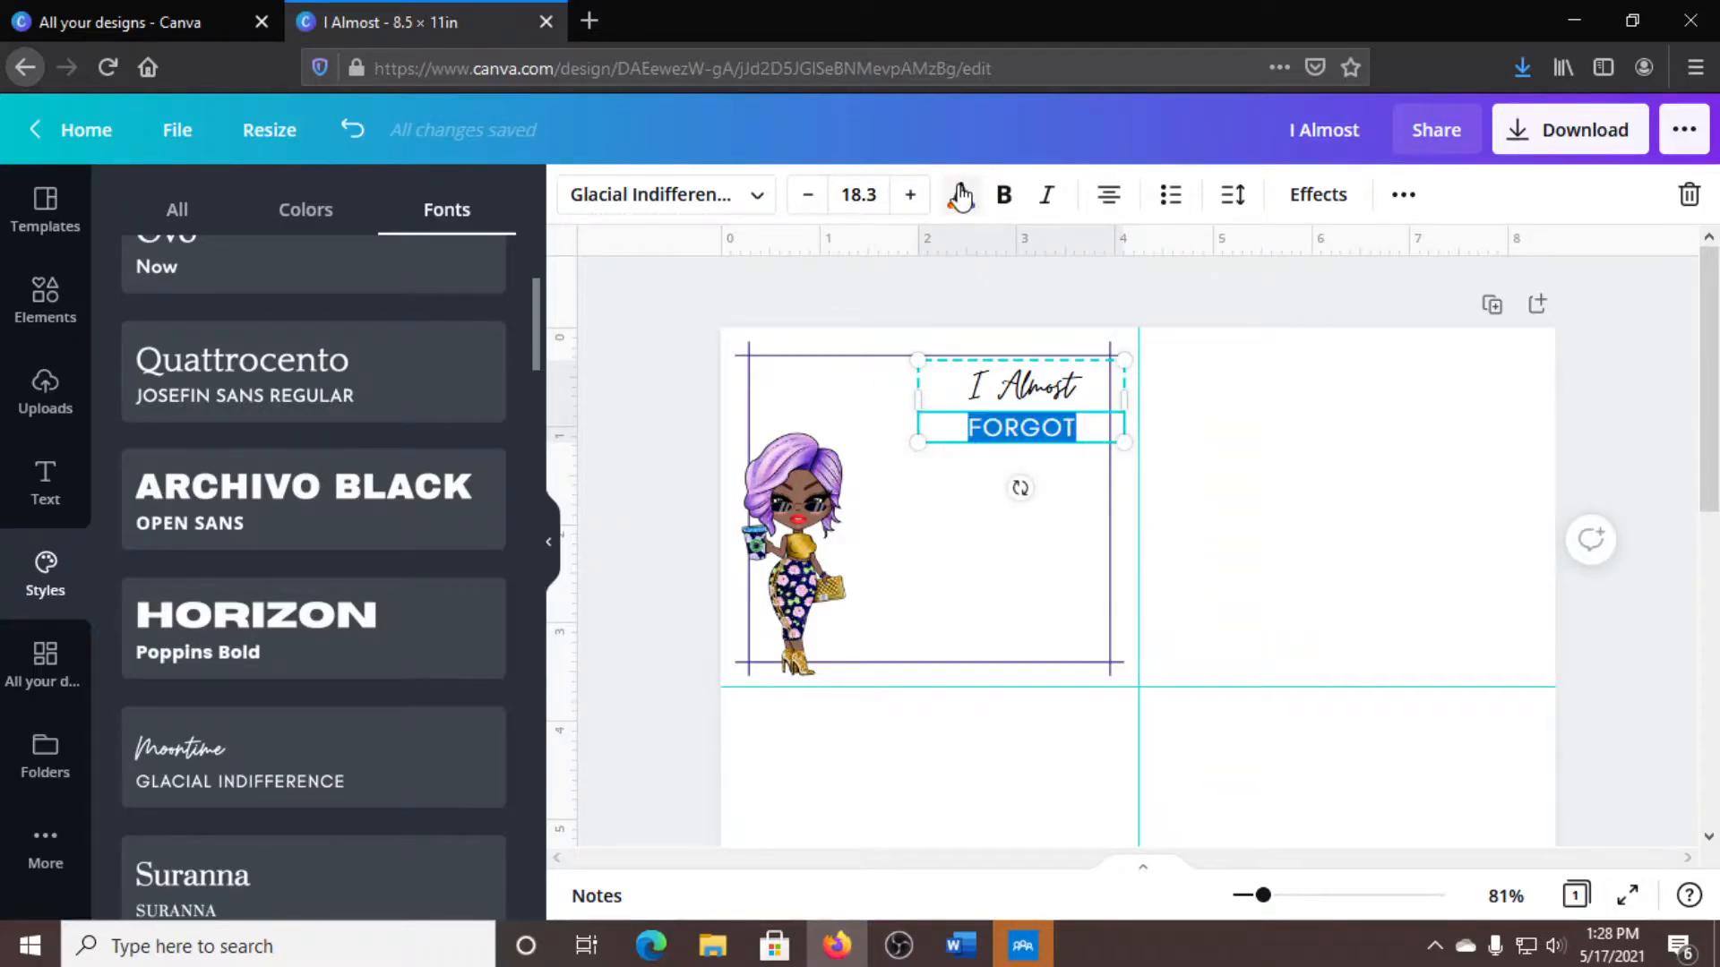
{"action": "left_click", "coordinate": [961, 195]}
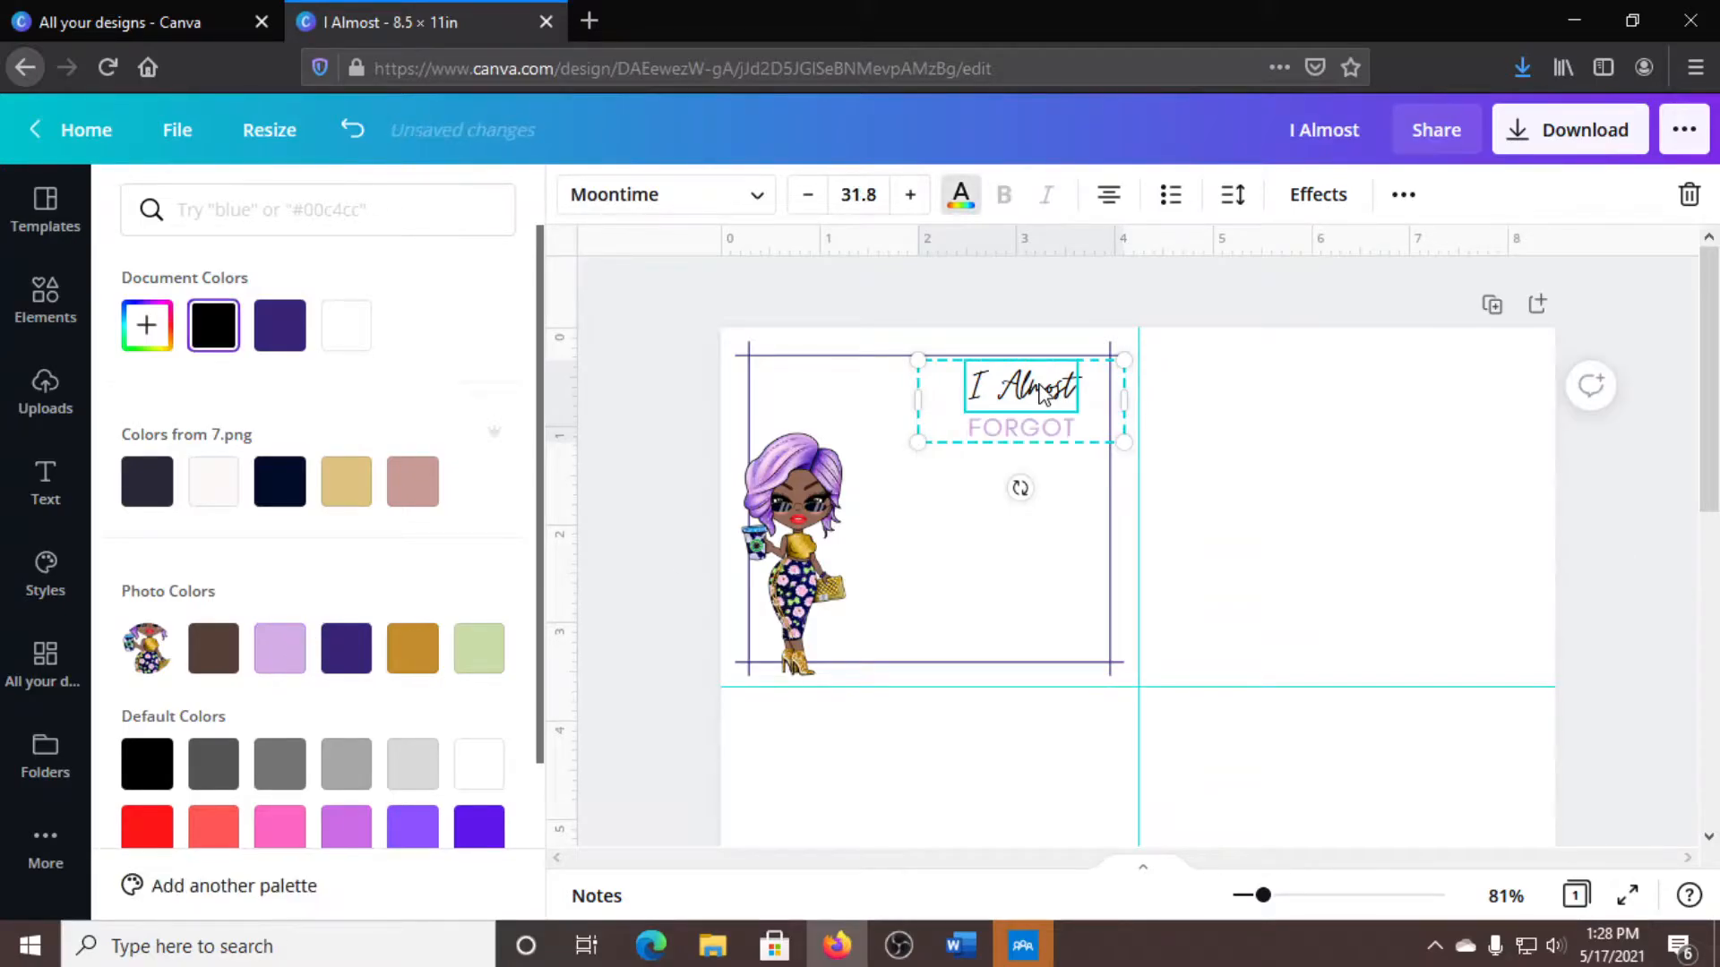
{"action": "left_click", "coordinate": [279, 648]}
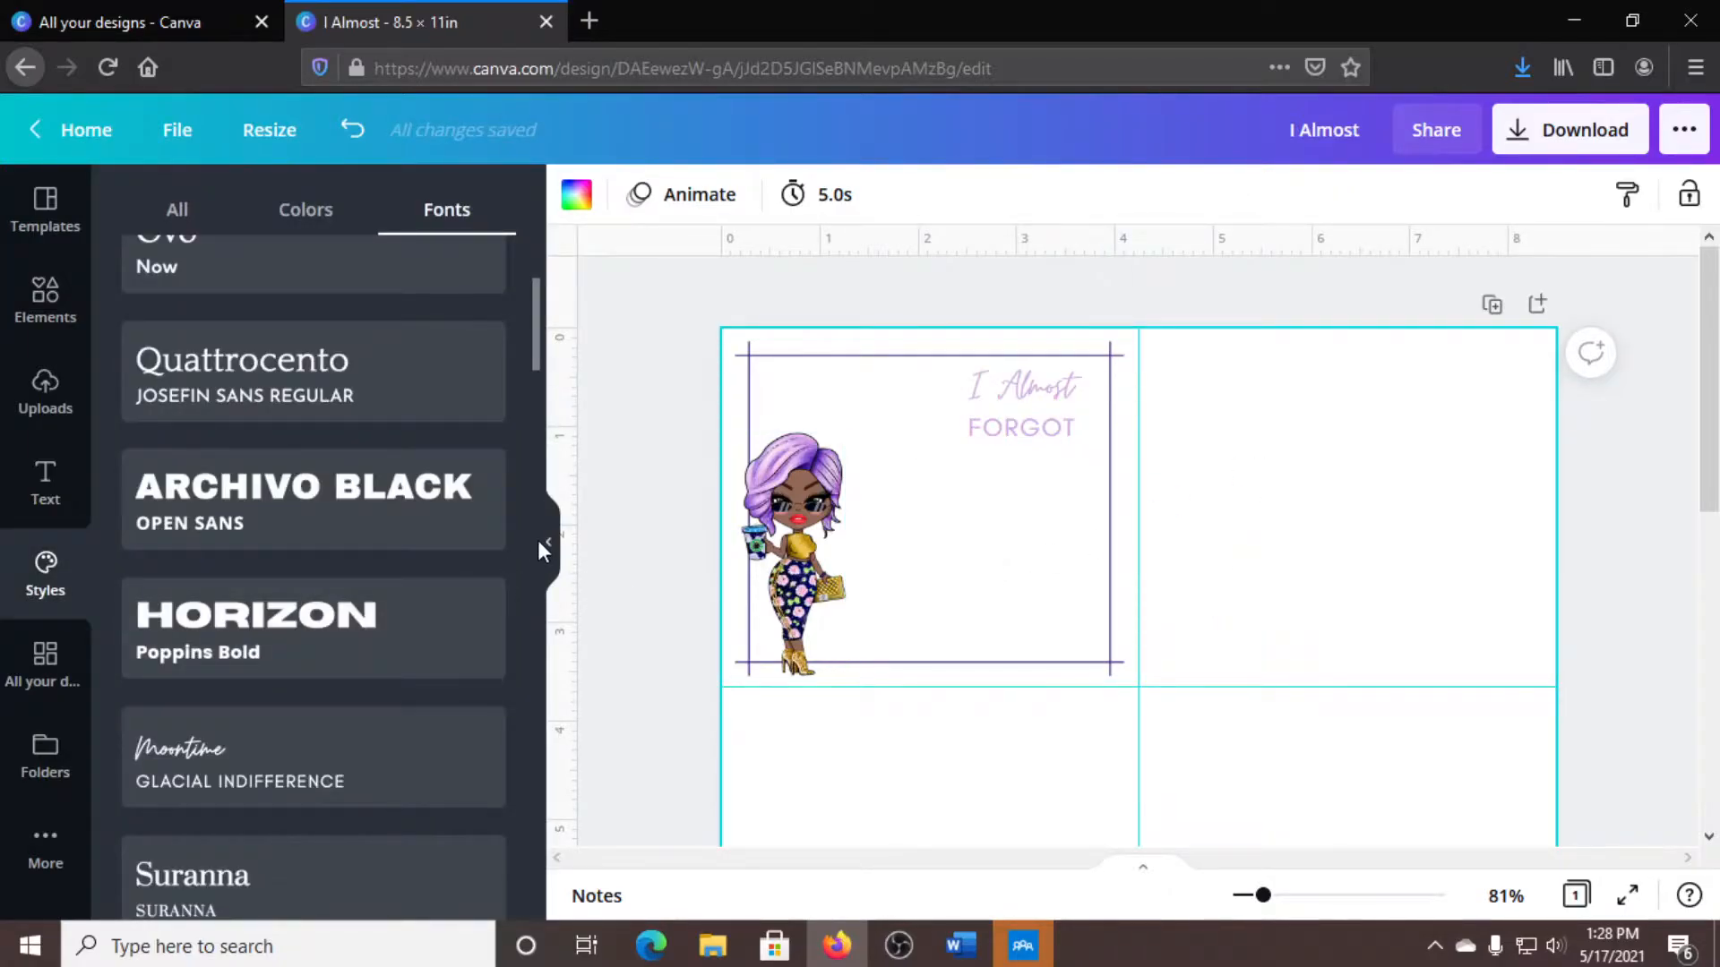
Colour the 'I Almost' wording gold.
{"action": "left_click", "coordinate": [1019, 406]}
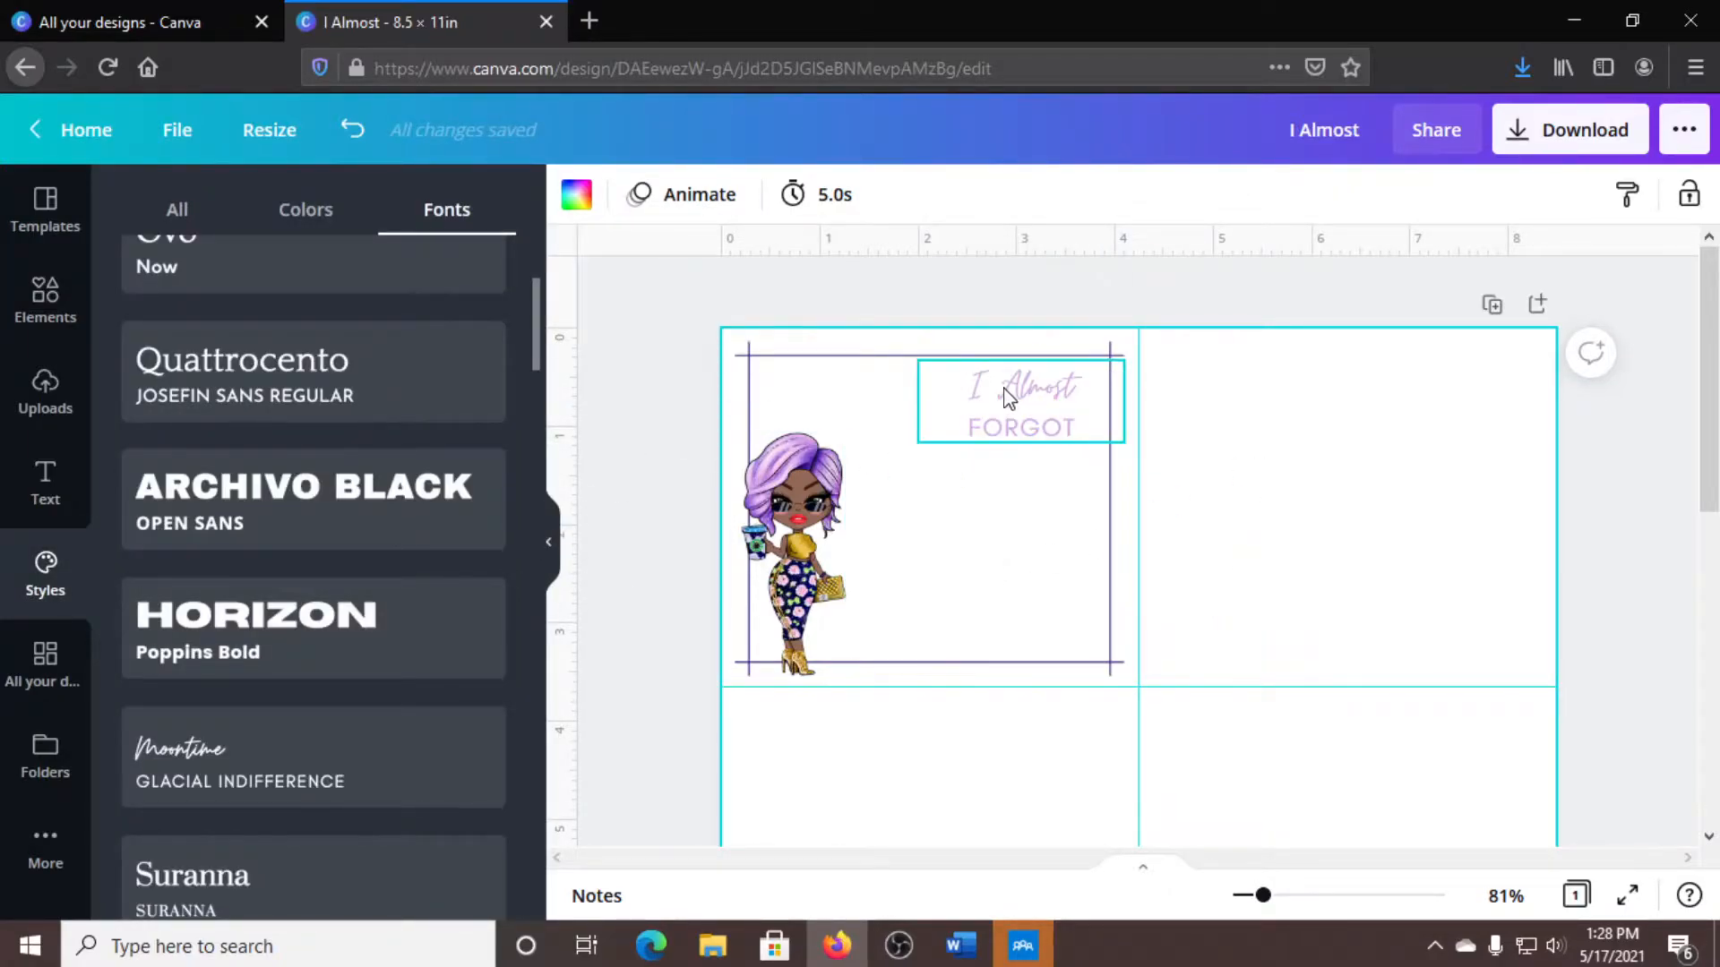
{"action": "double_click", "coordinate": [1021, 387]}
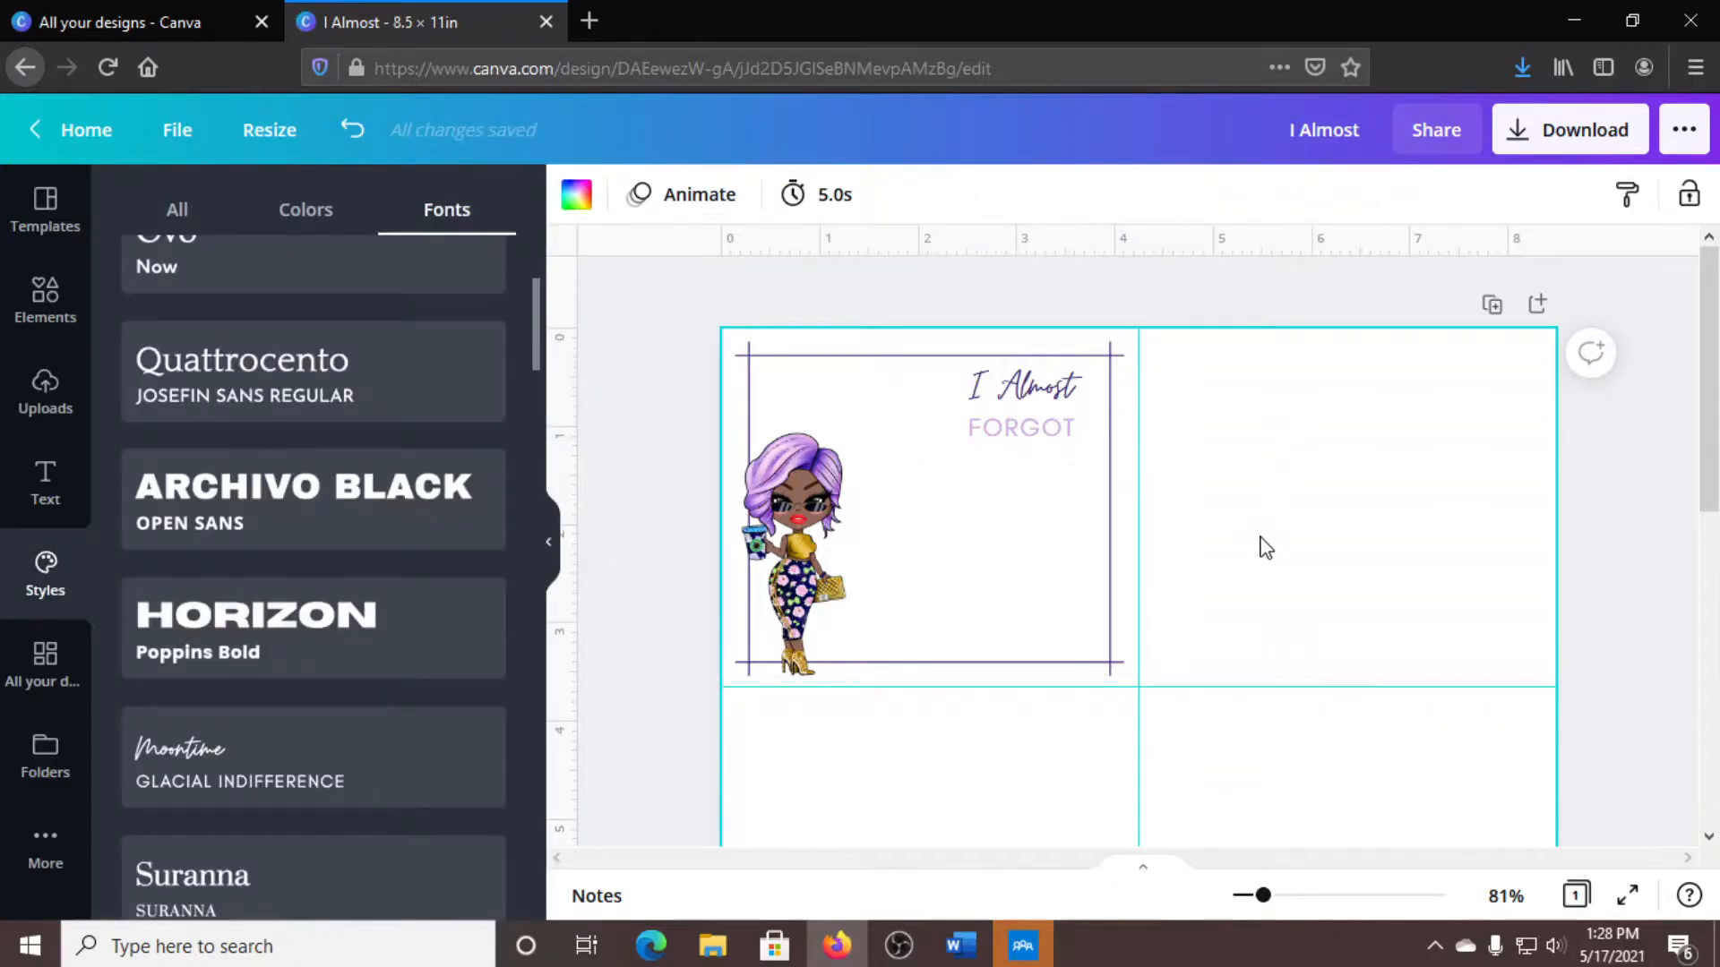
{"action": "left_click", "coordinate": [1022, 388]}
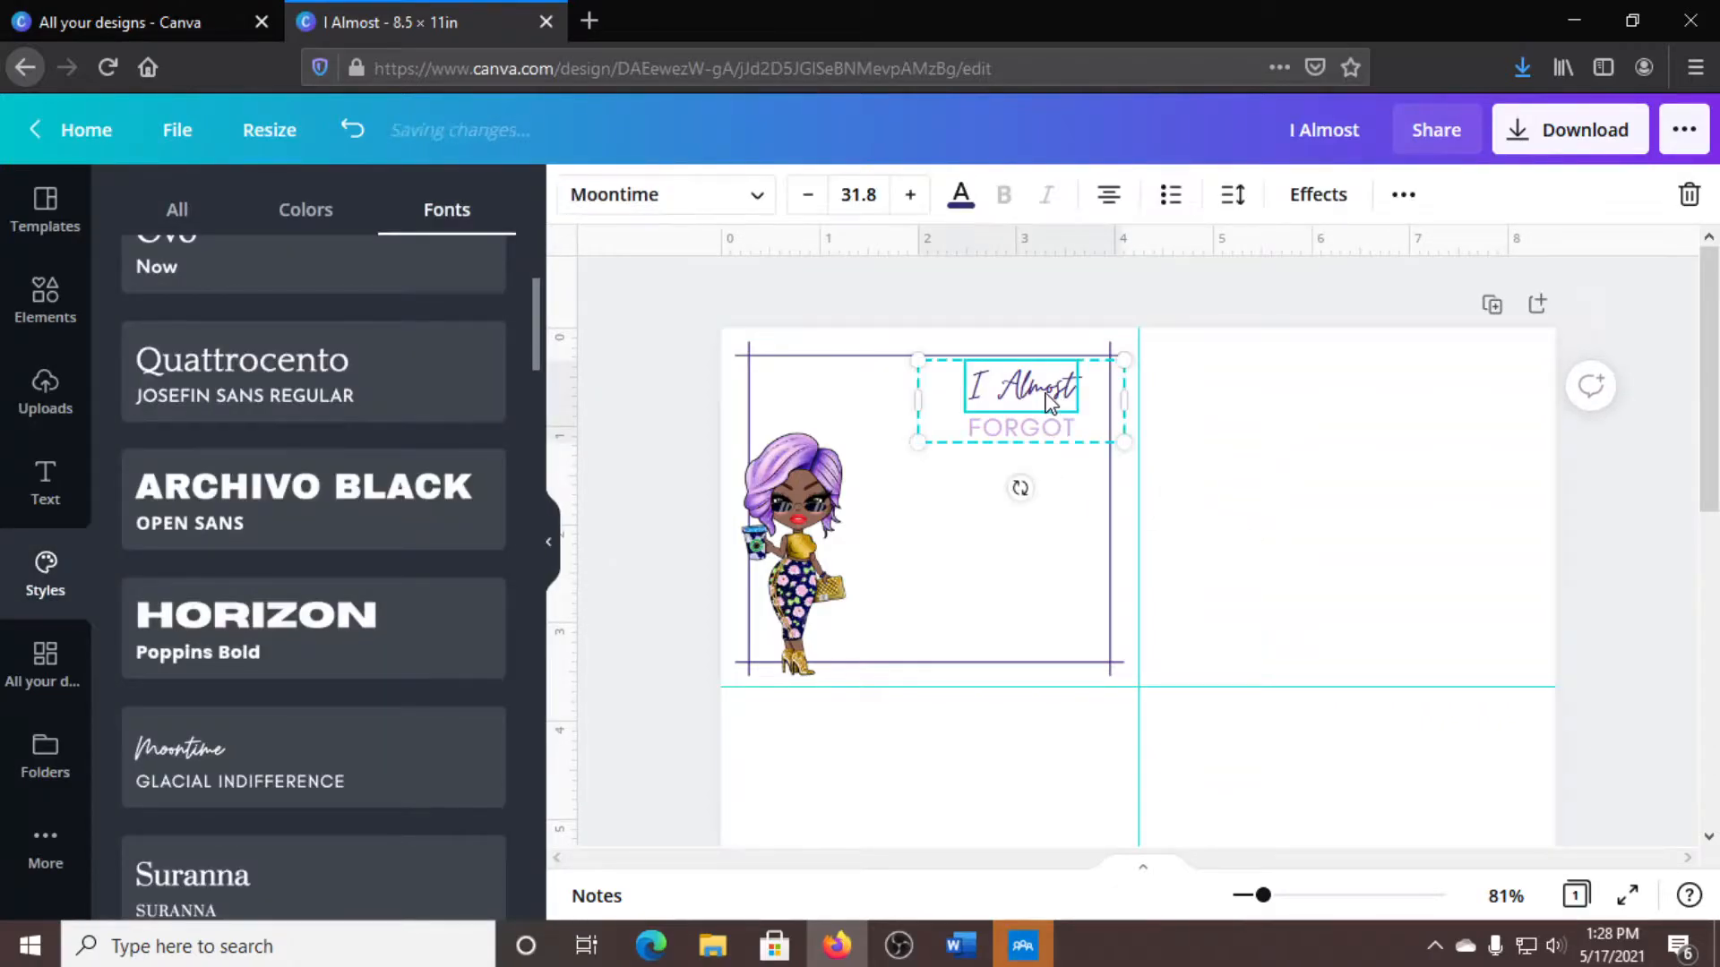
{"action": "left_click", "coordinate": [960, 195]}
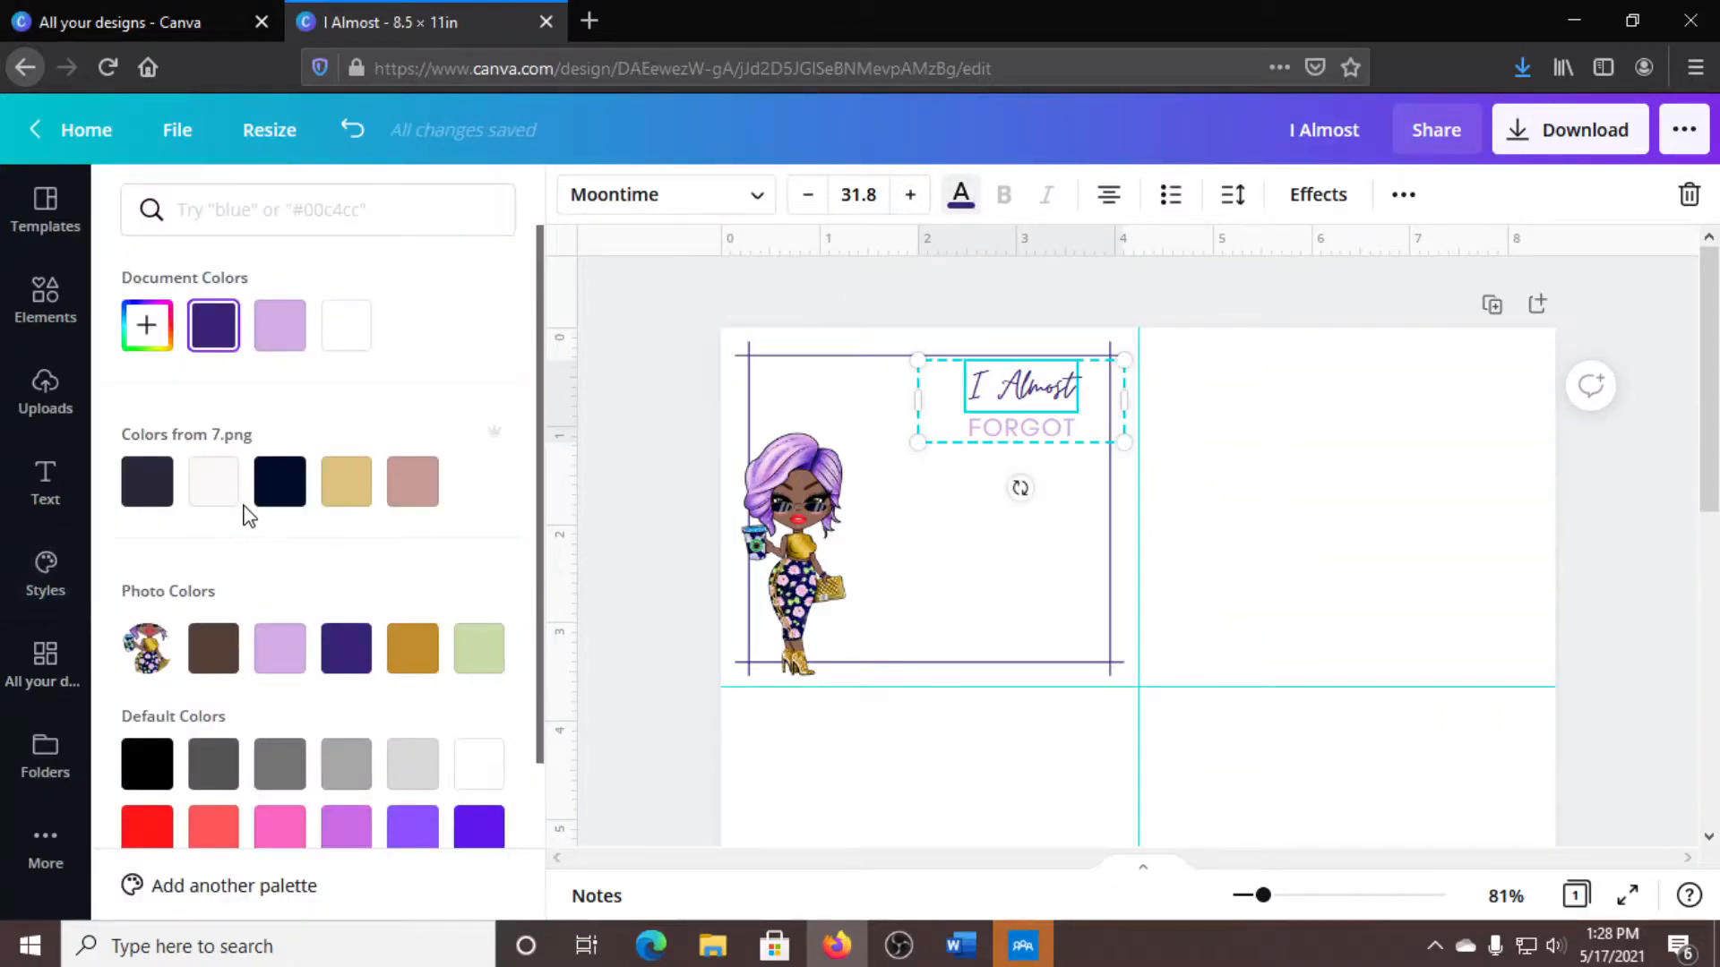
{"action": "left_click", "coordinate": [412, 649]}
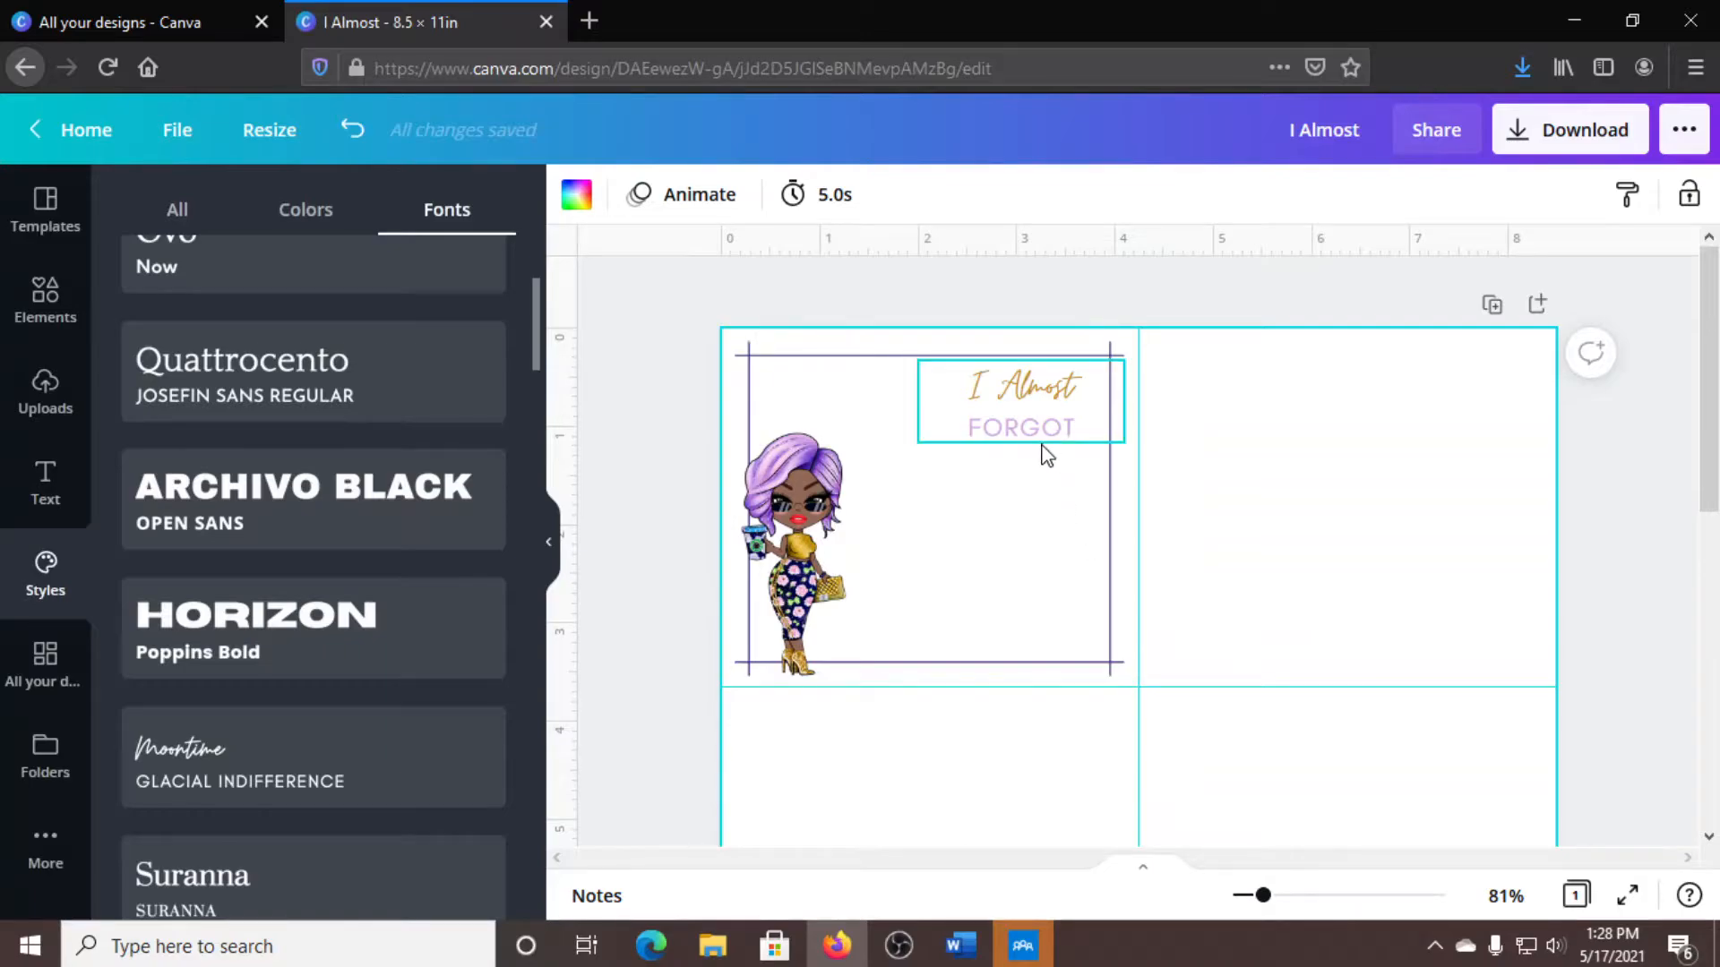
{"action": "left_click", "coordinate": [1253, 580]}
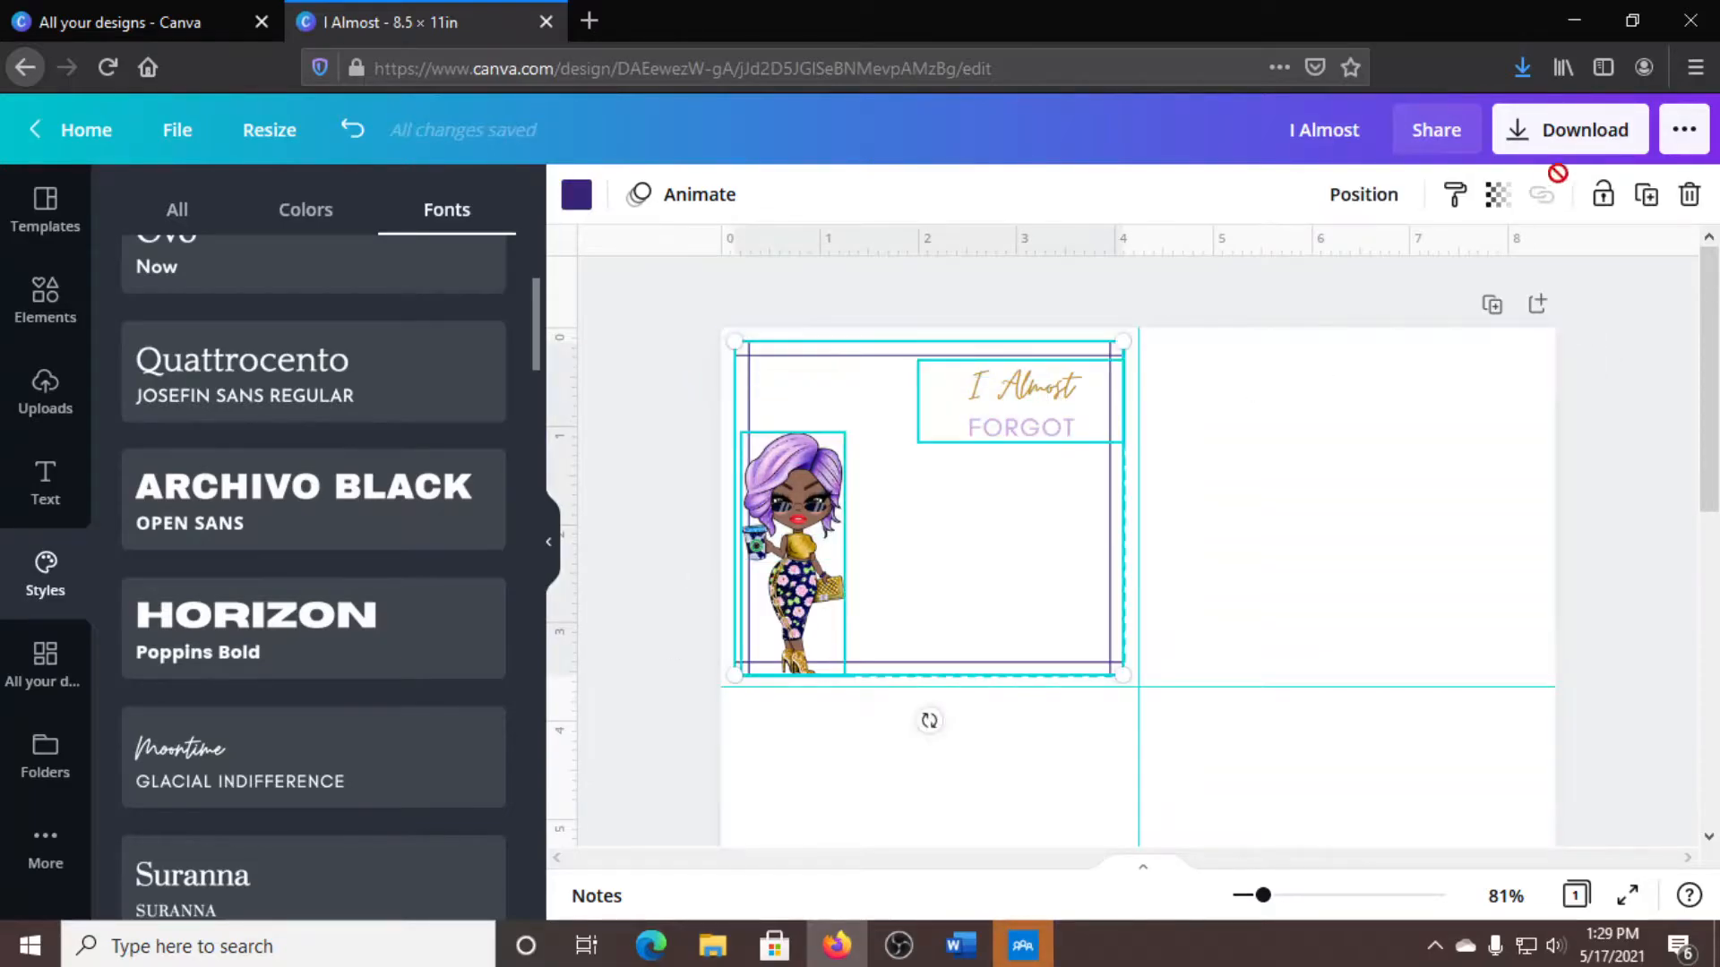
Scroll down the sheet to view the notepad copies stacked in the left column.
{"action": "scroll", "scroll_direction": "down", "scroll_amount": 3}
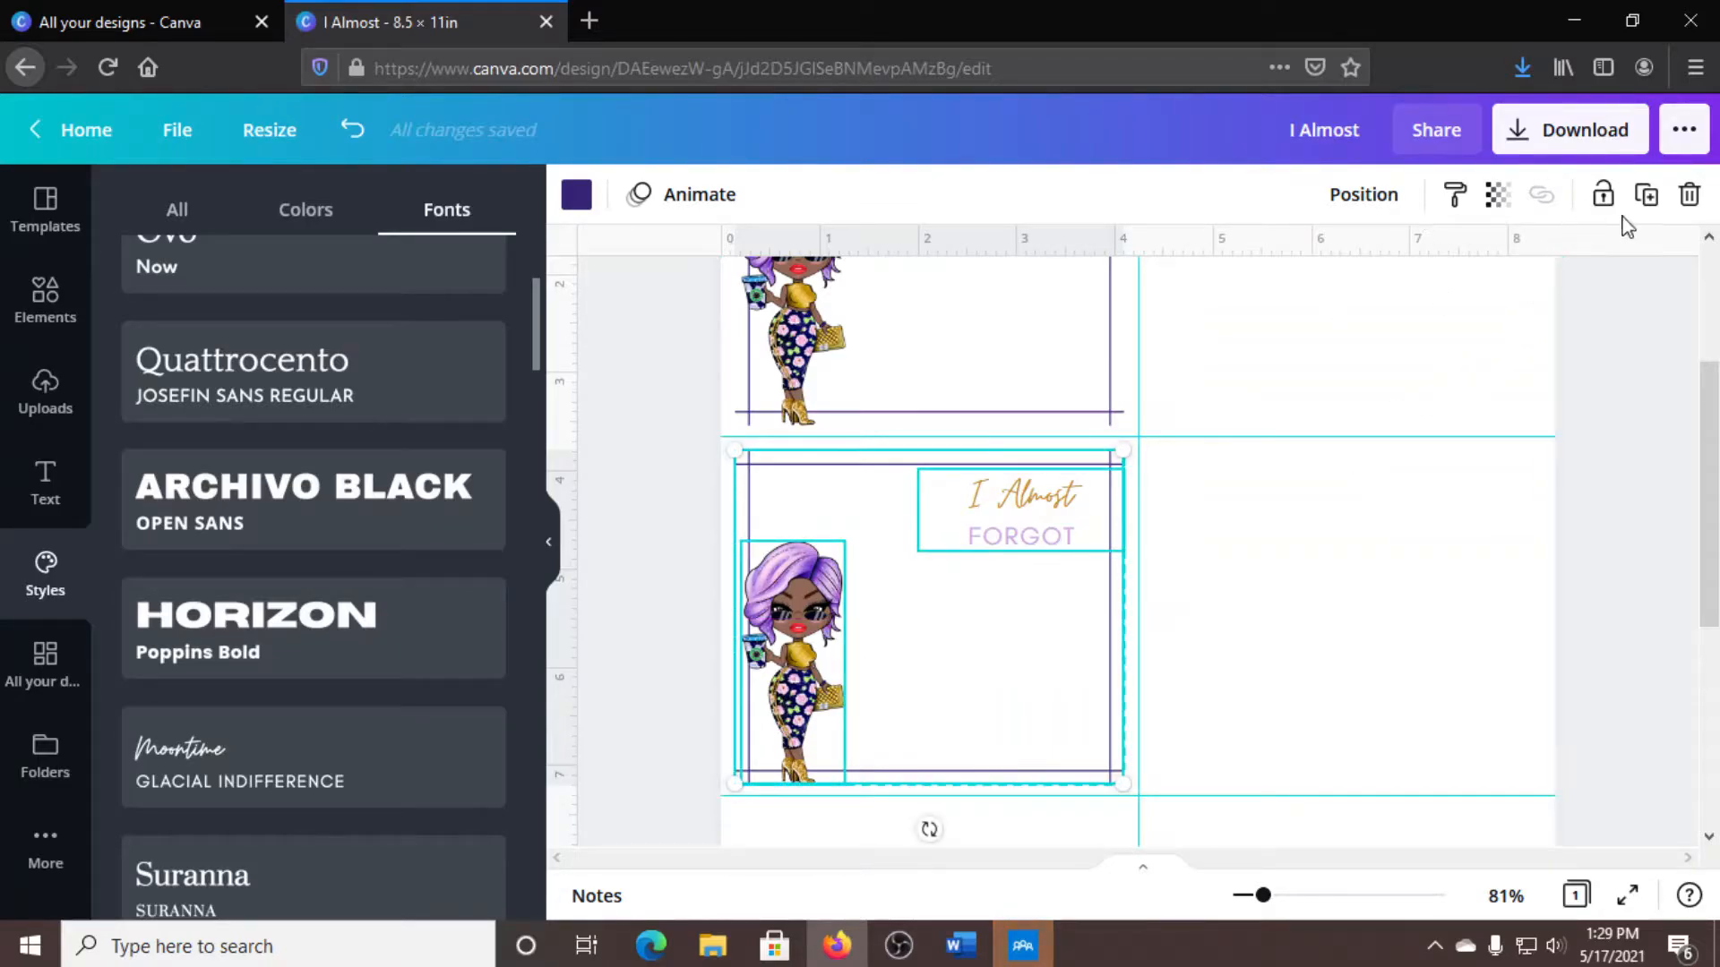
{"action": "scroll", "scroll_direction": "down", "scroll_amount": 3}
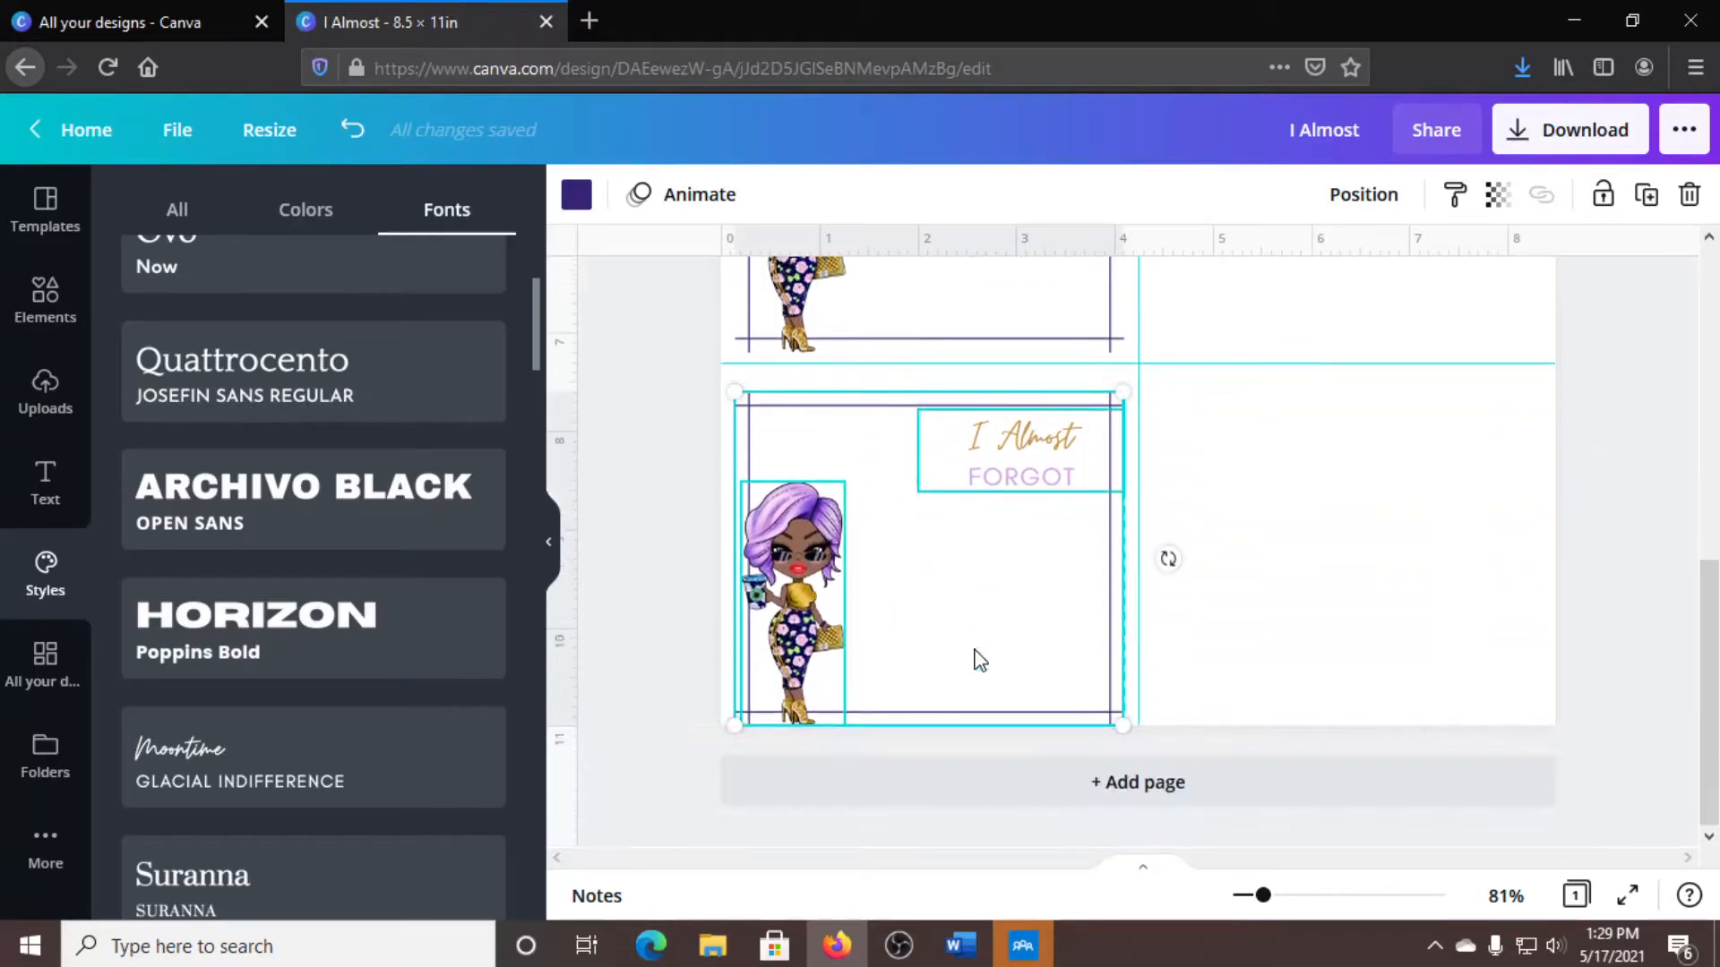
{"action": "mouse_move", "coordinate": [838, 542]}
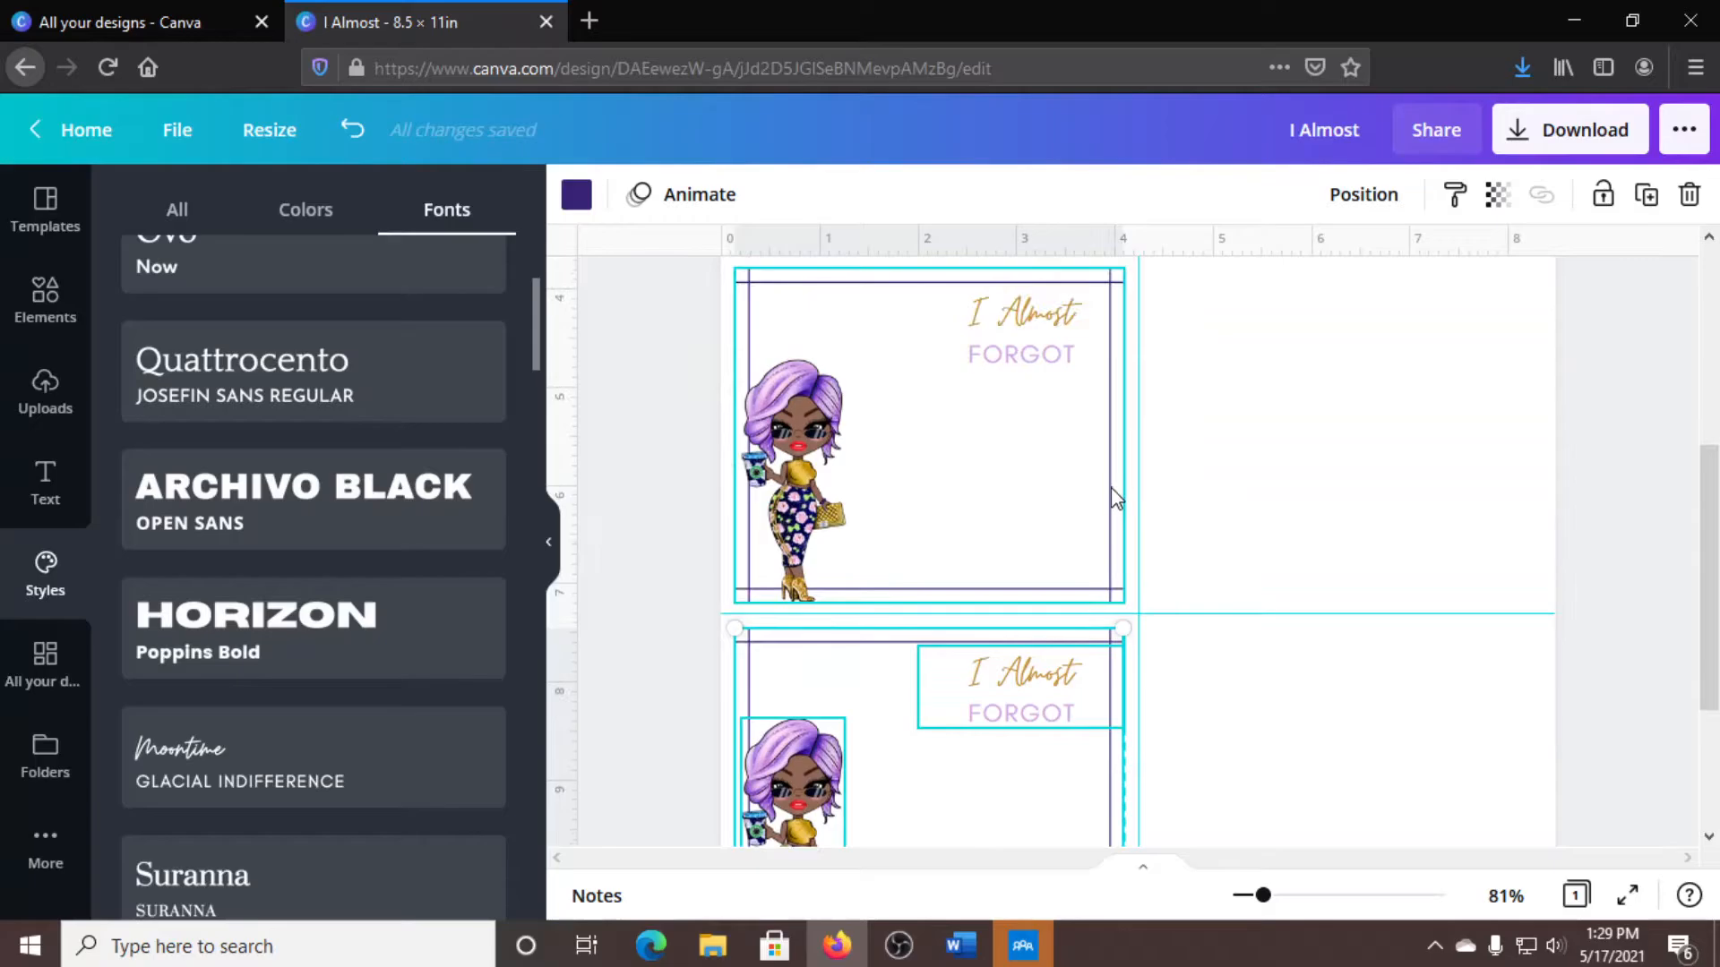
{"action": "scroll", "scroll_direction": "down", "scroll_amount": 3}
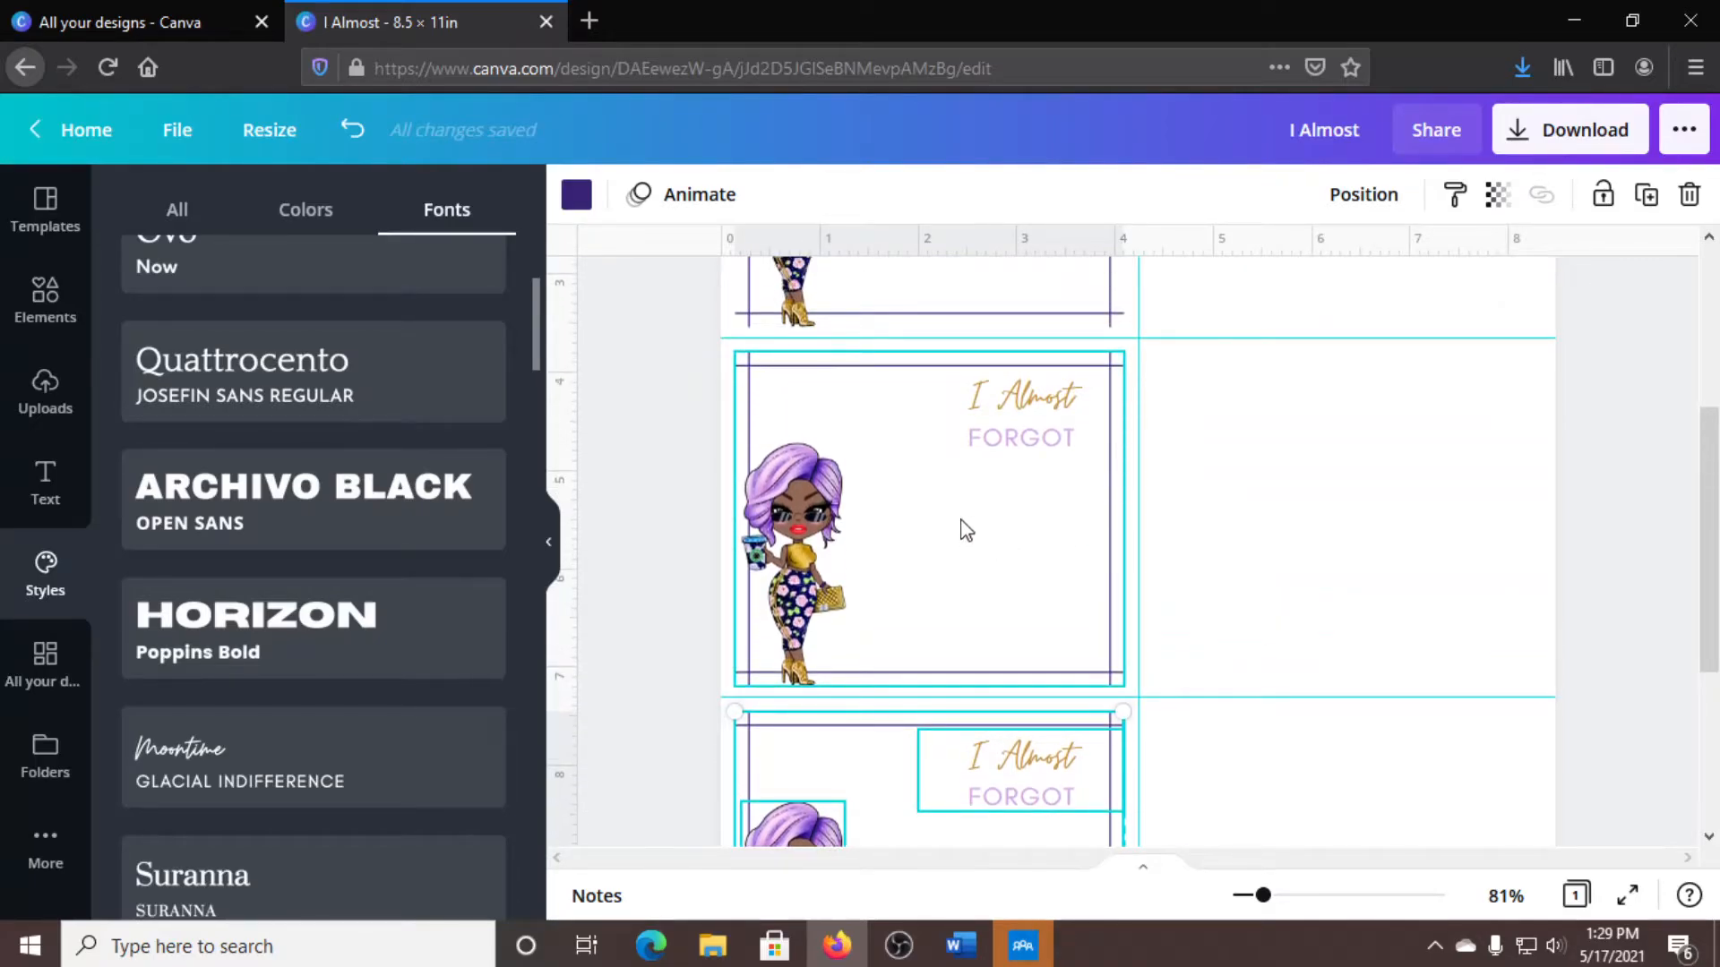
{"action": "mouse_move", "coordinate": [975, 551]}
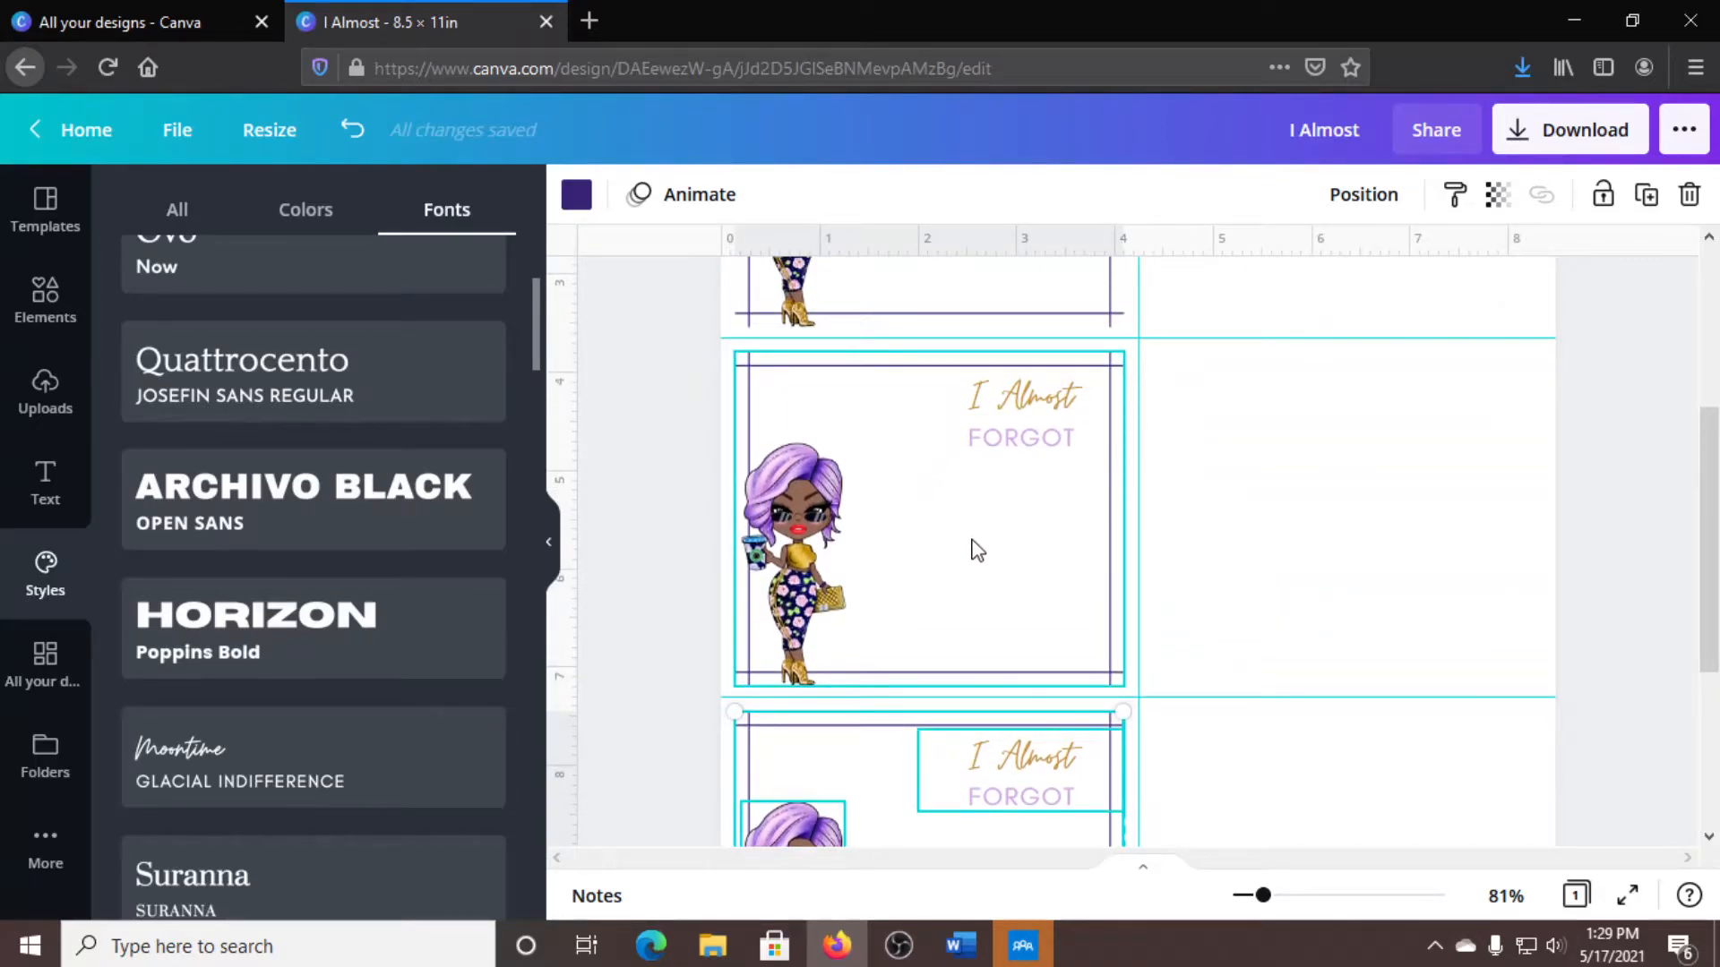
{"action": "scroll", "scroll_direction": "down", "scroll_amount": 3}
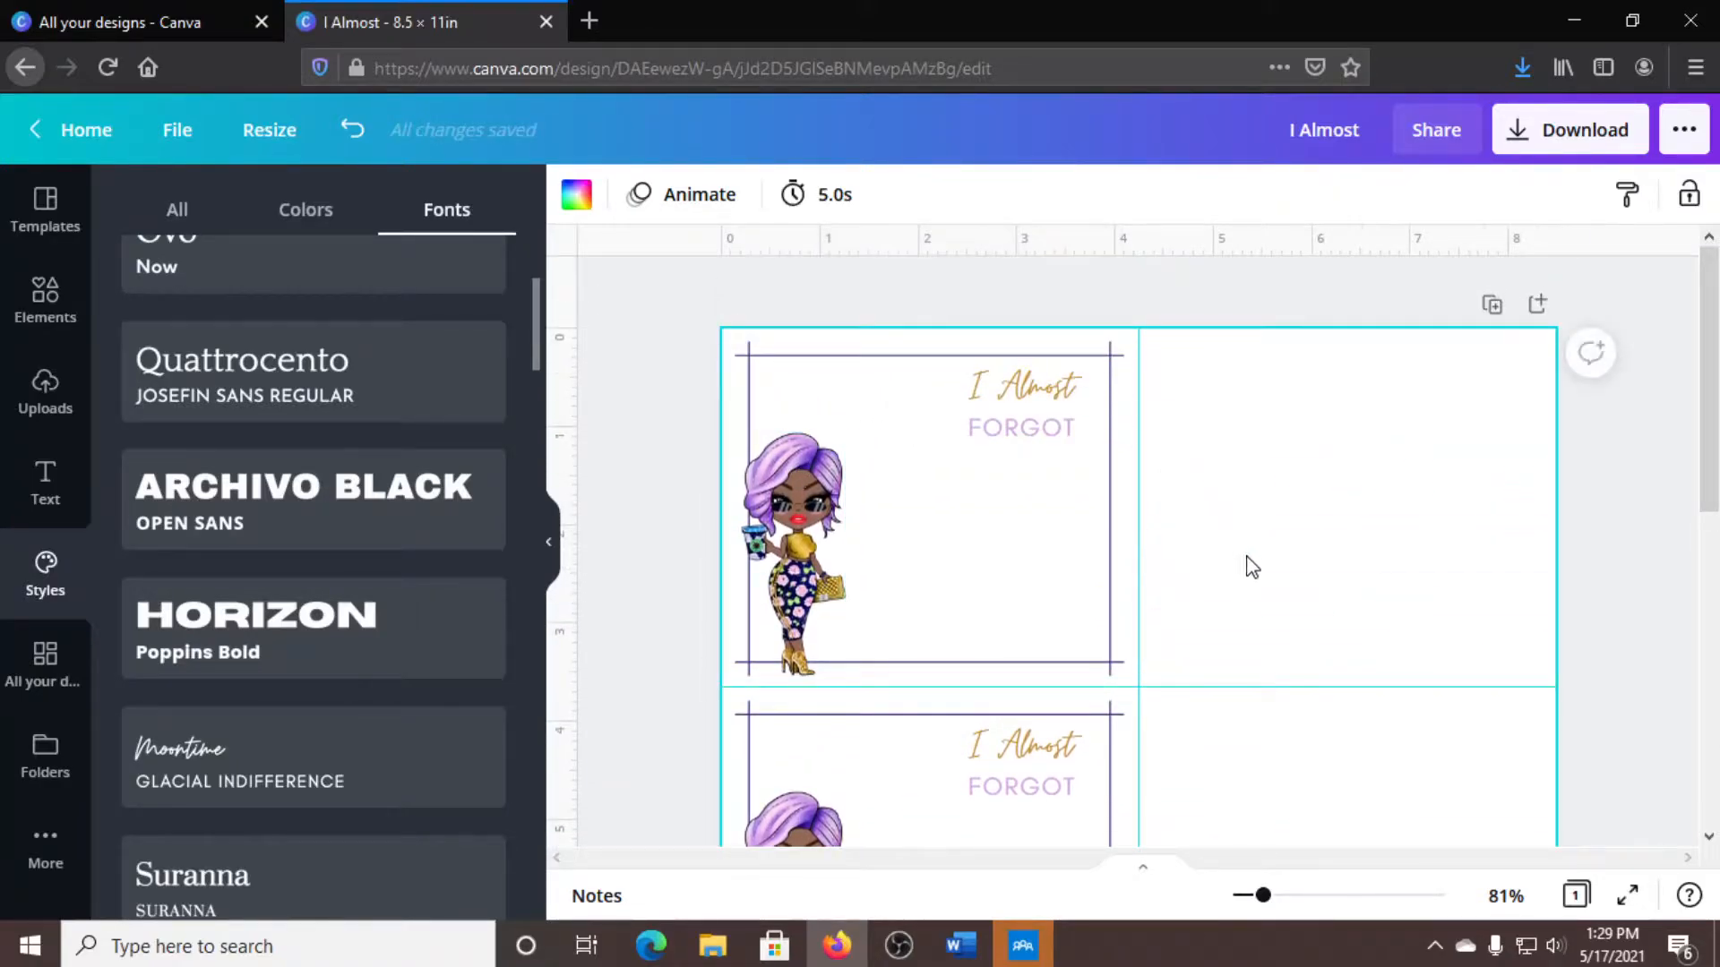
{"action": "mouse_move", "coordinate": [1259, 500]}
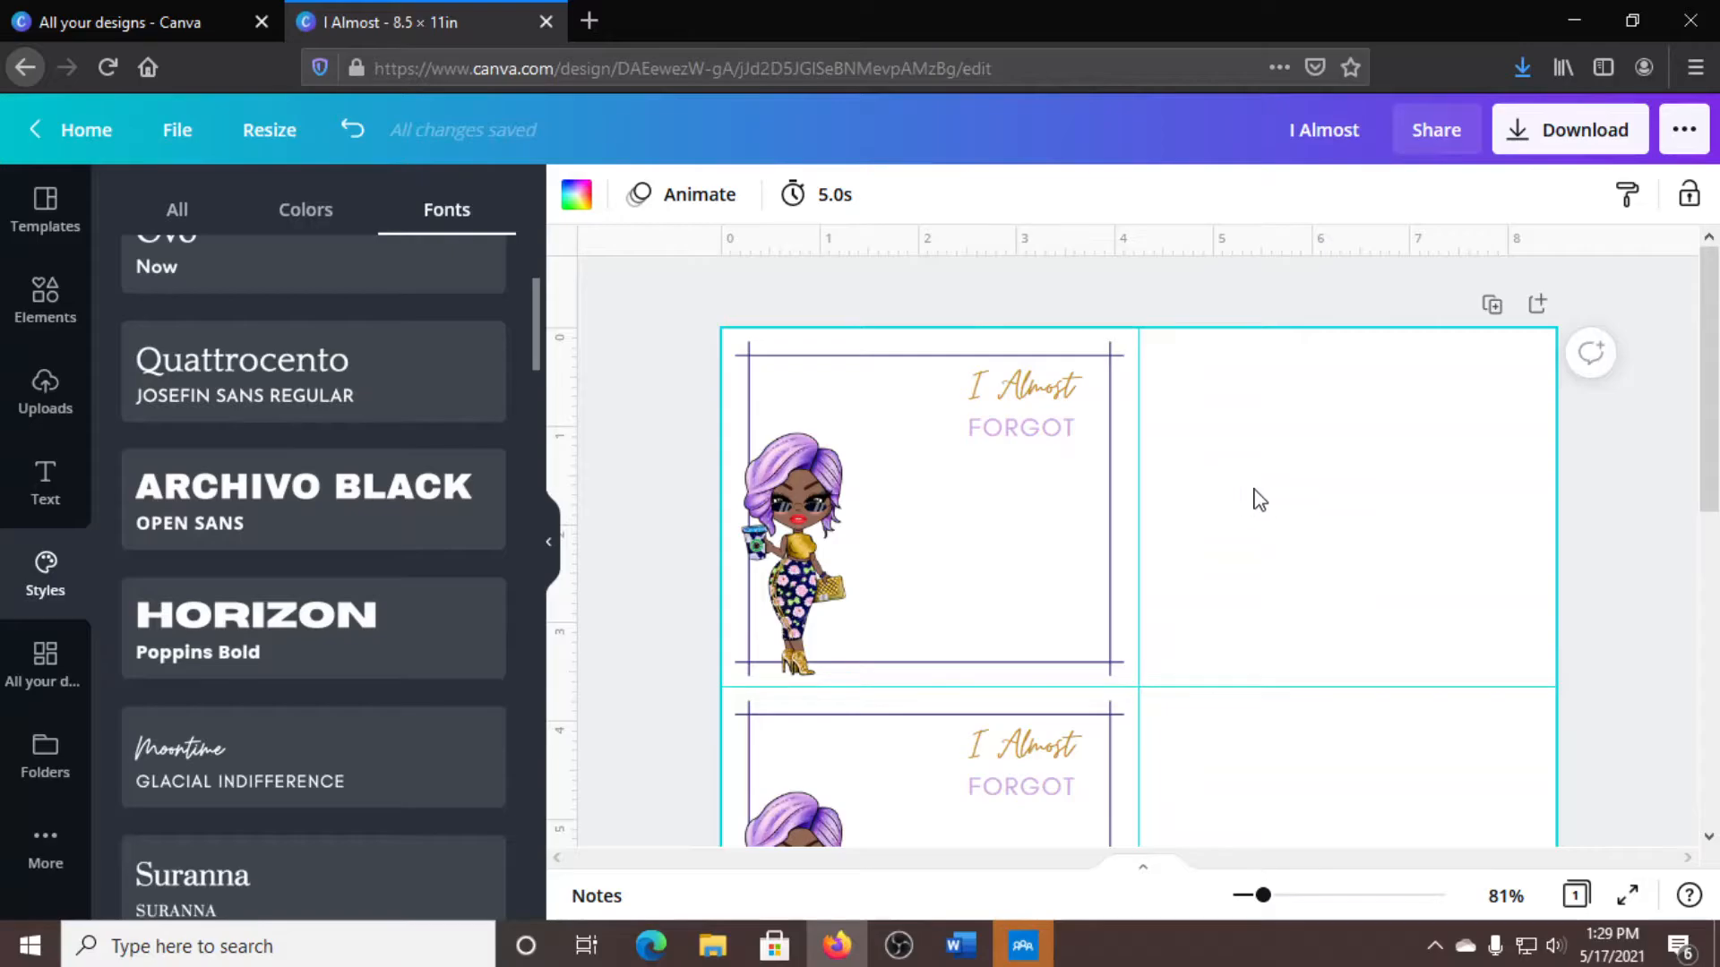
Drag the horizontal guide between the notepads from 3.549 in to about 4.404 in.
{"action": "scroll", "scroll_direction": "down", "scroll_amount": 3}
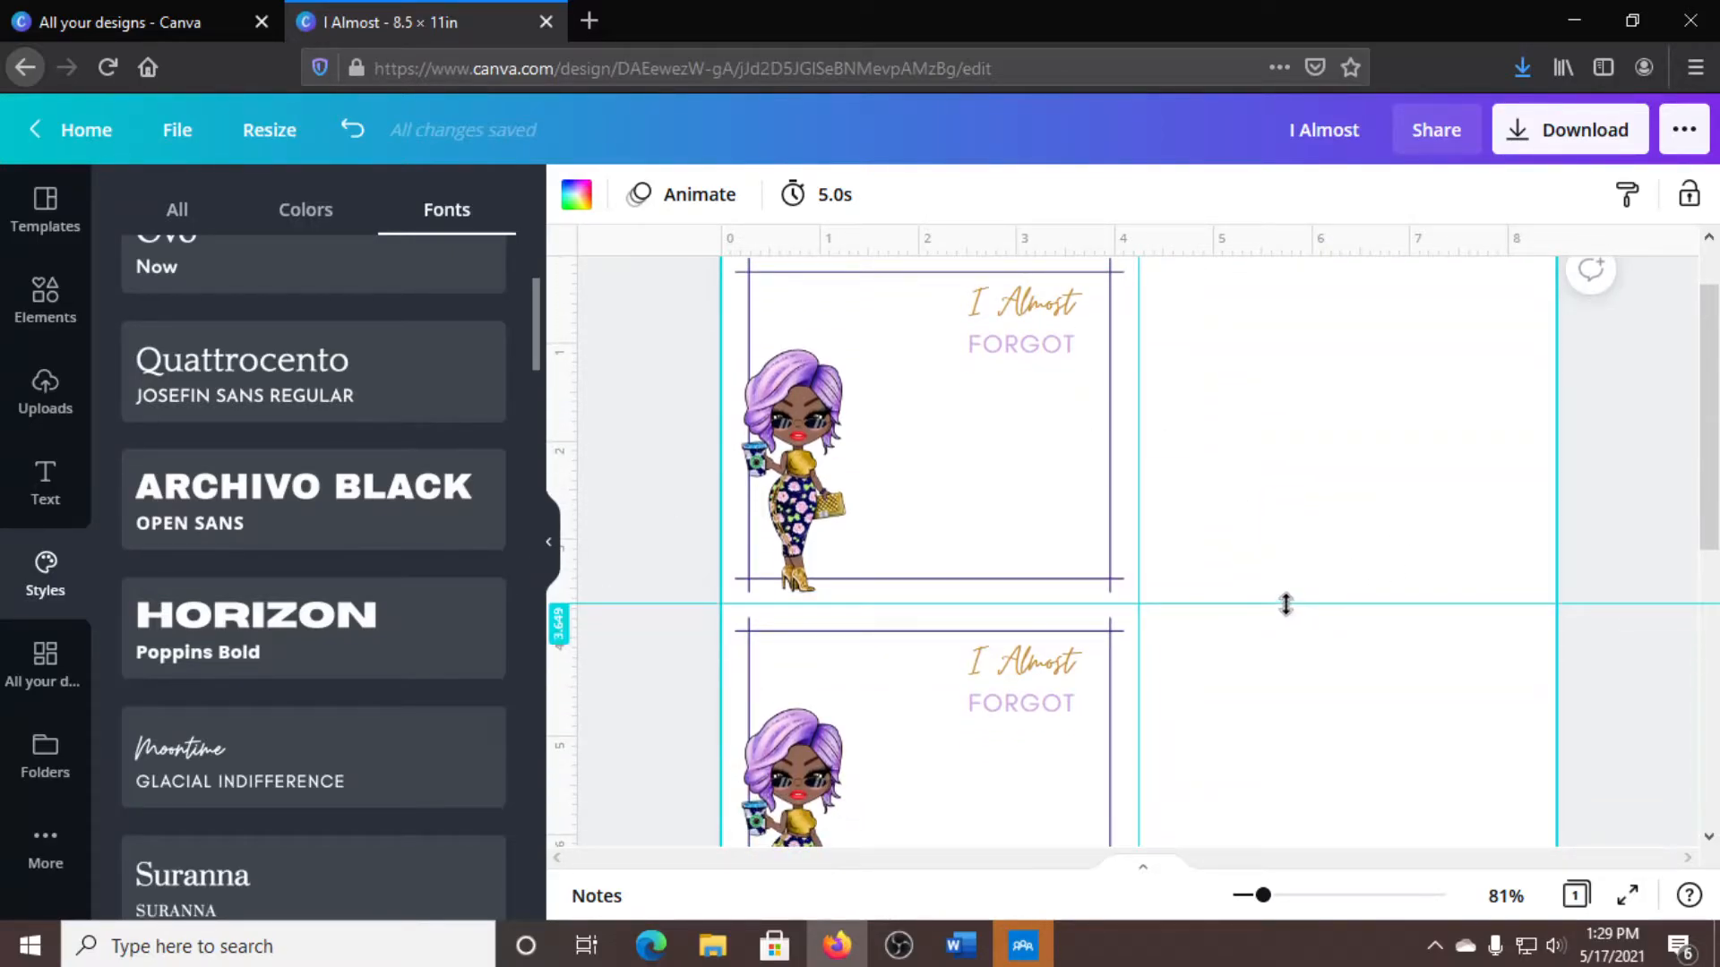
{"action": "scroll", "scroll_direction": "down", "scroll_amount": 3}
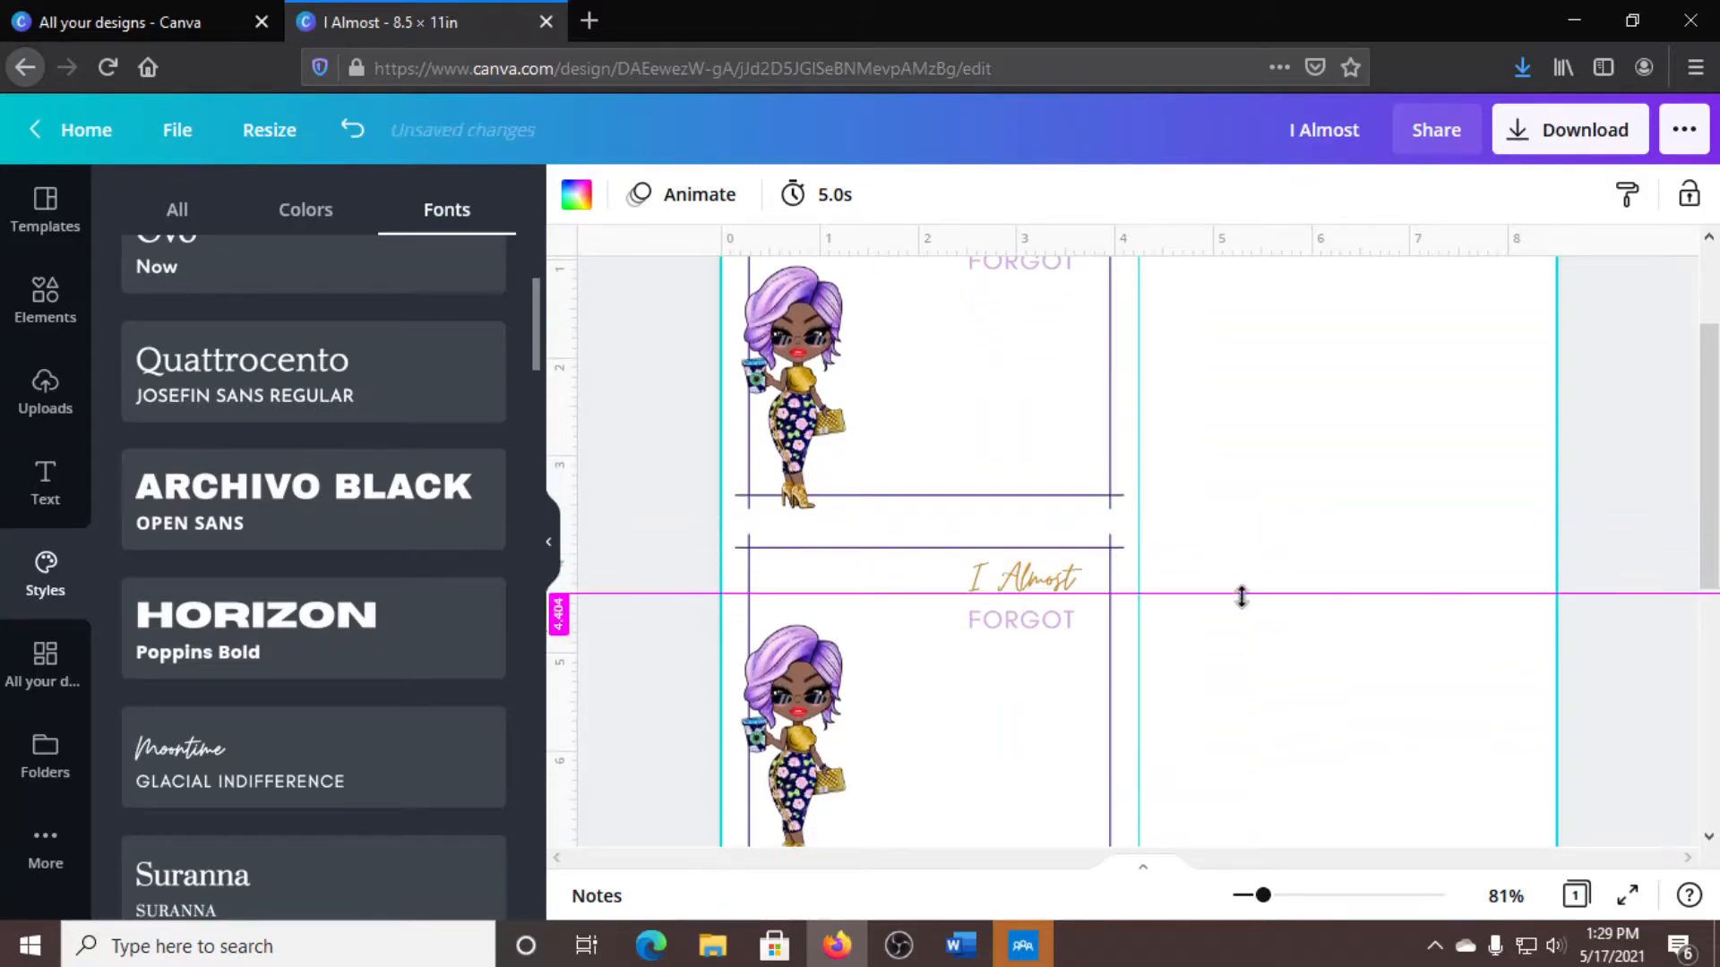
{"action": "left_click_drag", "start_coordinate": [1240, 597], "coordinate": [1225, 698]}
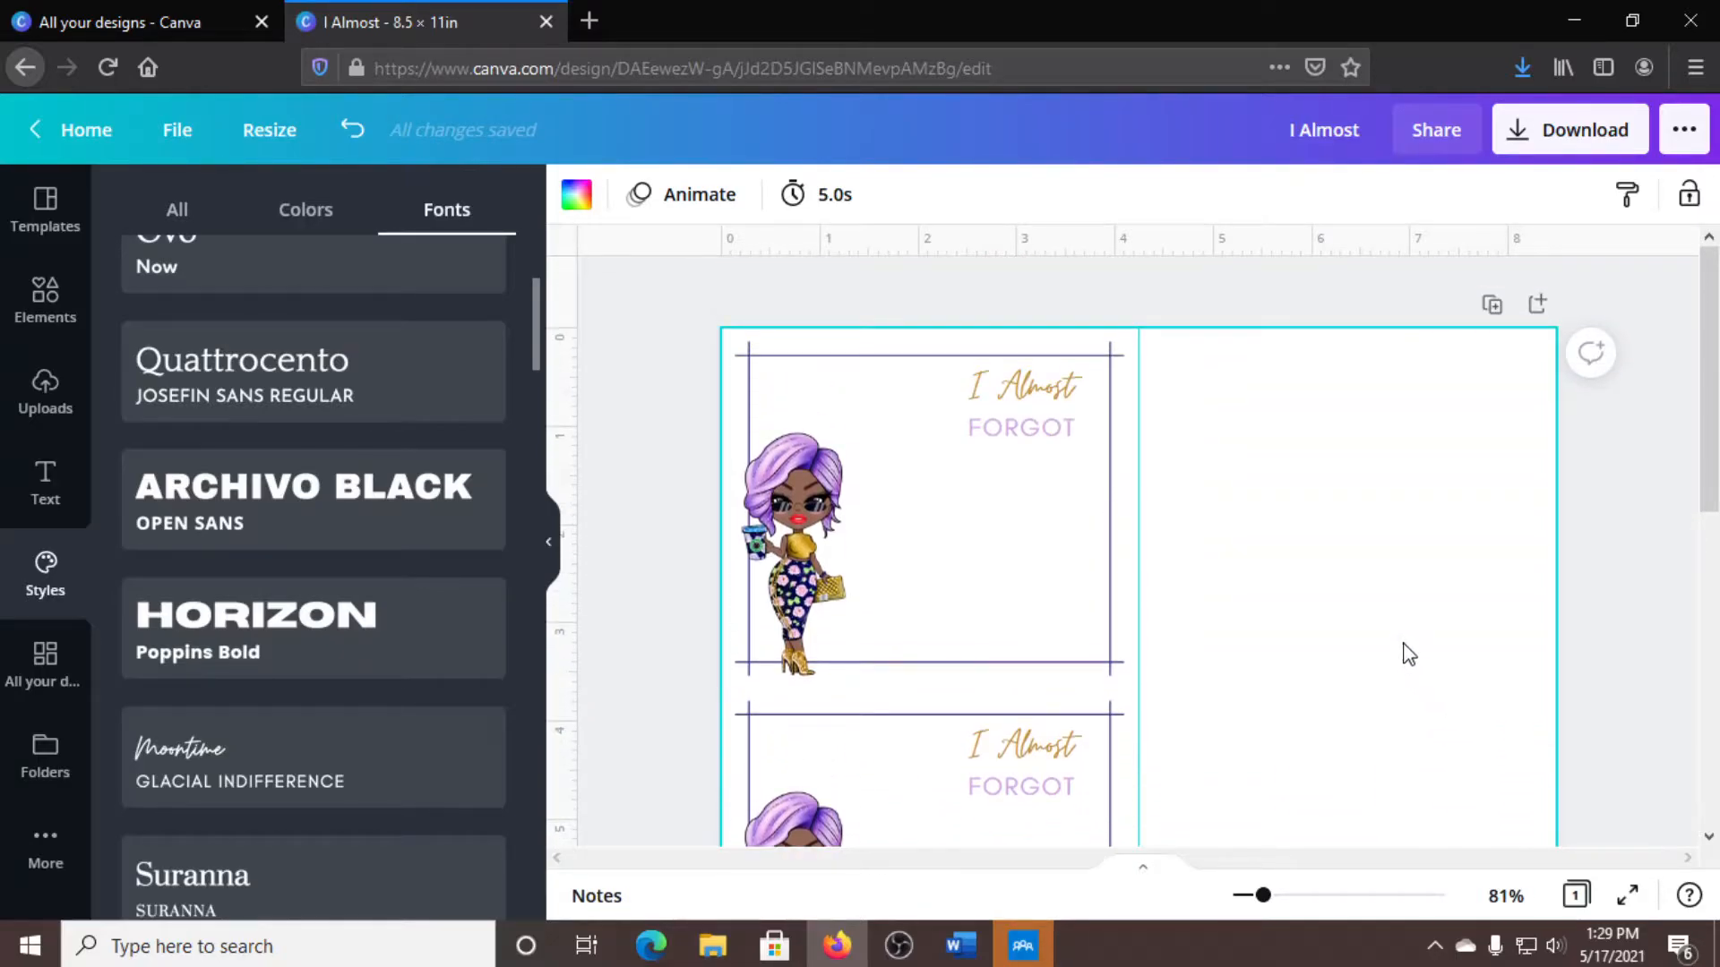
Select the top 'I Almost FORGOT' notepad group to copy it.
{"action": "scroll", "scroll_direction": "down", "scroll_amount": 3}
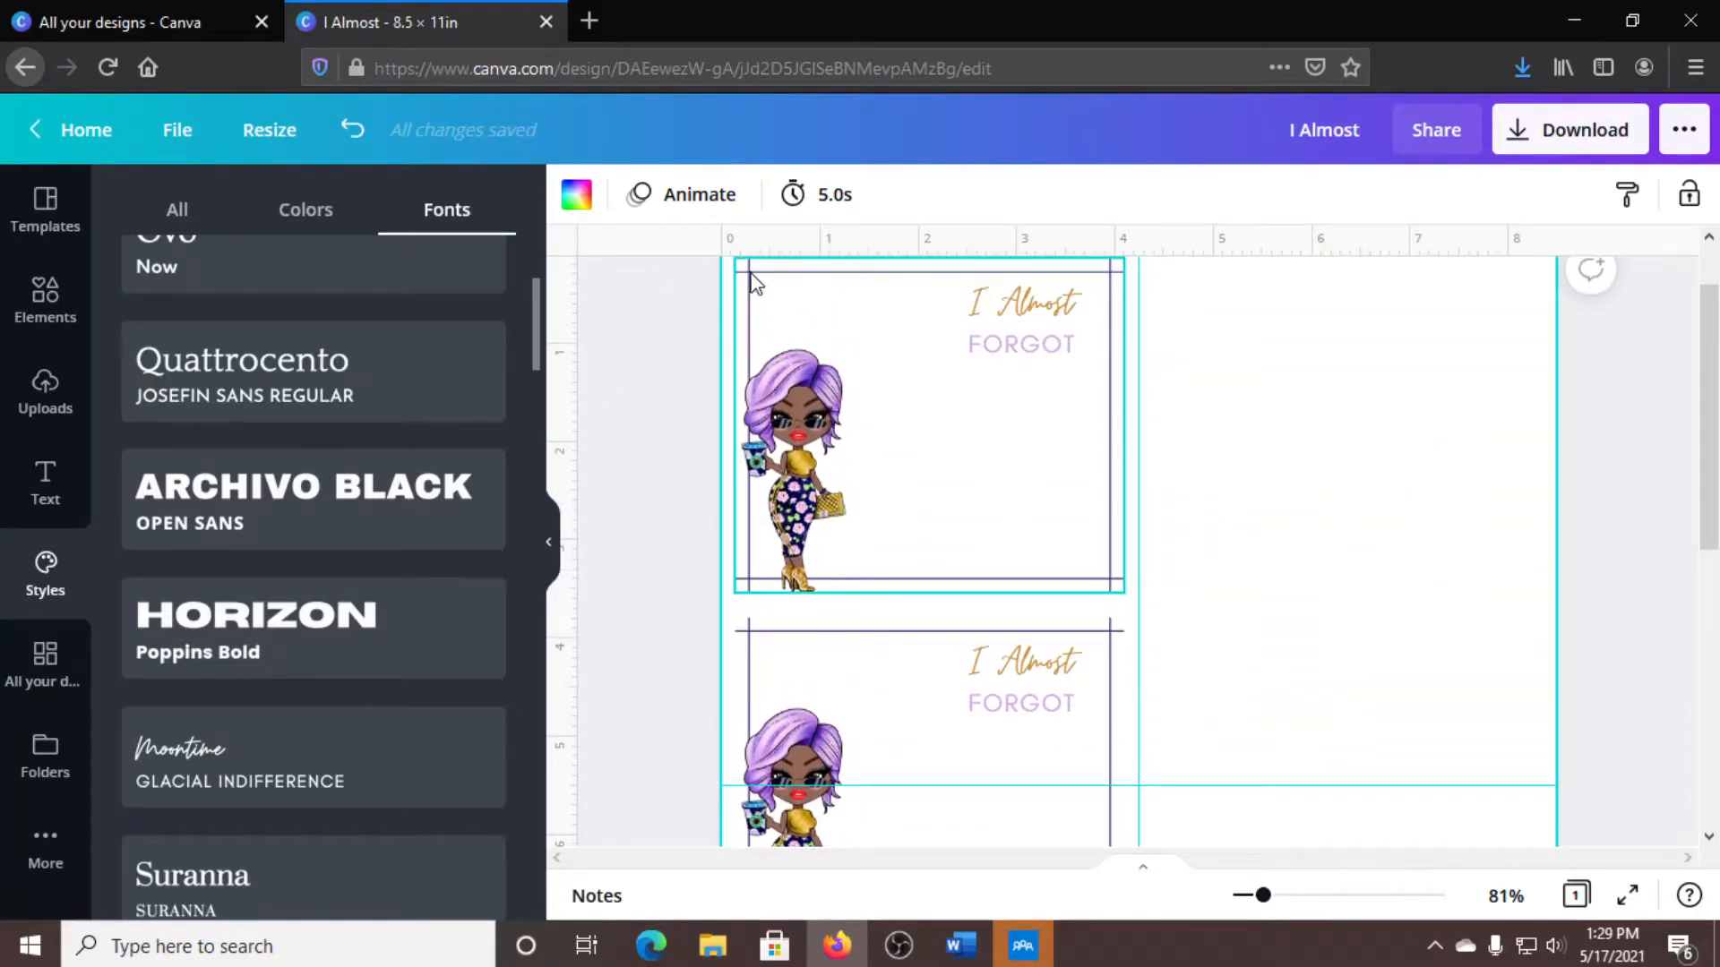
{"action": "left_click", "coordinate": [1019, 345]}
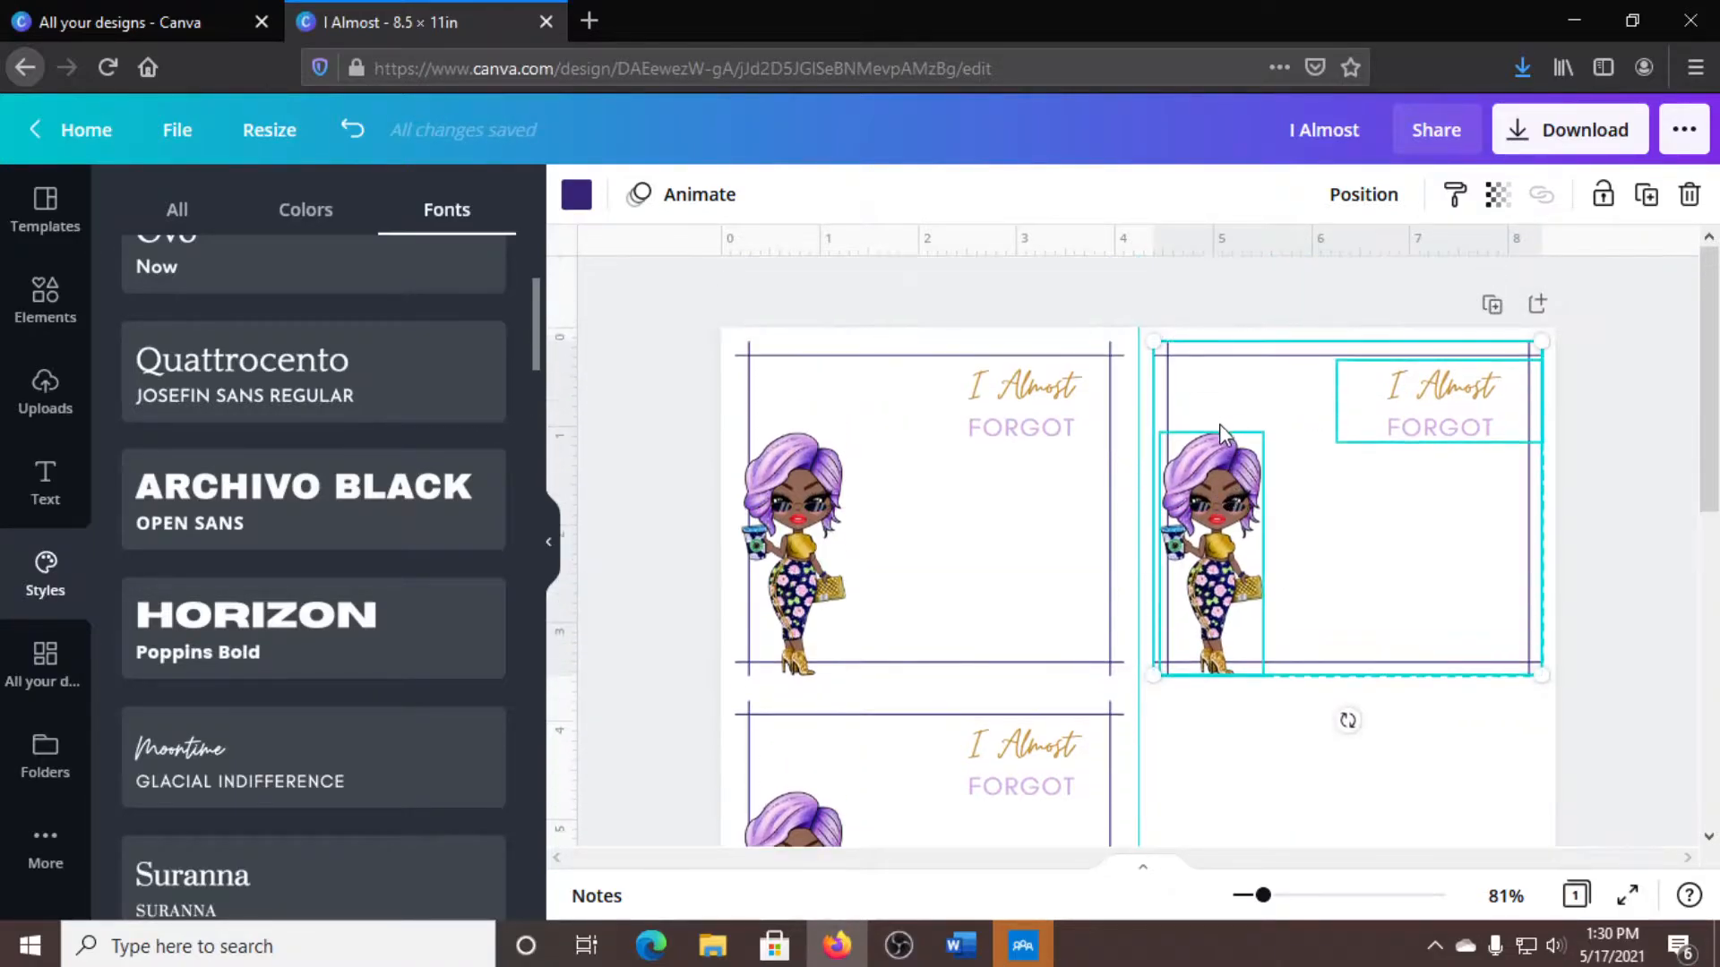
Stretch the right-hand notepad's frame taller toward the bottom.
{"action": "scroll", "scroll_direction": "down", "scroll_amount": 3}
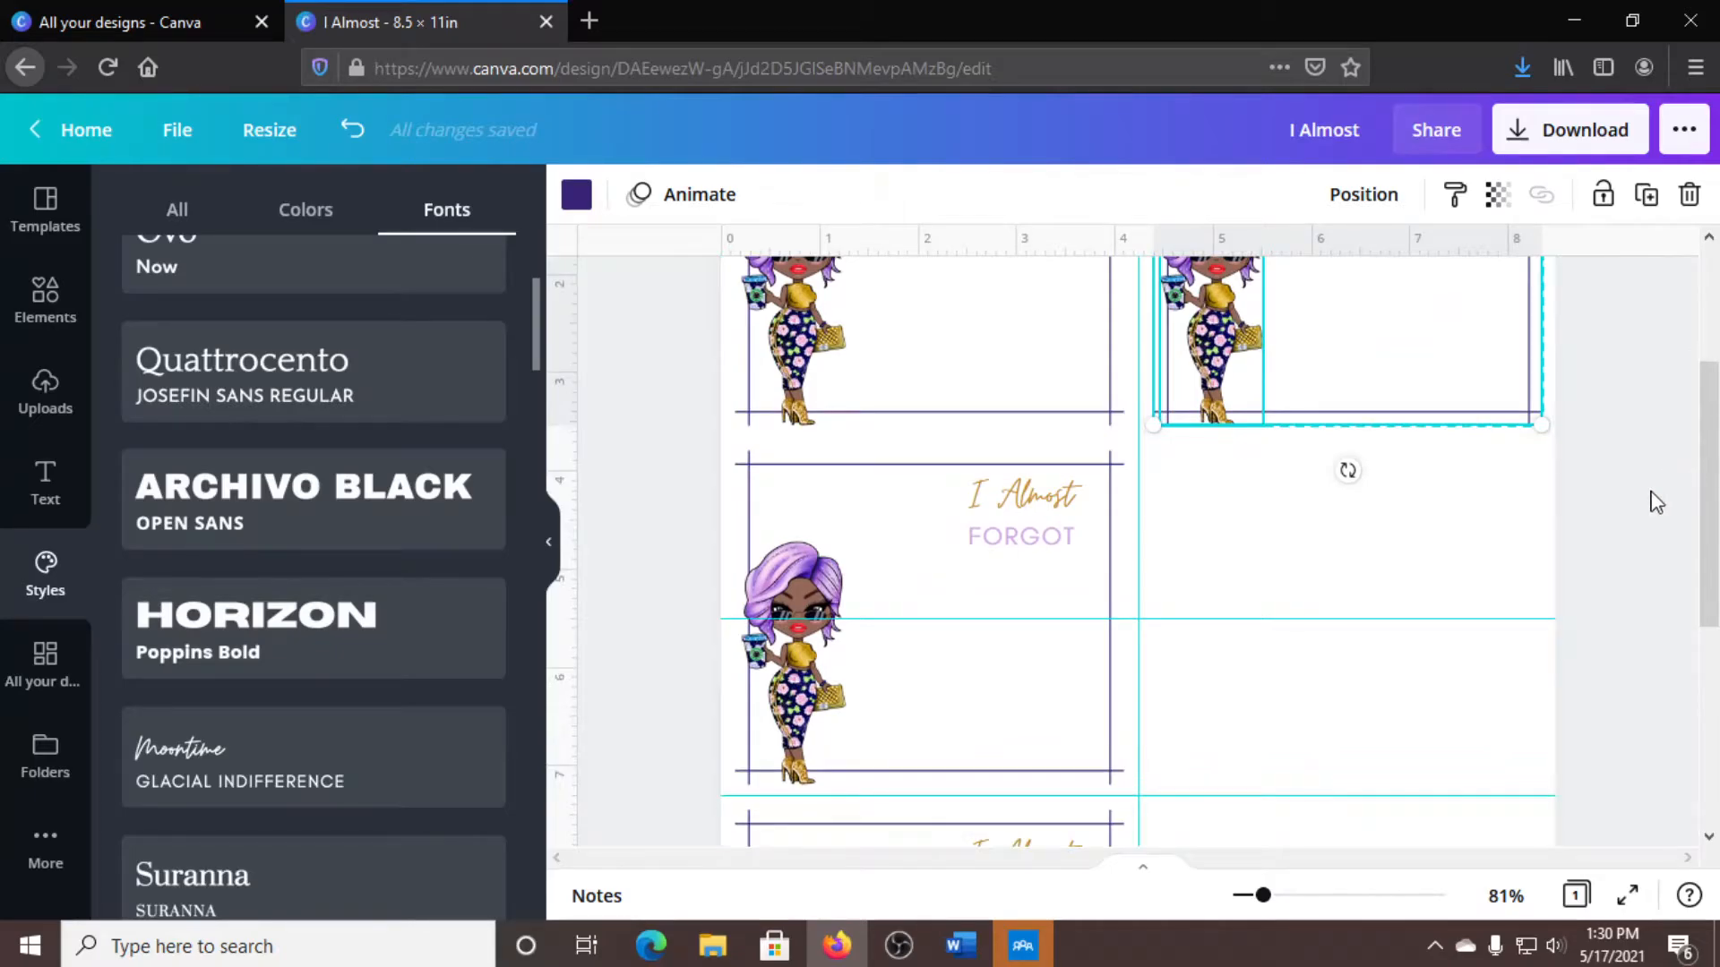
{"action": "left_click_drag", "start_coordinate": [1347, 425], "coordinate": [1347, 554]}
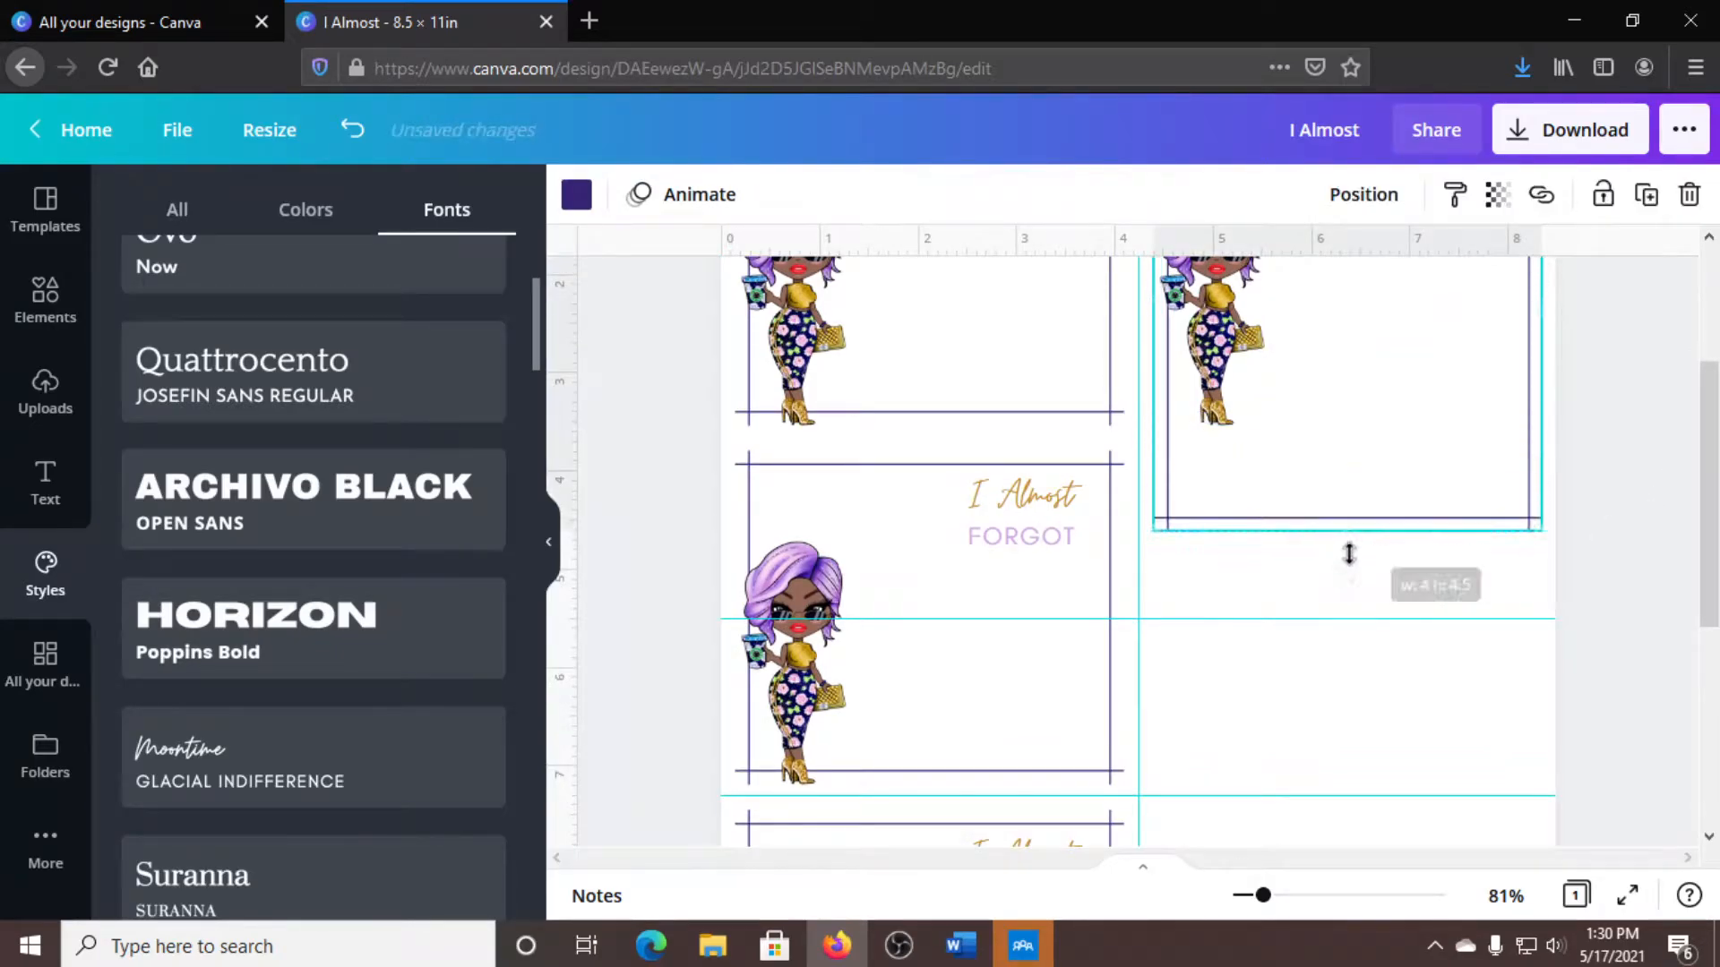
{"action": "left_click_drag", "start_coordinate": [1349, 548], "coordinate": [1352, 603]}
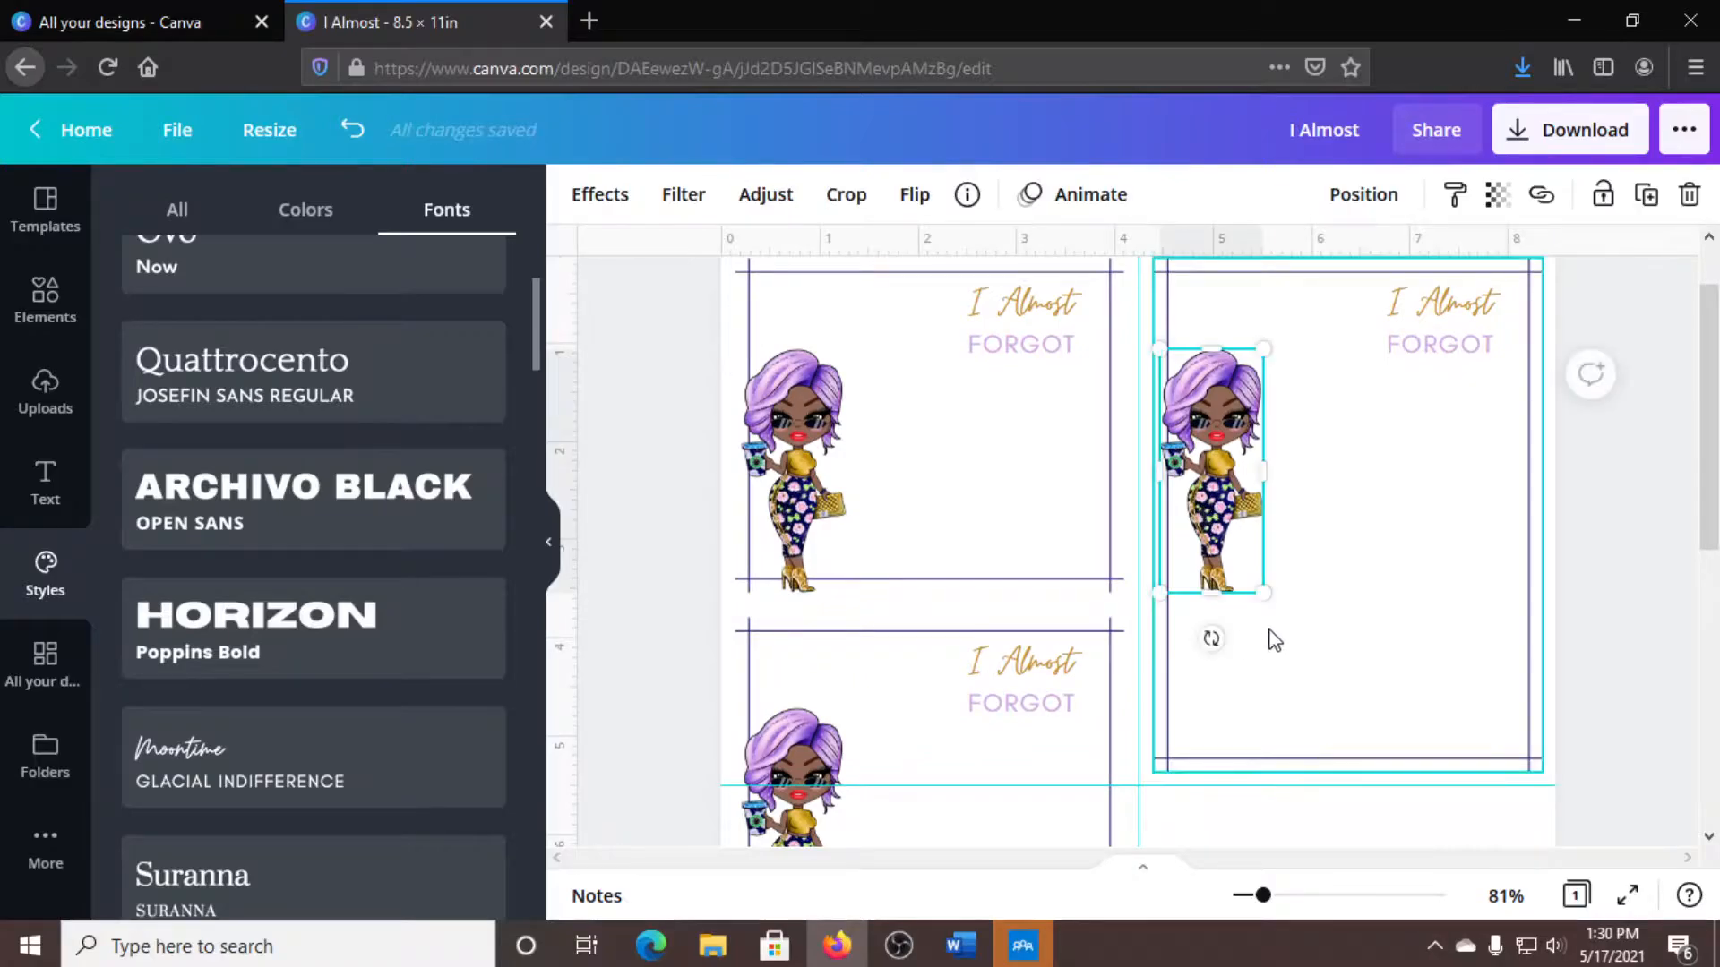
Scale up the character illustration inside the right-hand notepad.
{"action": "left_click_drag", "start_coordinate": [1266, 596], "coordinate": [1328, 707]}
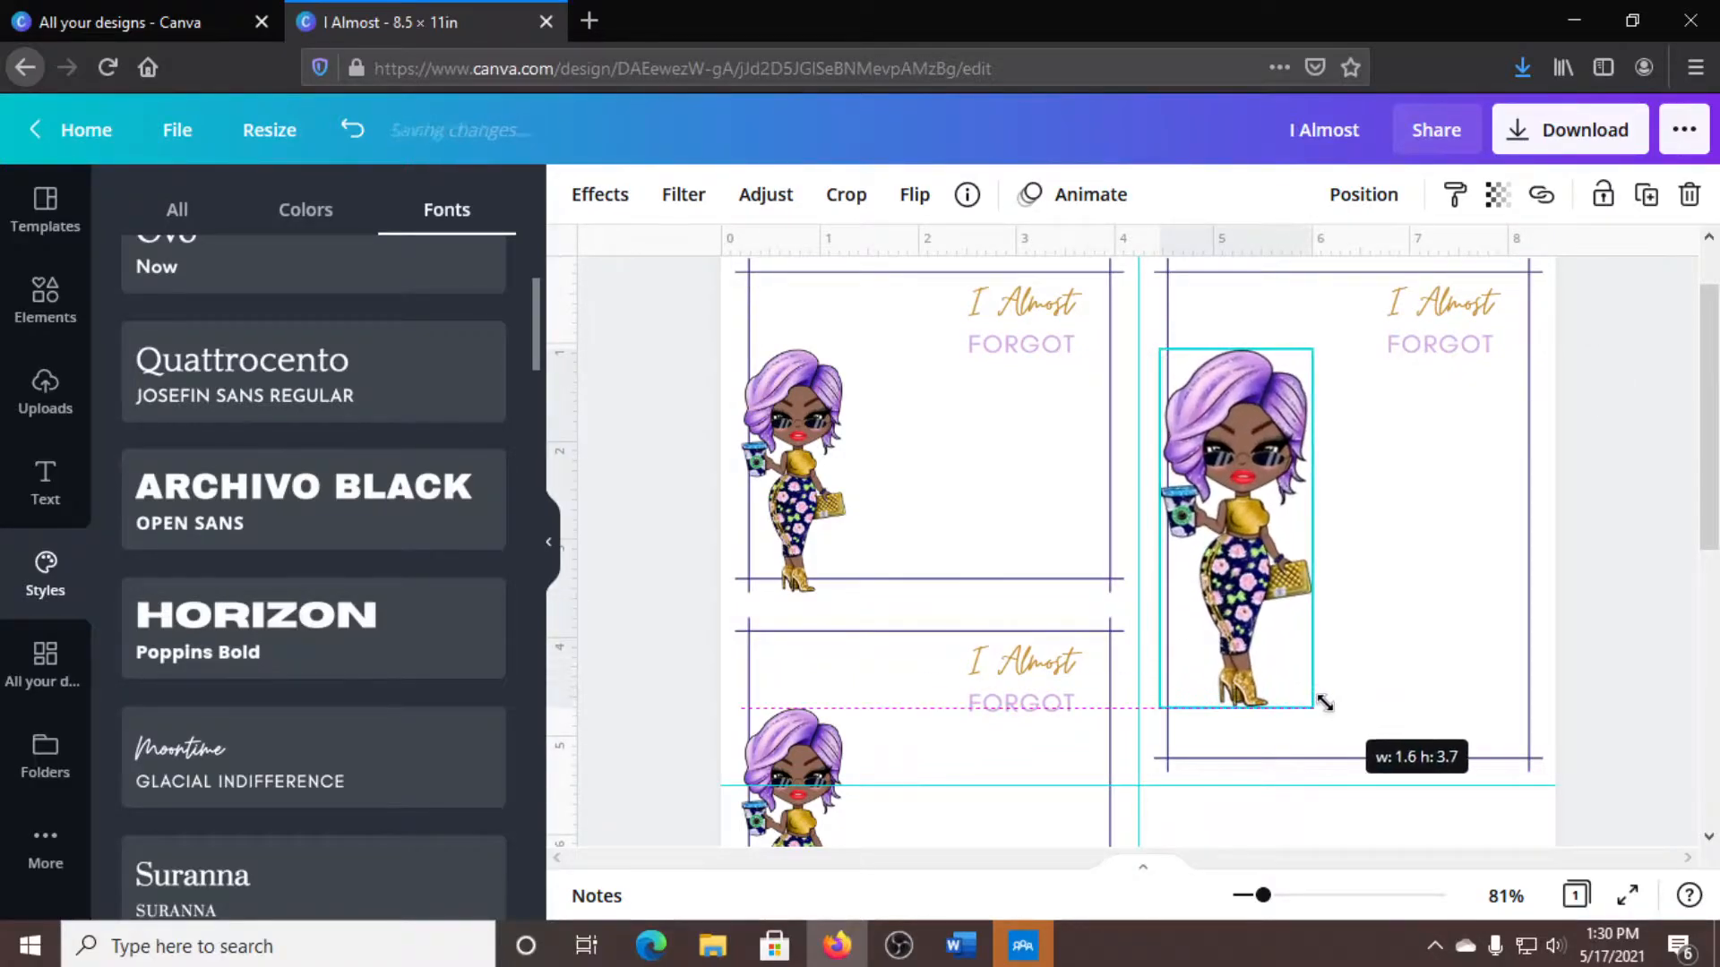
{"action": "left_click_drag", "start_coordinate": [1324, 705], "coordinate": [1311, 683]}
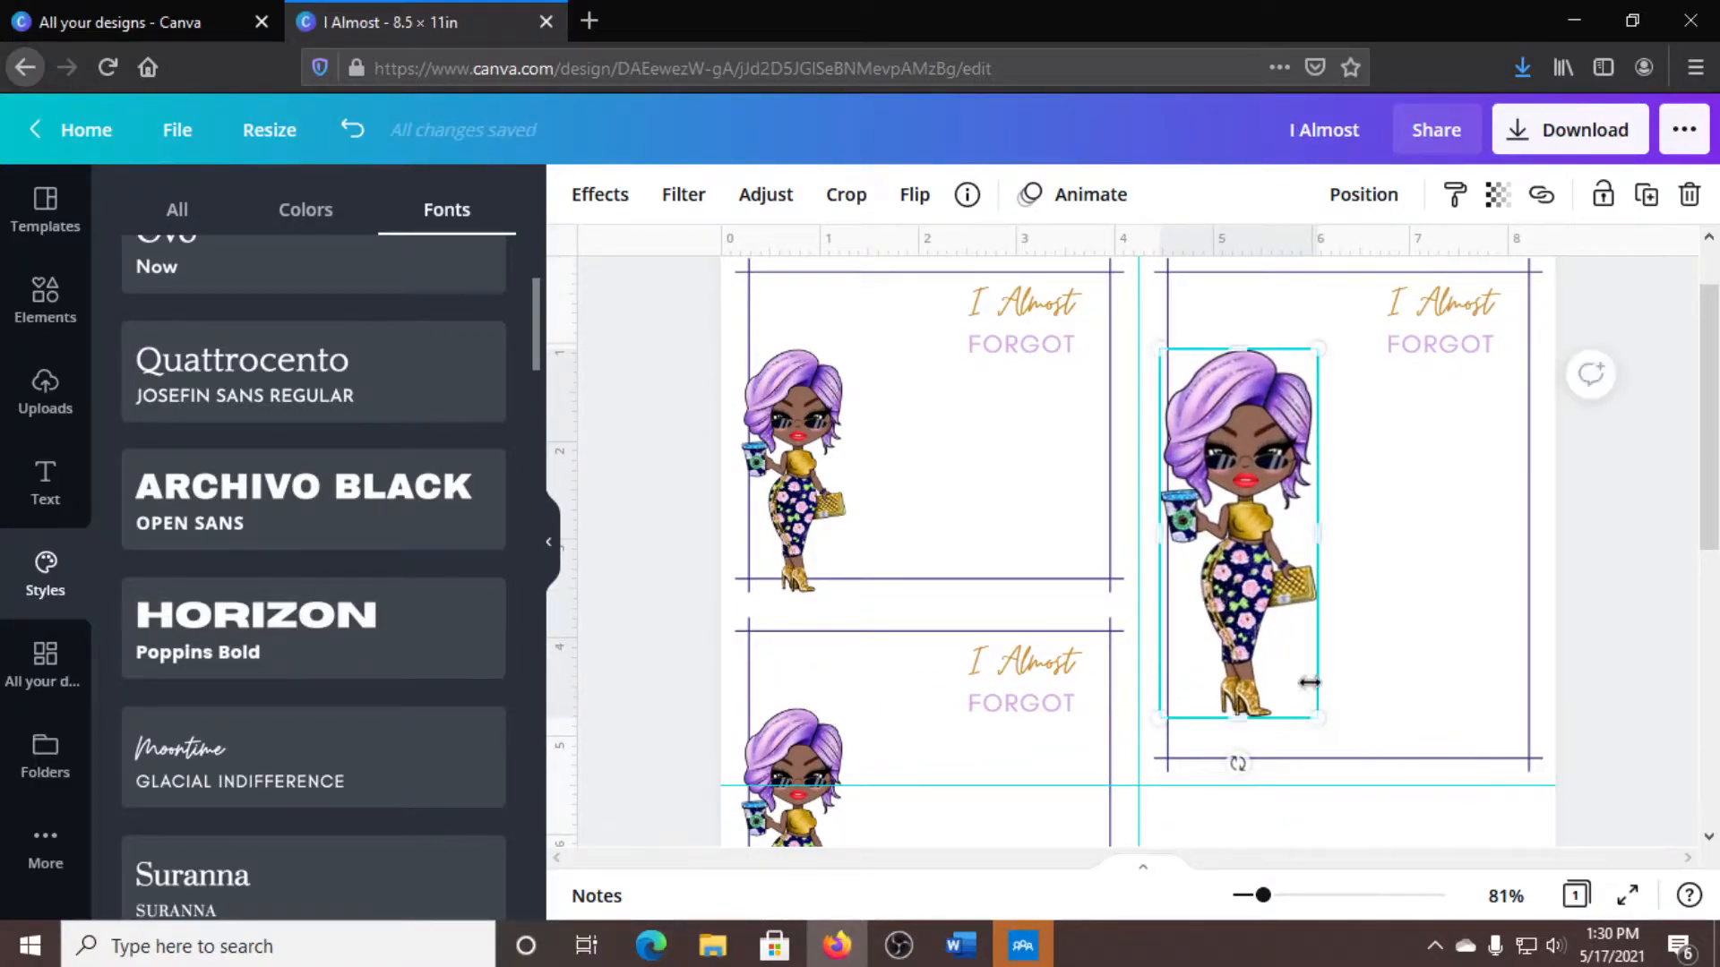
{"action": "scroll", "scroll_direction": "down", "scroll_amount": 3}
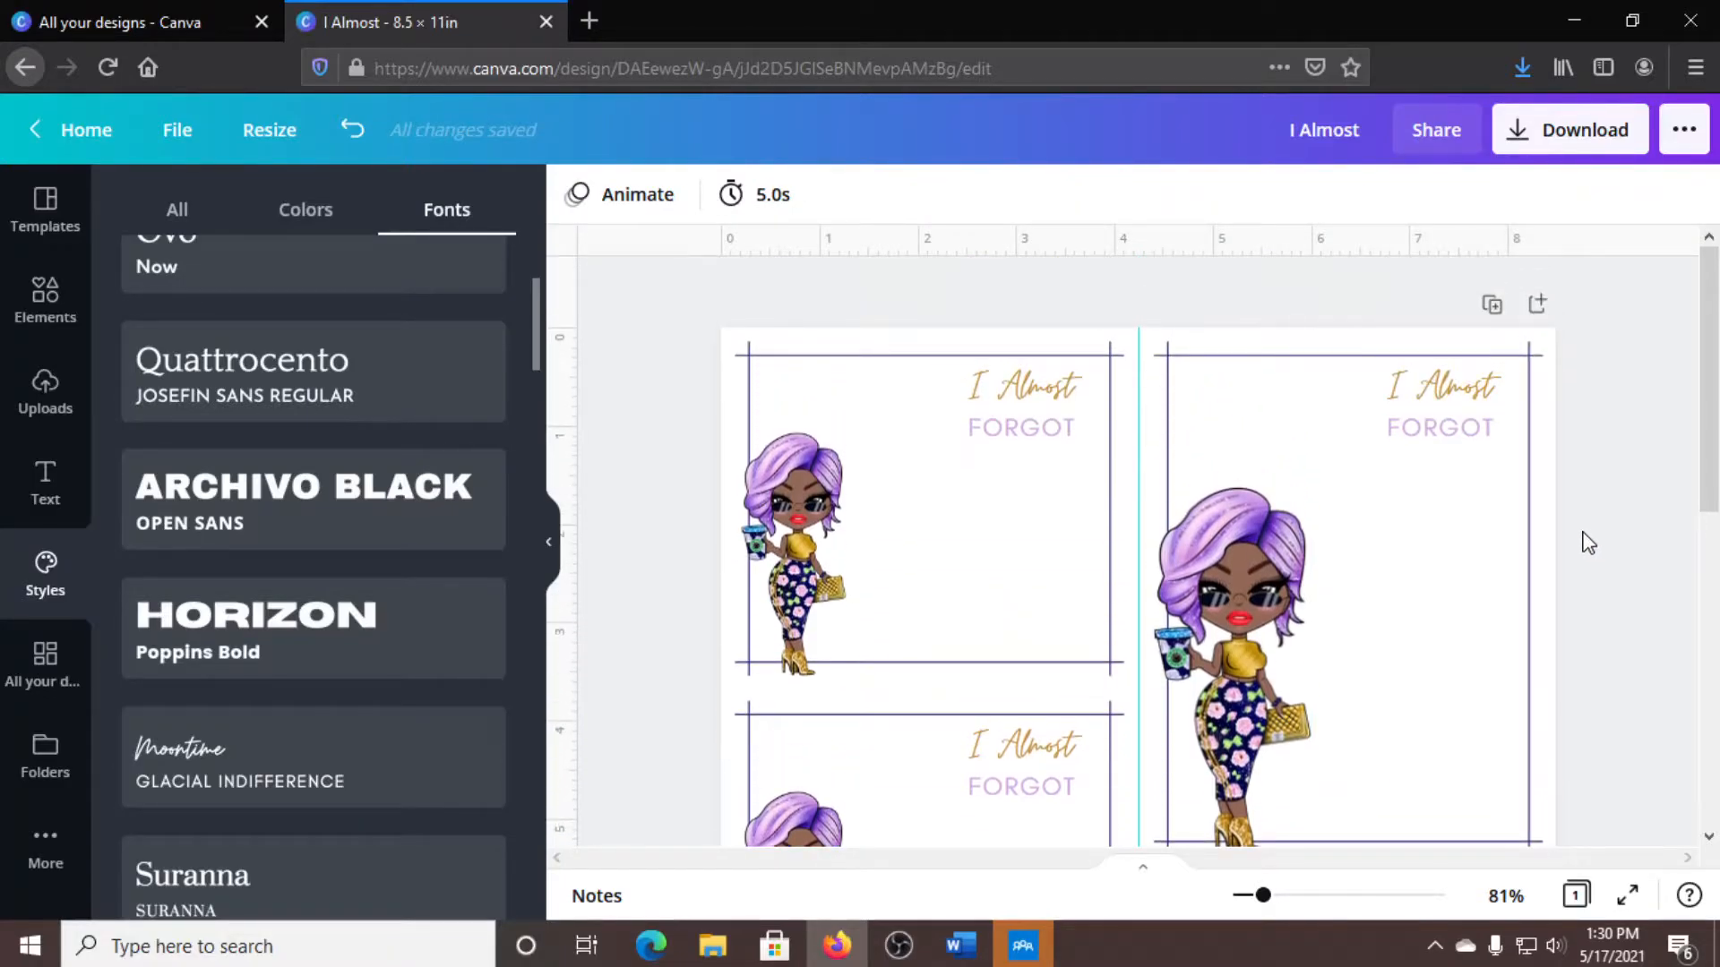
{"action": "scroll", "scroll_direction": "down", "scroll_amount": 3}
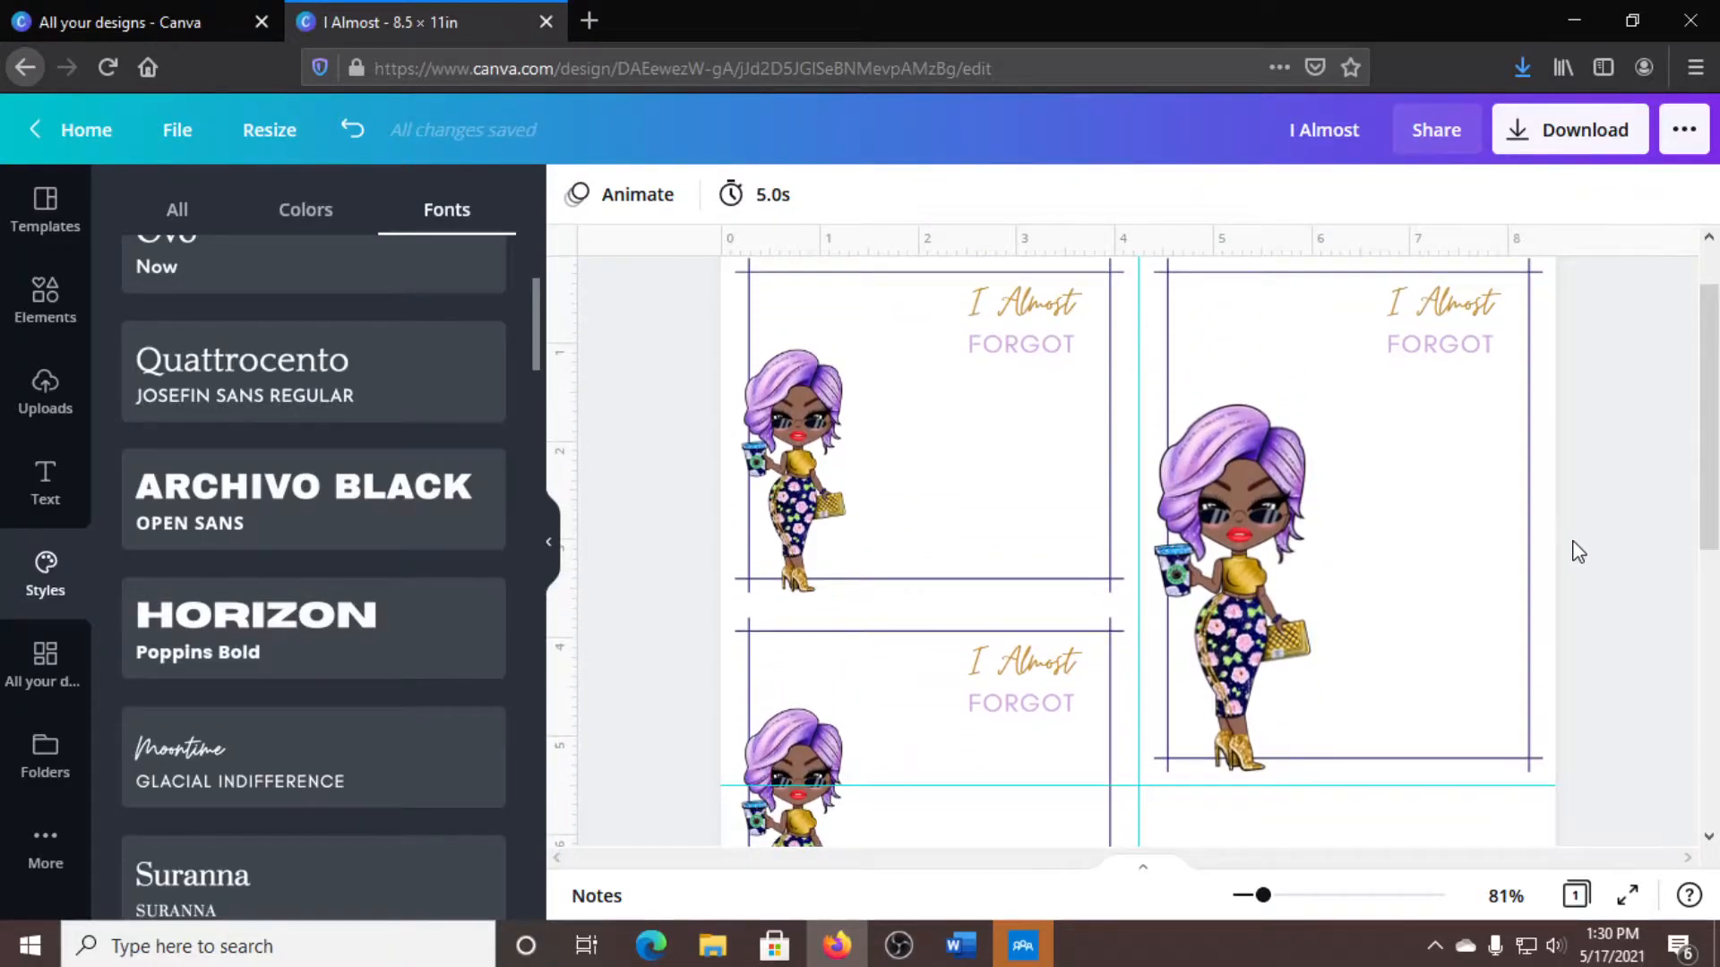
{"action": "scroll", "scroll_direction": "down", "scroll_amount": 3}
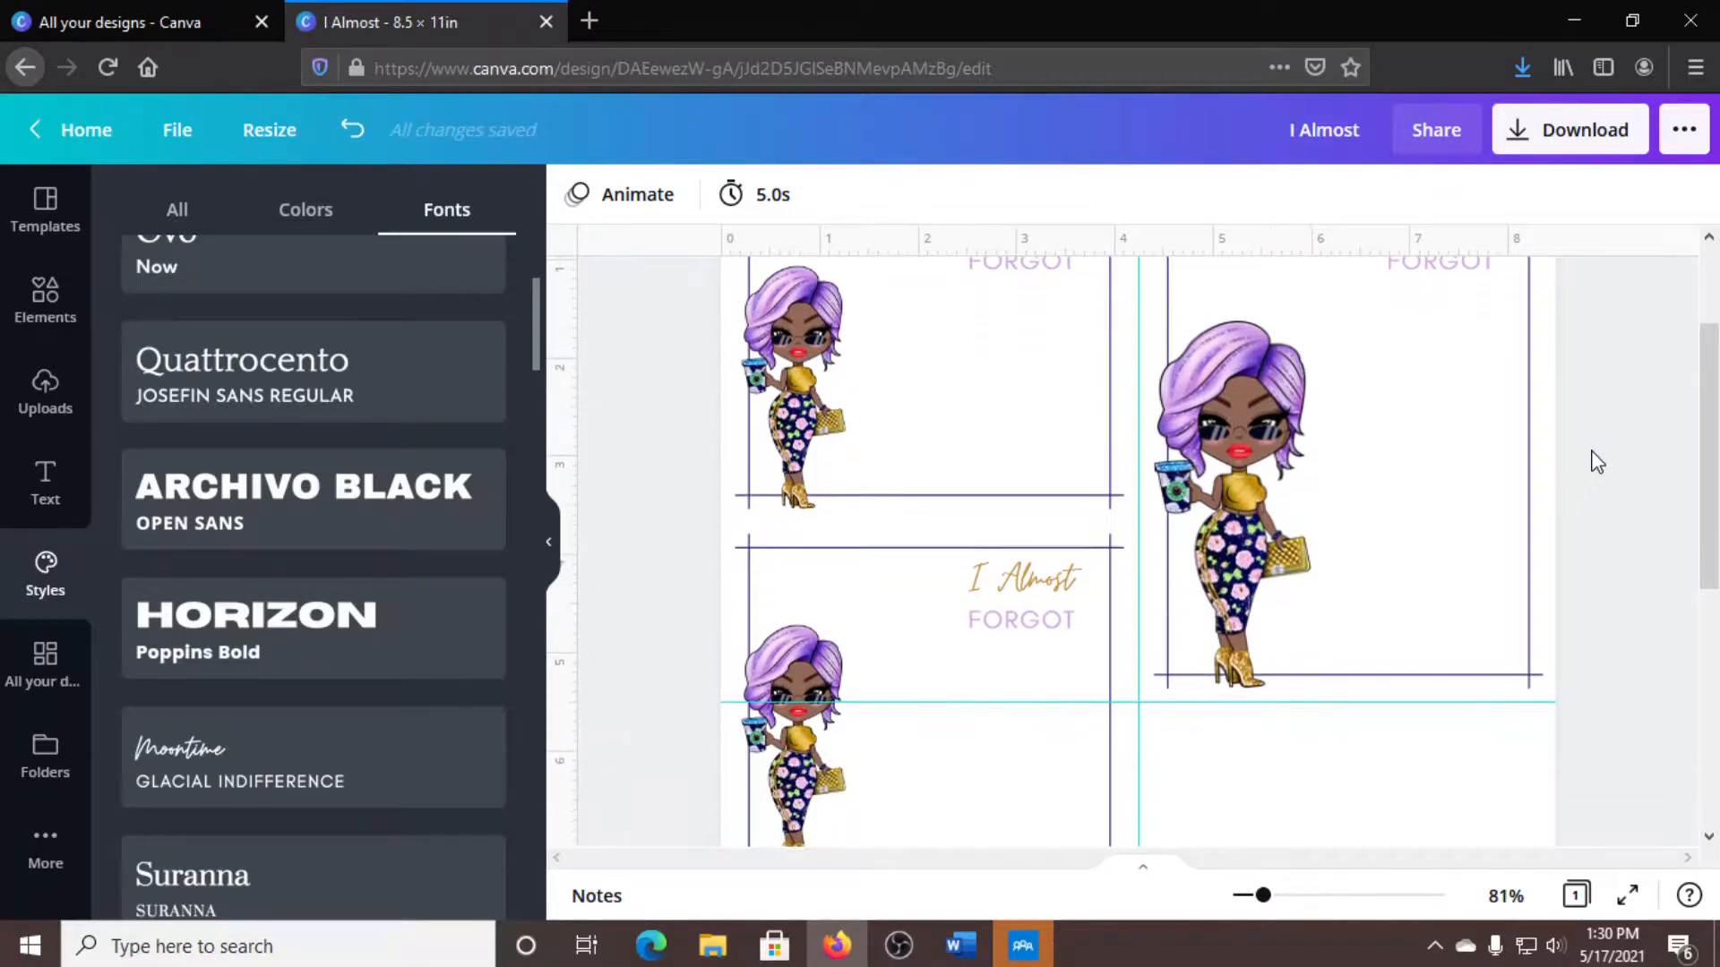
Ungroup the heading and make it a one-line 'Note To You' at size 35.8, moved upper left.
{"action": "left_click", "coordinate": [1439, 429]}
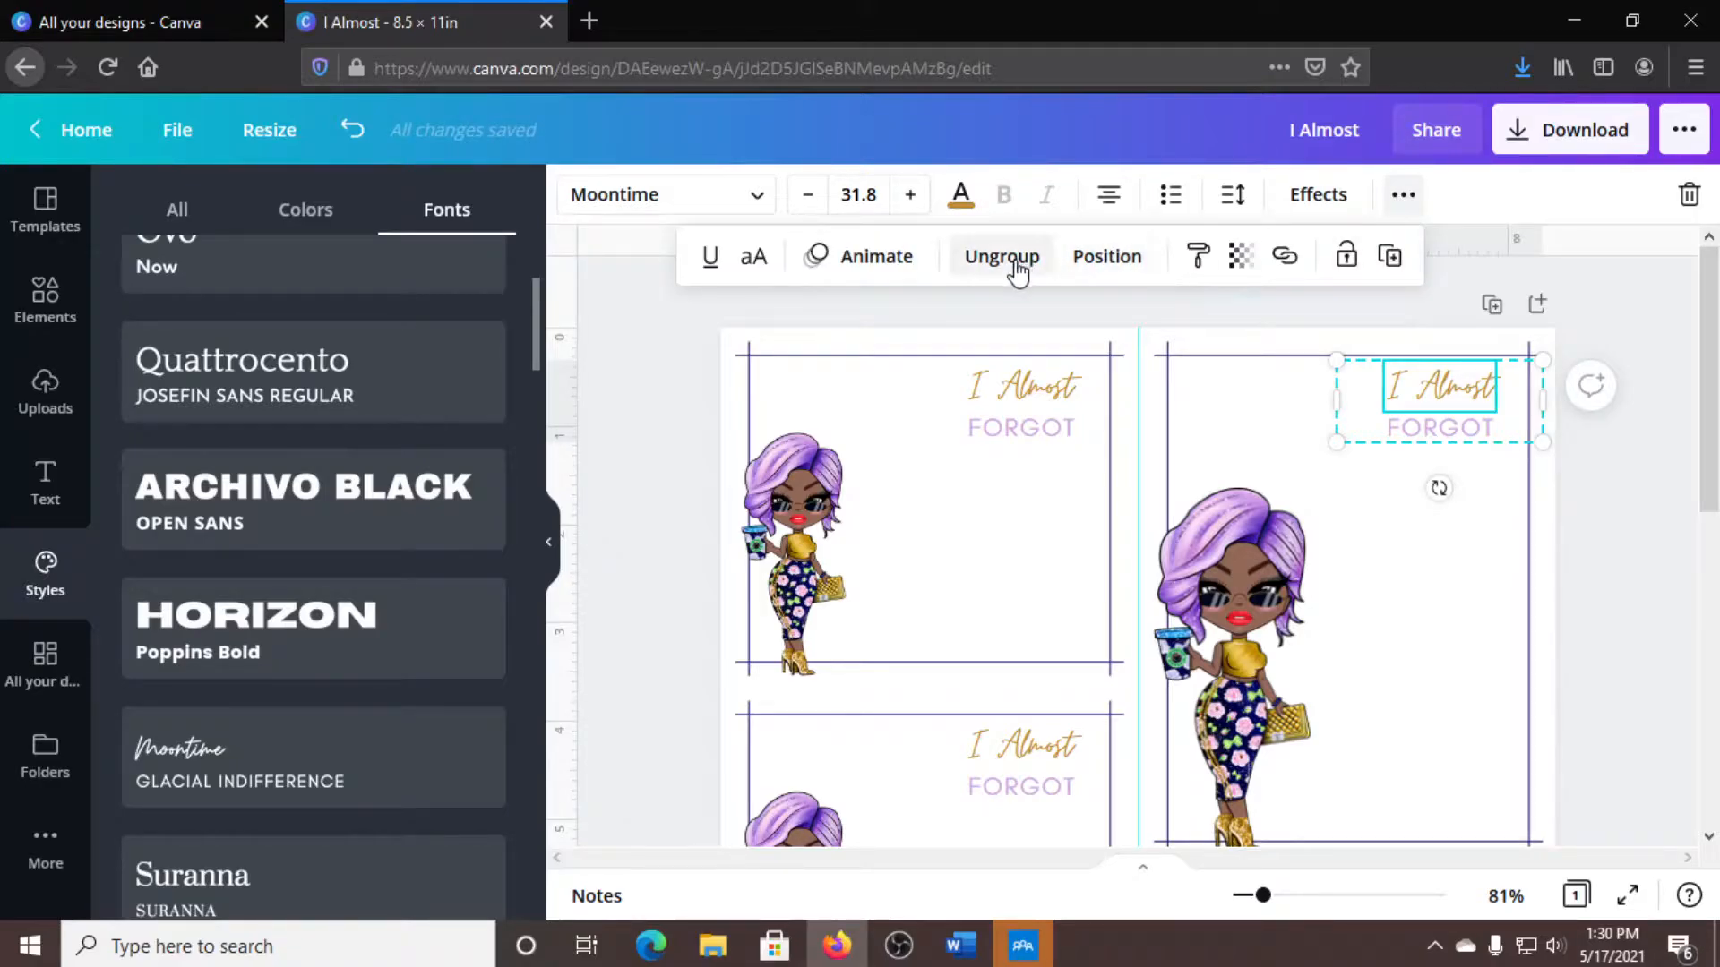
{"action": "left_click", "coordinate": [1000, 258]}
{"action": "type", "text": "Note To You"}
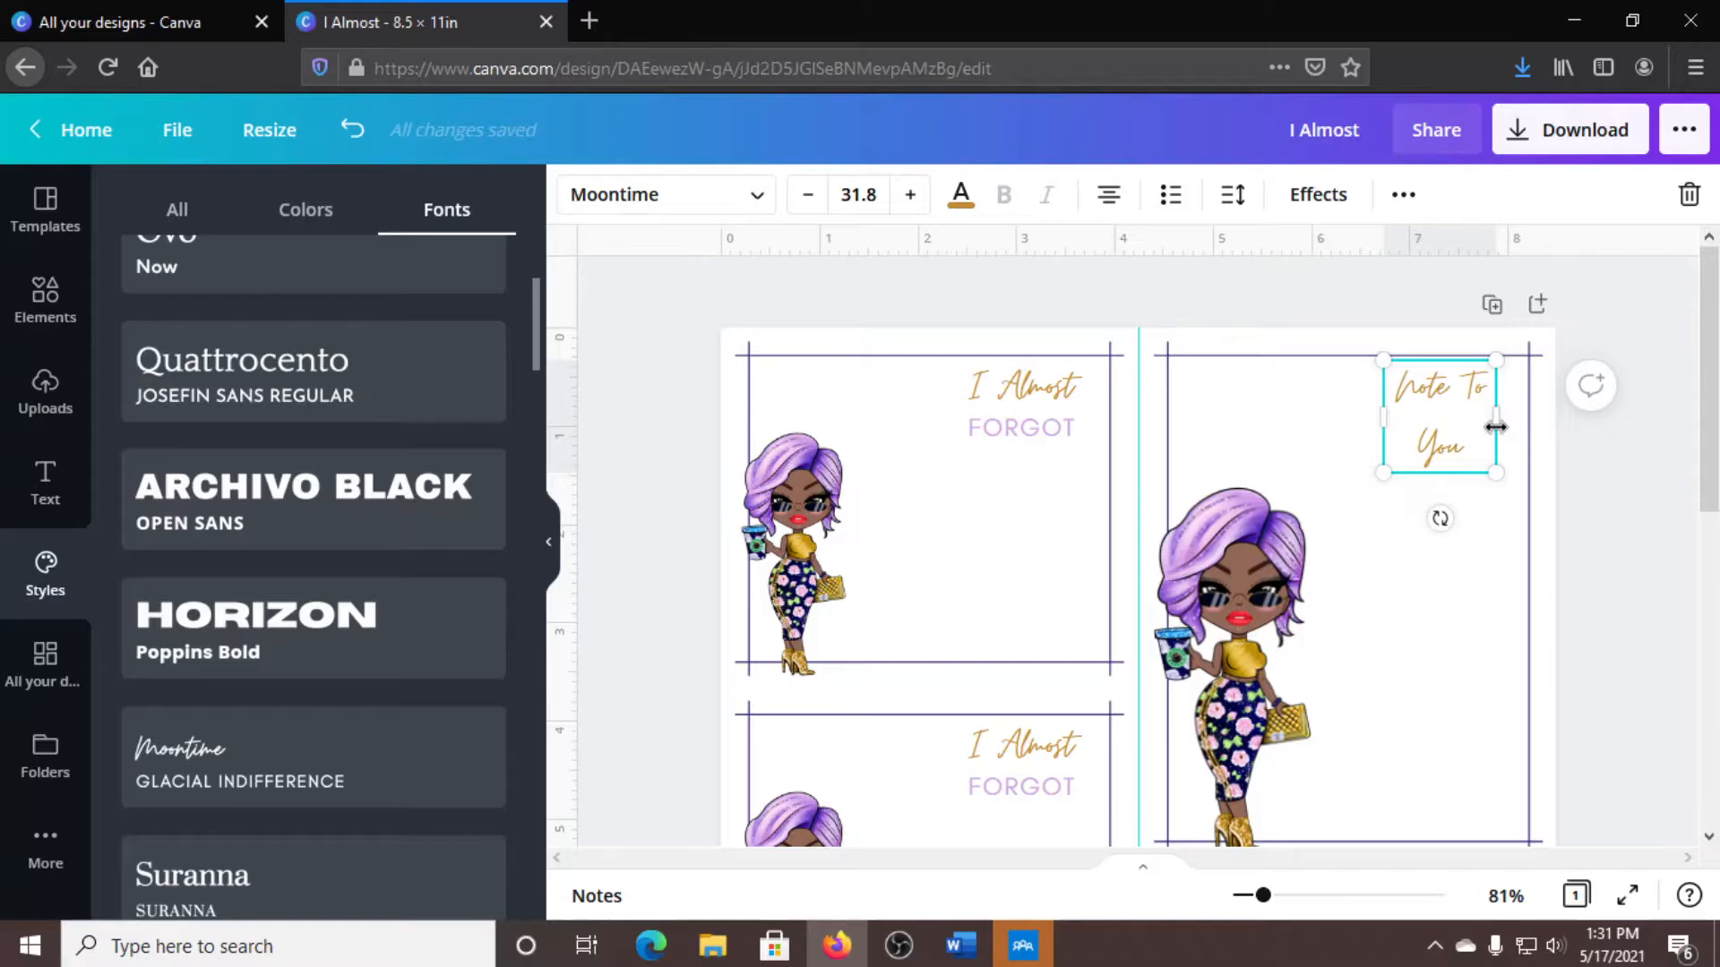
{"action": "left_click_drag", "start_coordinate": [1496, 428], "coordinate": [1535, 428]}
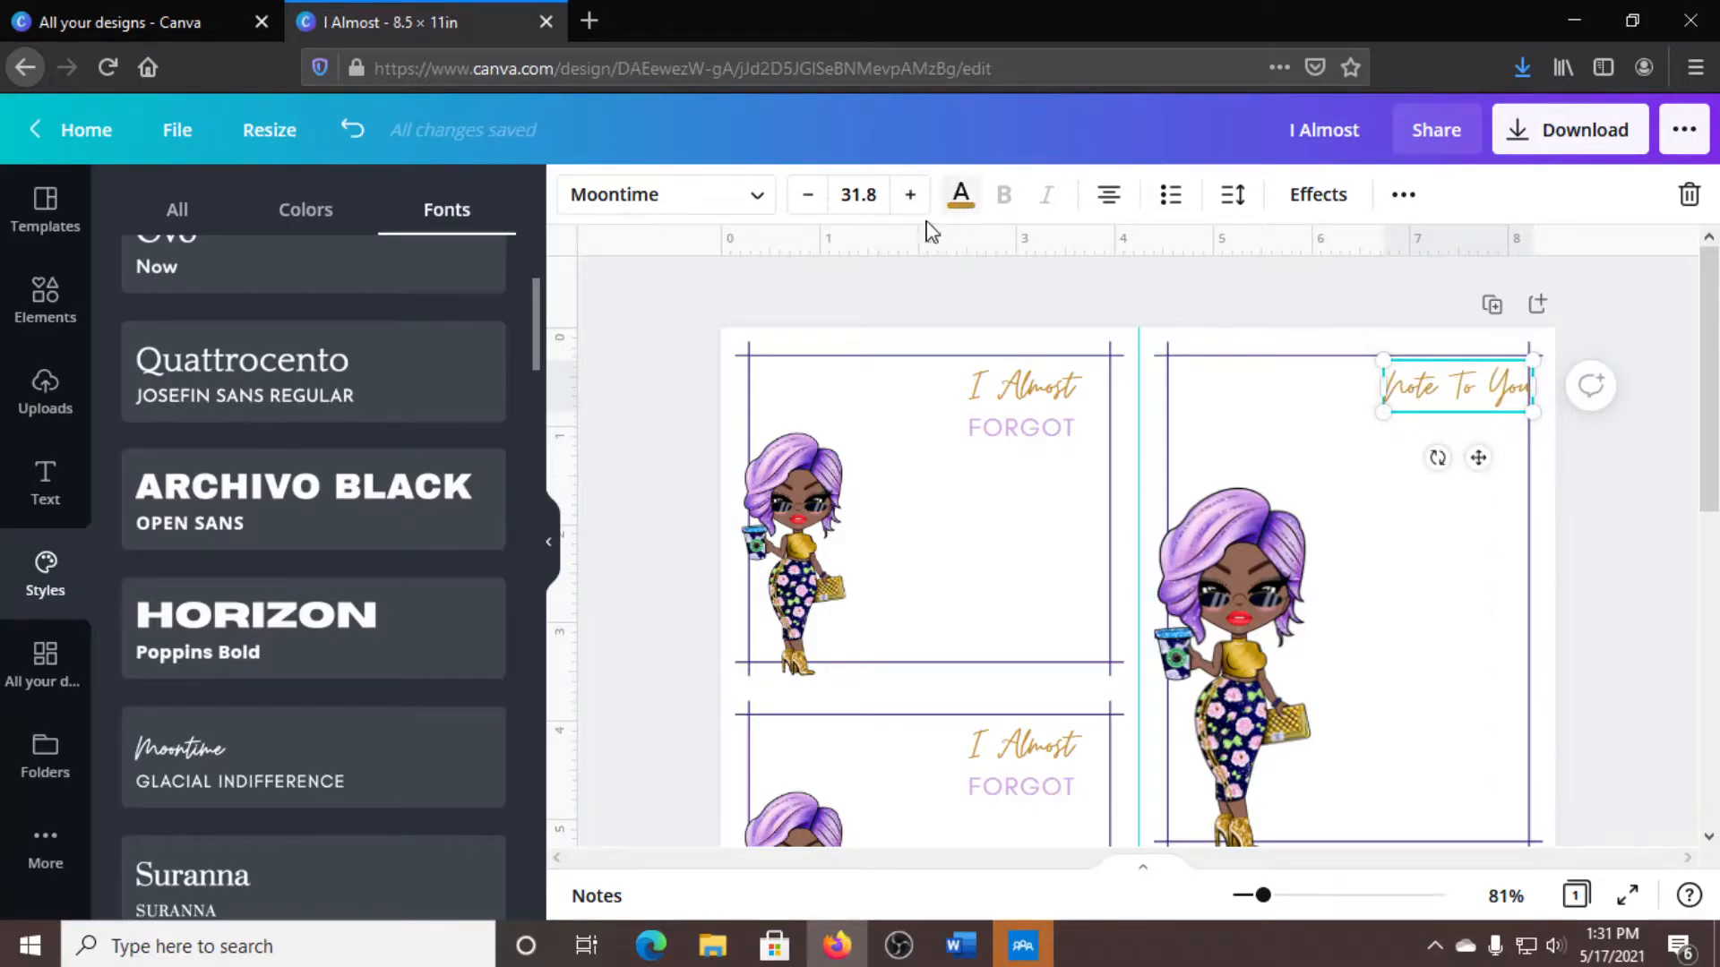
{"action": "left_click", "coordinate": [910, 194]}
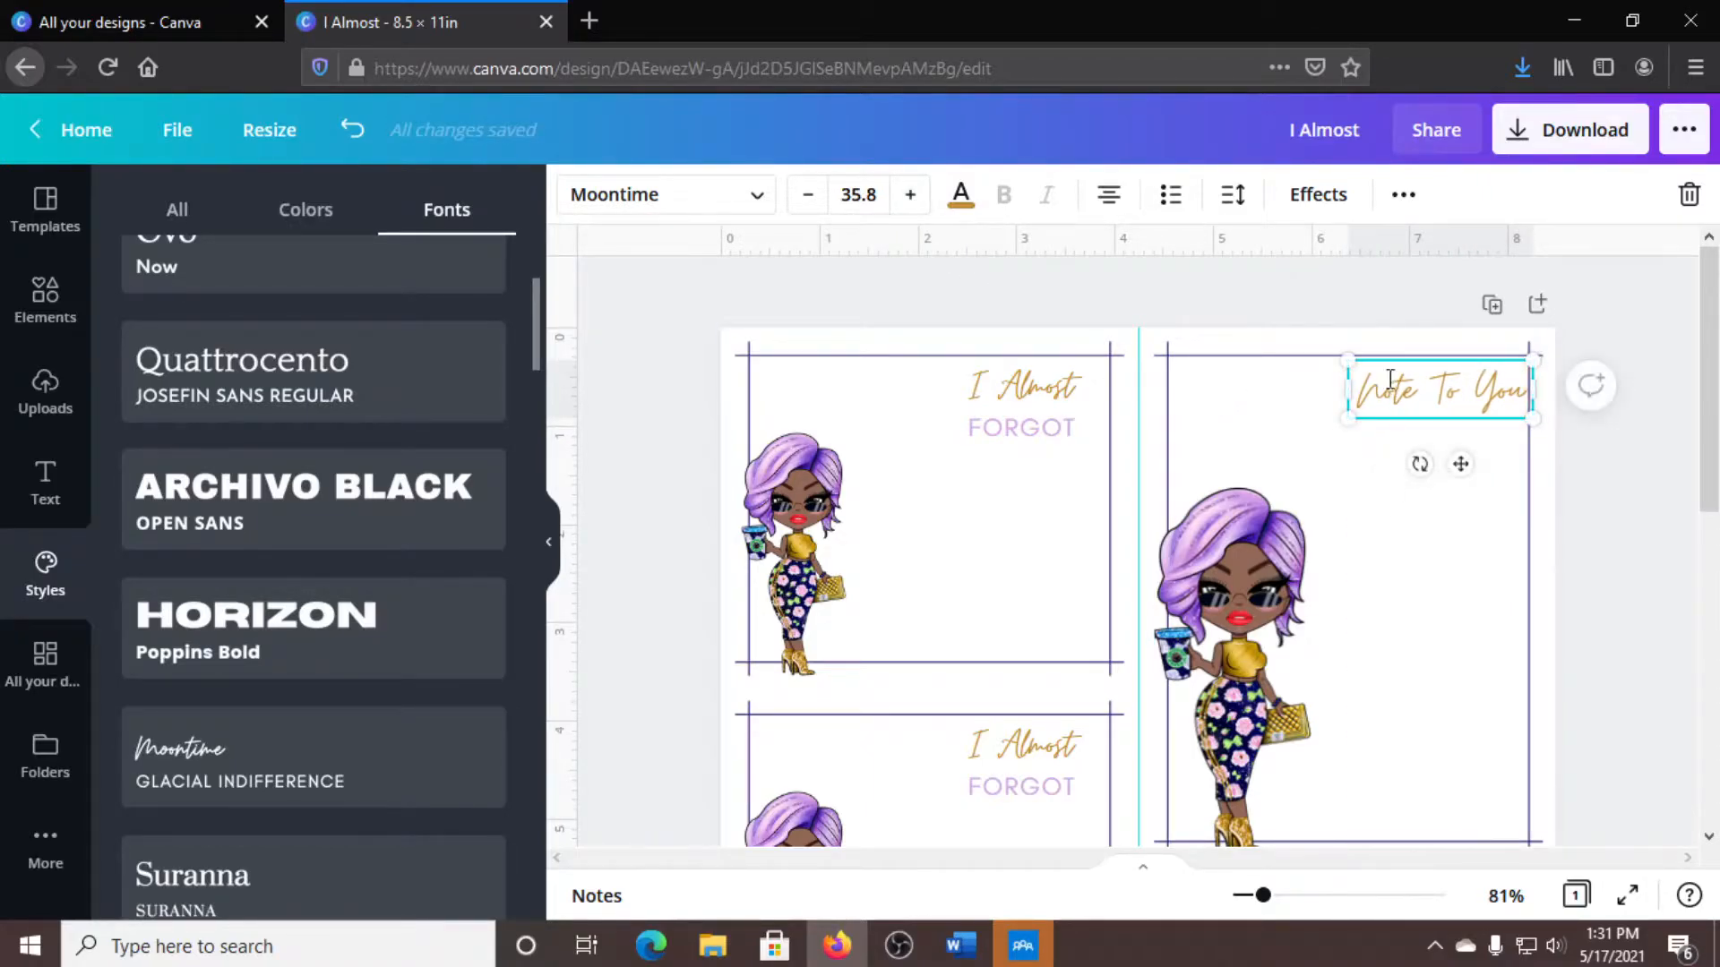
{"action": "left_click_drag", "start_coordinate": [1440, 391], "coordinate": [1310, 422]}
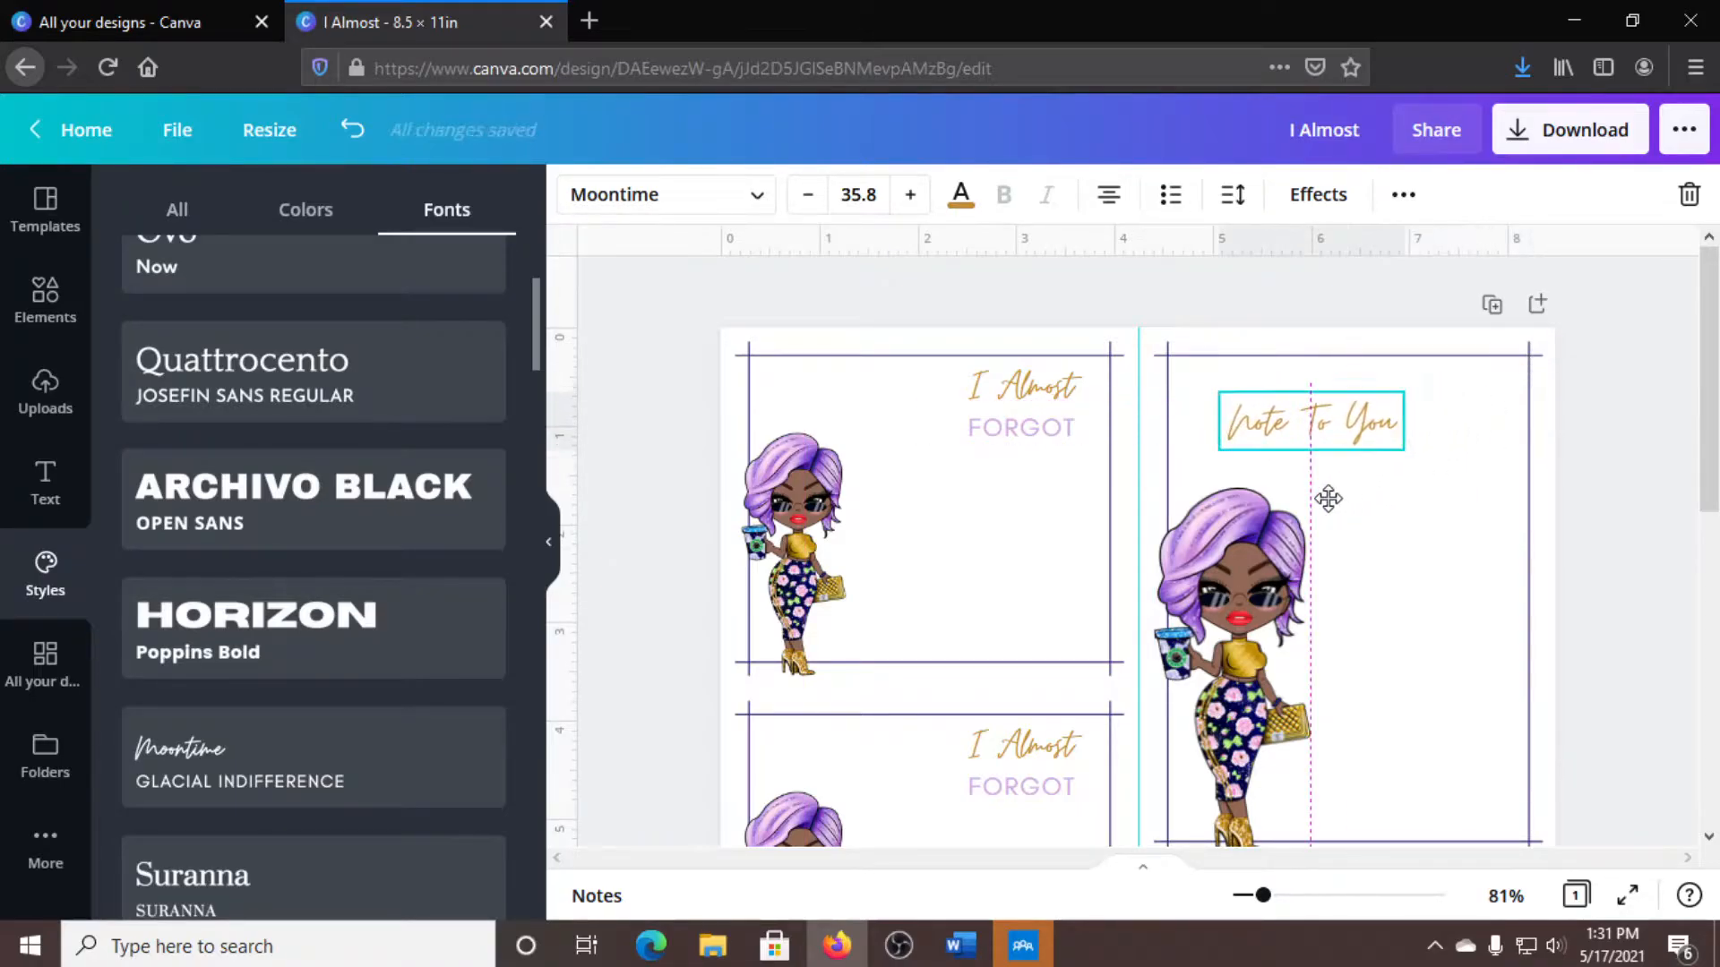
{"action": "left_click", "coordinate": [1234, 580]}
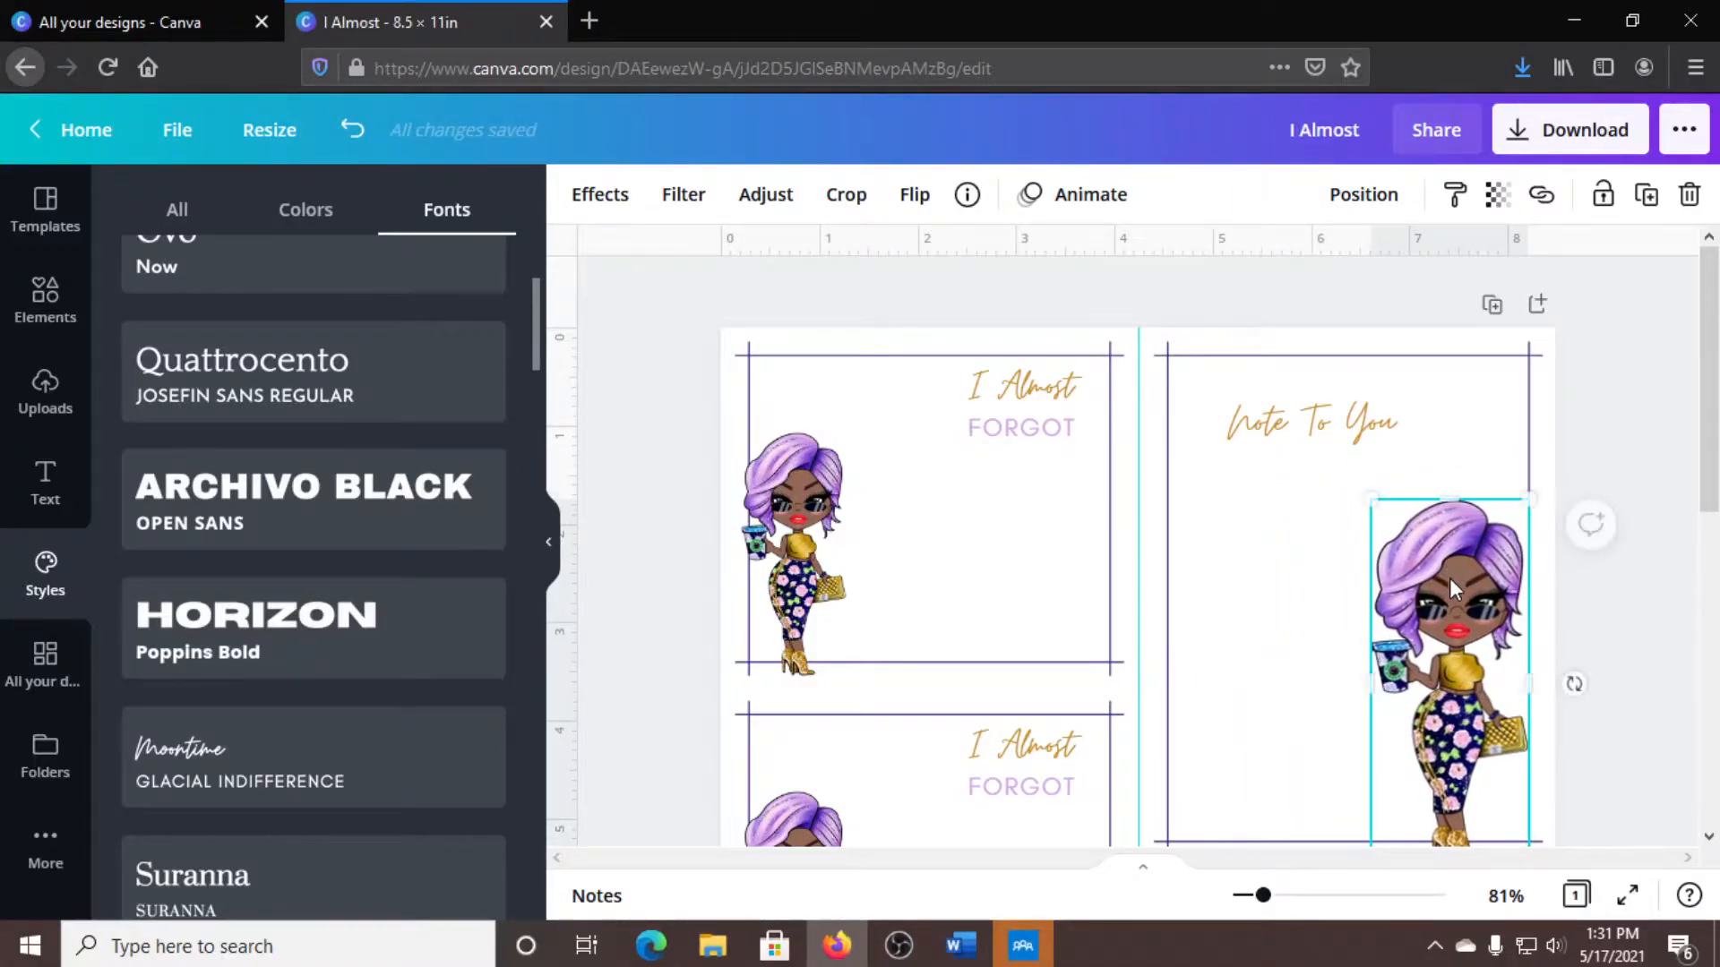
Flip the character horizontally and tilt the 'Note To You' title at an angle.
{"action": "scroll", "scroll_direction": "down", "scroll_amount": 3}
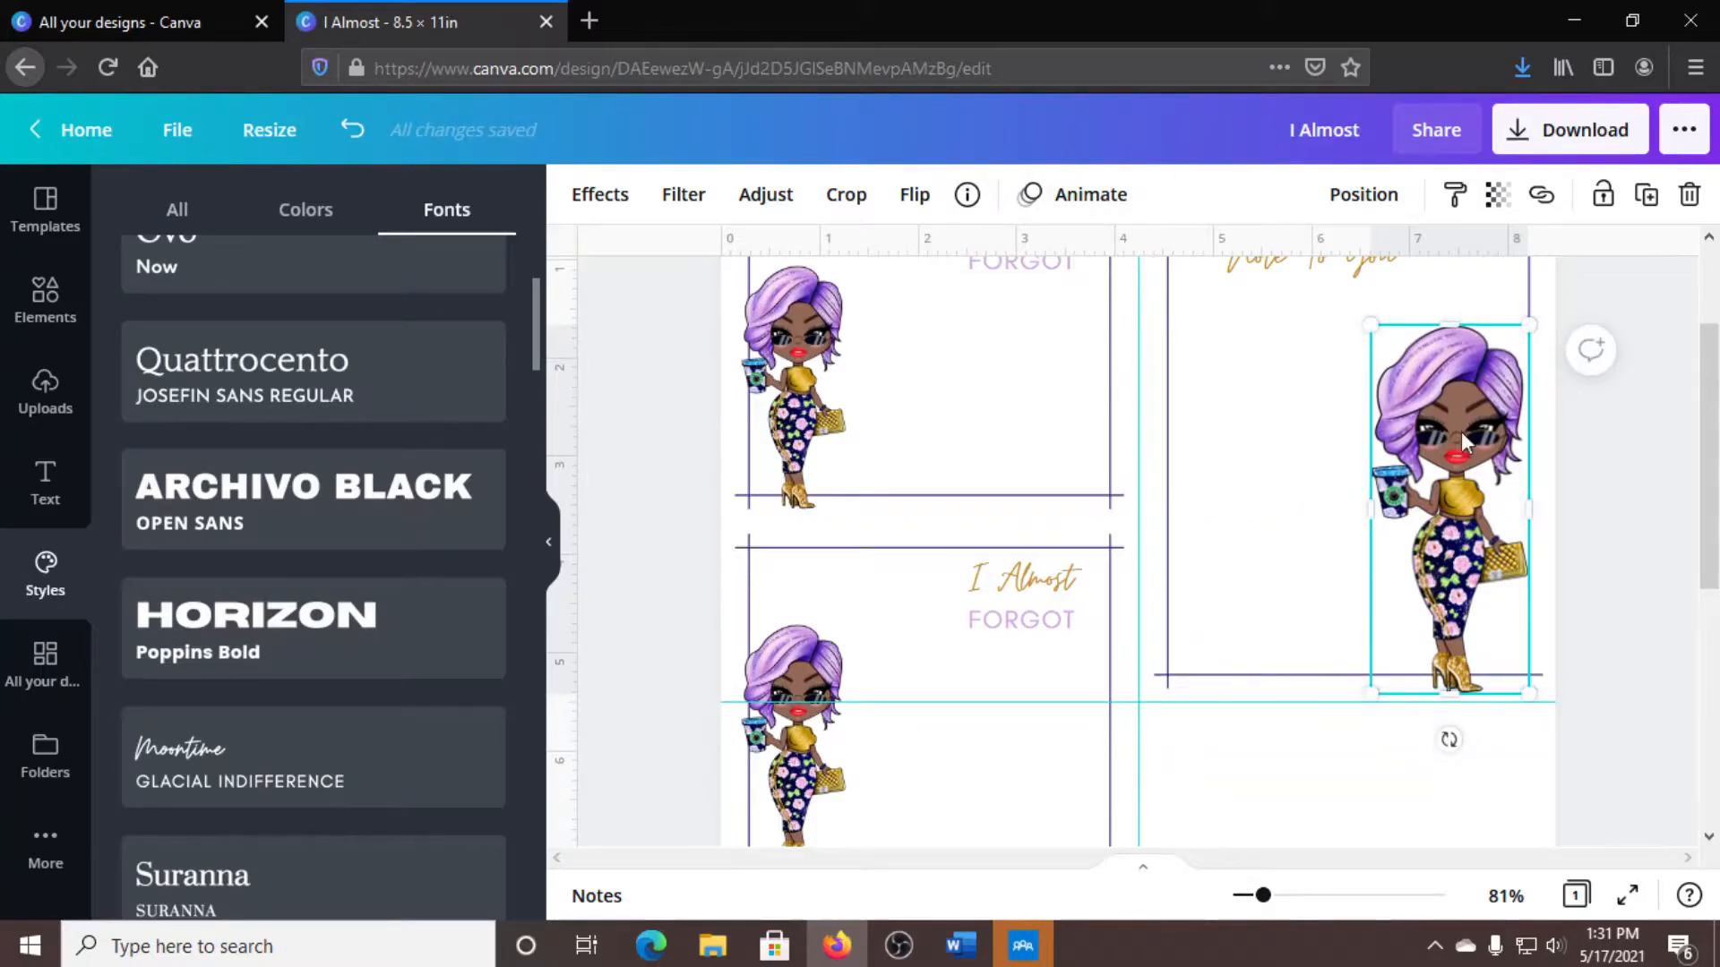
{"action": "left_click", "coordinate": [914, 194]}
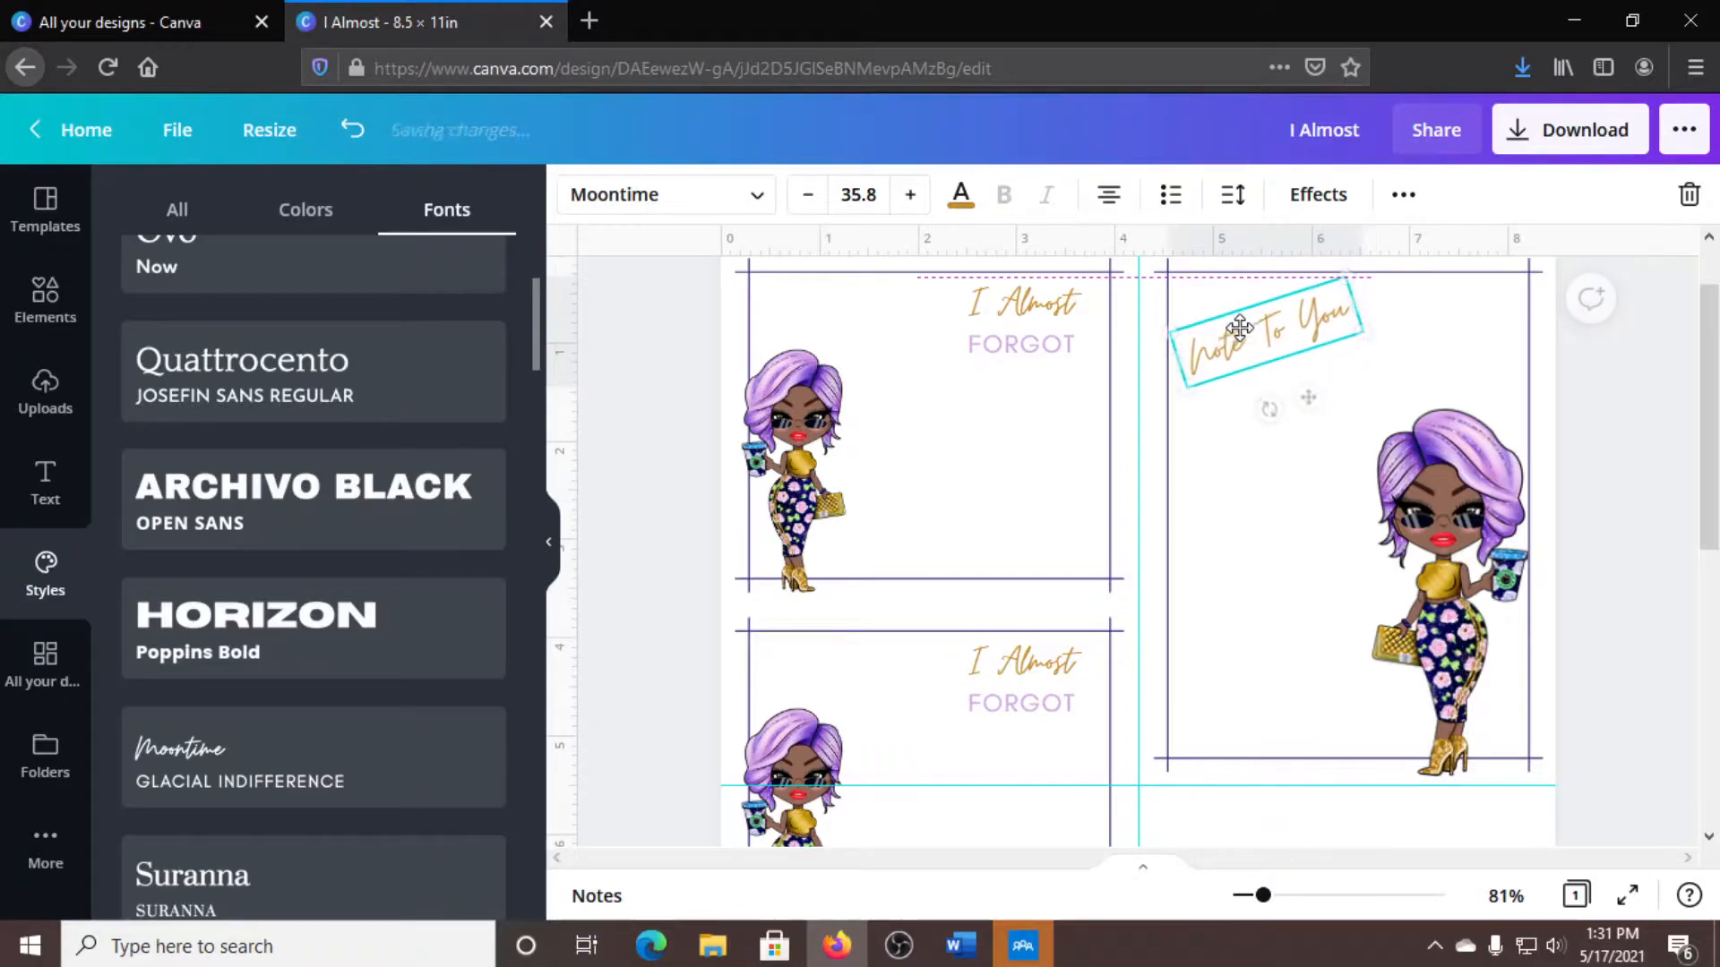
{"action": "left_click_drag", "start_coordinate": [1267, 334], "coordinate": [1267, 317]}
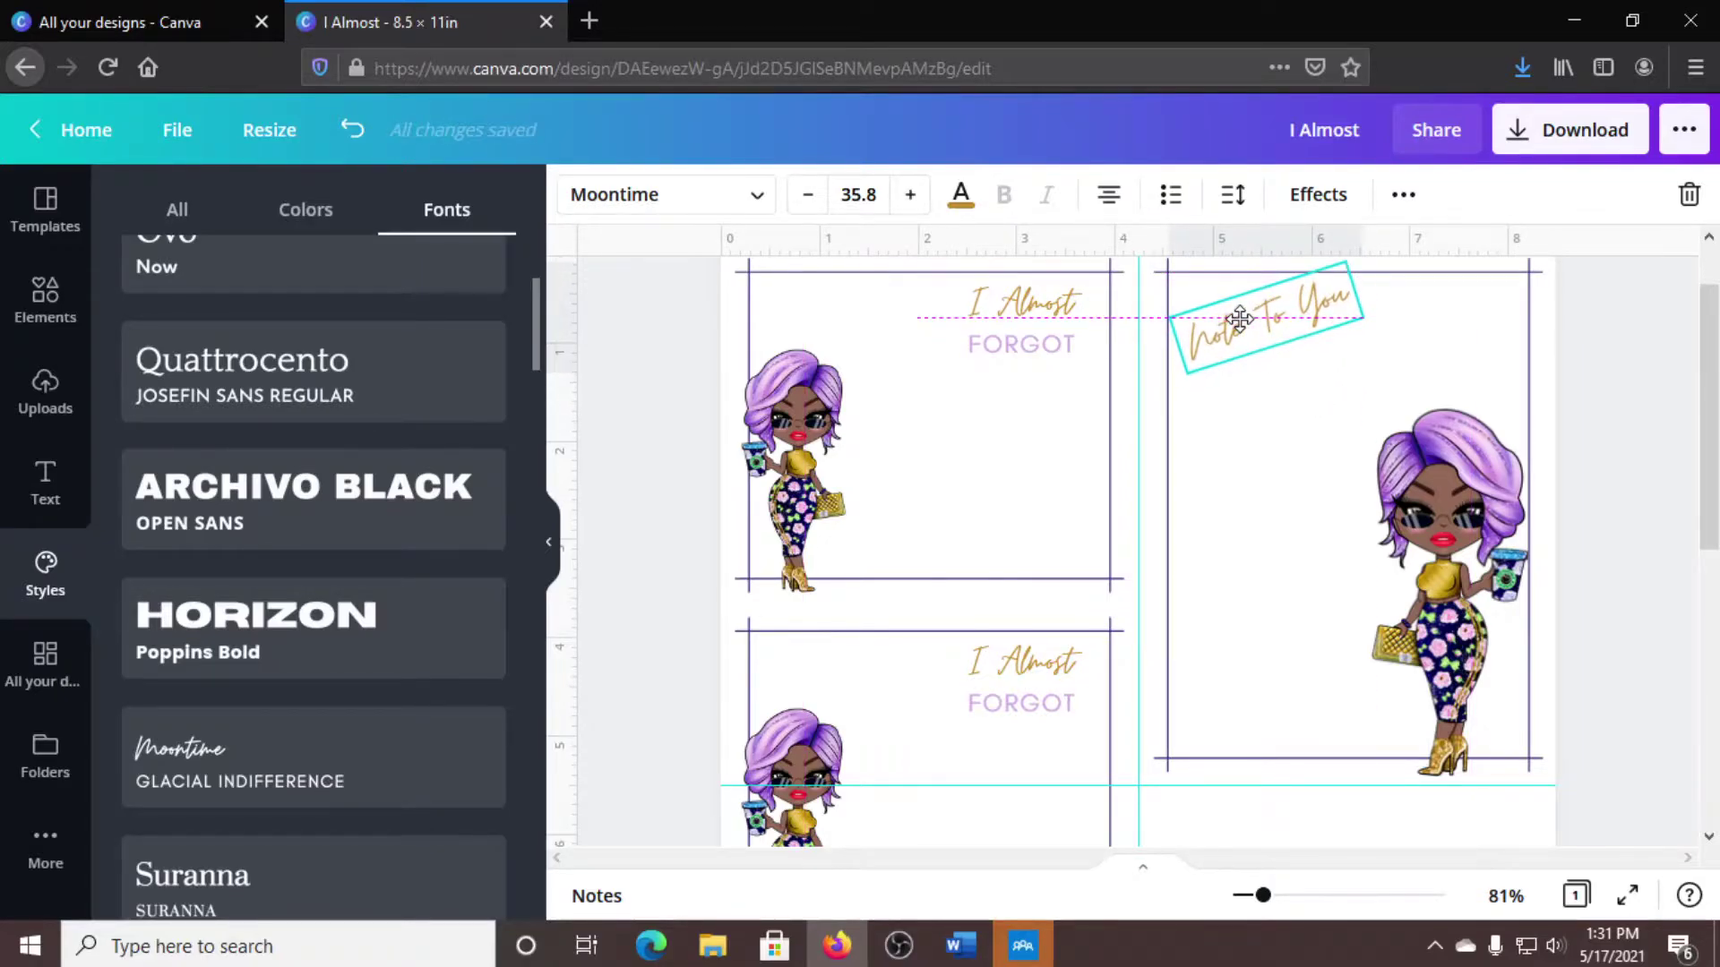
{"action": "left_click", "coordinate": [1447, 538]}
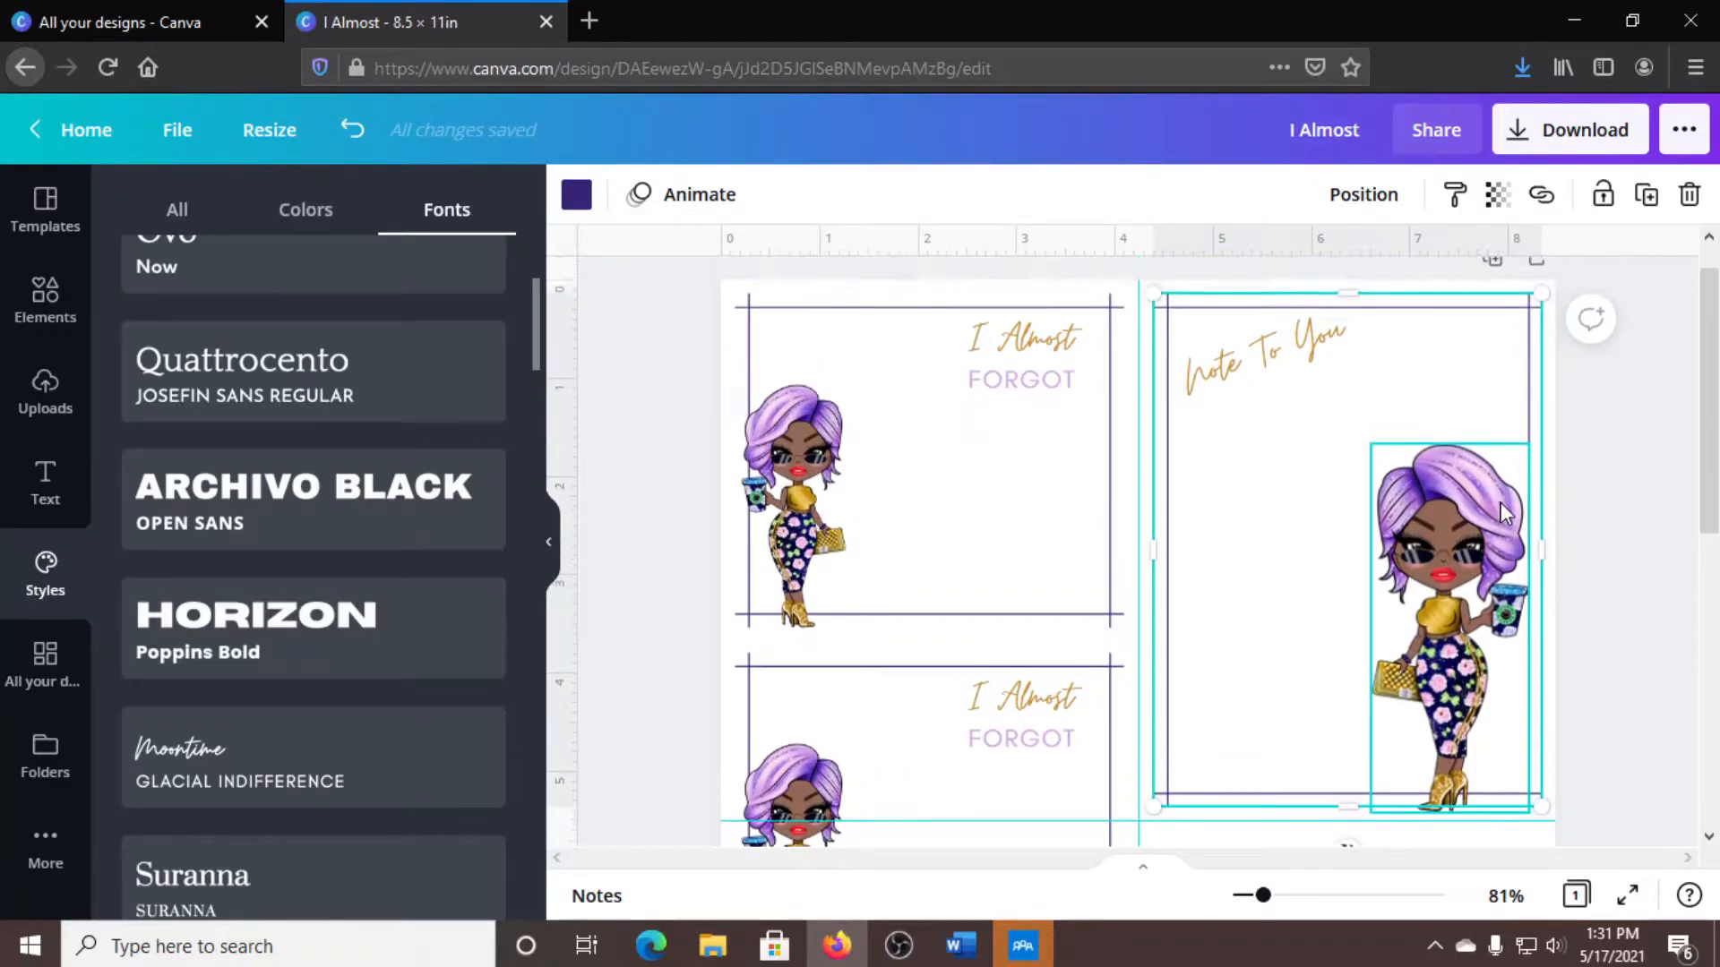
Place the duplicated 'Note To You' notepad below the first one in the right column.
{"action": "scroll", "scroll_direction": "down", "scroll_amount": 3}
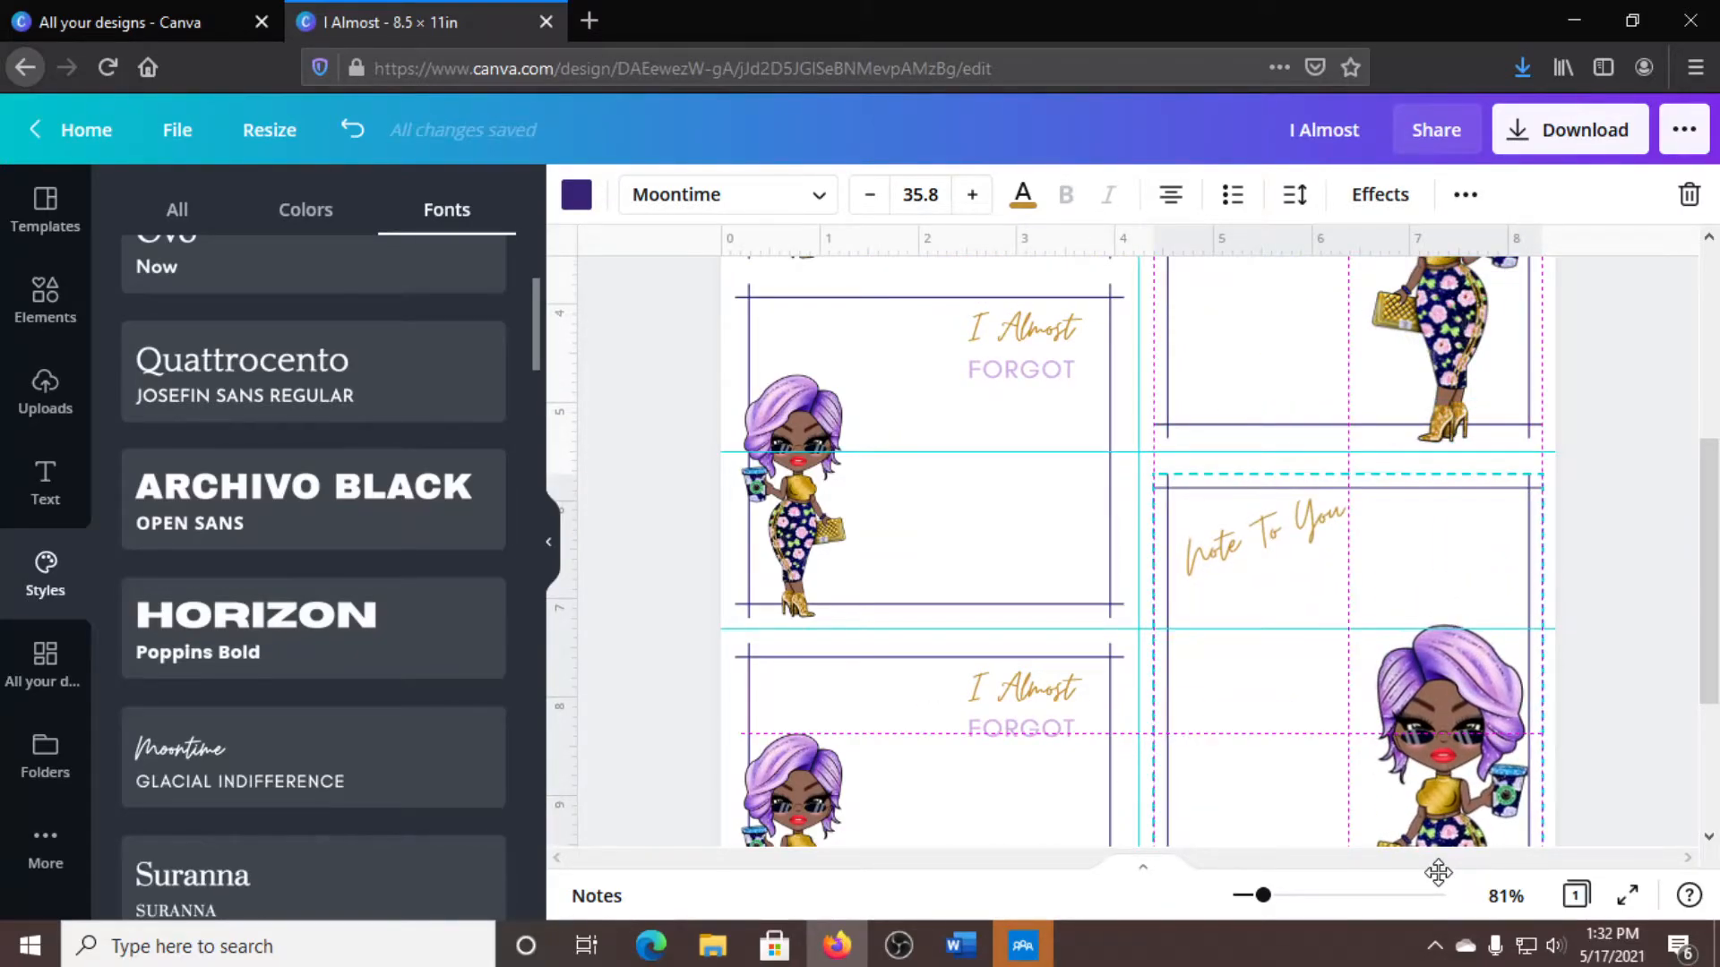
{"action": "left_click", "coordinate": [1261, 537]}
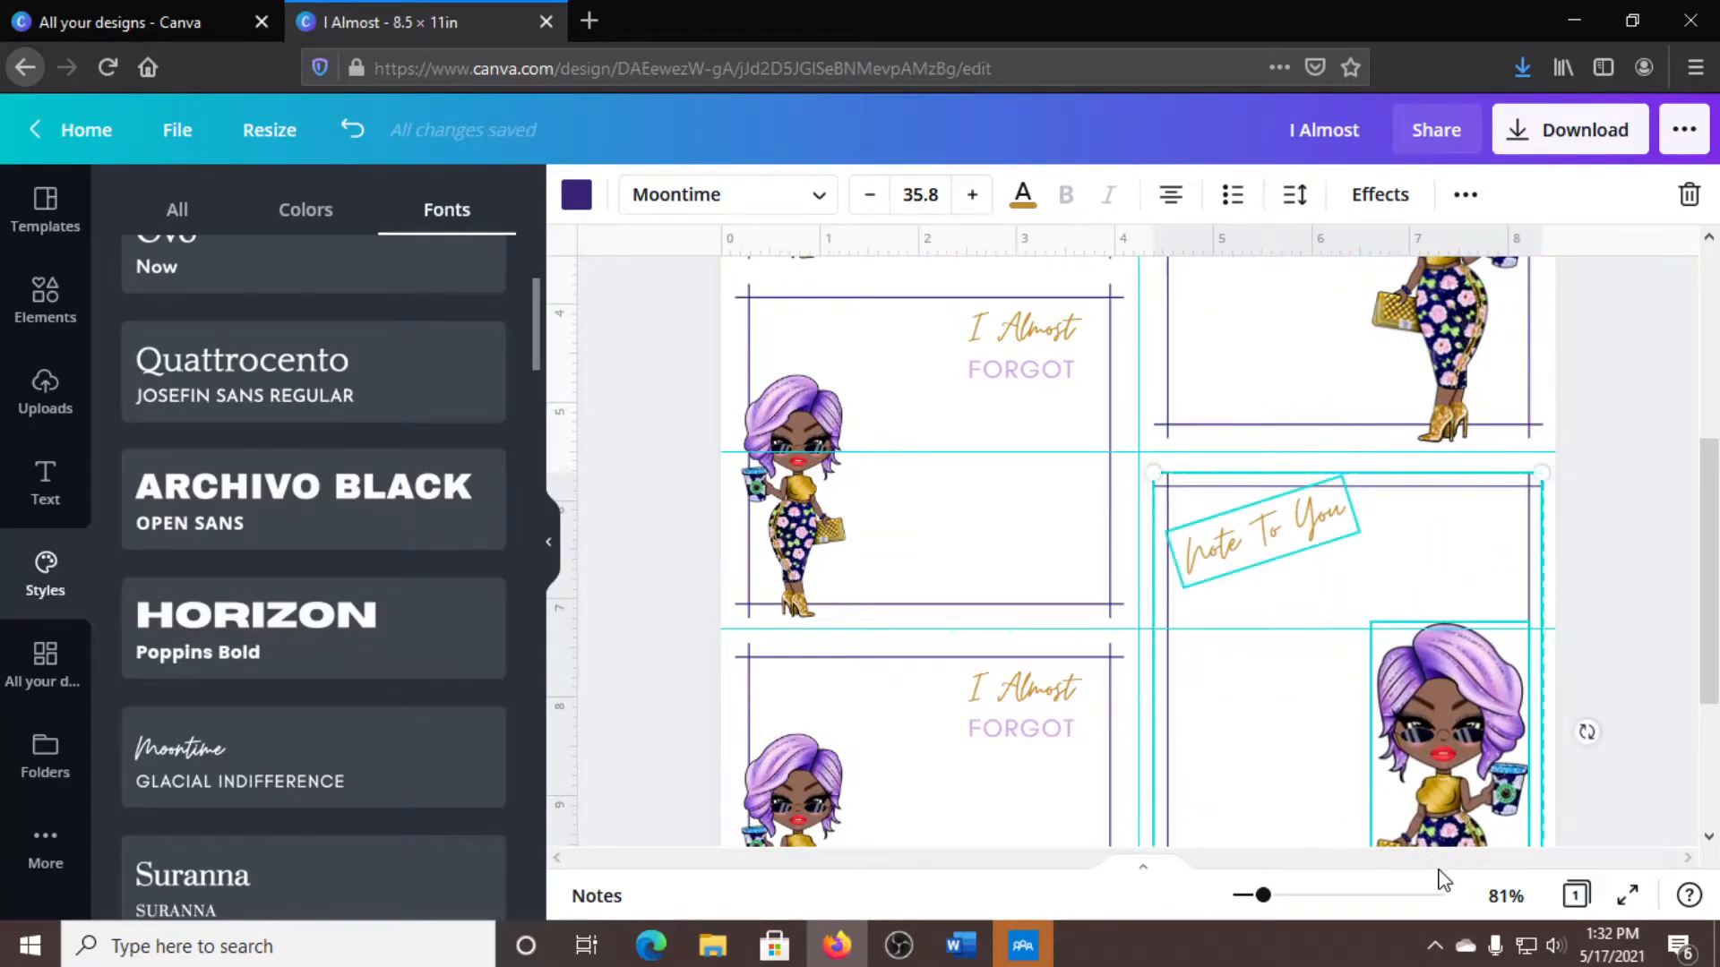
{"action": "scroll", "scroll_direction": "down", "scroll_amount": 3}
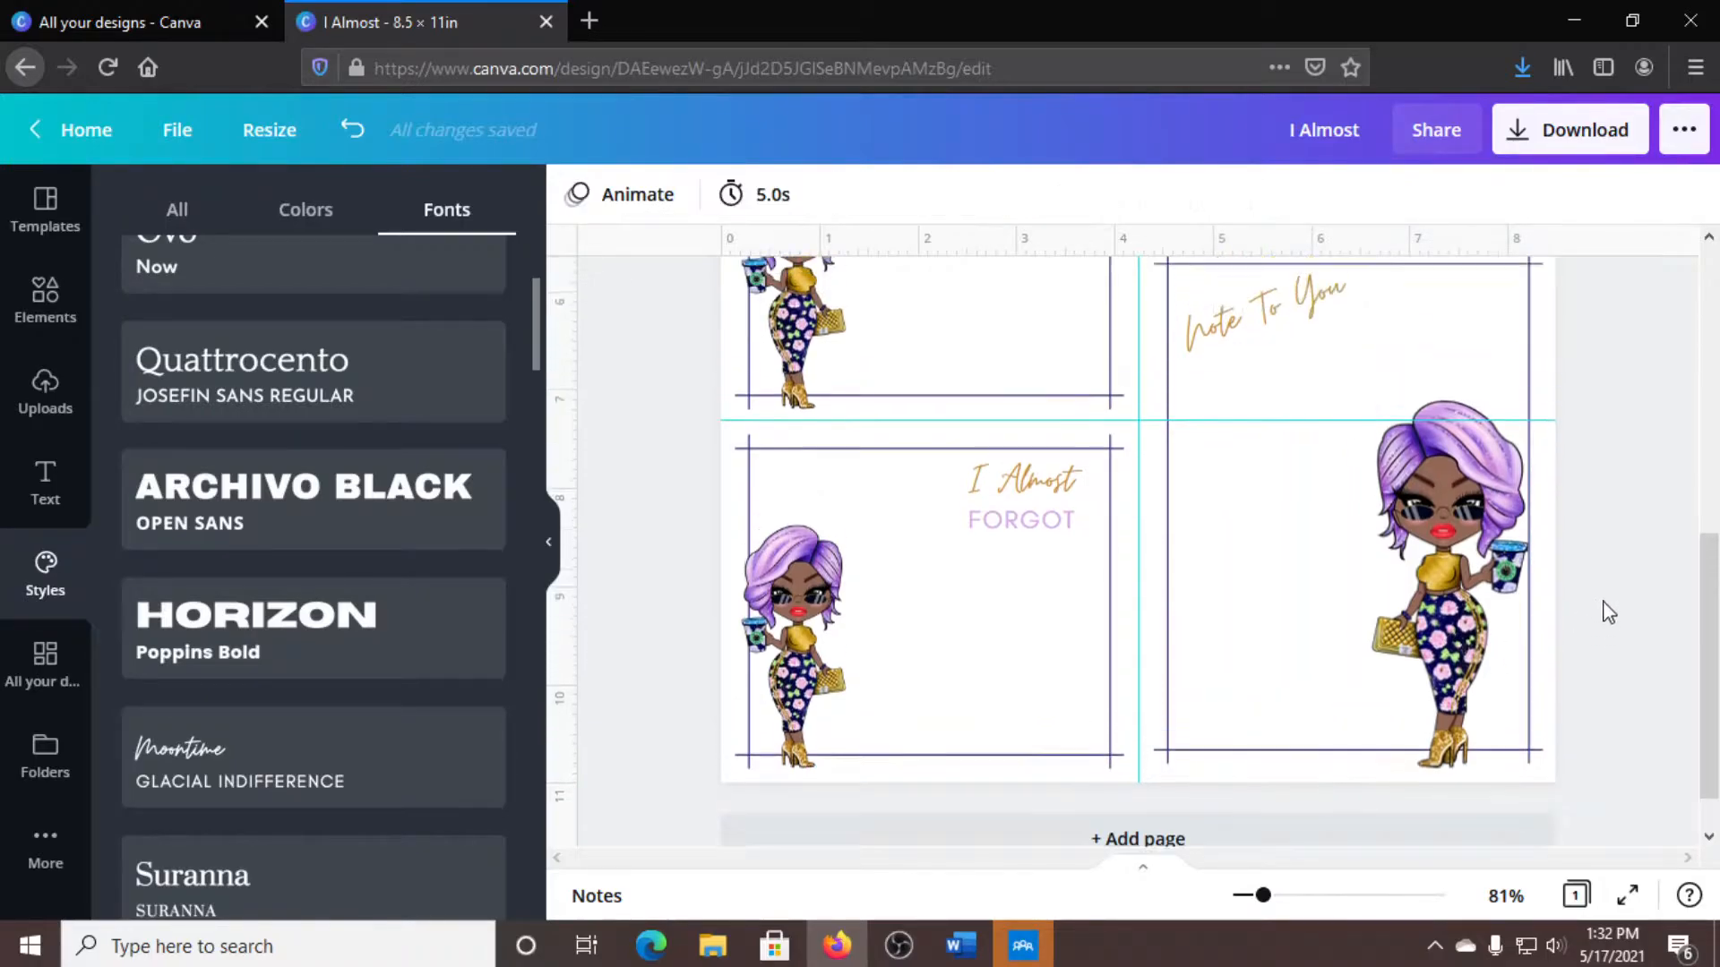
{"action": "scroll", "scroll_direction": "down", "scroll_amount": 3}
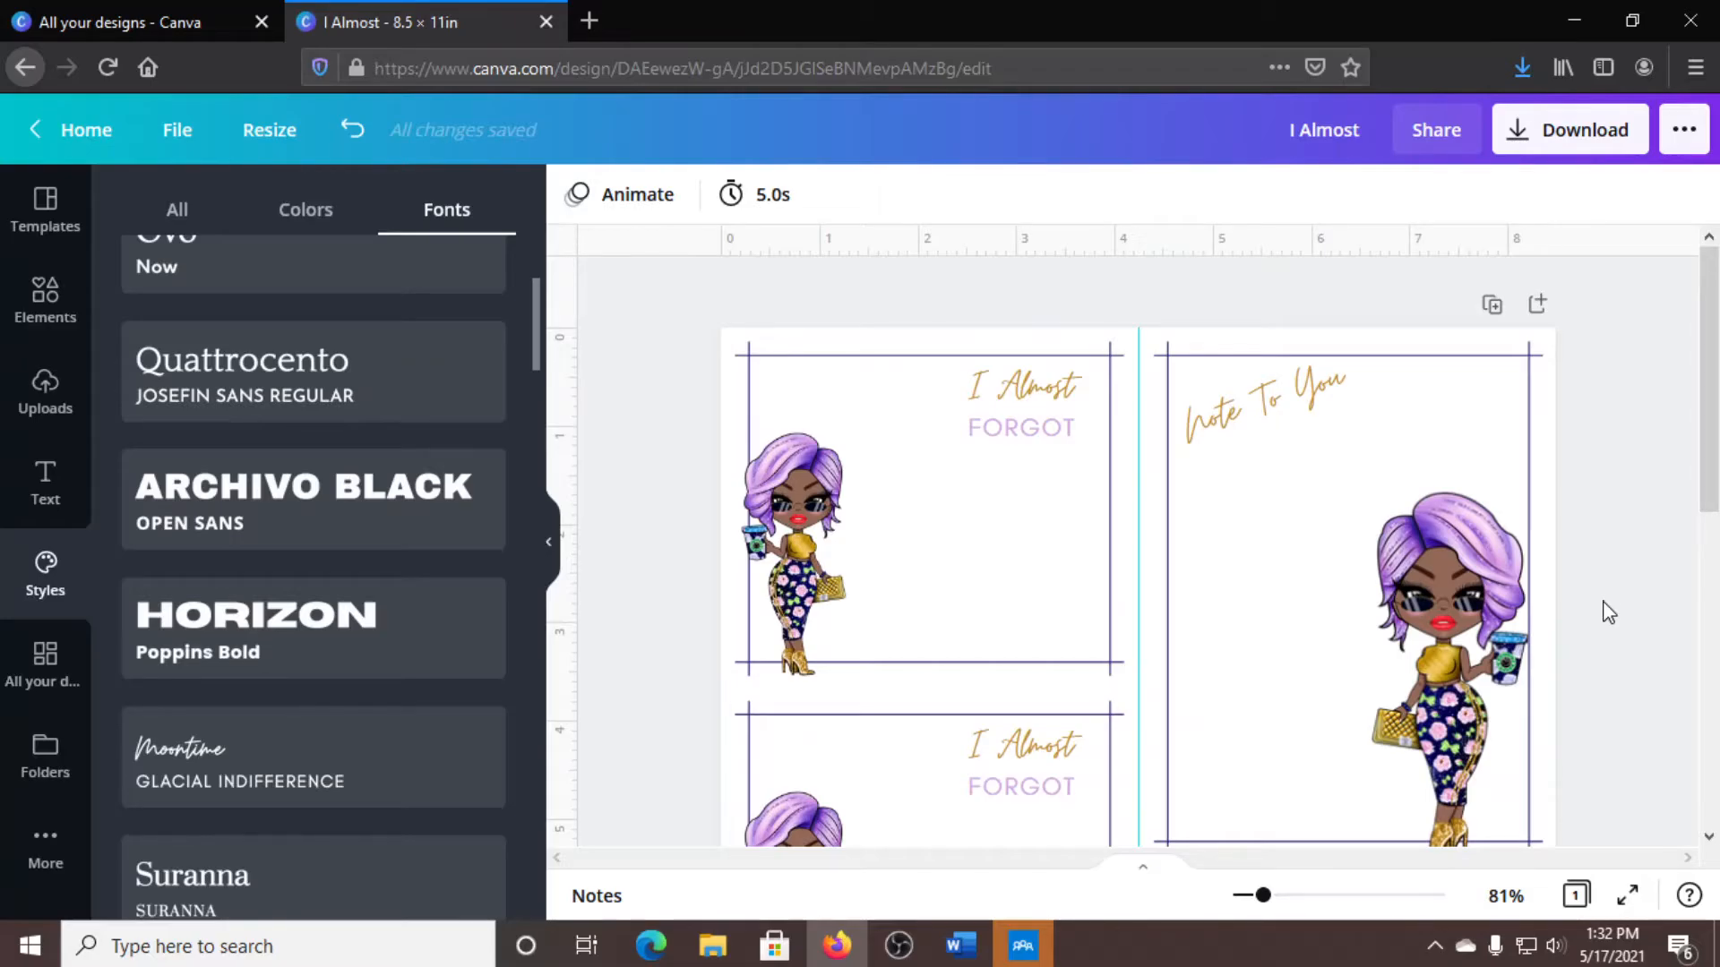
{"action": "scroll", "scroll_direction": "down", "scroll_amount": 3}
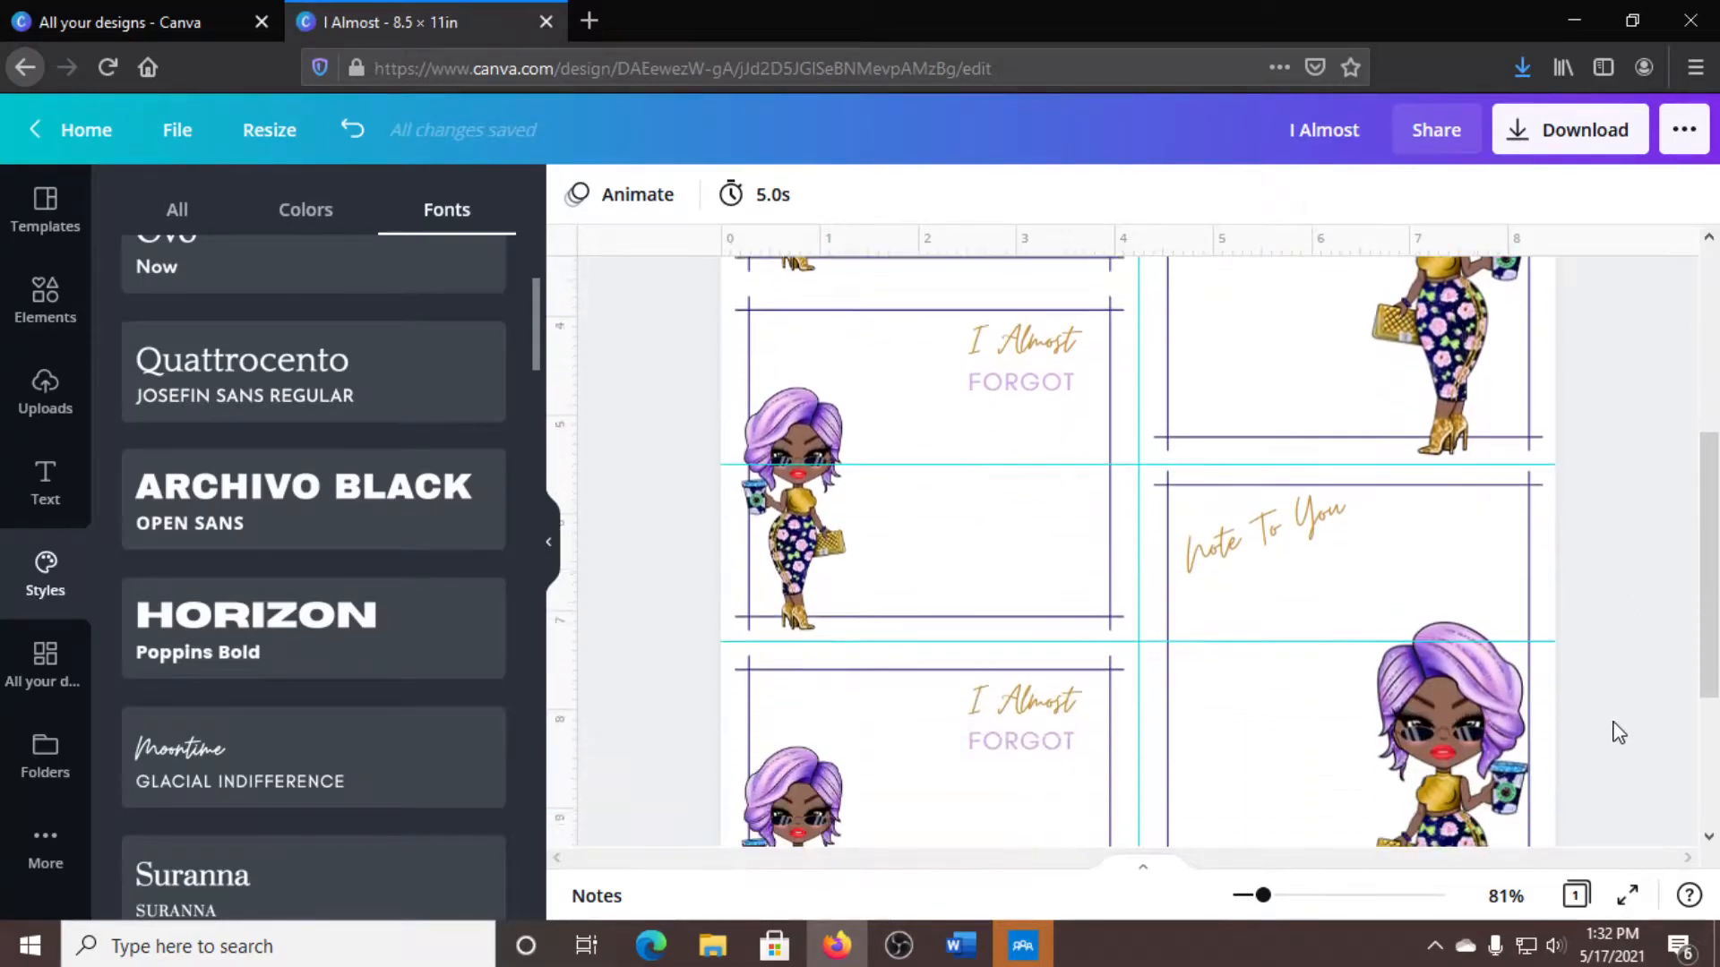
{"action": "scroll", "scroll_direction": "down", "scroll_amount": 3}
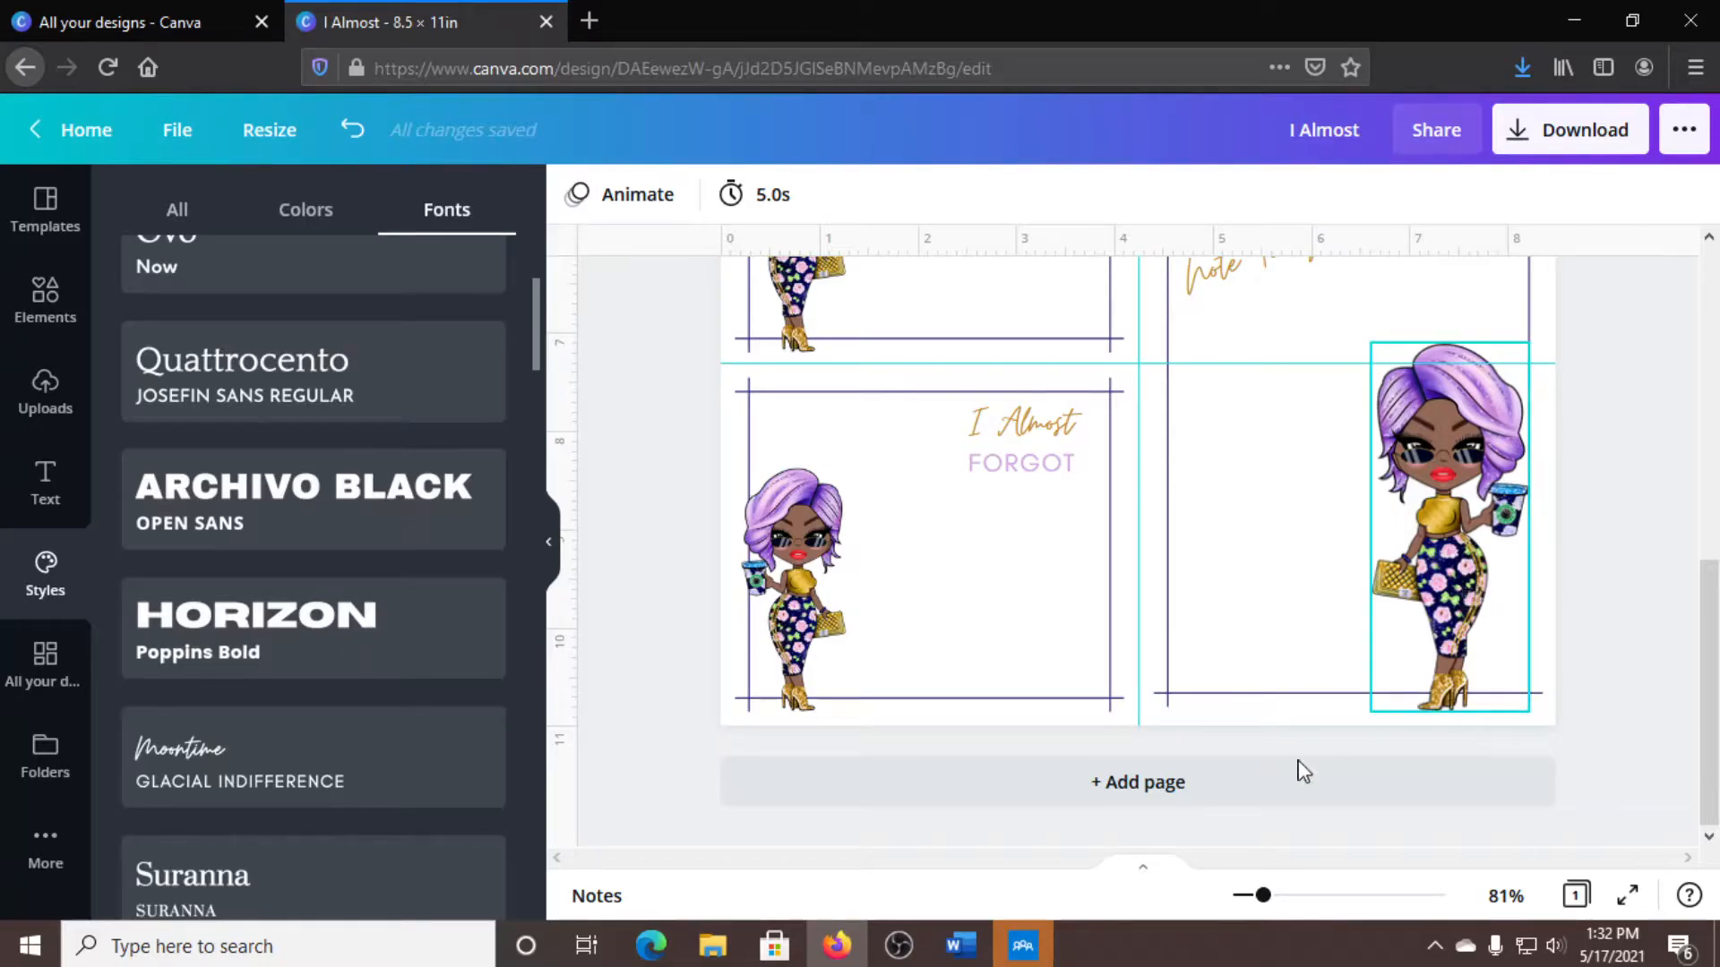
Zoom out to about 35% and inspect the lower notepad's tilted title.
{"action": "left_click_drag", "start_coordinate": [1259, 895], "coordinate": [1248, 895]}
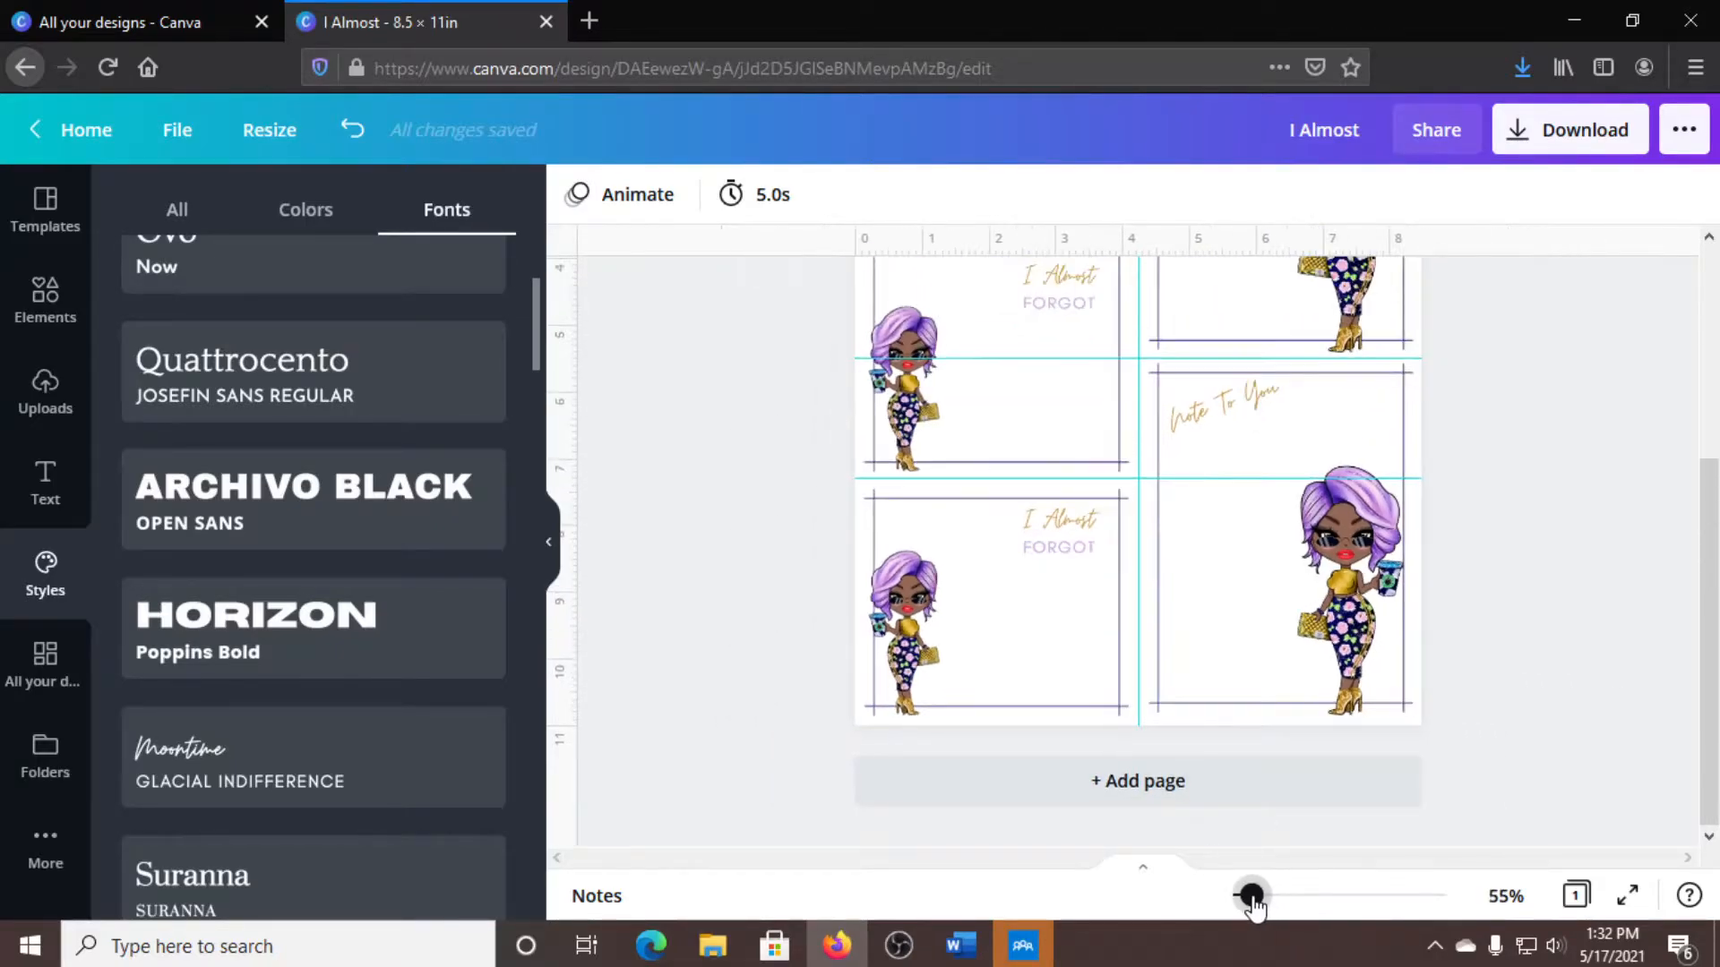
{"action": "left_click_drag", "start_coordinate": [1254, 895], "coordinate": [1242, 895]}
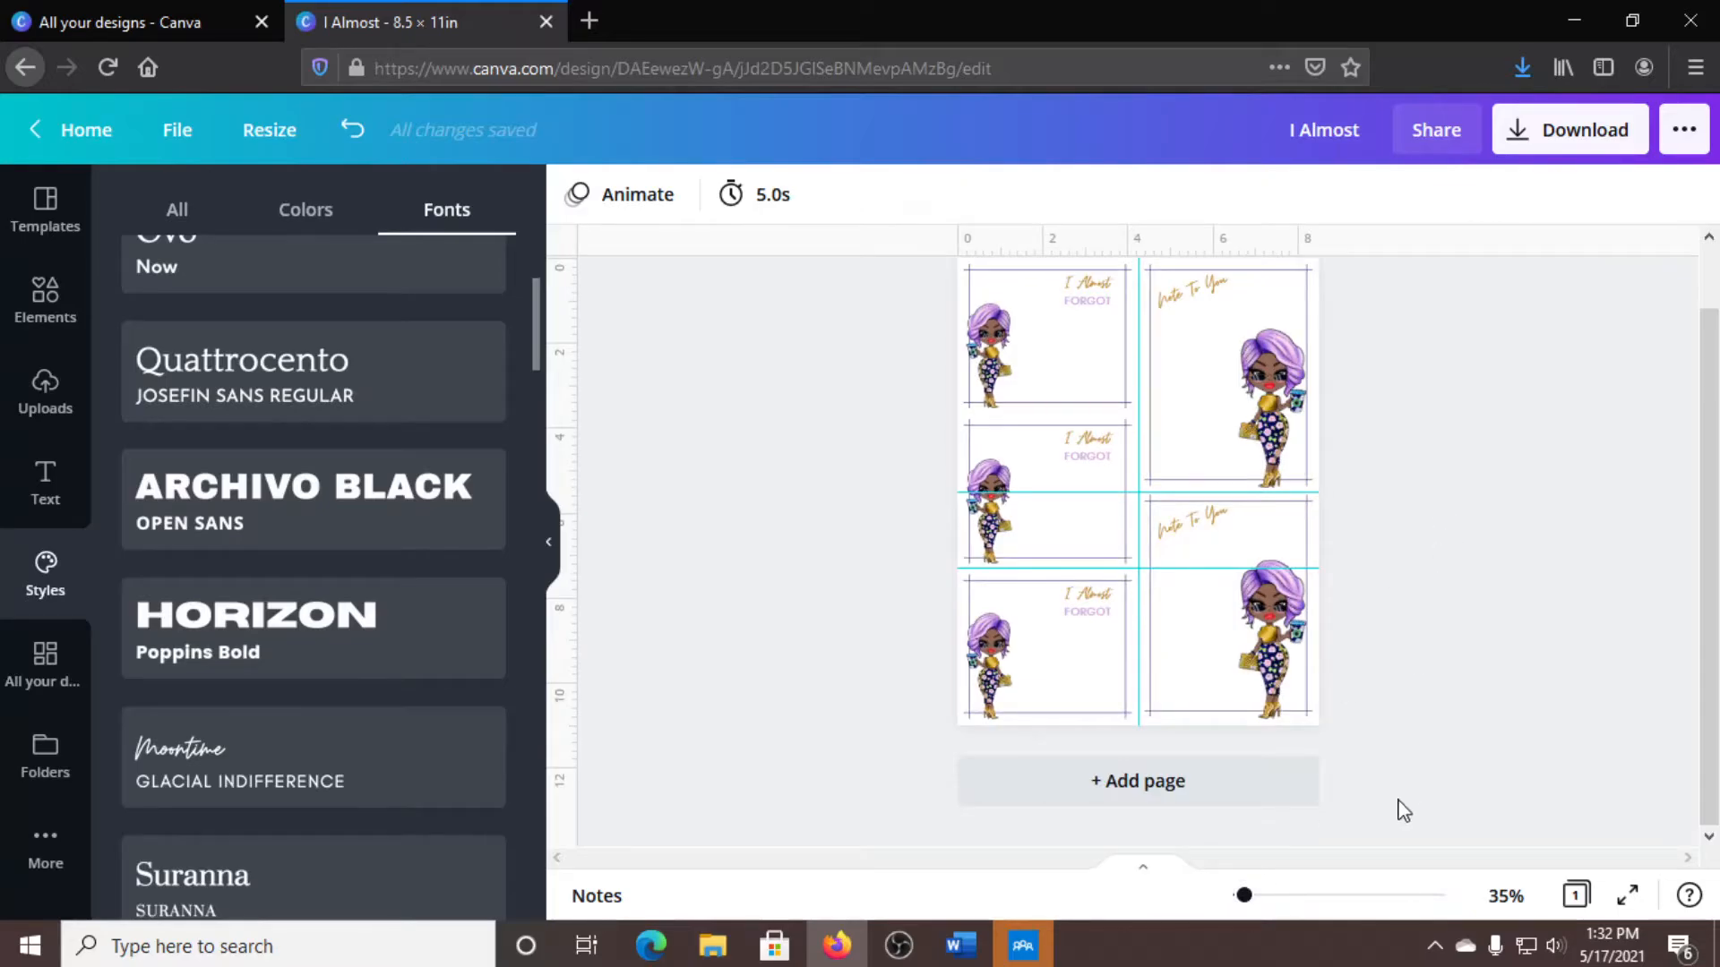
{"action": "mouse_move", "coordinate": [829, 501]}
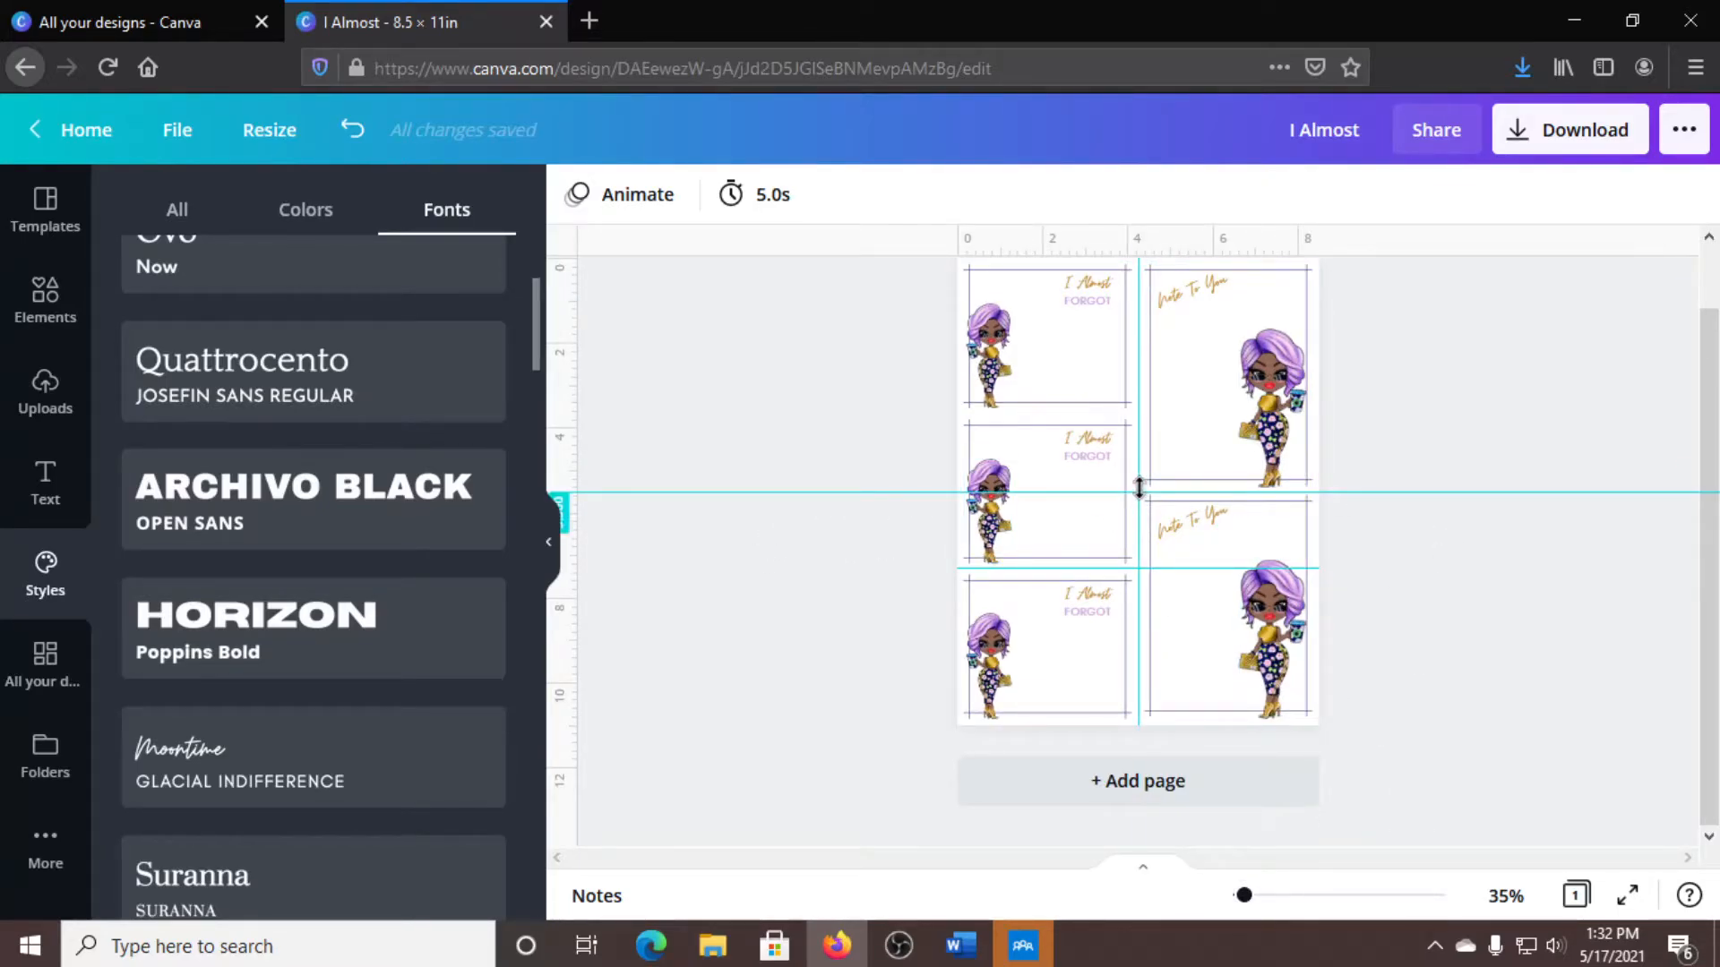
{"action": "left_click", "coordinate": [1085, 603]}
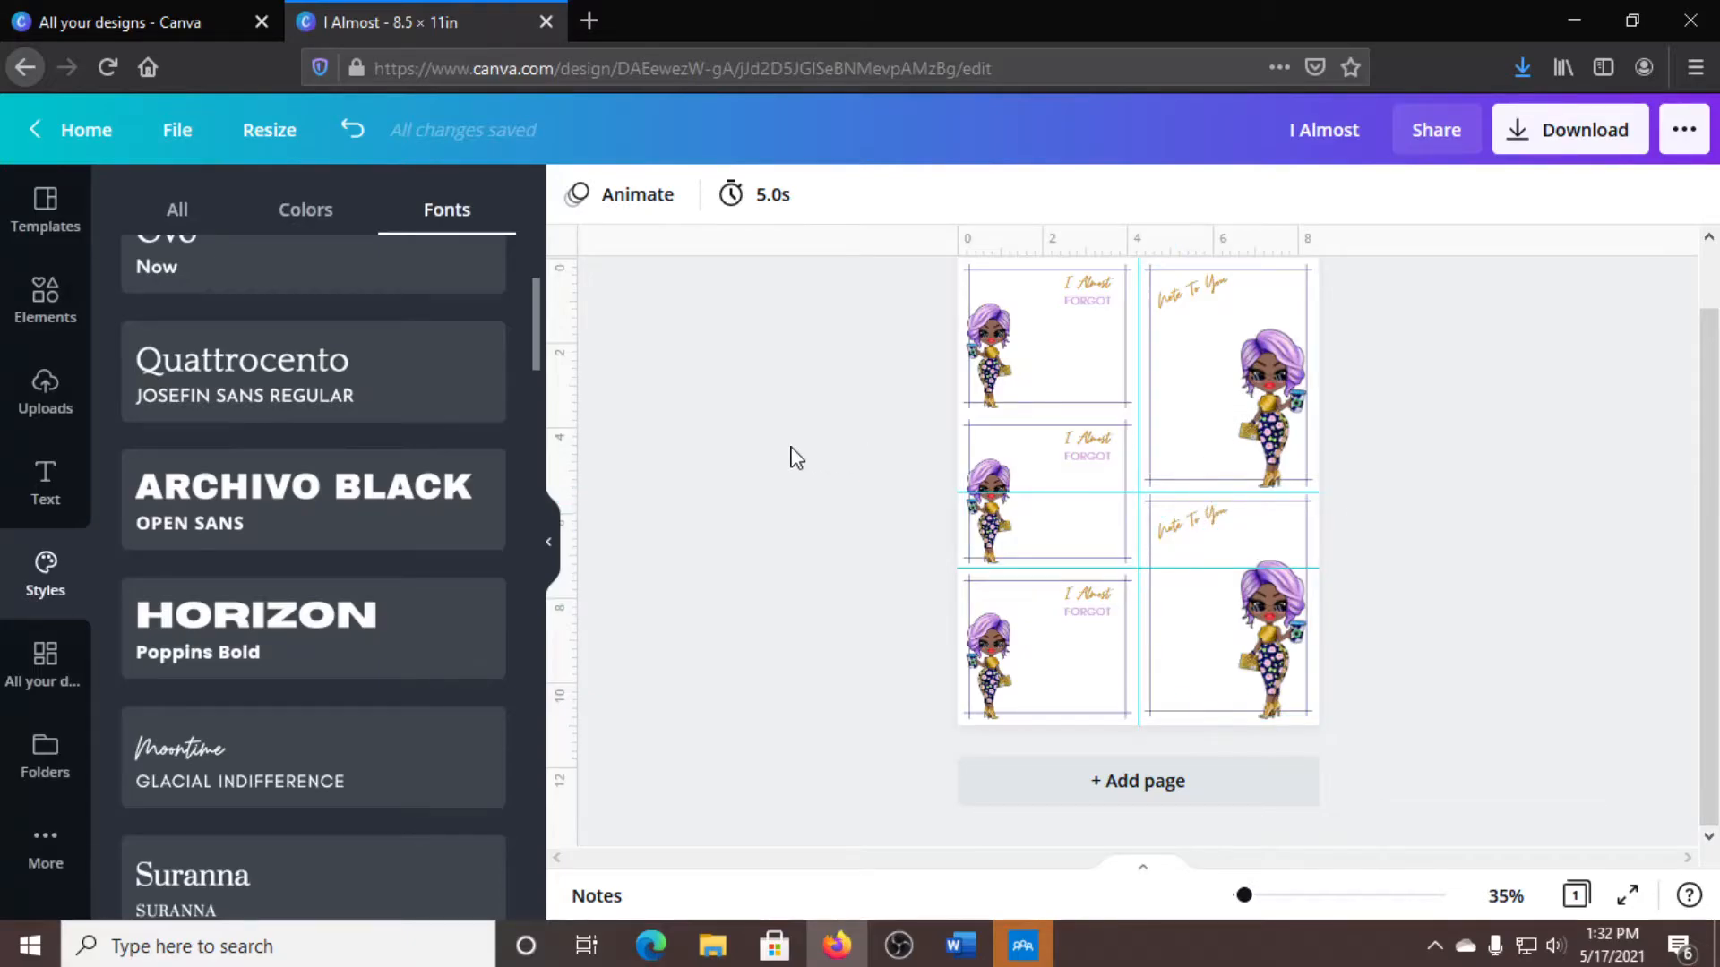
{"action": "left_click", "coordinate": [1190, 516]}
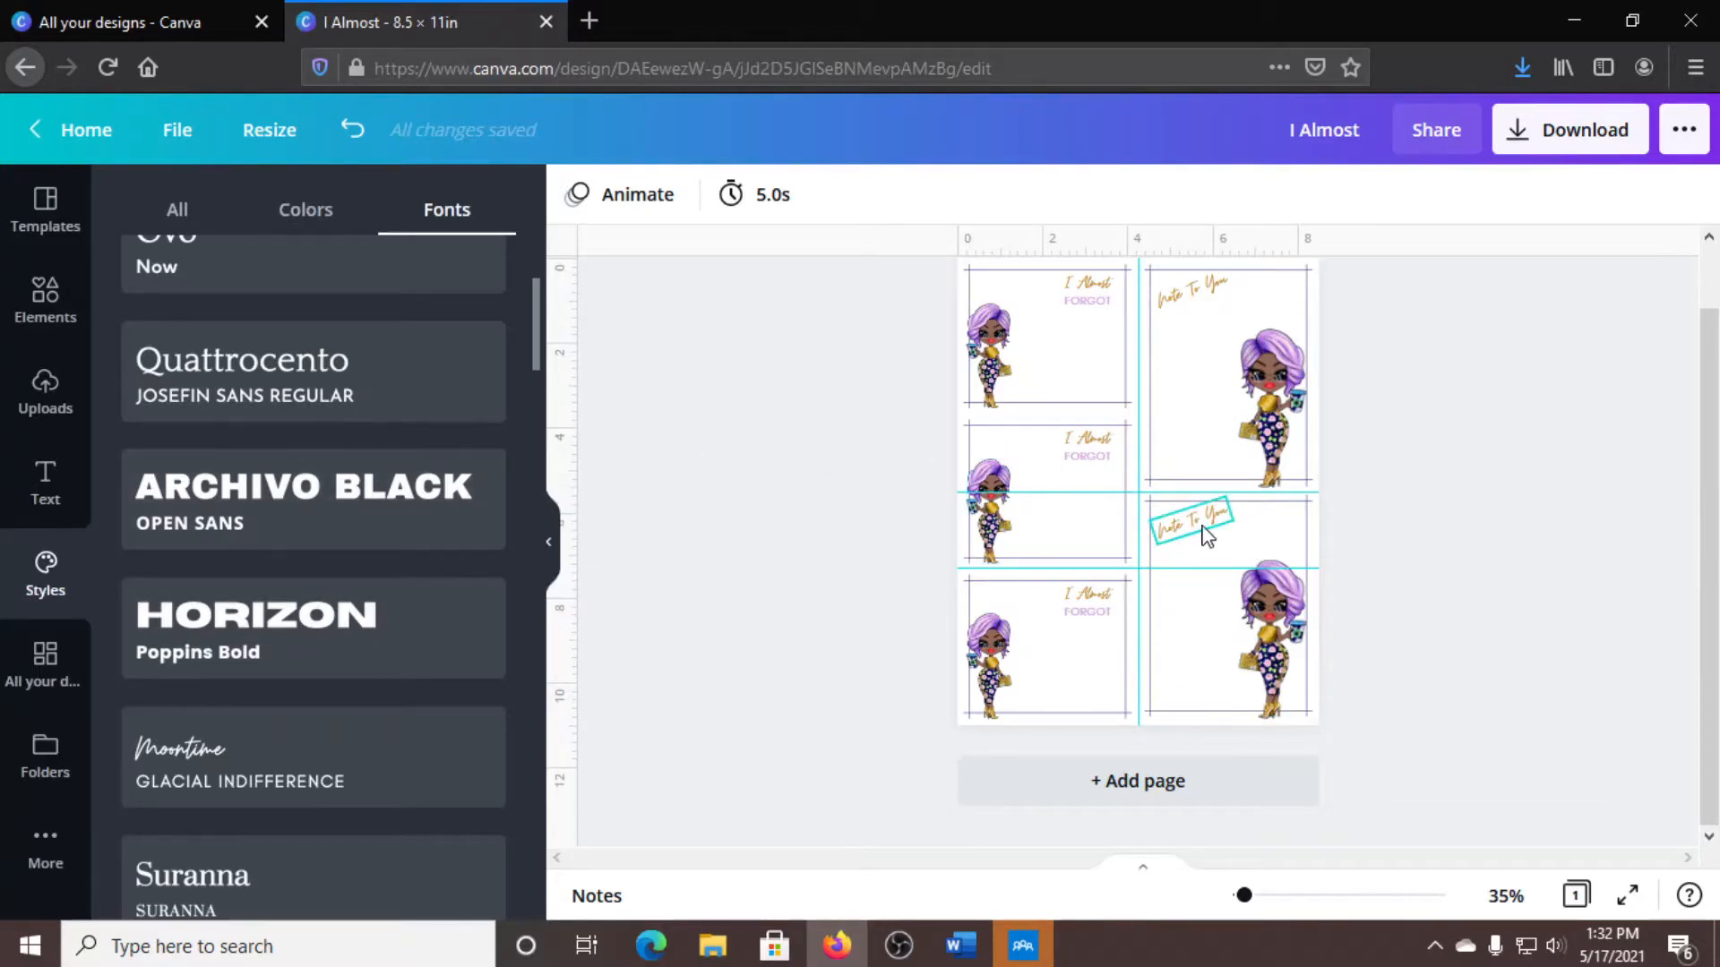